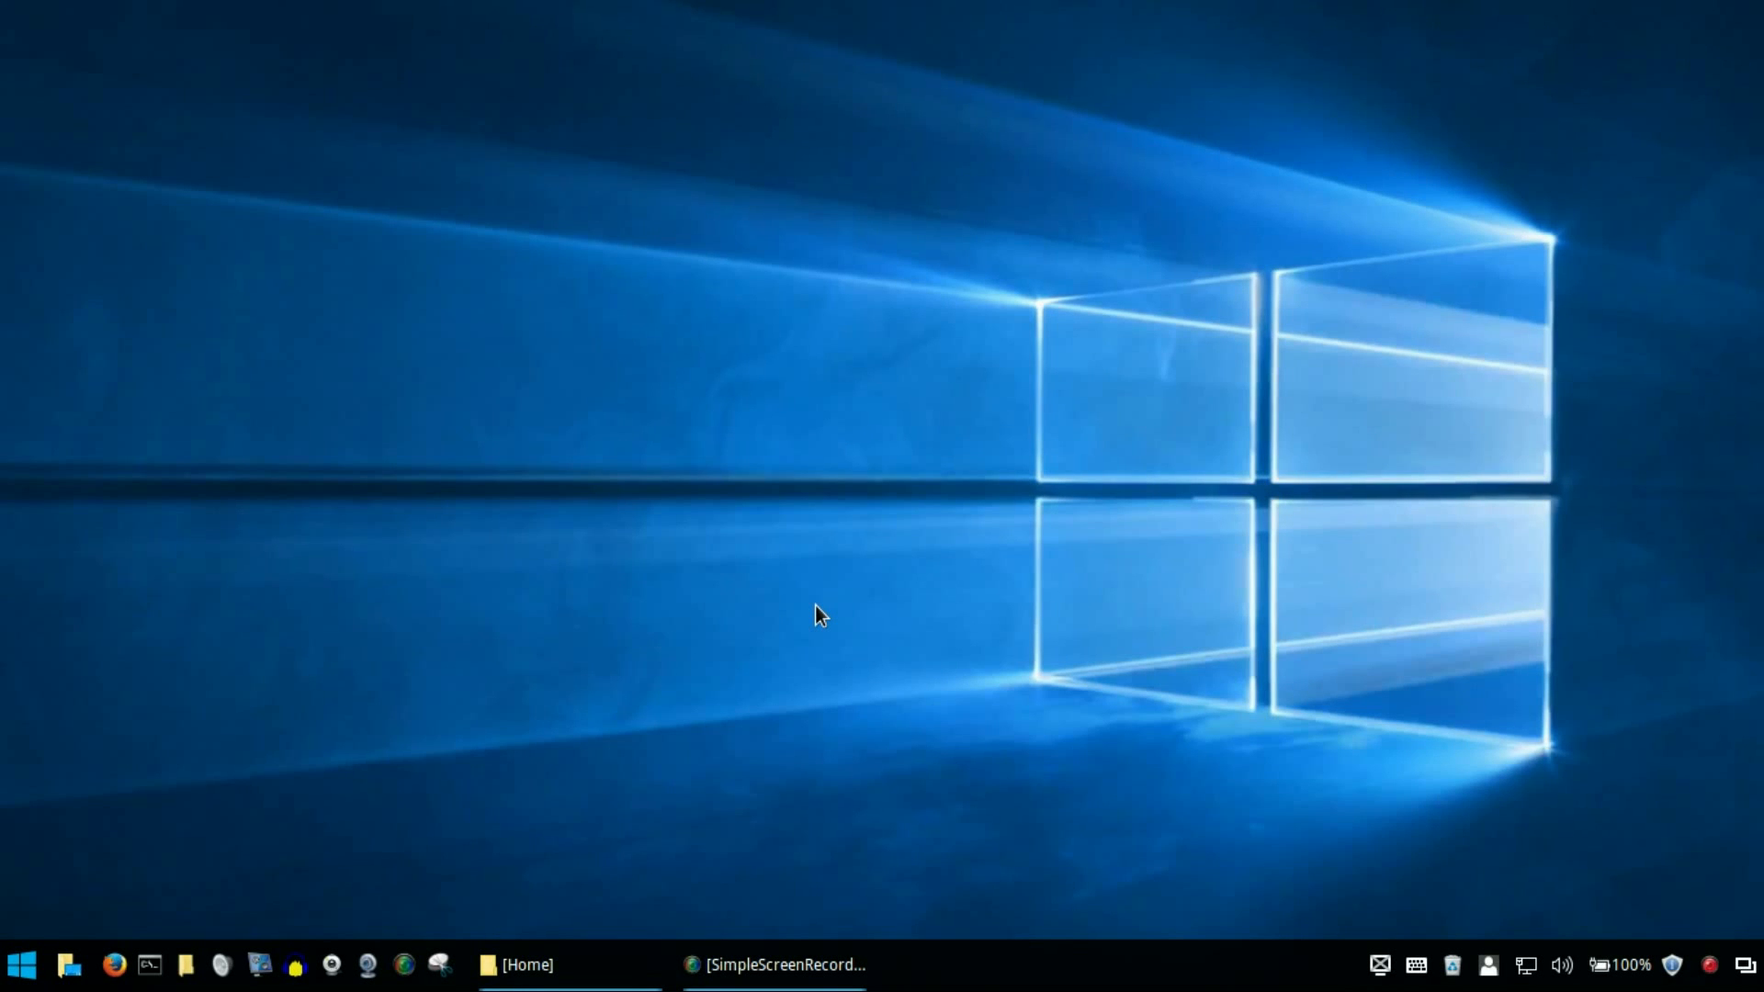
{"action": "mouse_move", "coordinate": [715, 649]}
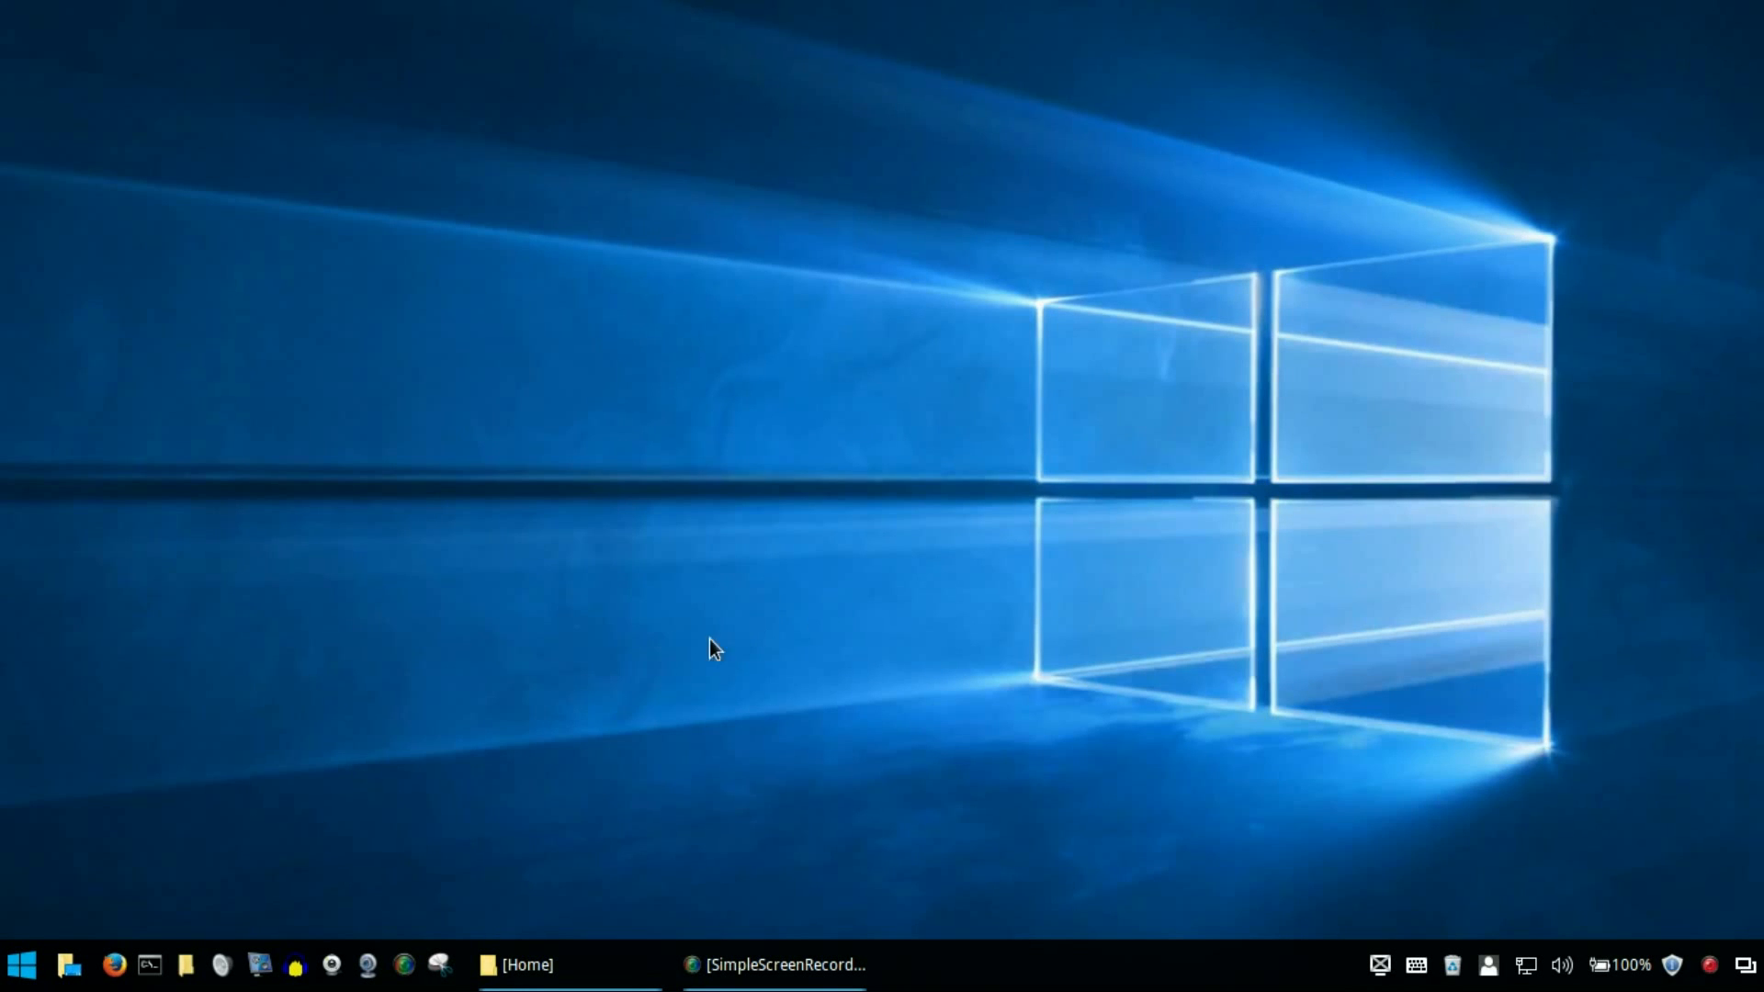
{"action": "mouse_move", "coordinate": [20, 965]}
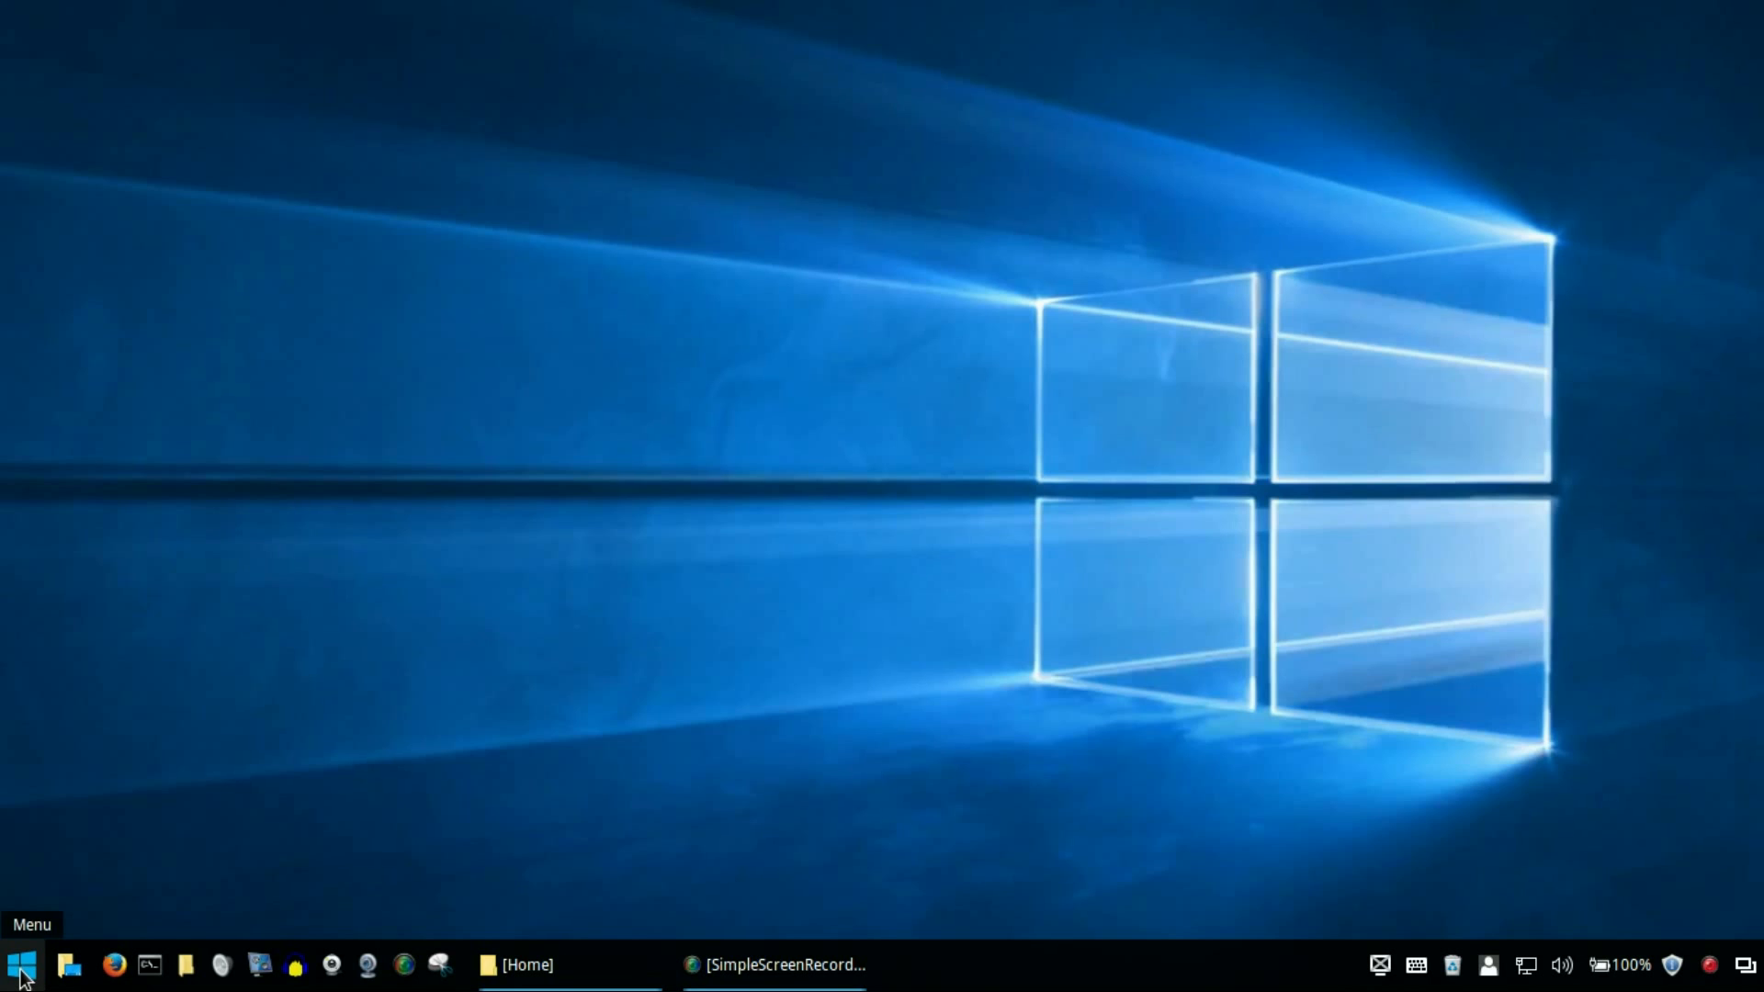
- Peek at the application menu and battery status, then bring the Home folder window forward
{"action": "left_click", "coordinate": [20, 965]}
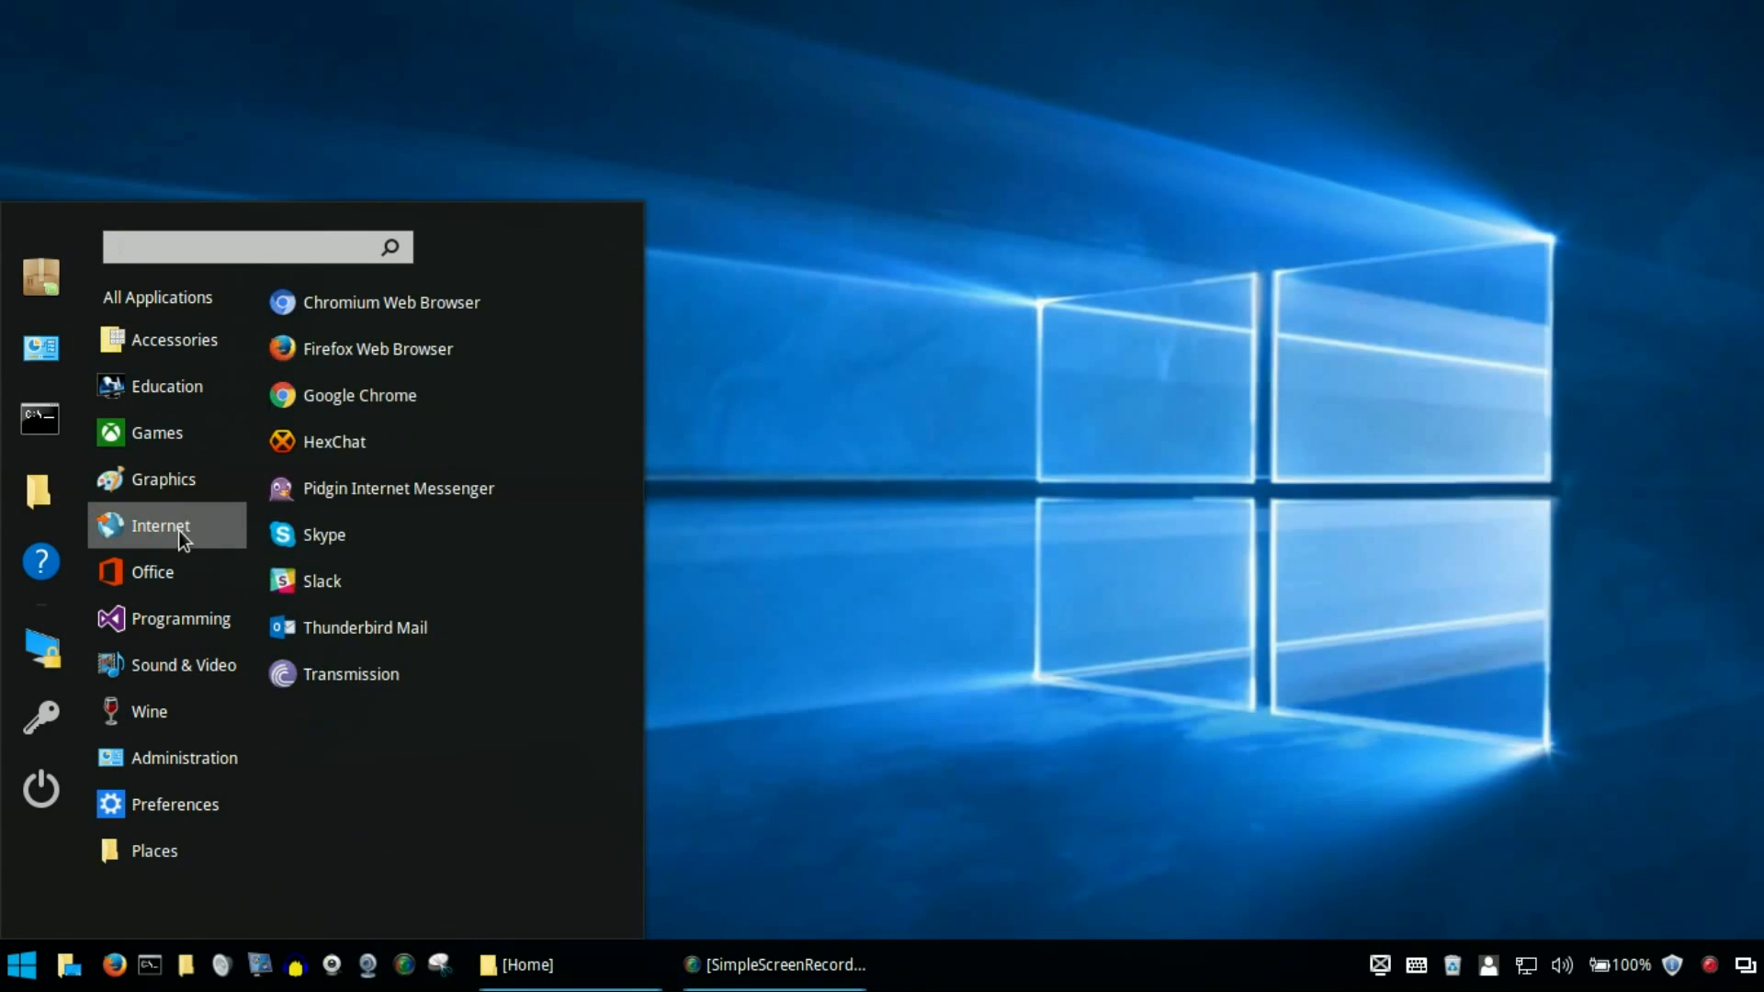
{"action": "left_click", "coordinate": [159, 432]}
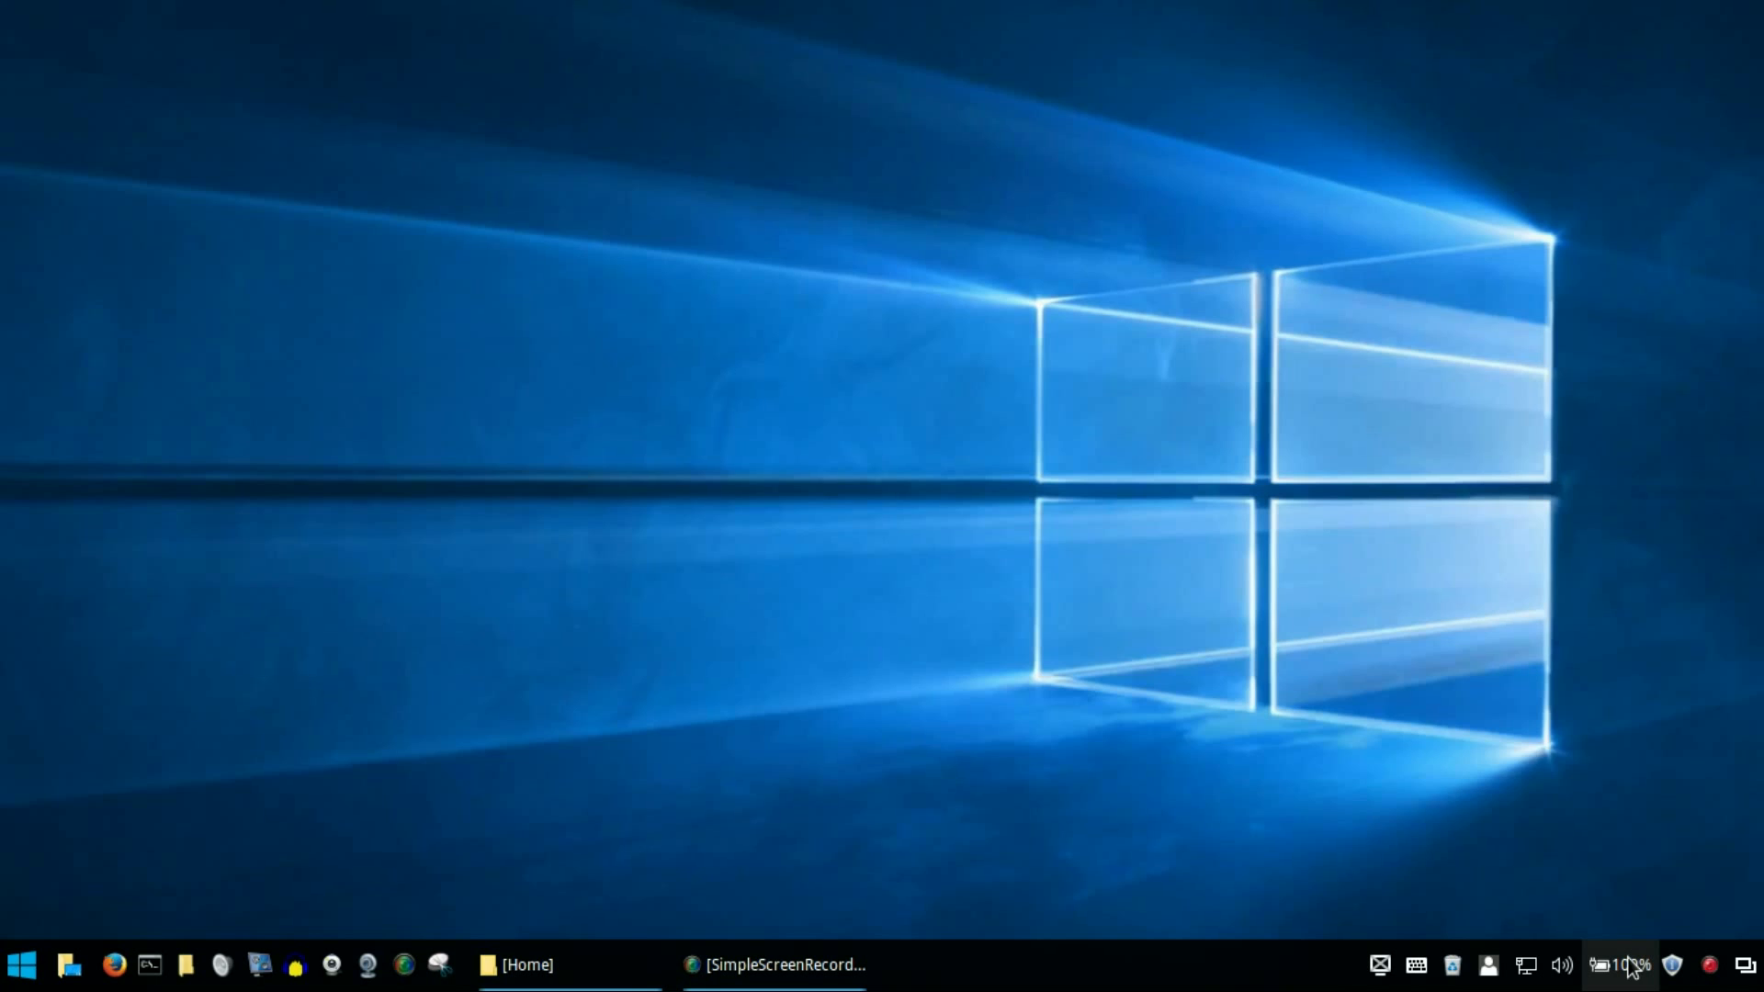
{"action": "left_click", "coordinate": [1597, 964]}
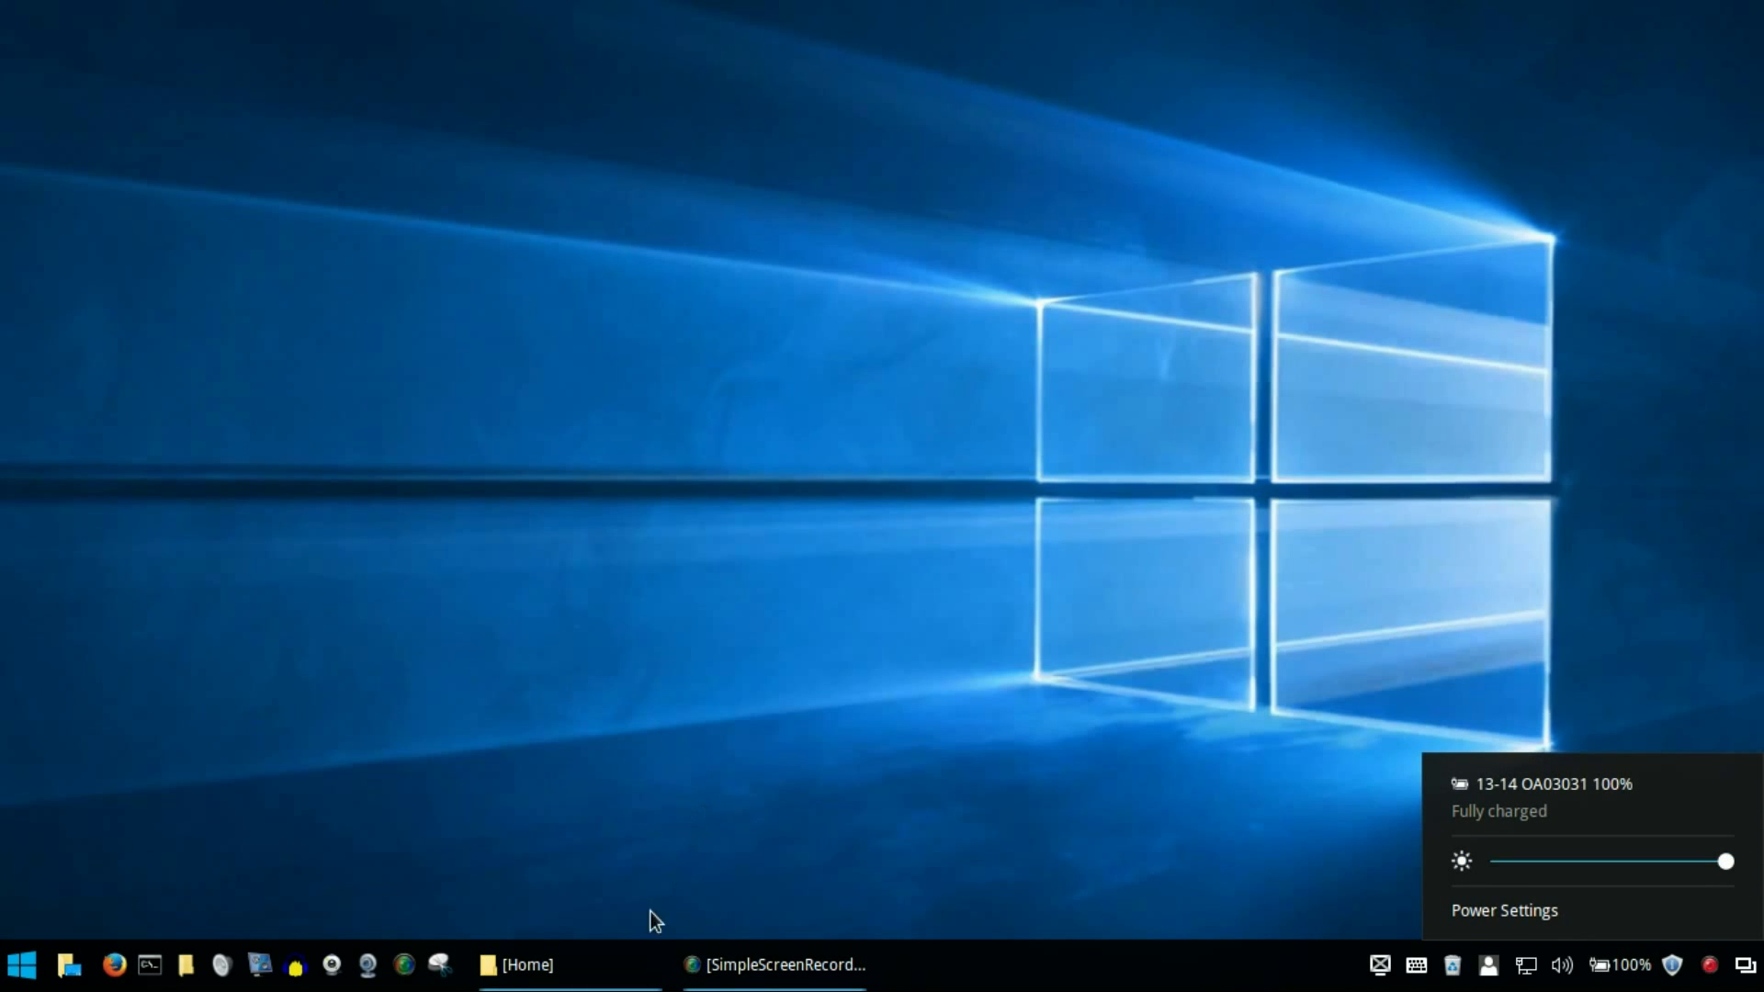
{"action": "left_click", "coordinate": [568, 964]}
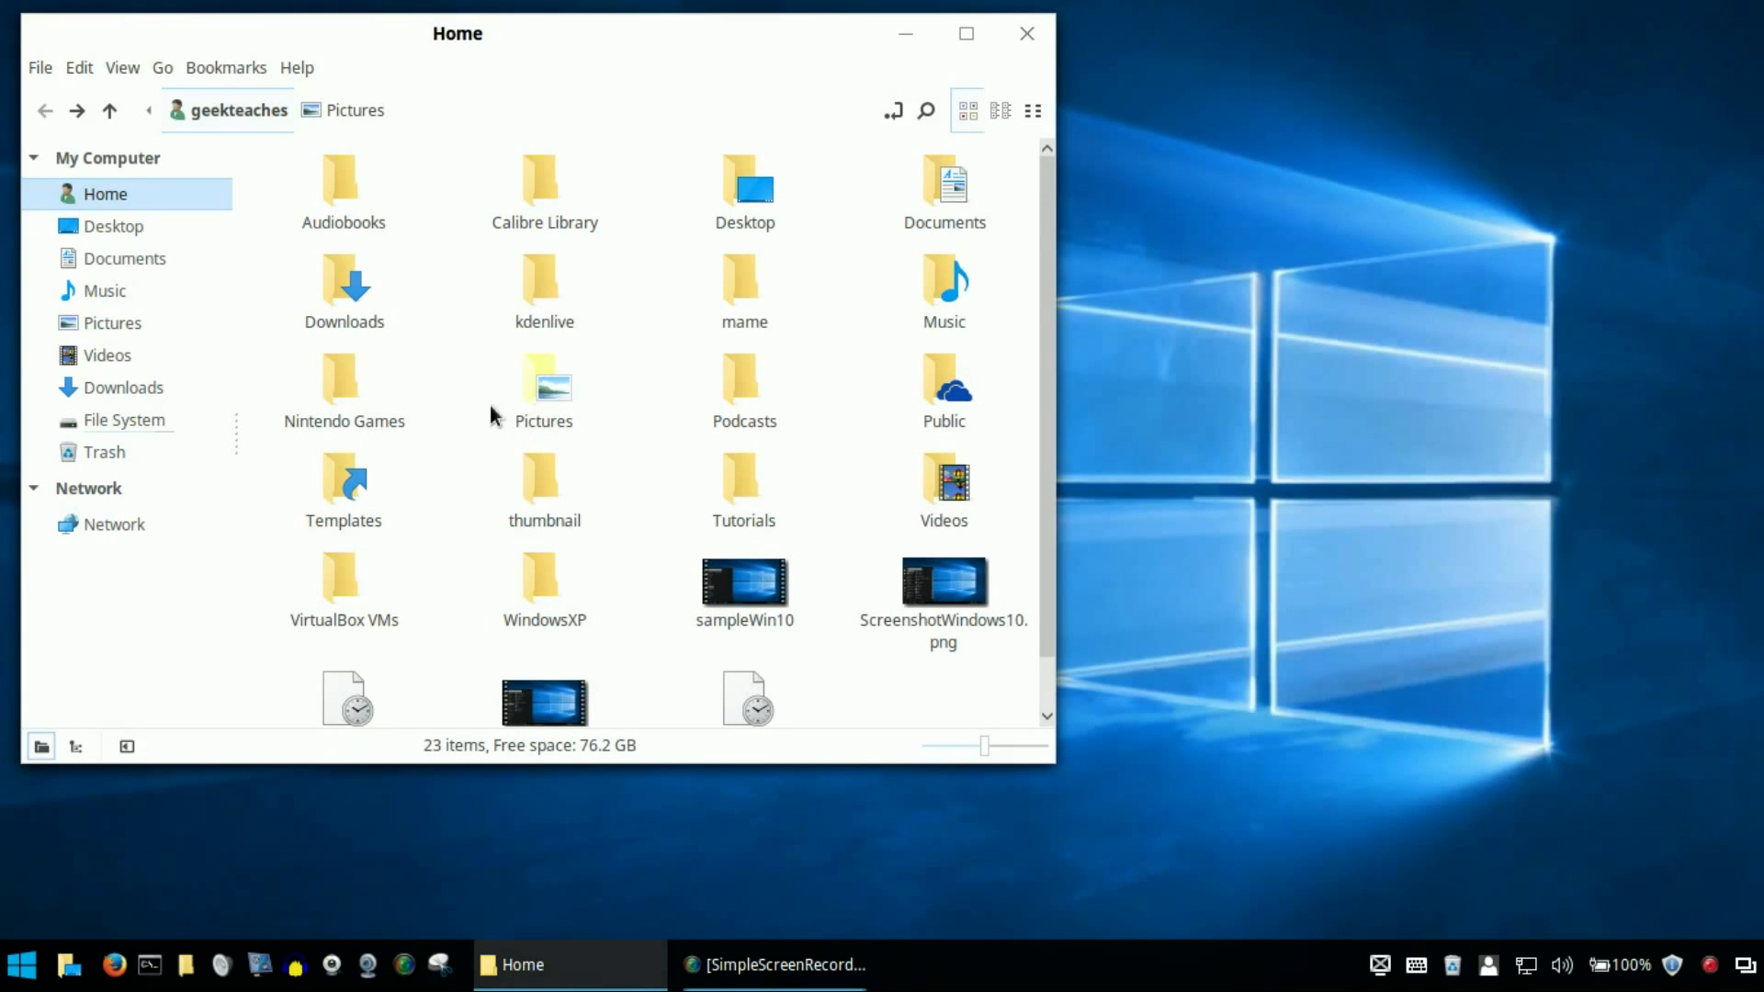
{"action": "mouse_move", "coordinate": [693, 190]}
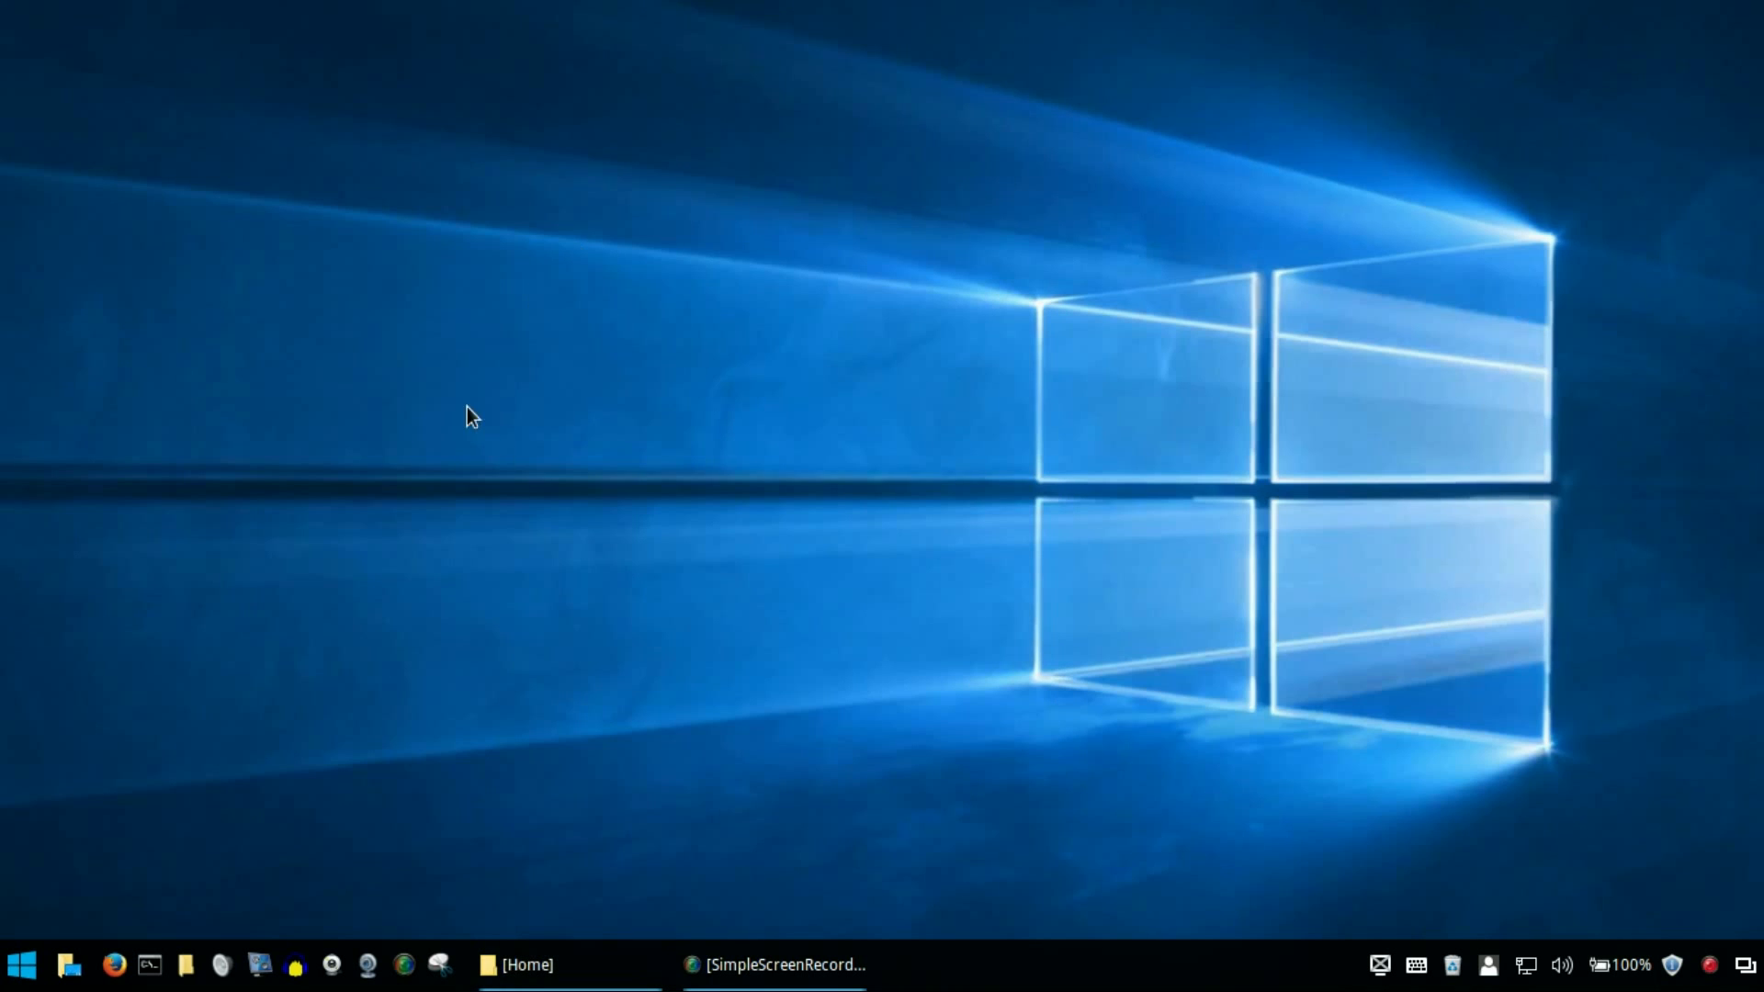
{"action": "mouse_move", "coordinate": [285, 595]}
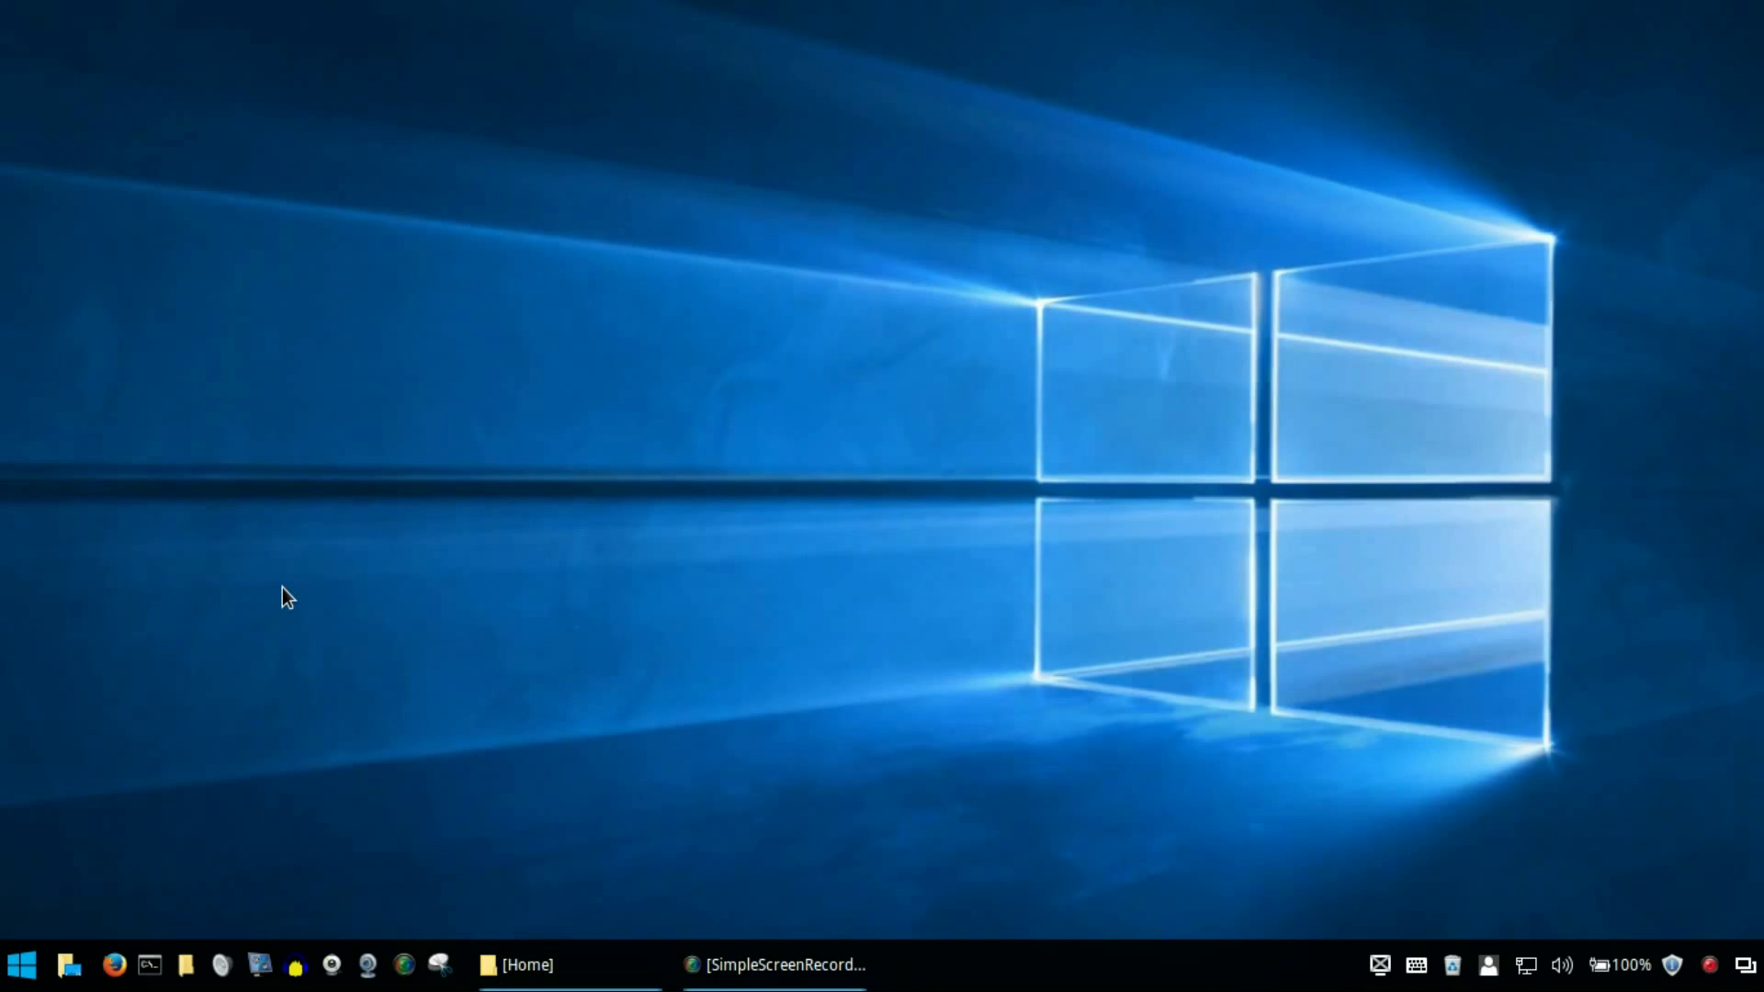
{"action": "mouse_move", "coordinate": [20, 964]}
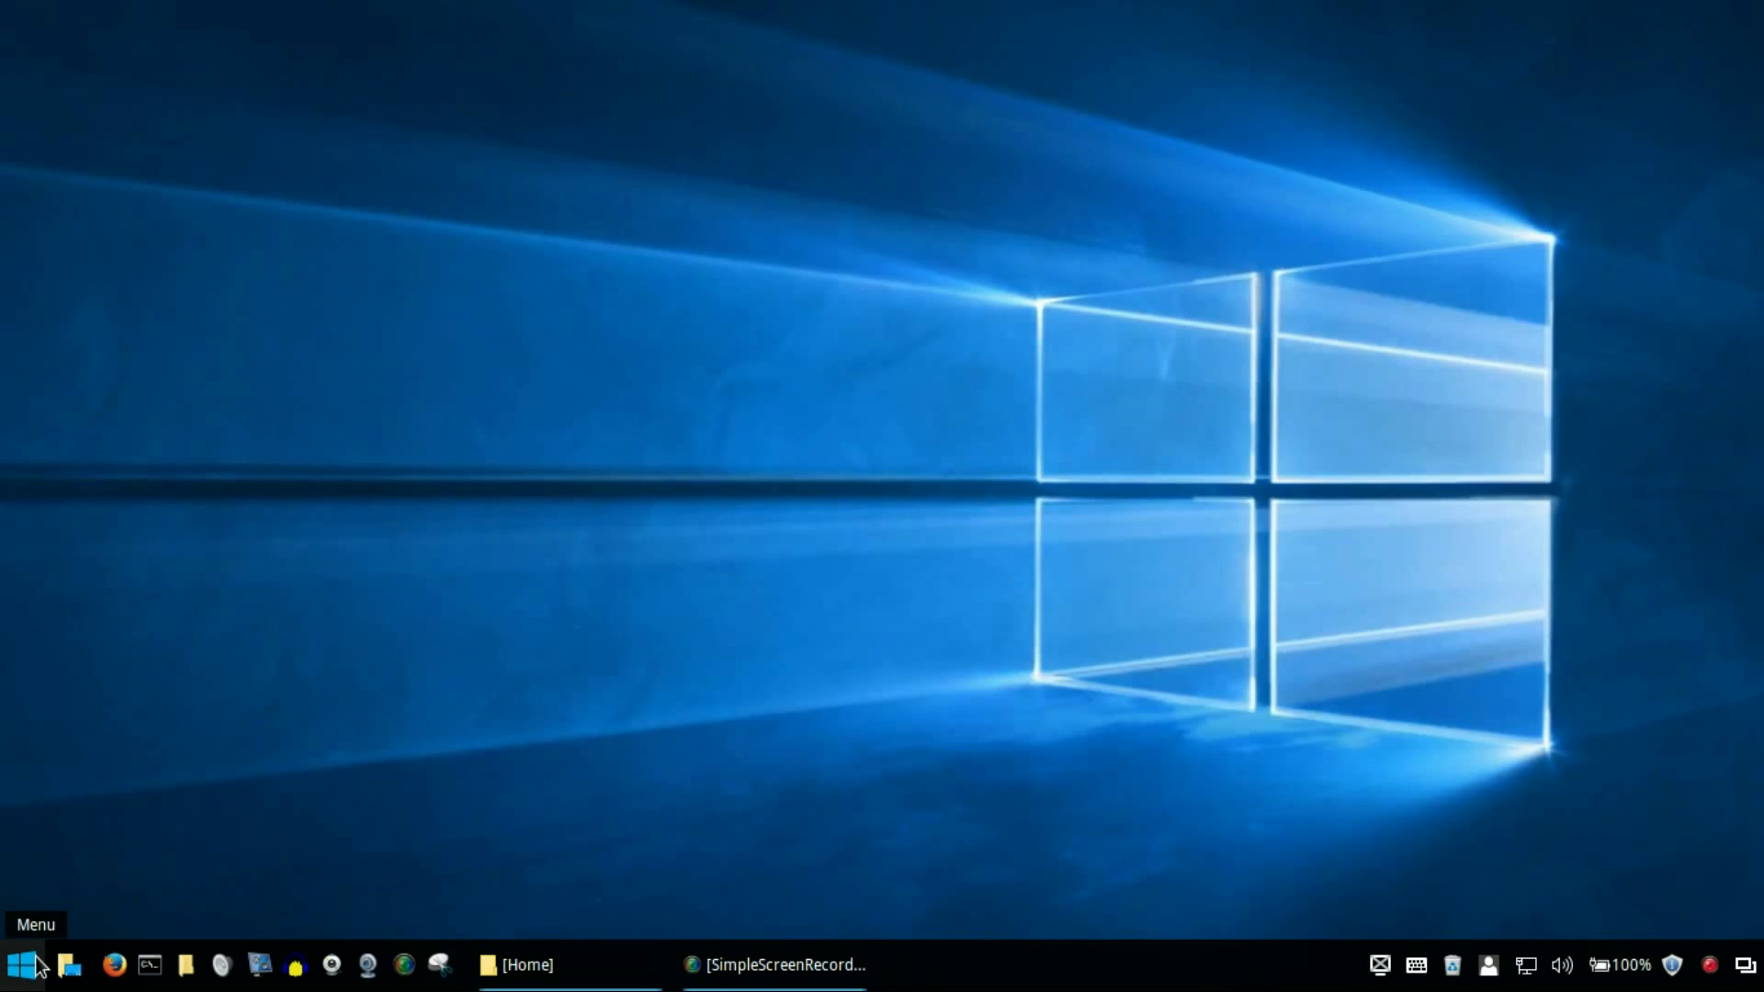
- Browse the application menu categories and restore the Home folder window again
{"action": "left_click", "coordinate": [20, 965]}
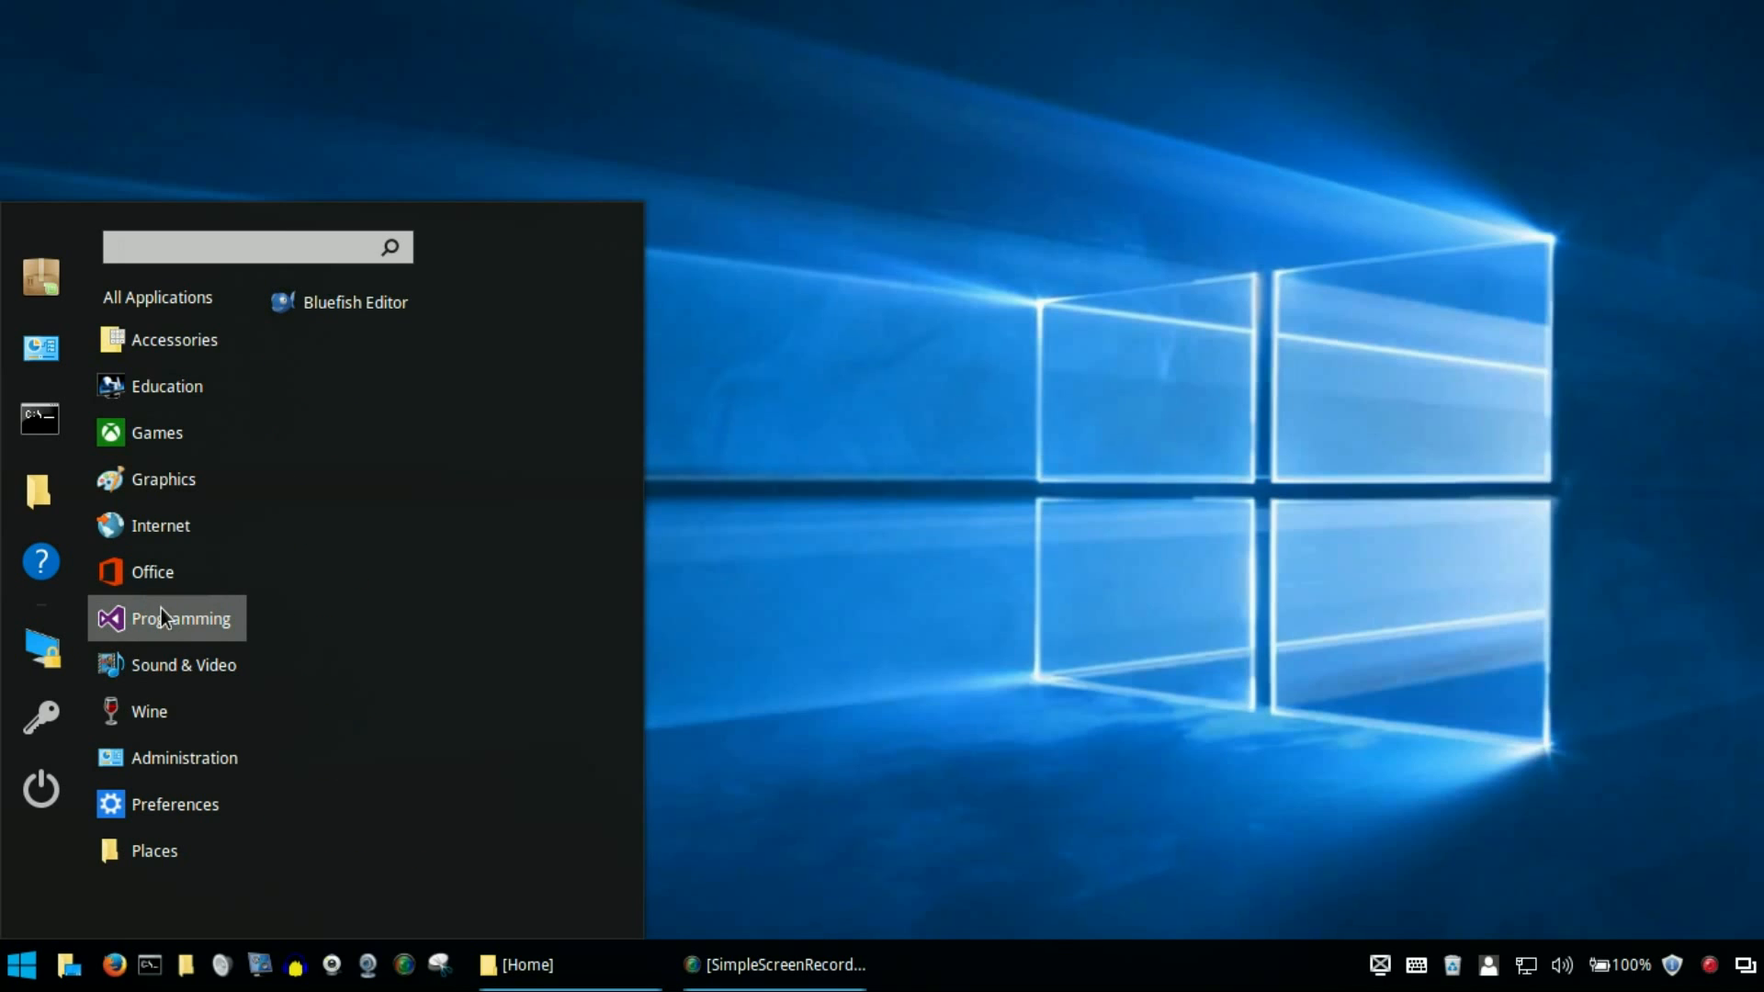
{"action": "left_click", "coordinate": [257, 246]}
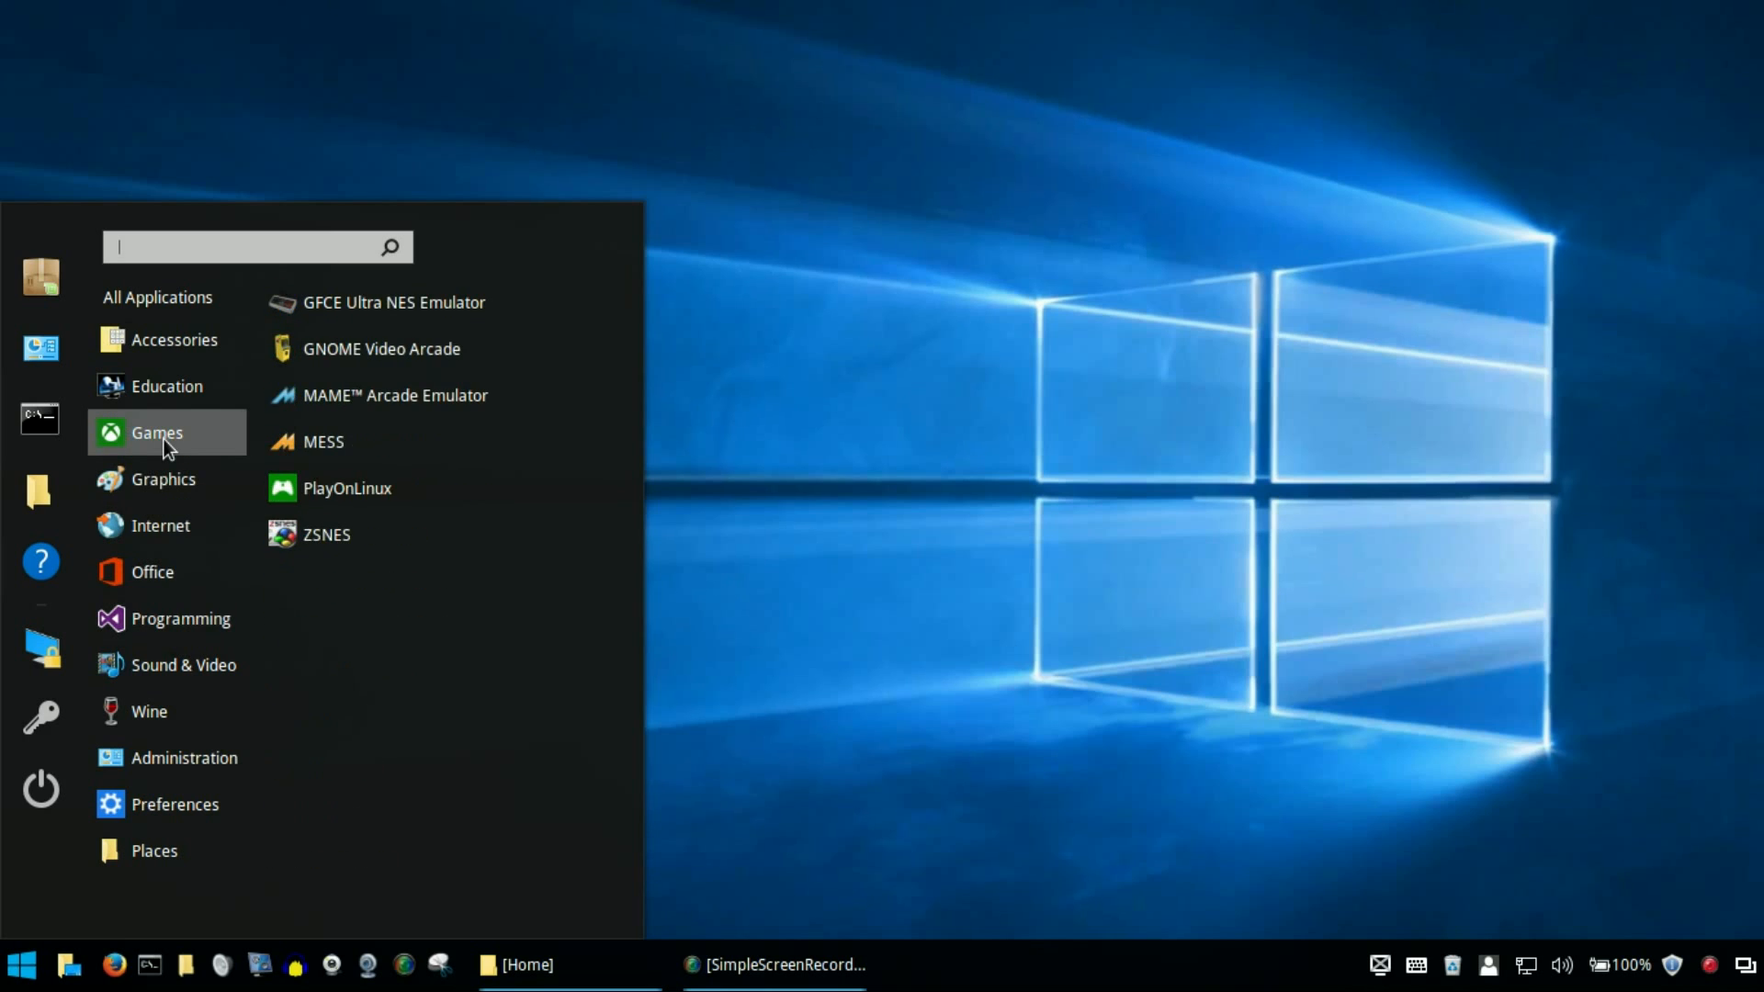
{"action": "mouse_move", "coordinate": [389, 349]}
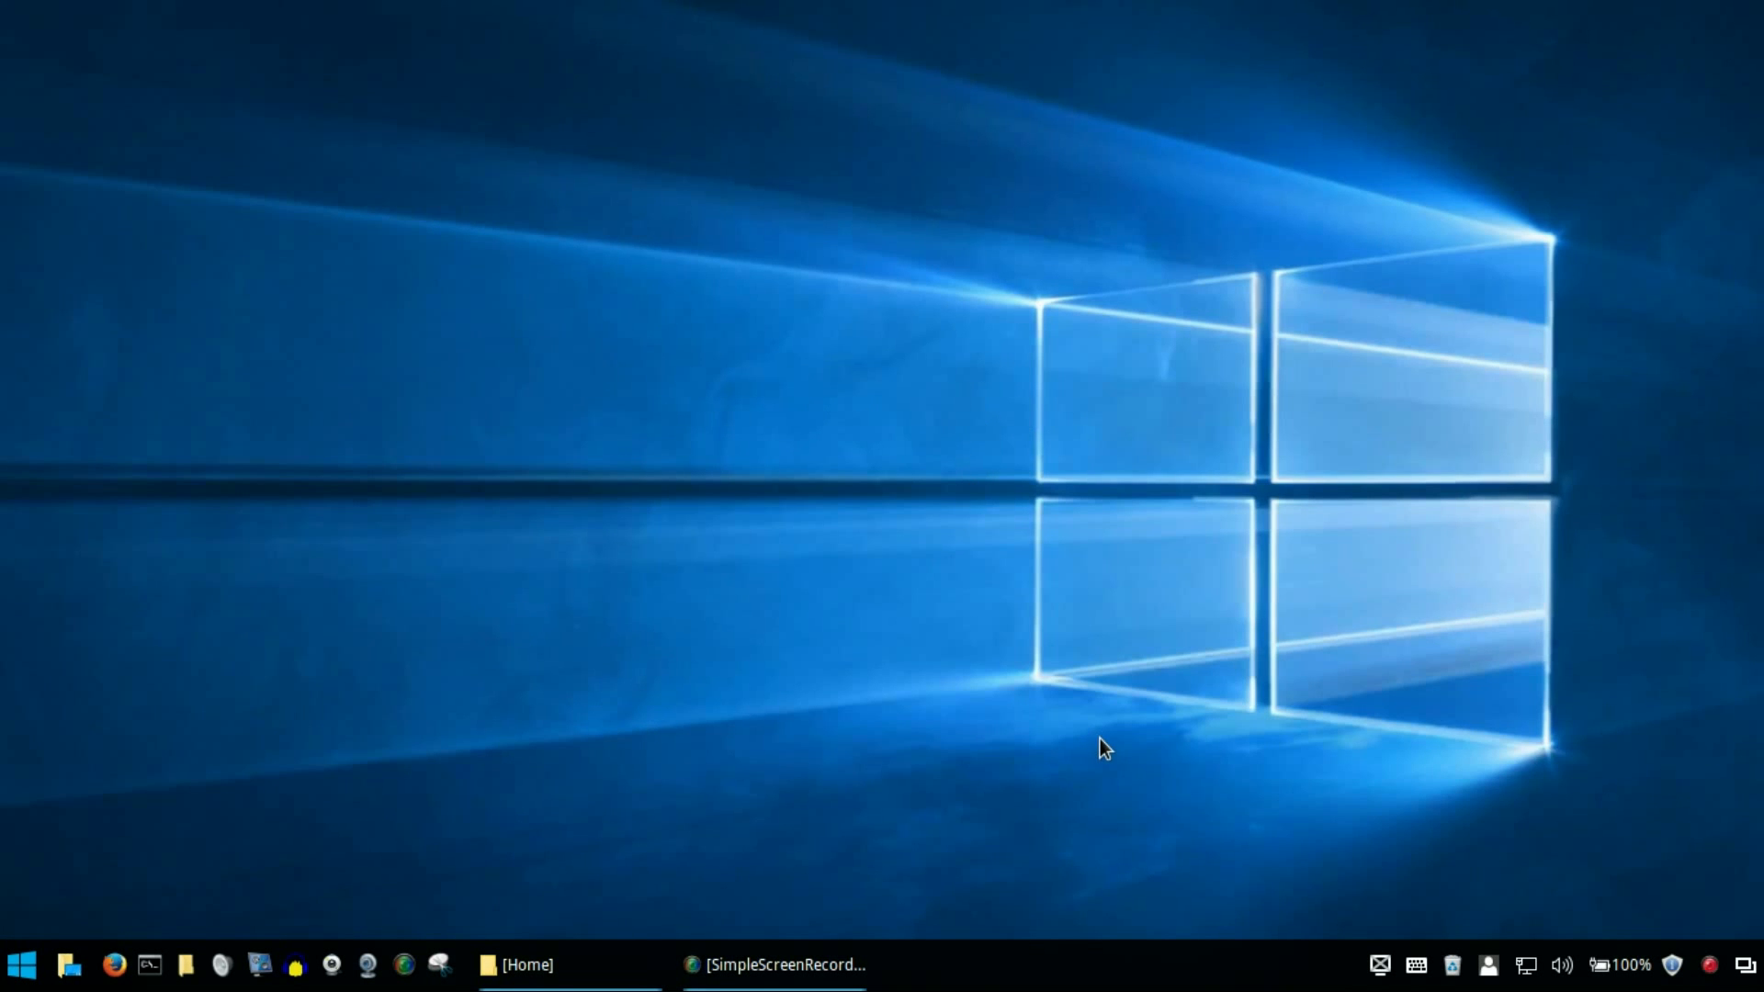
{"action": "mouse_move", "coordinate": [1108, 742]}
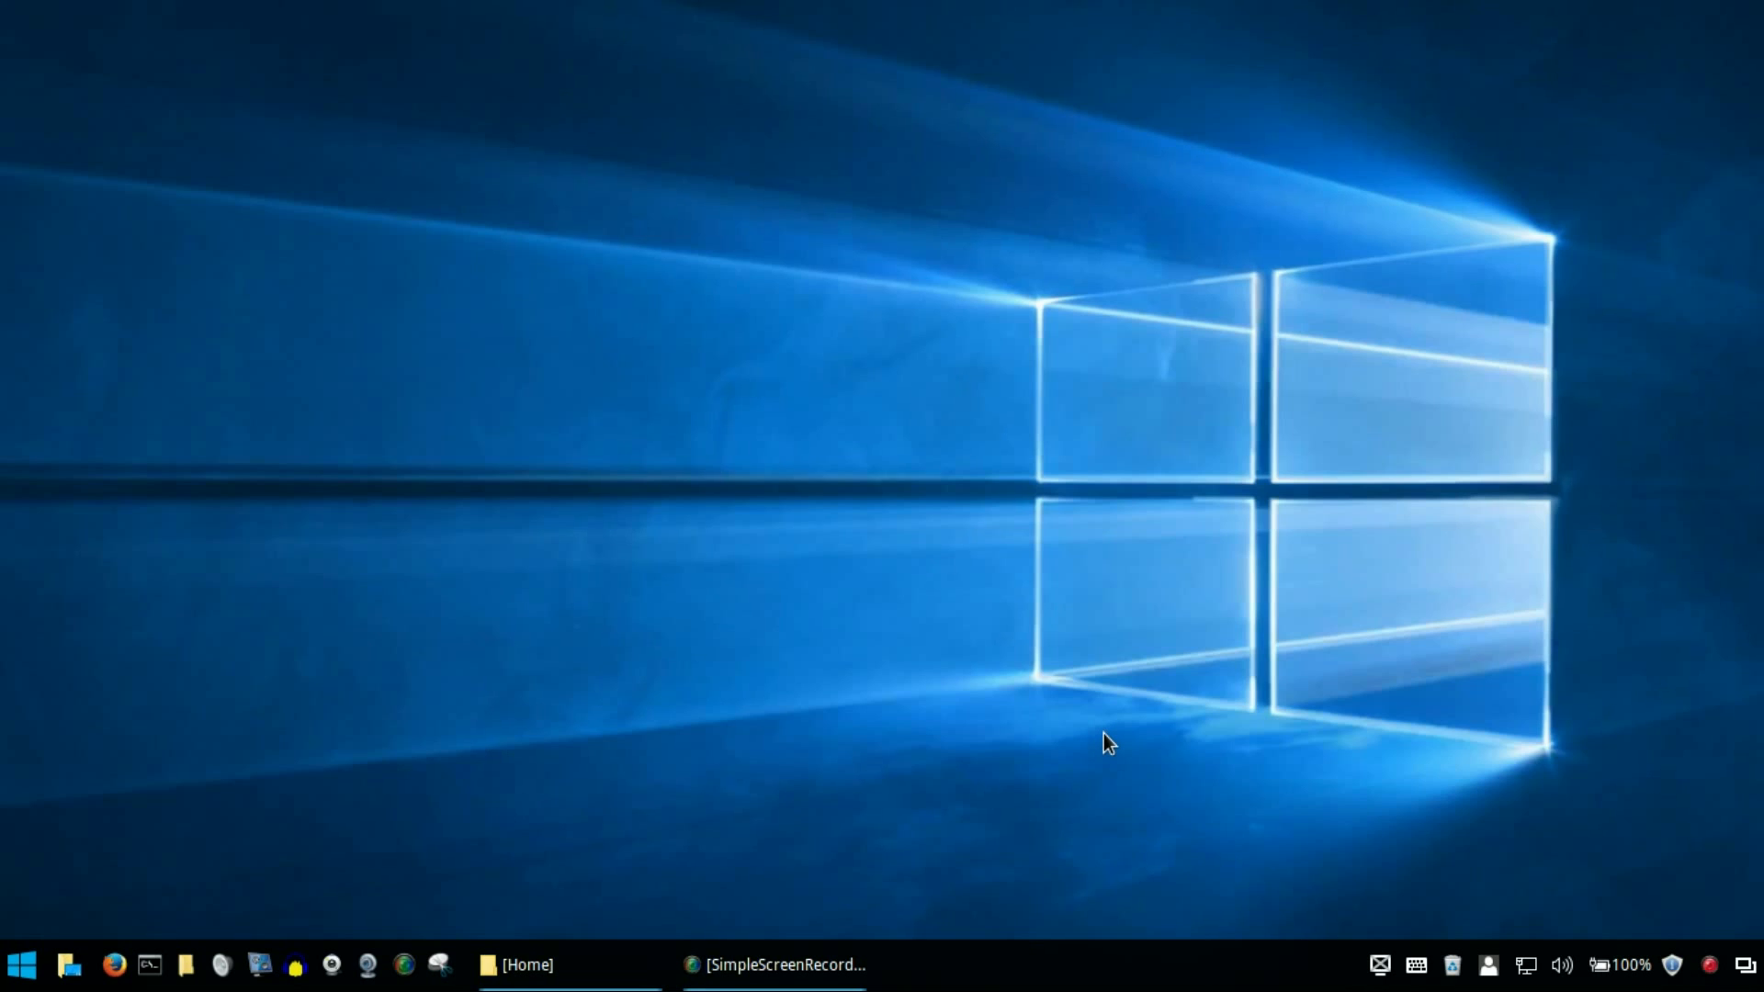
{"action": "mouse_move", "coordinate": [518, 965]}
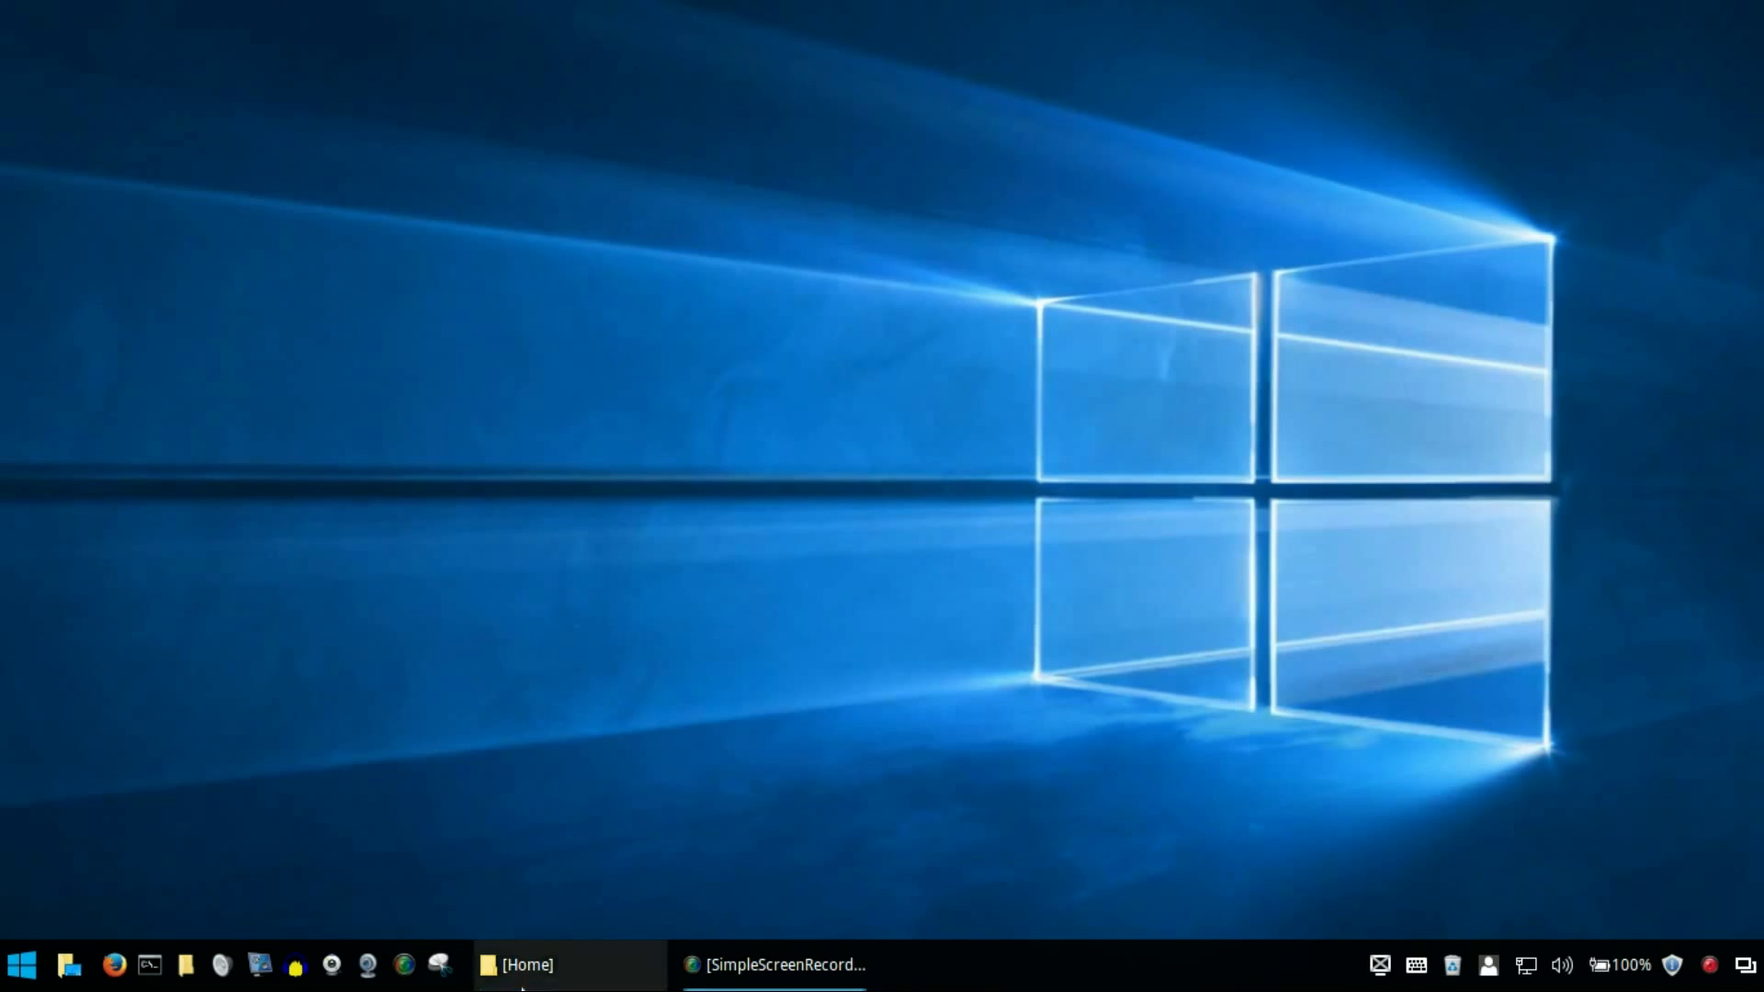
{"action": "left_click", "coordinate": [516, 965]}
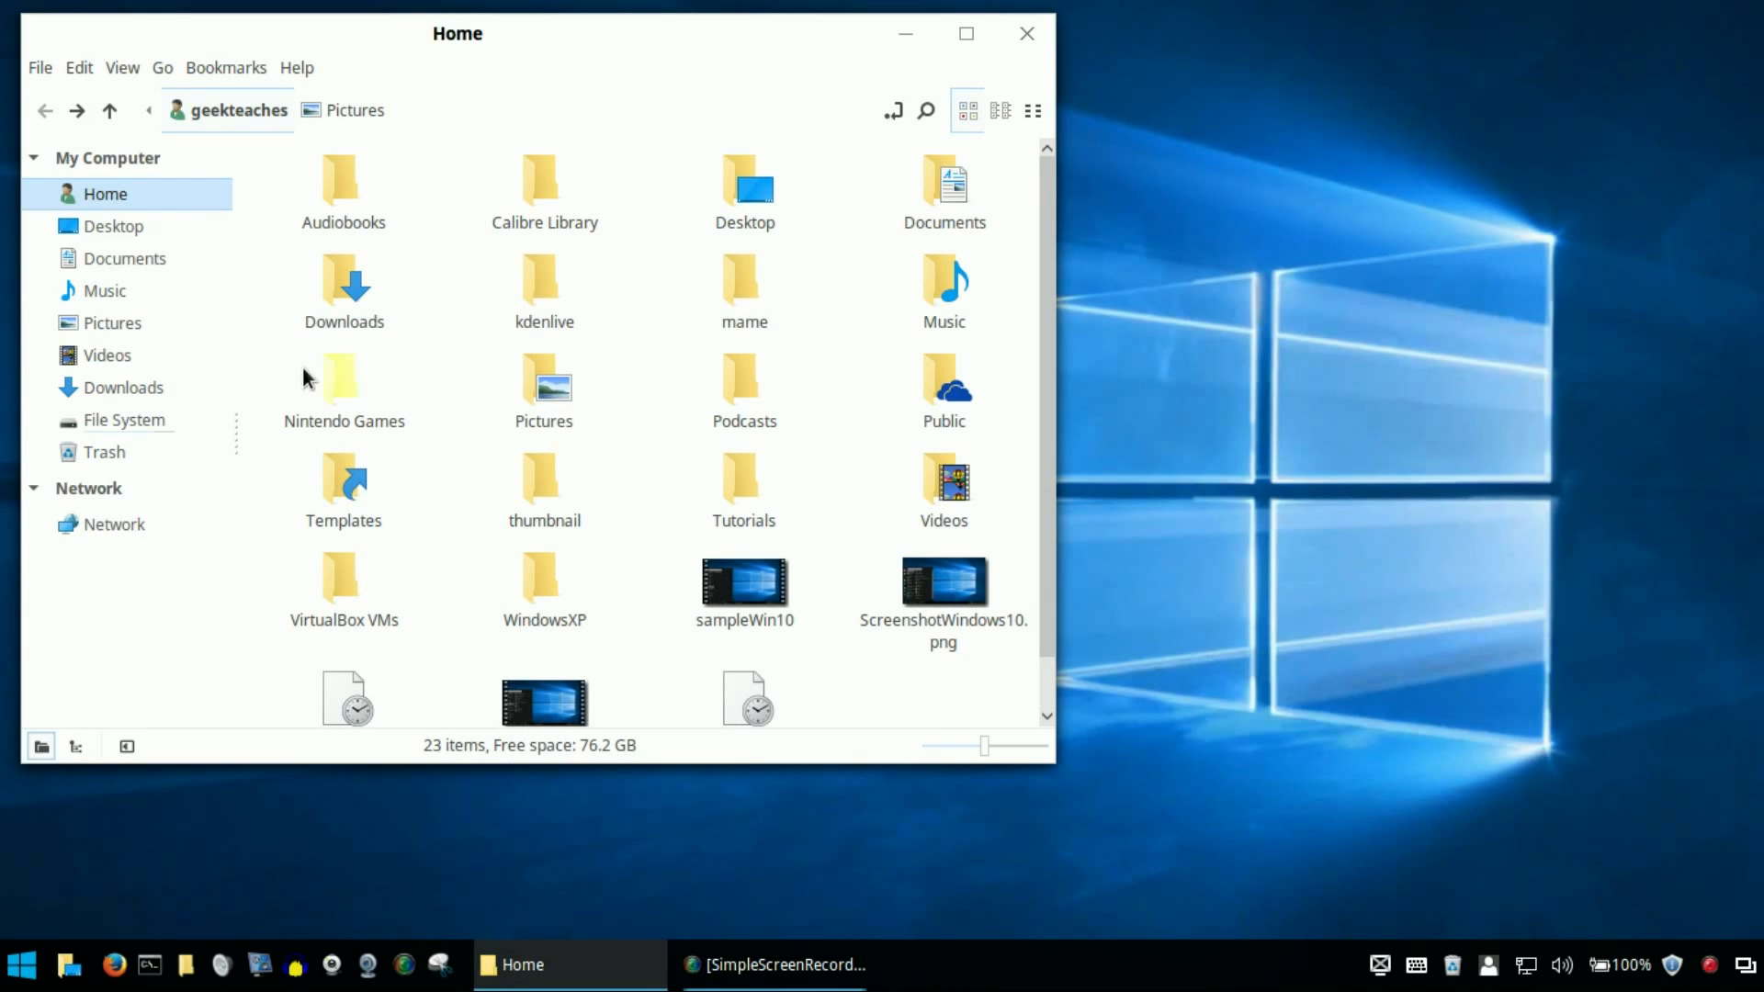
{"action": "mouse_move", "coordinate": [906, 33]}
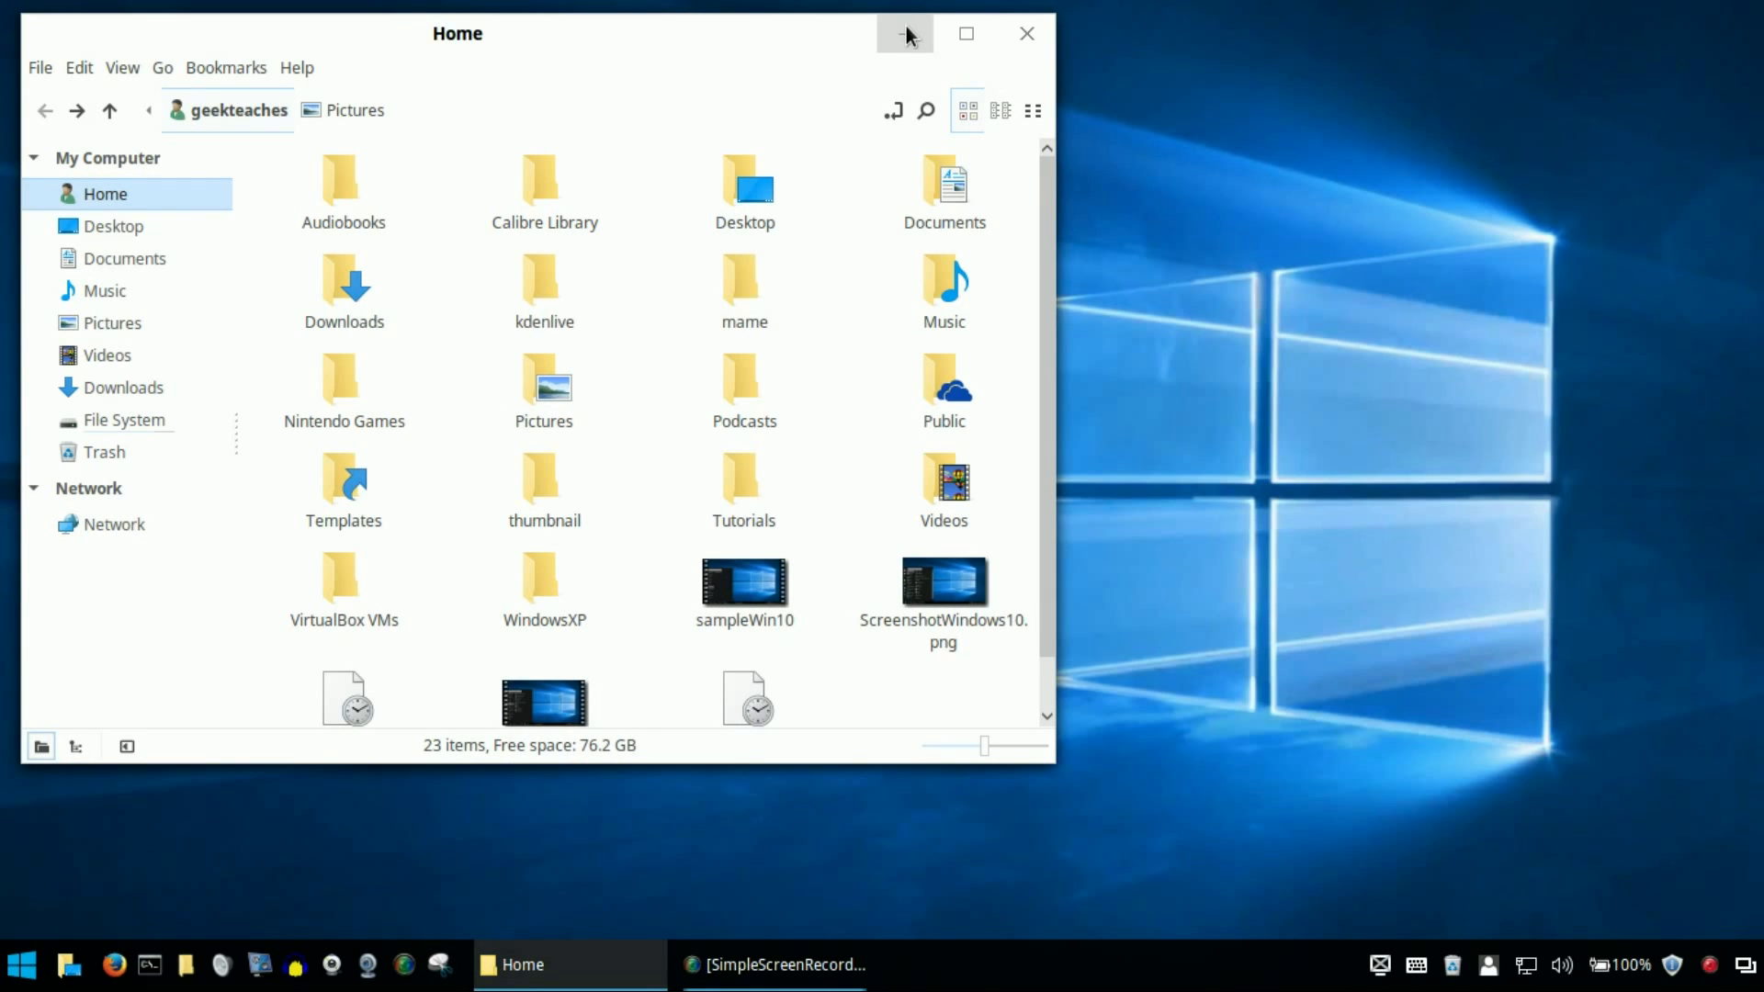
- Minimize Home and launch System Settings from the Mint Menu's Preferences category
{"action": "left_click", "coordinate": [904, 33]}
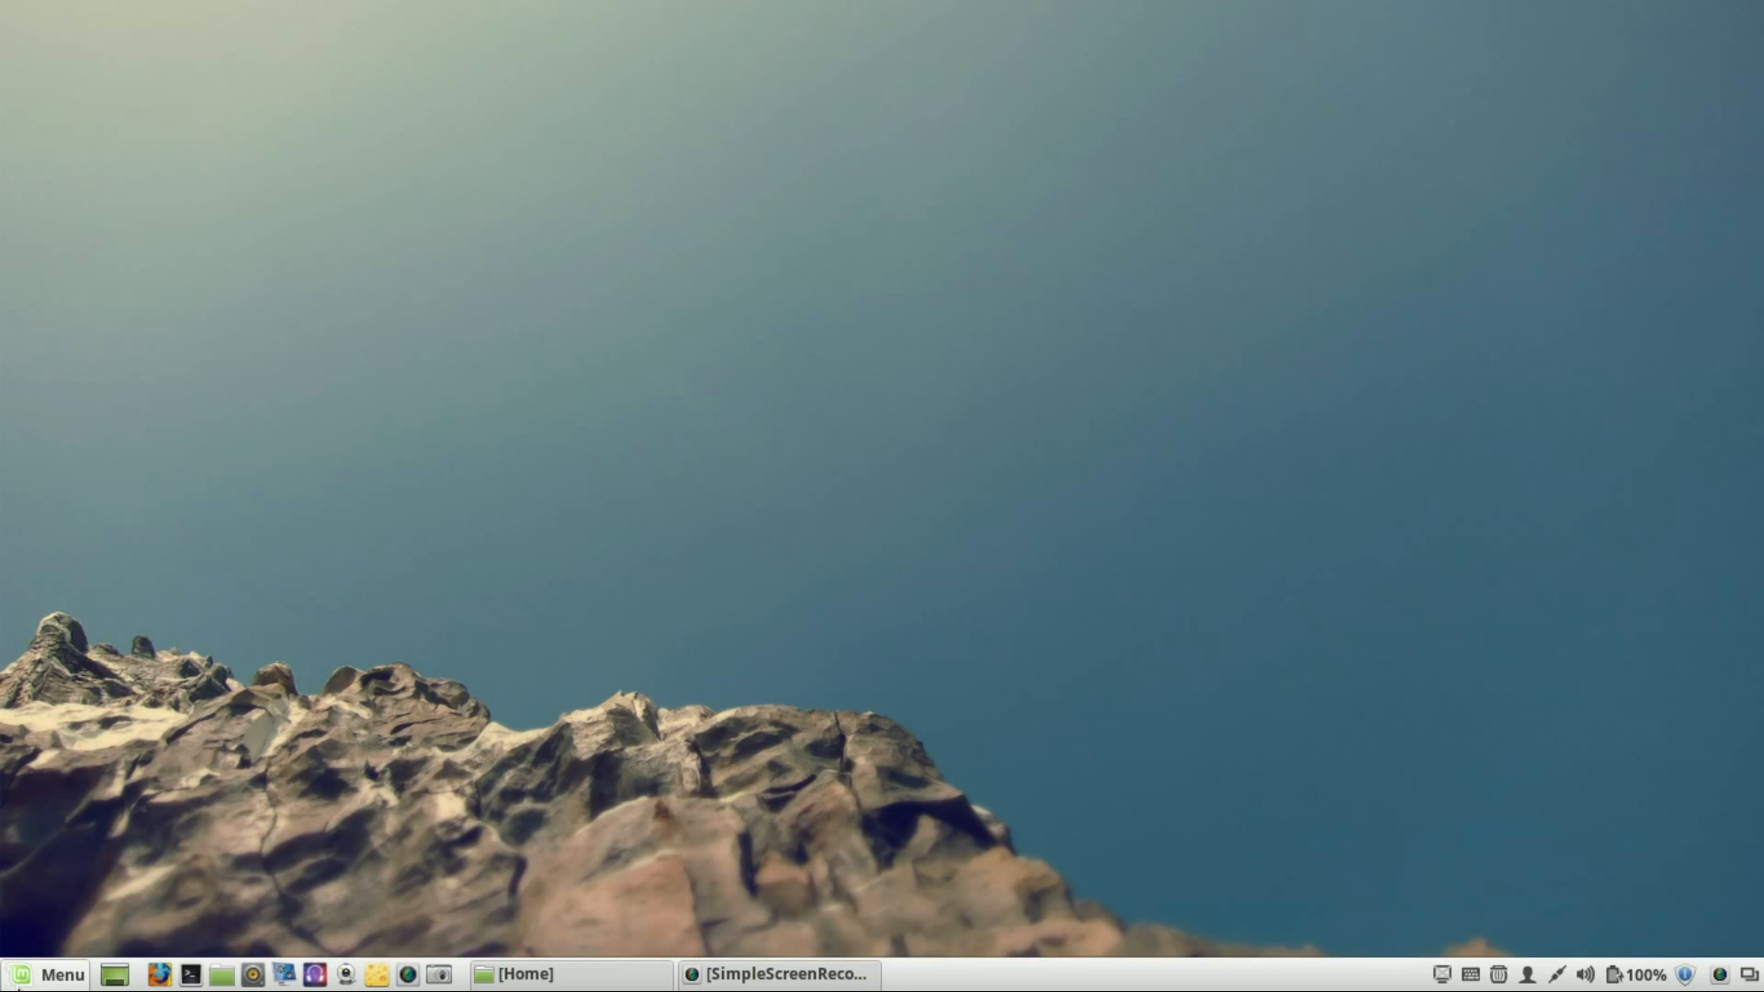
{"action": "left_click", "coordinate": [48, 975]}
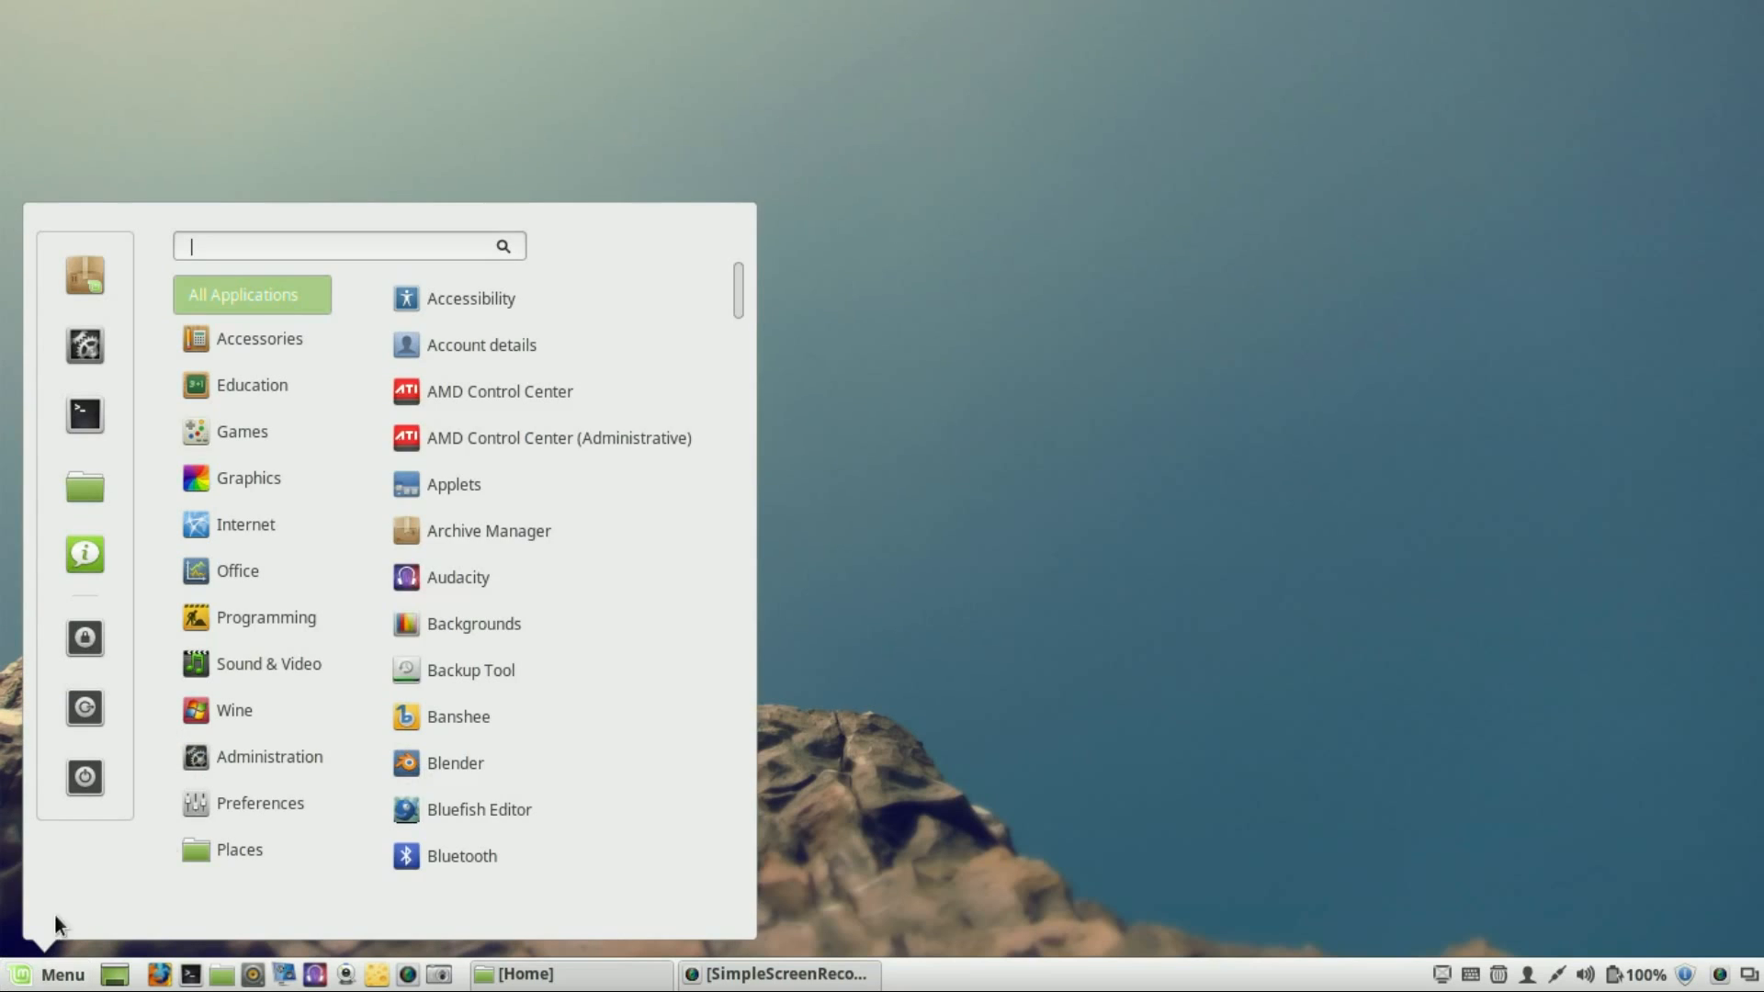
{"action": "left_click", "coordinate": [243, 430]}
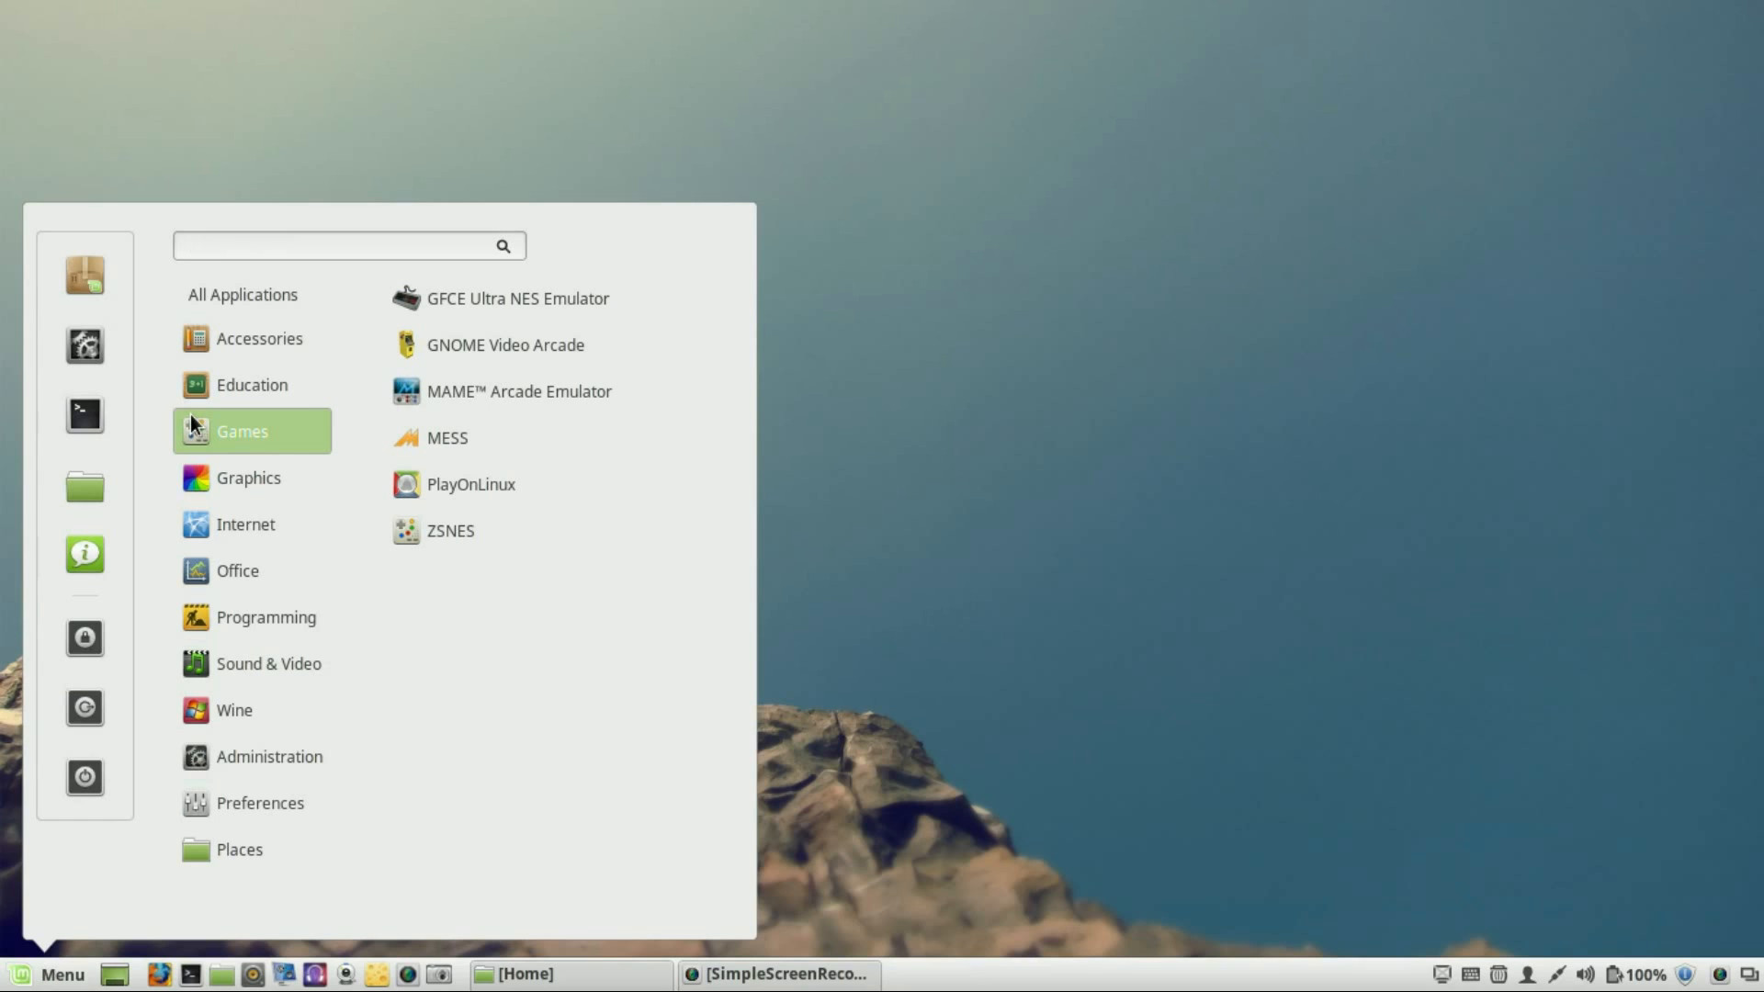
{"action": "left_click", "coordinate": [338, 245]}
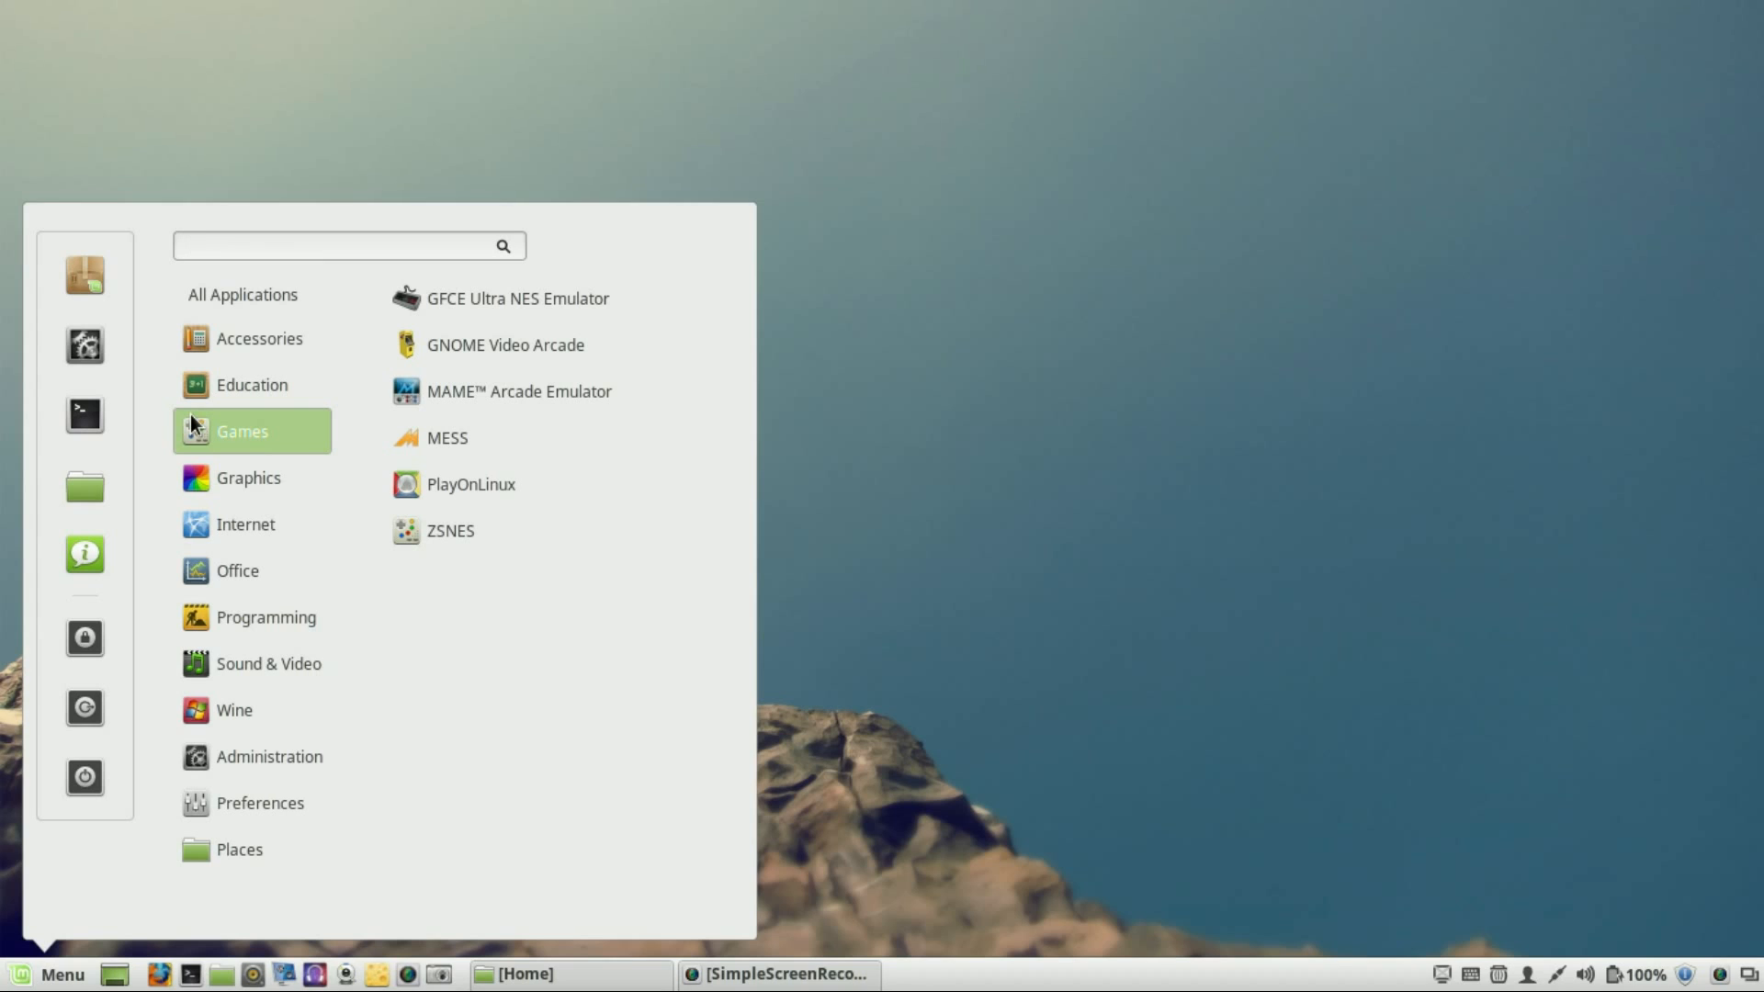
{"action": "left_click", "coordinate": [338, 244]}
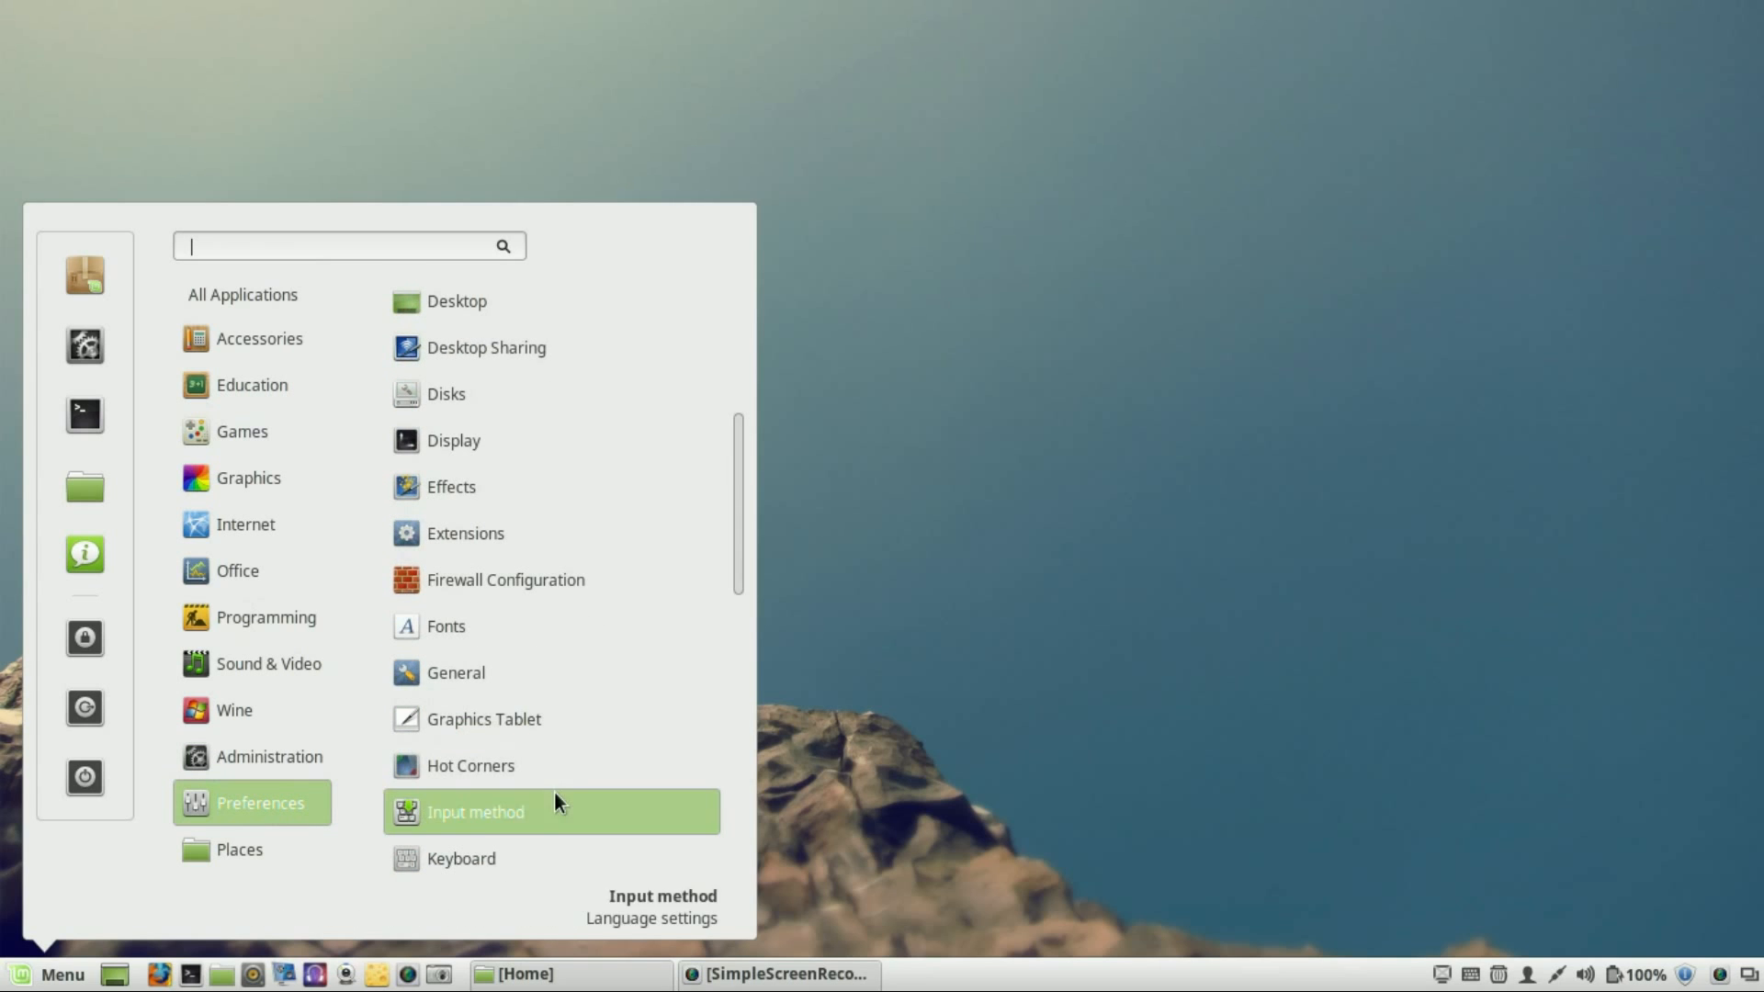
{"action": "scroll", "scroll_direction": "down", "scroll_amount": 3}
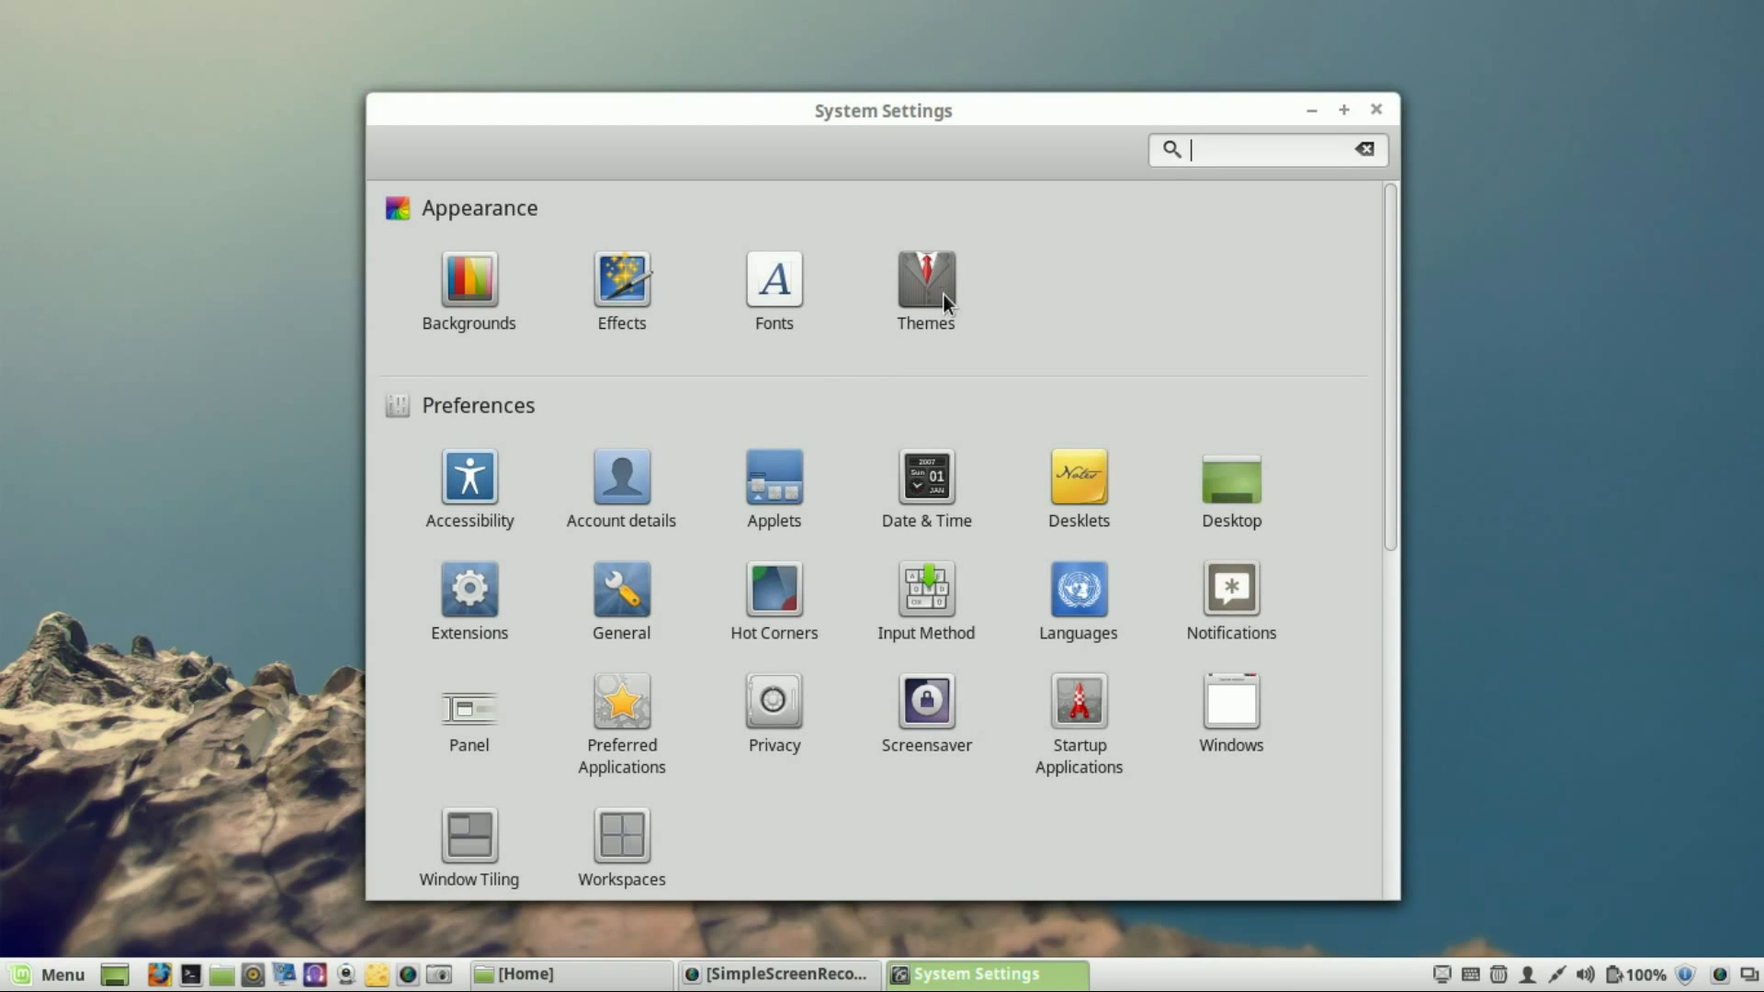
- Go to Themes and bring up the Desktop themes manager listing installed themes
{"action": "left_click", "coordinate": [924, 277]}
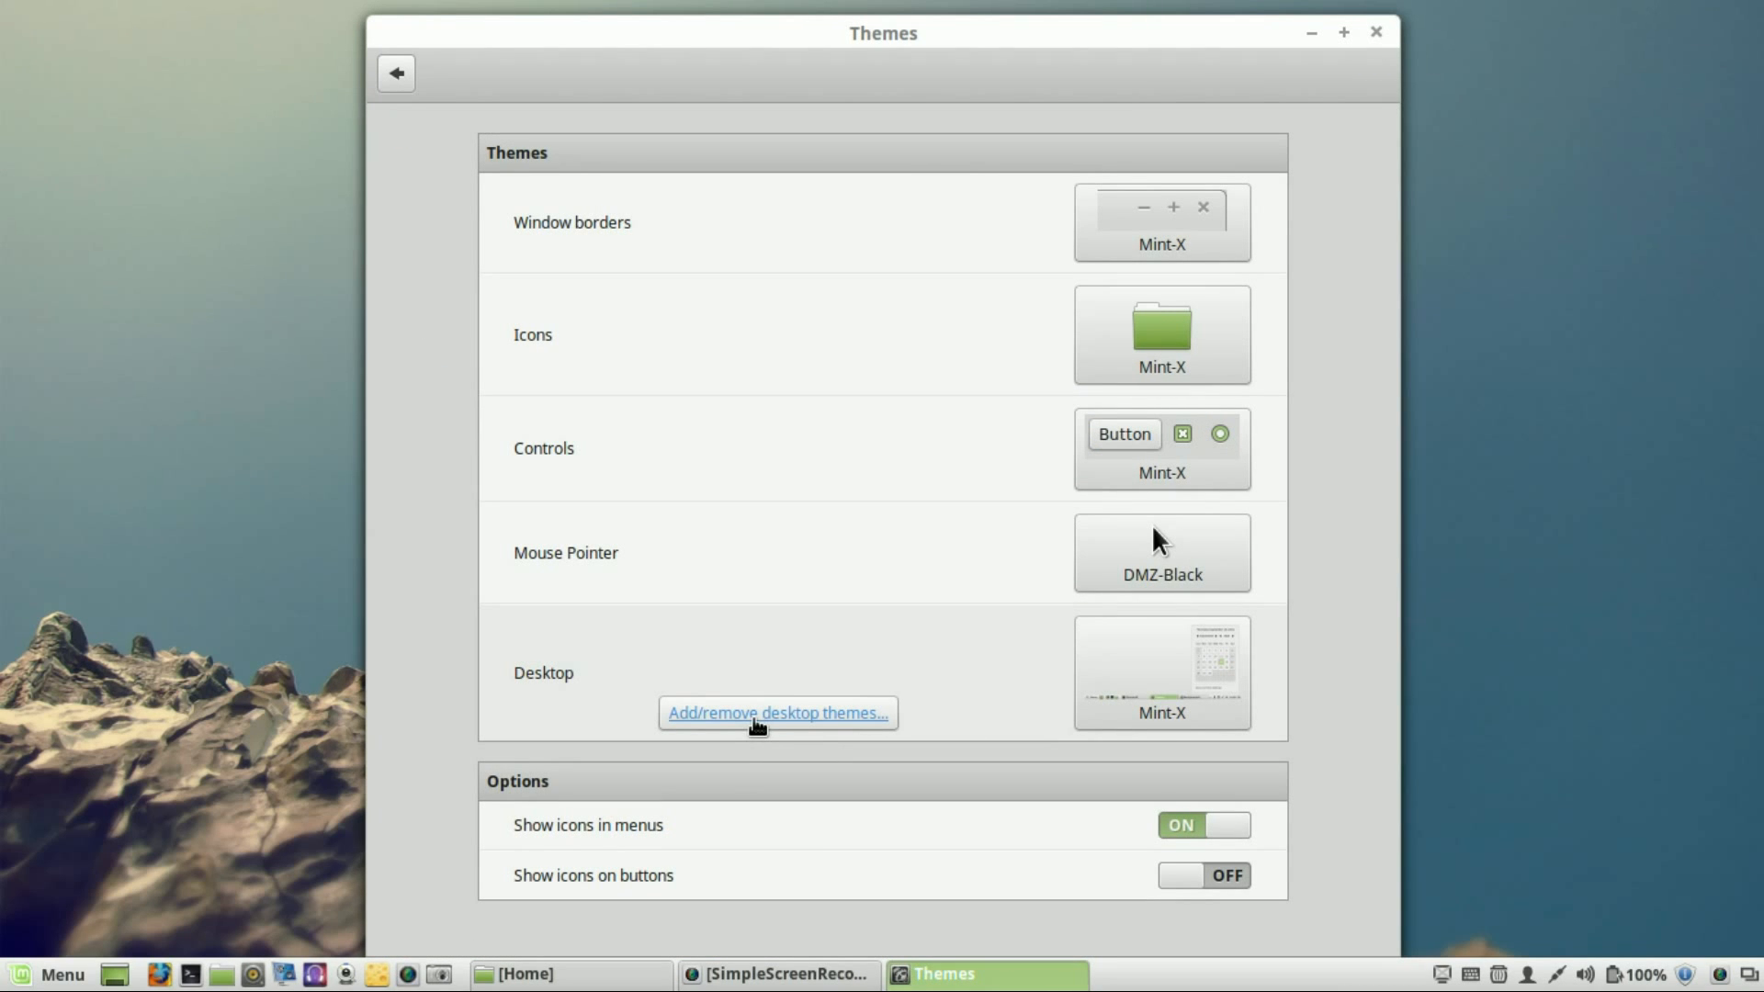
{"action": "left_click", "coordinate": [775, 713]}
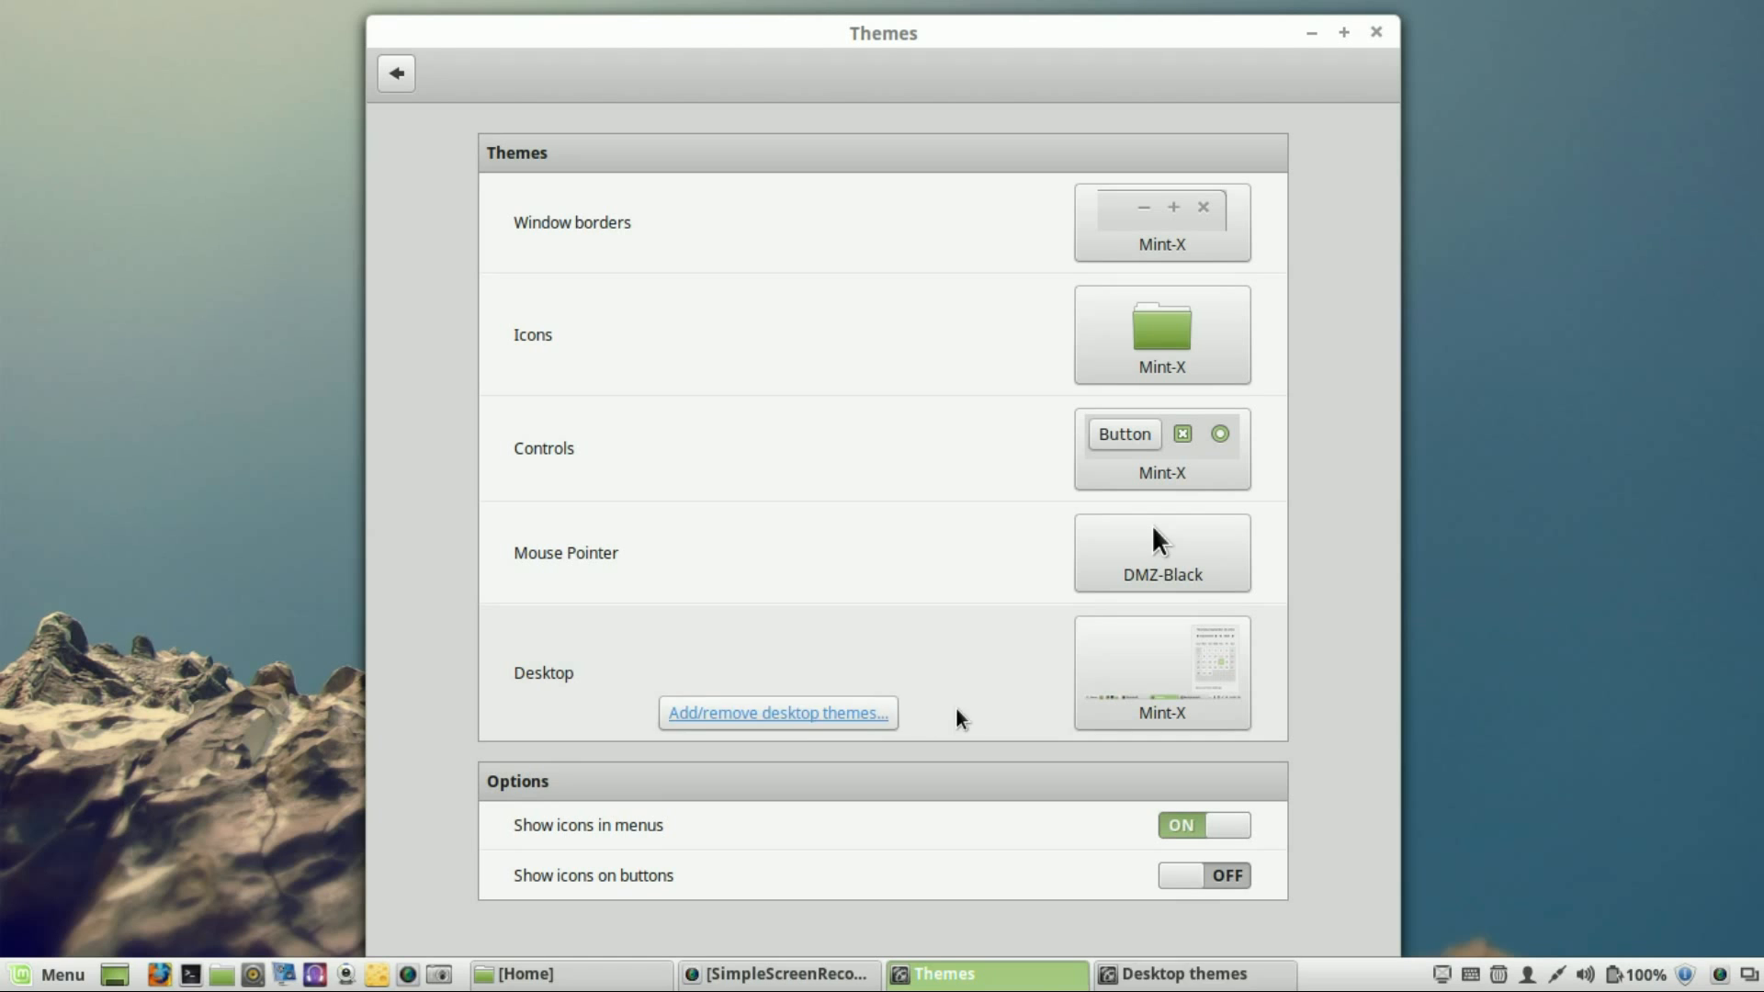
{"action": "left_click", "coordinate": [775, 713]}
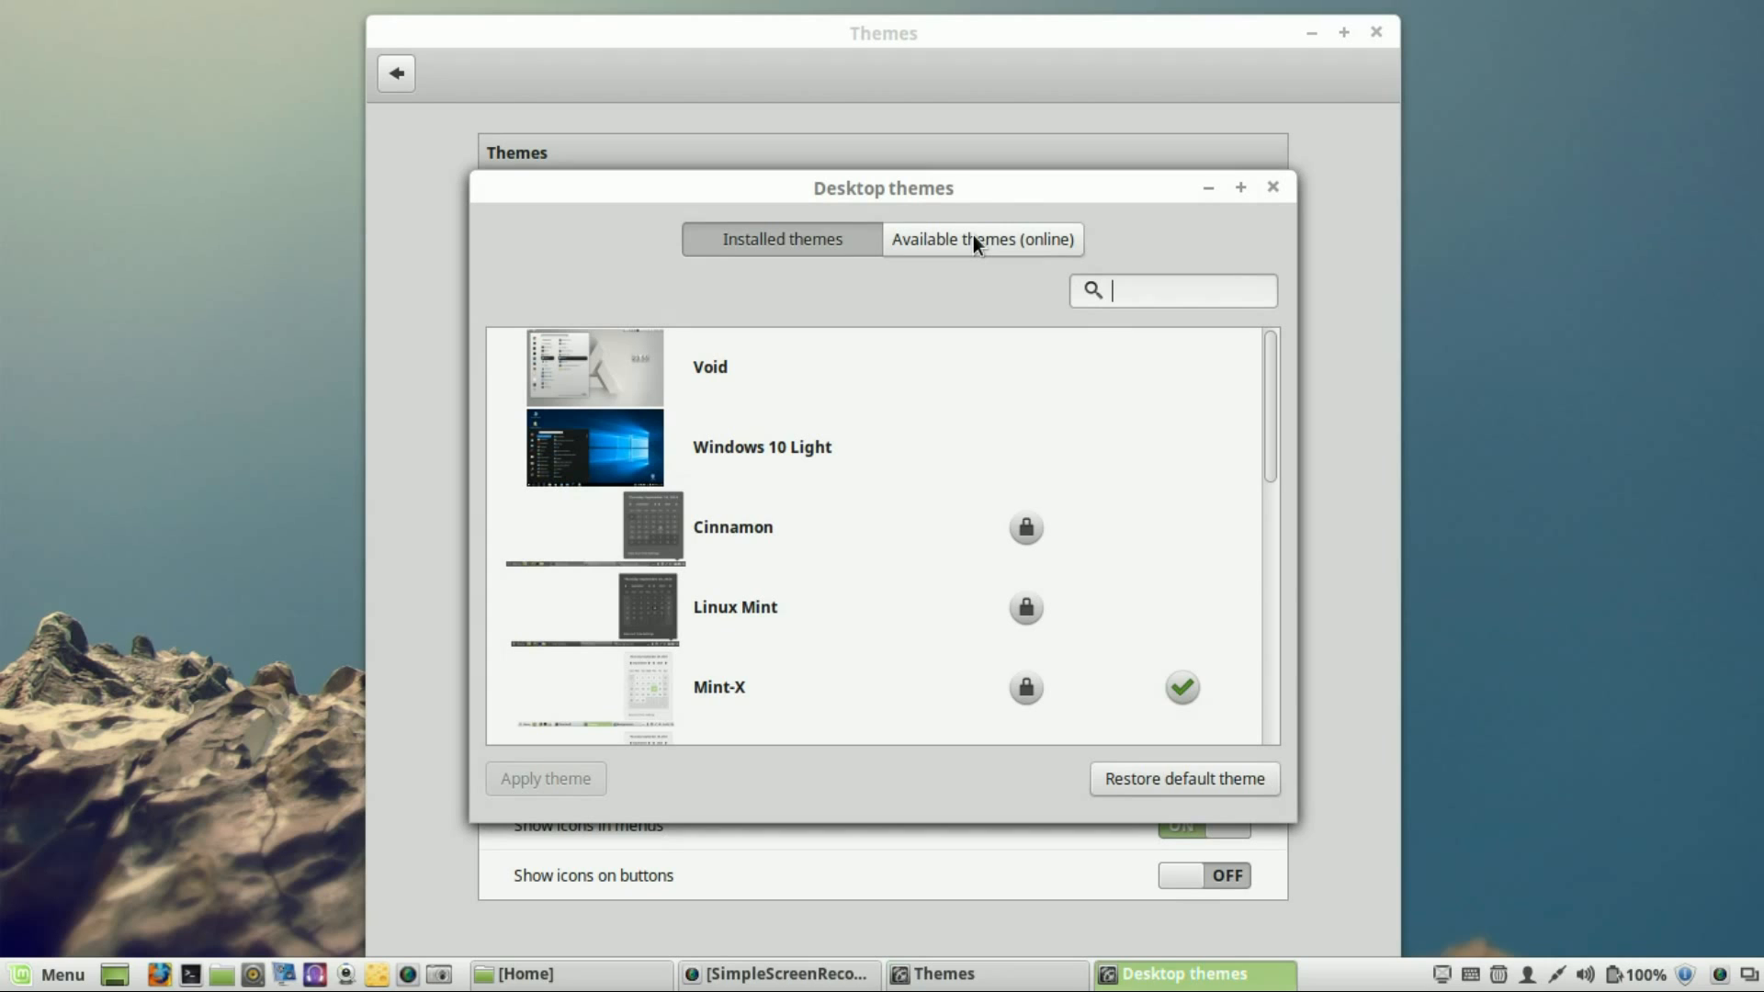
- List the online desktop themes and filter them by 'windows'
{"action": "left_click", "coordinate": [982, 239]}
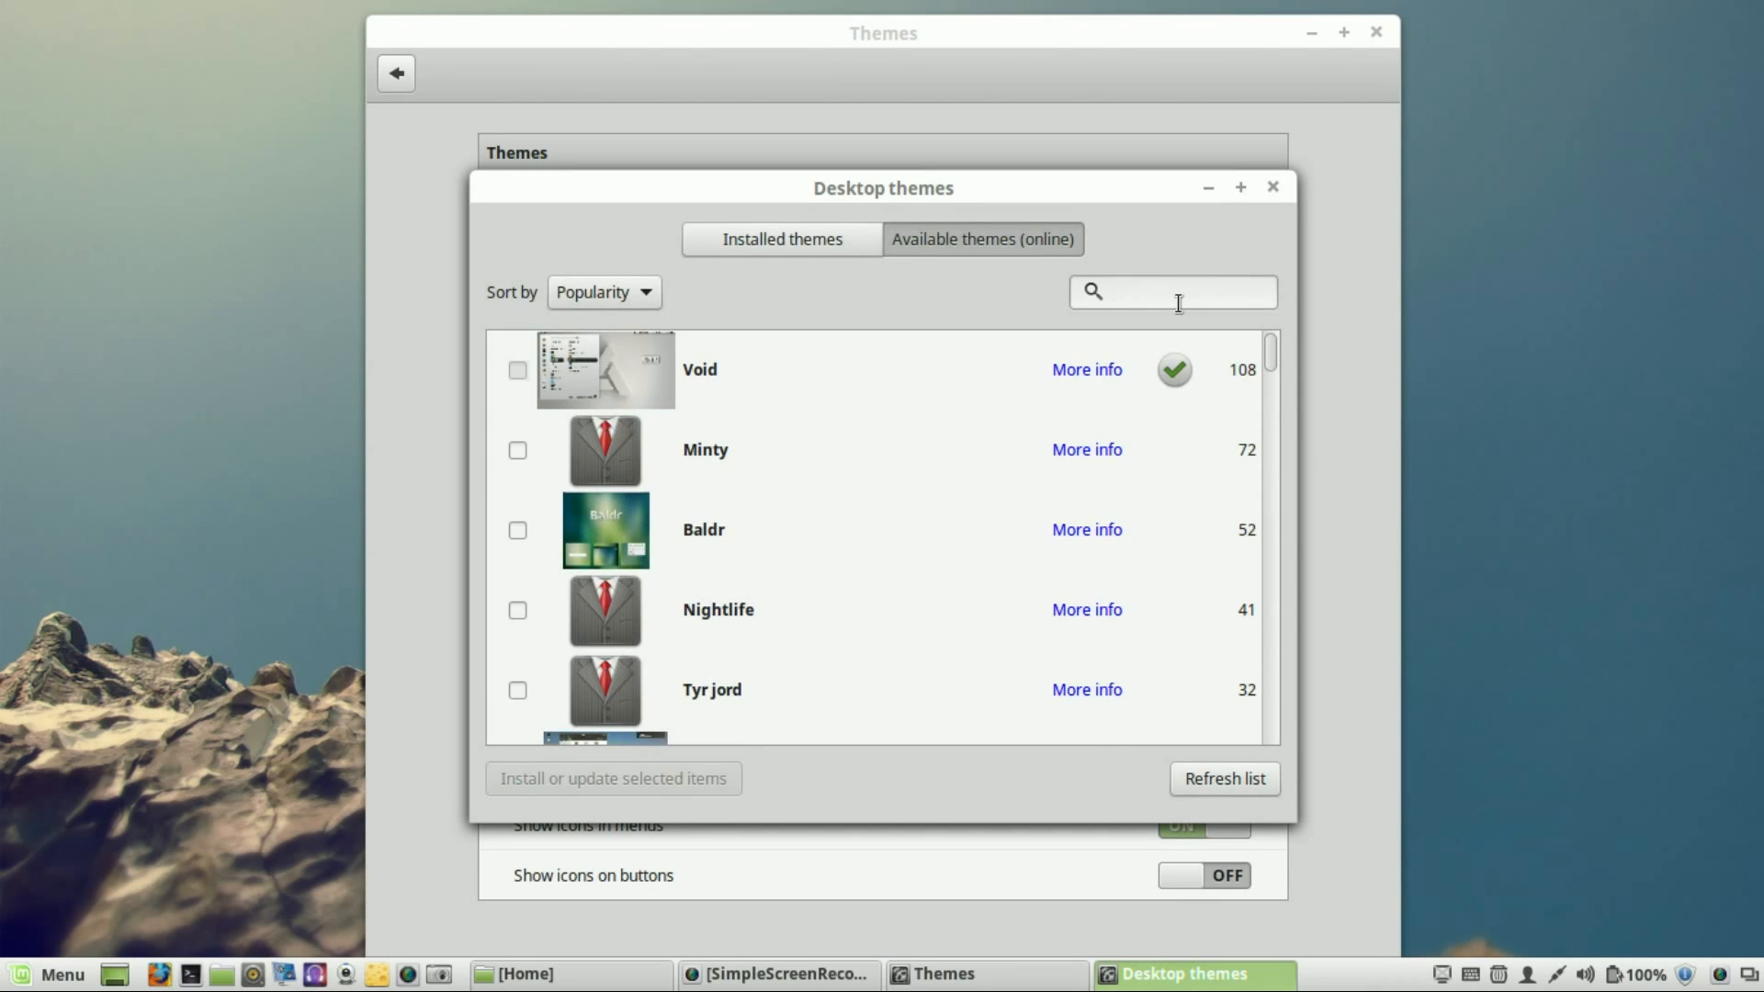
{"action": "type", "text": "windows"}
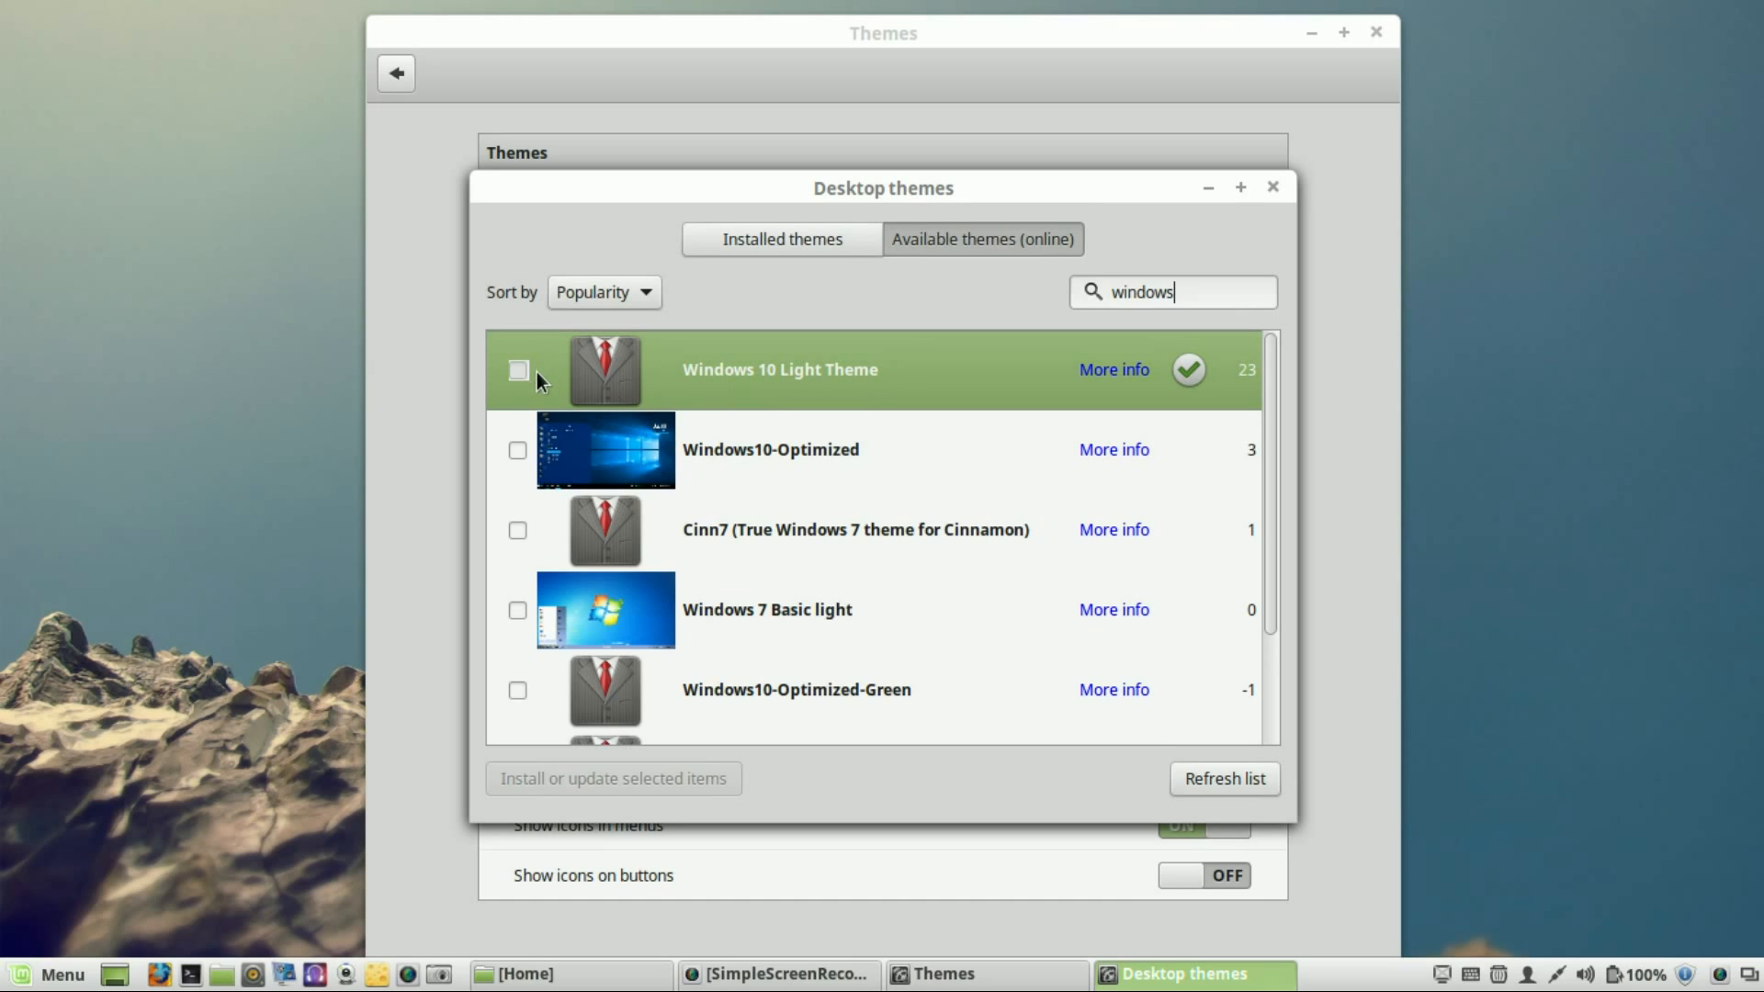
{"action": "mouse_move", "coordinate": [1125, 375]}
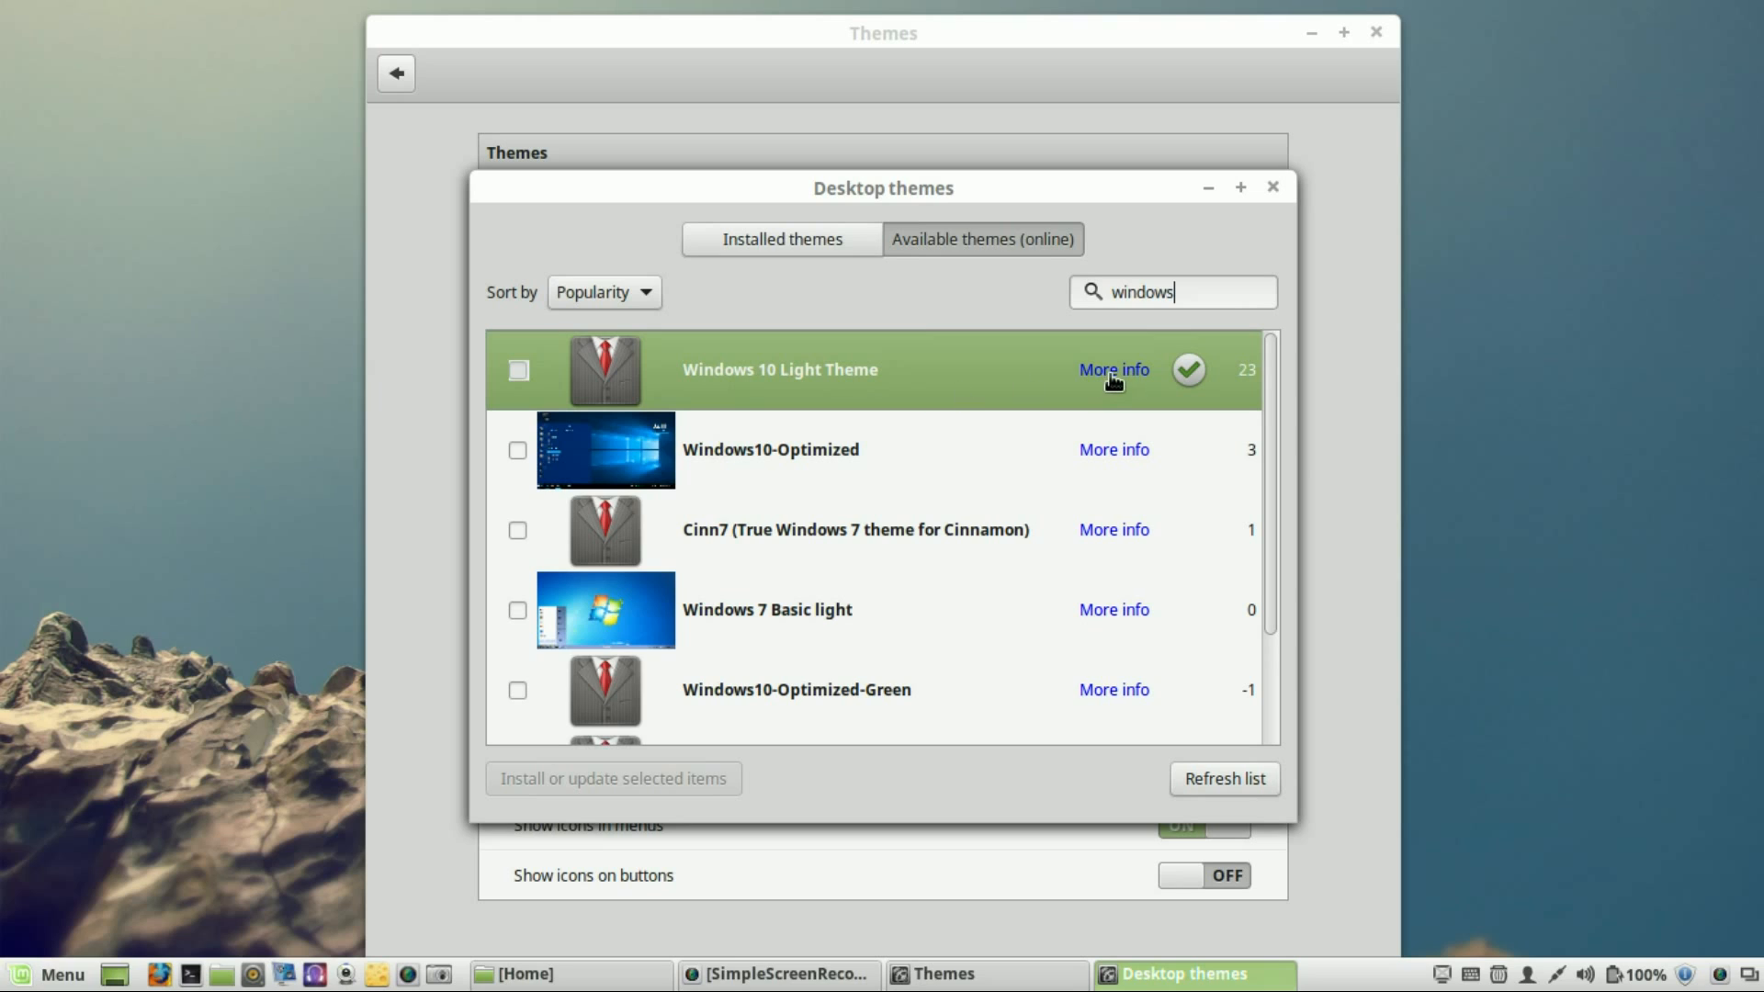
{"action": "mouse_move", "coordinate": [1013, 408]}
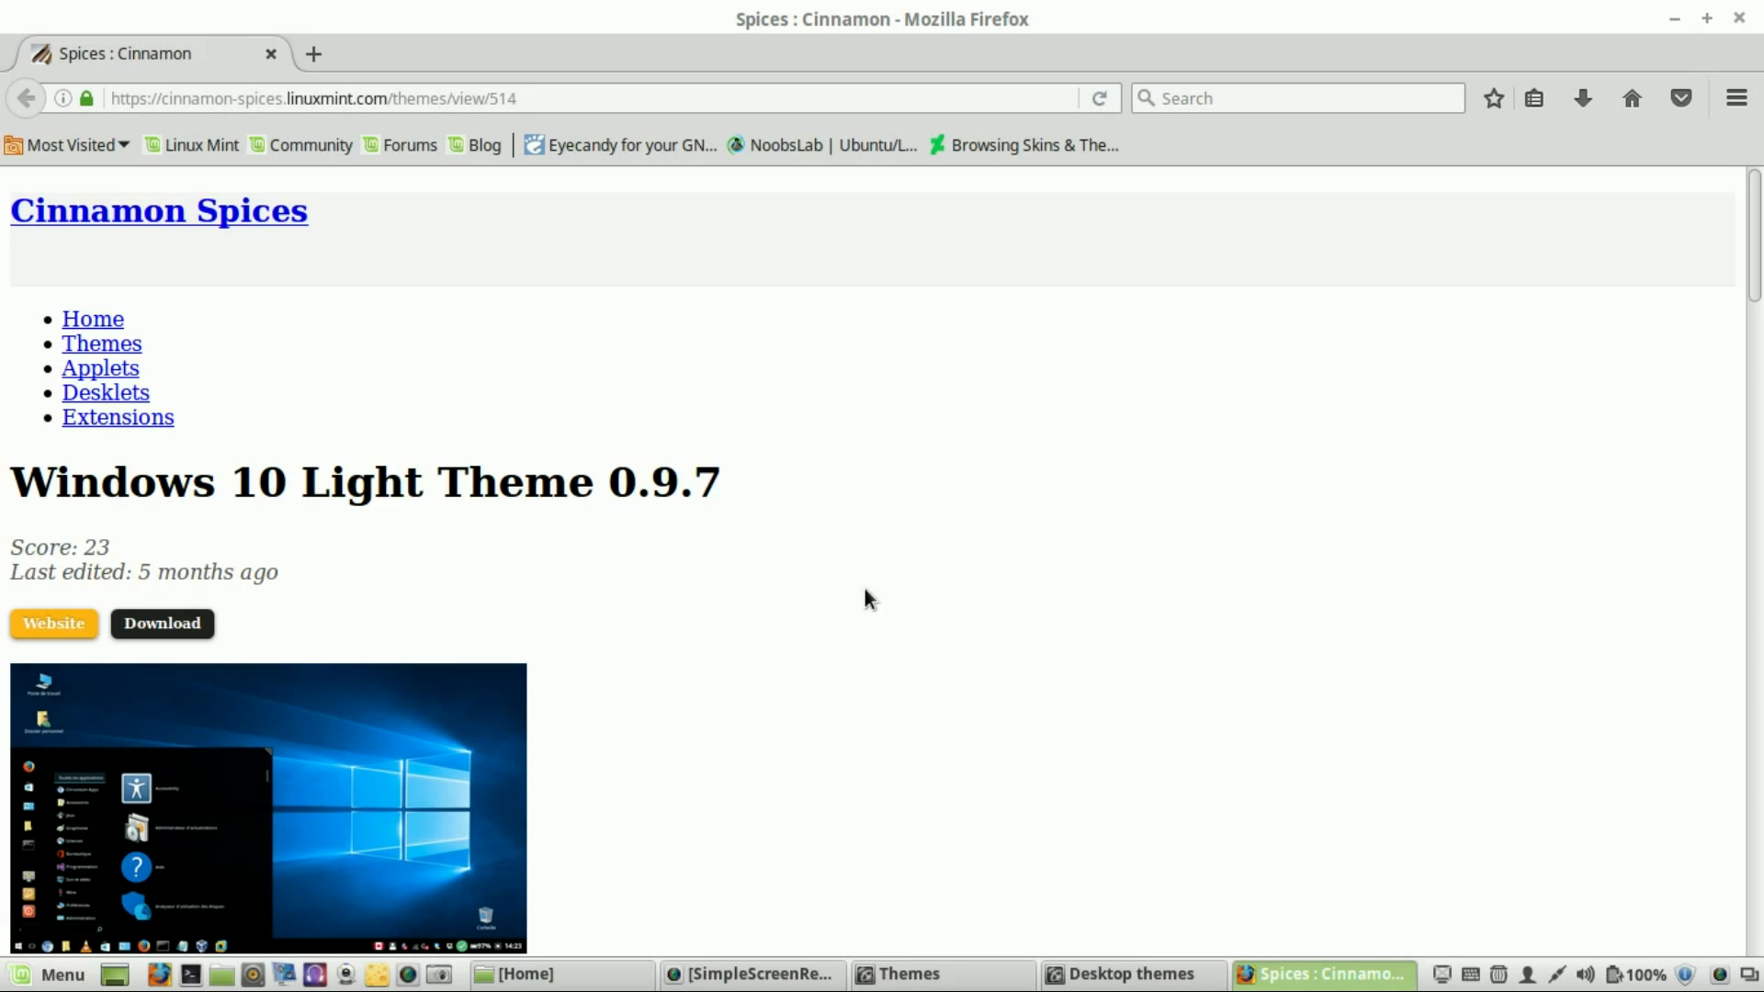
- Select the icons download address on the Spices page, then discard an empty browser tab
{"action": "scroll", "scroll_direction": "down", "scroll_amount": 3}
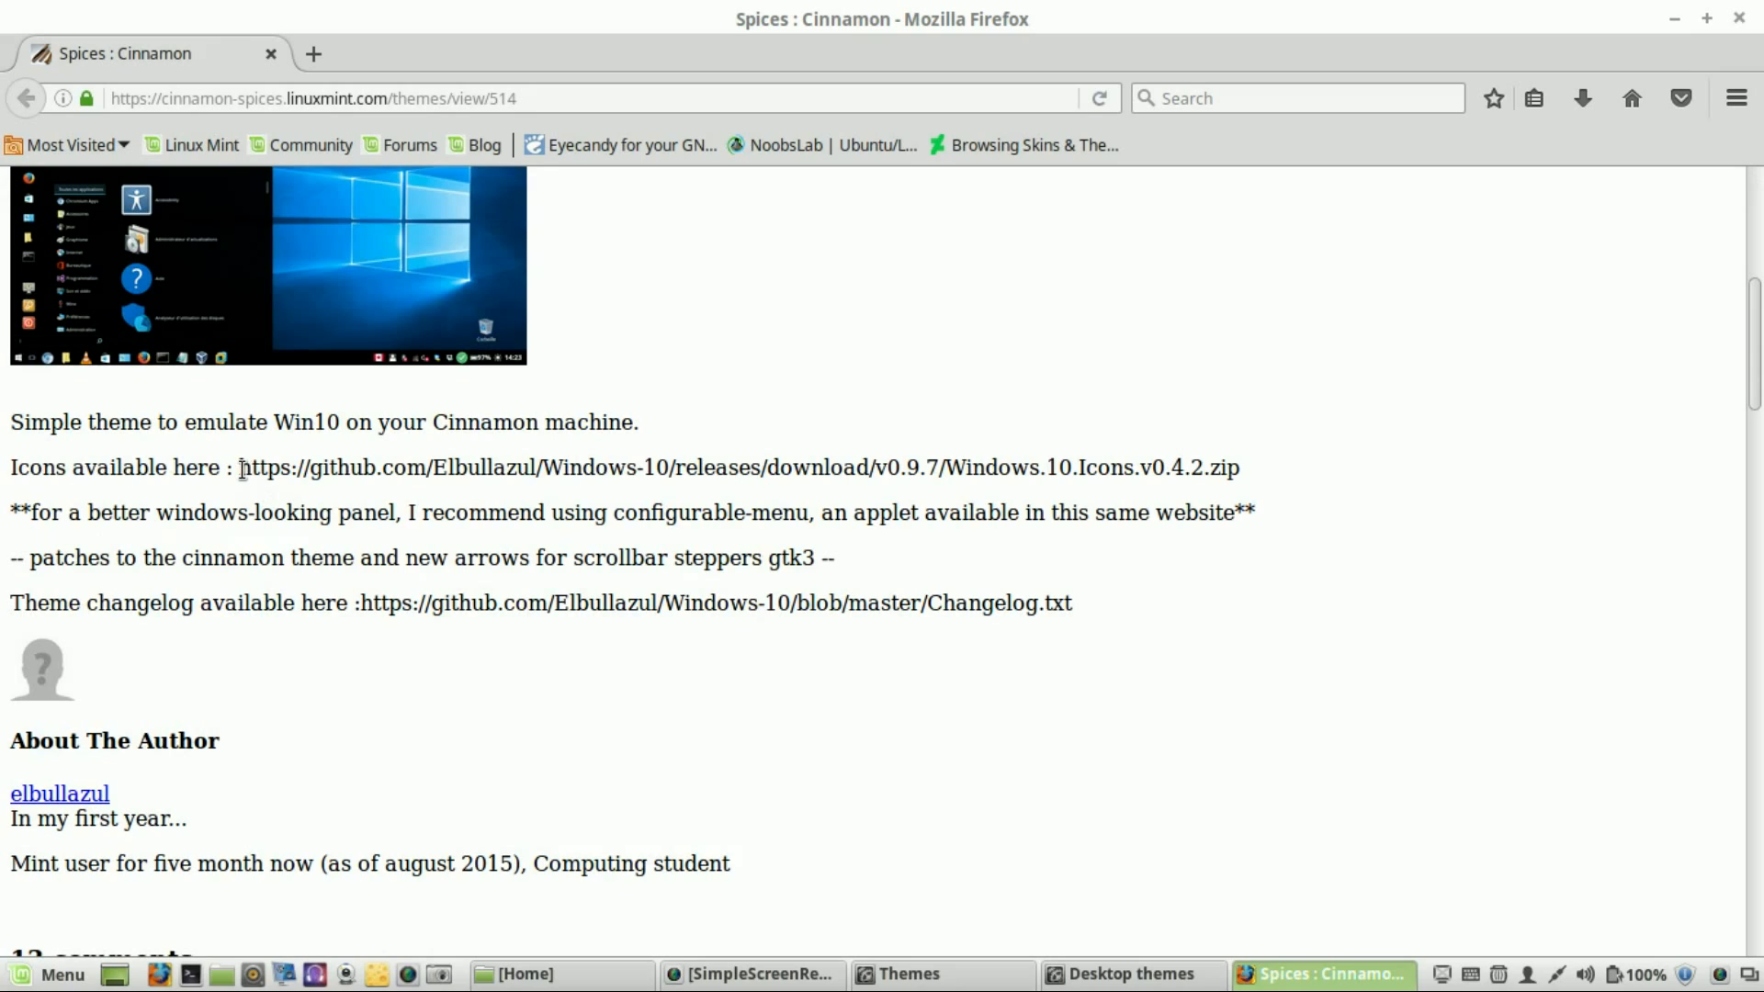
{"action": "left_click_drag", "start_coordinate": [239, 467], "coordinate": [1192, 467]}
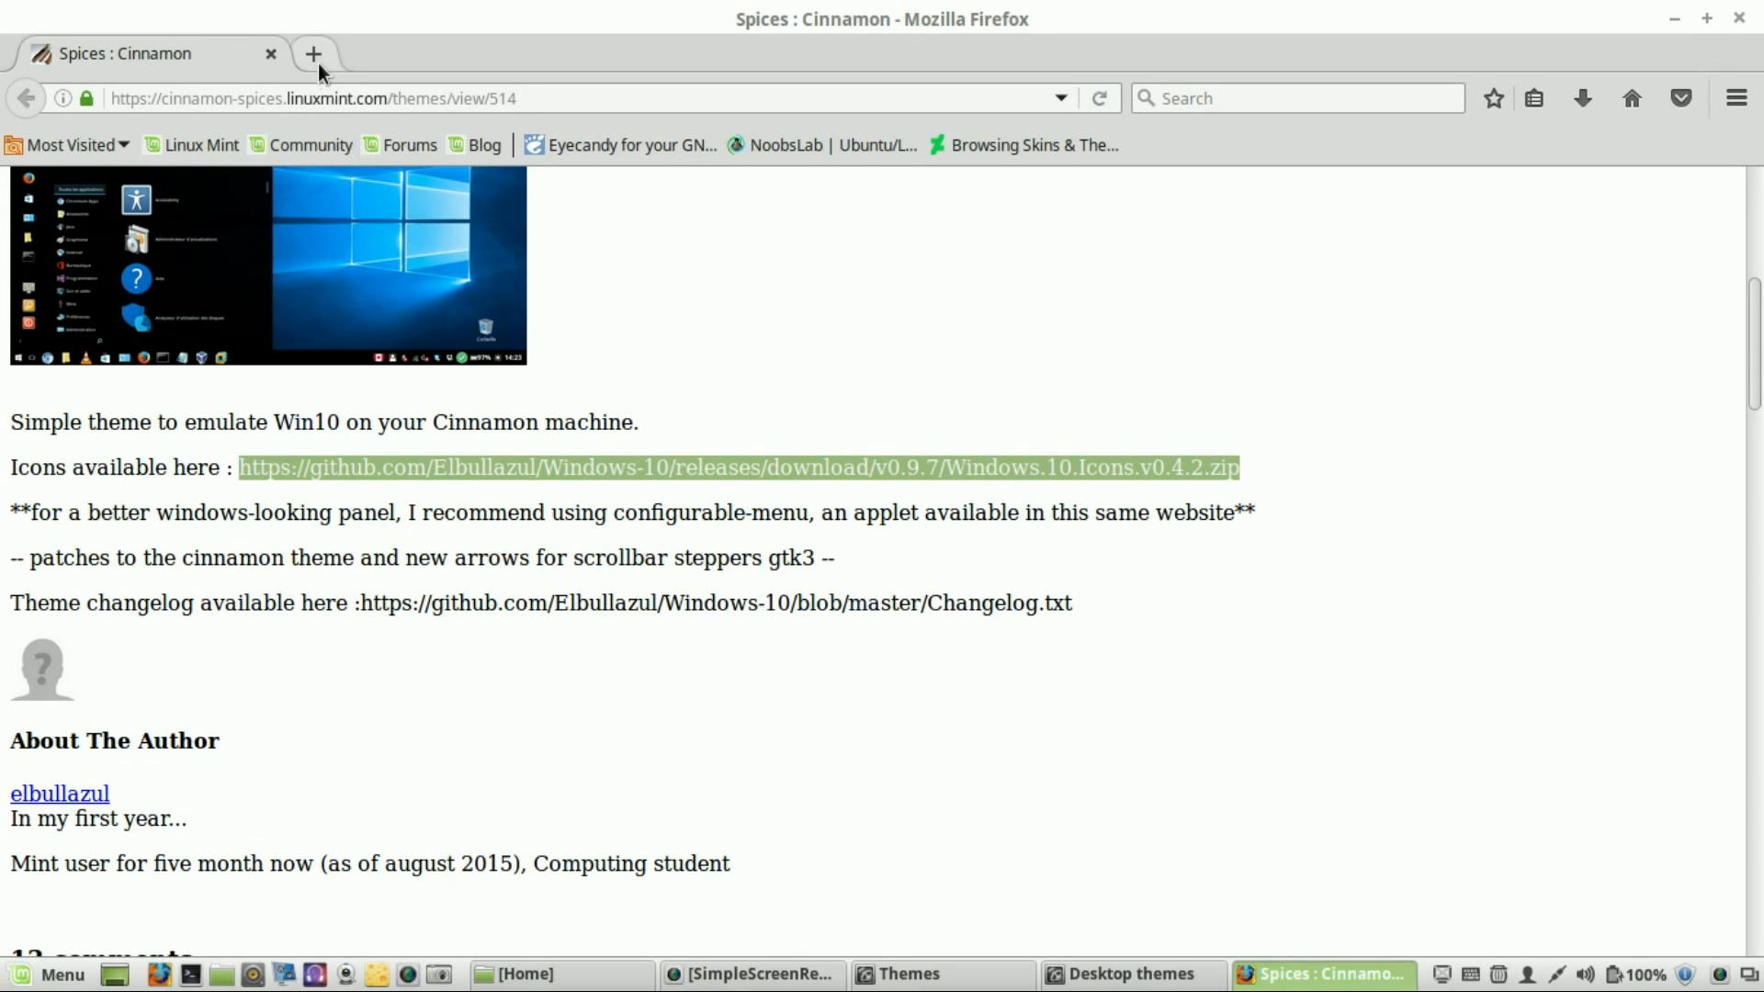
{"action": "left_click", "coordinate": [313, 53]}
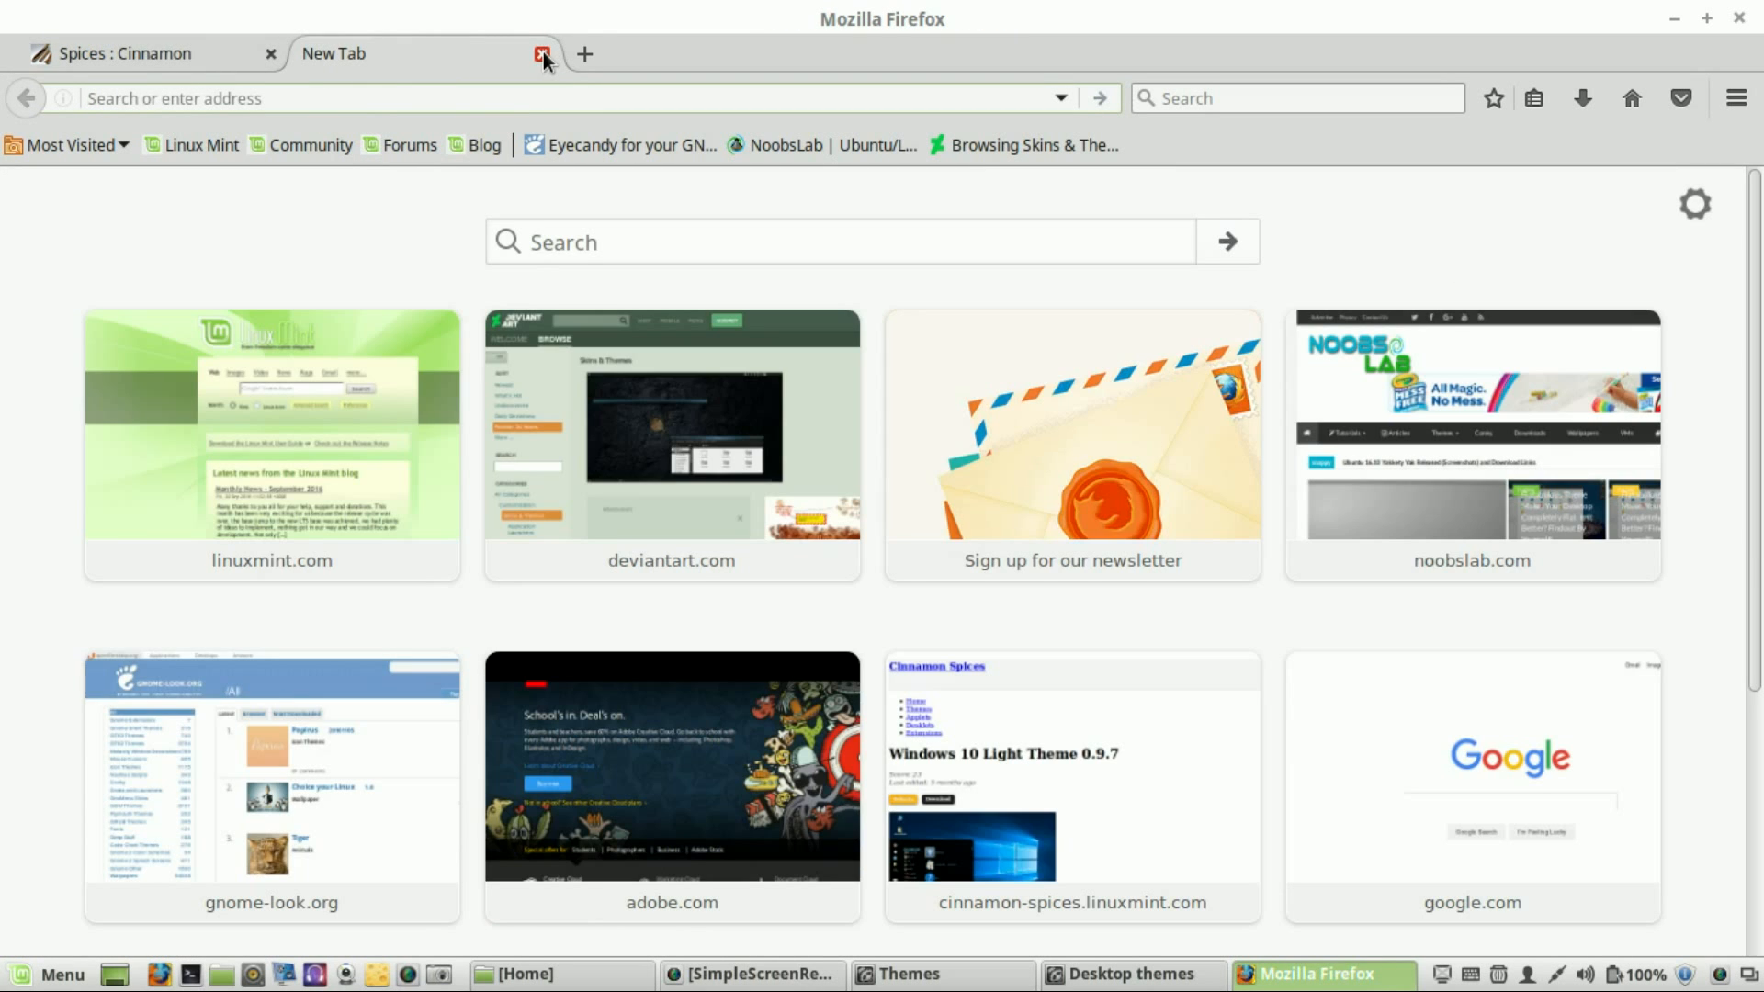
{"action": "left_click", "coordinate": [541, 53]}
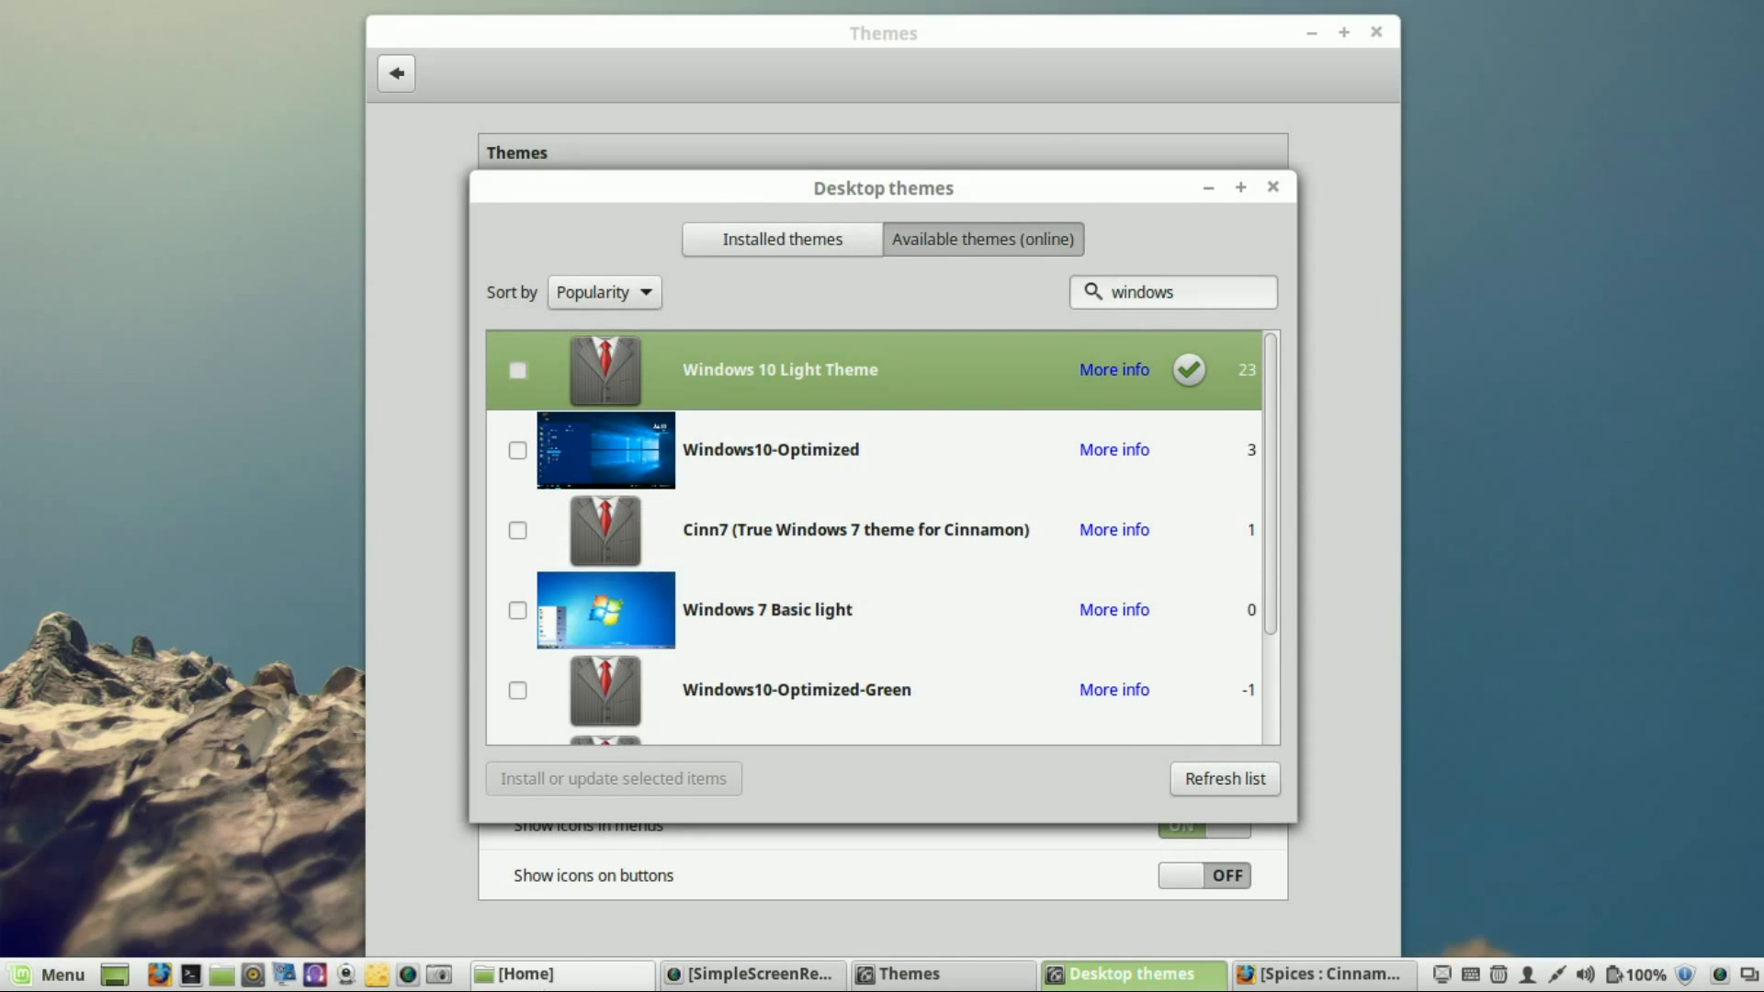
- Extract Windows.10.Icons.v0.4.2.zip in place inside the Downloads folder
{"action": "left_click", "coordinate": [551, 974]}
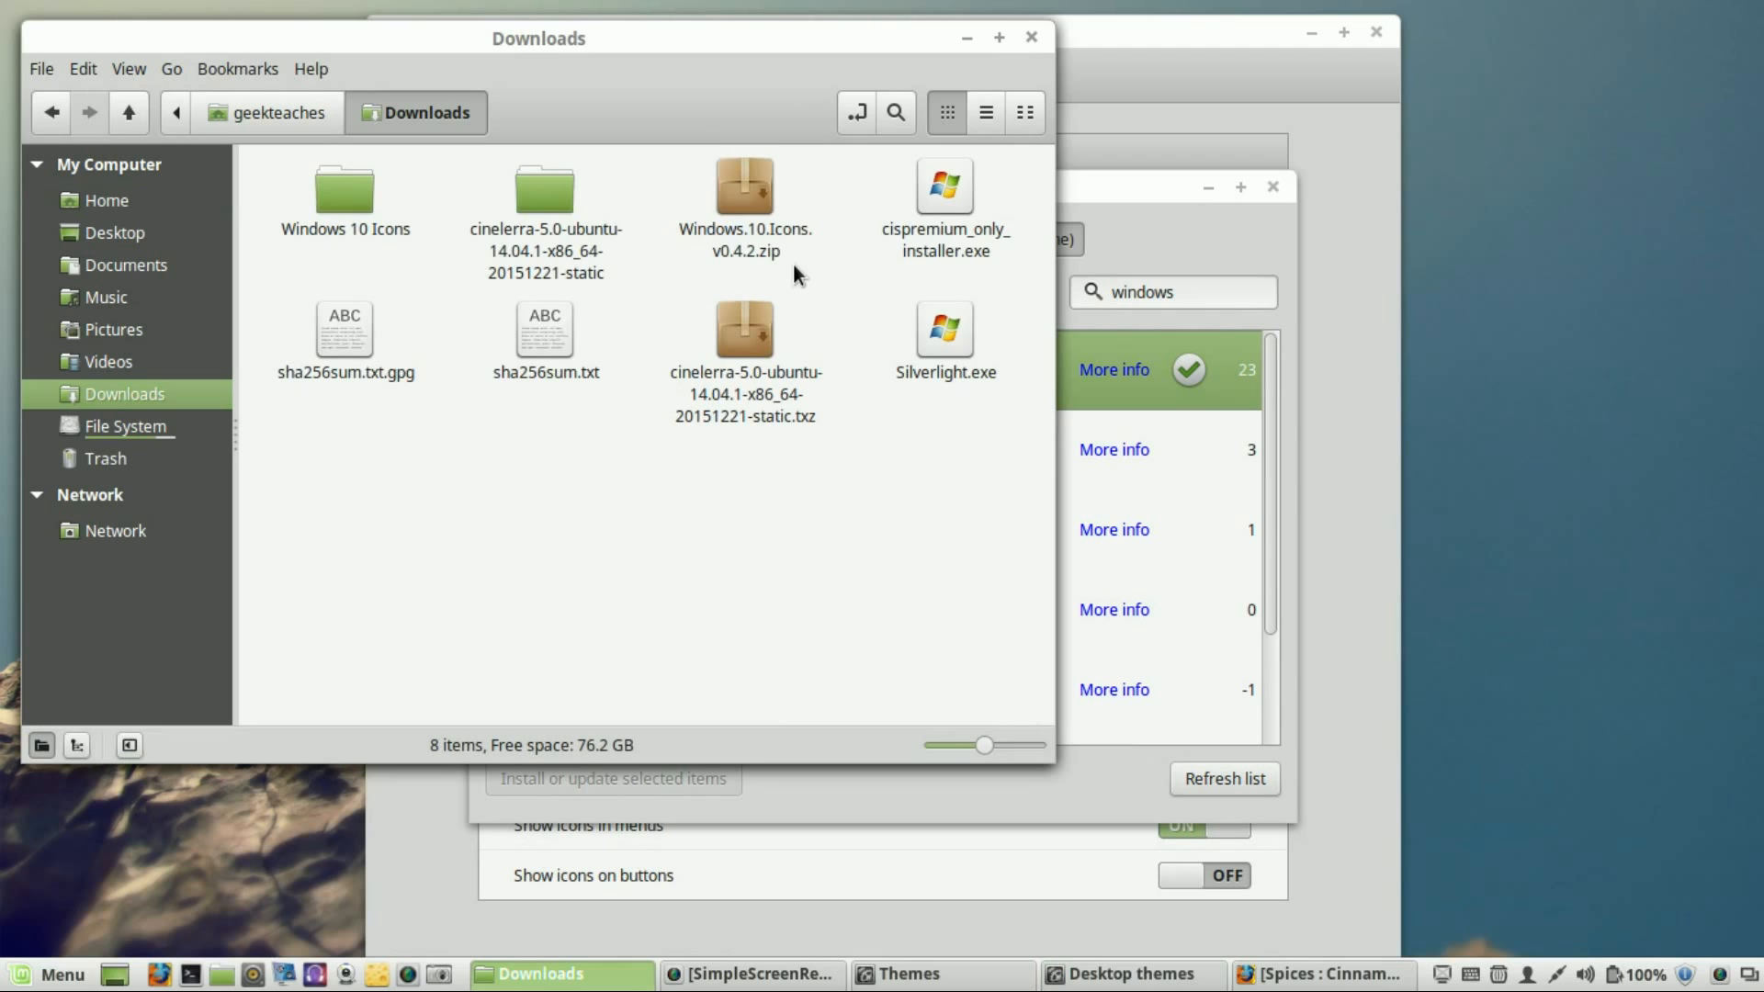
{"action": "mouse_move", "coordinate": [752, 269]}
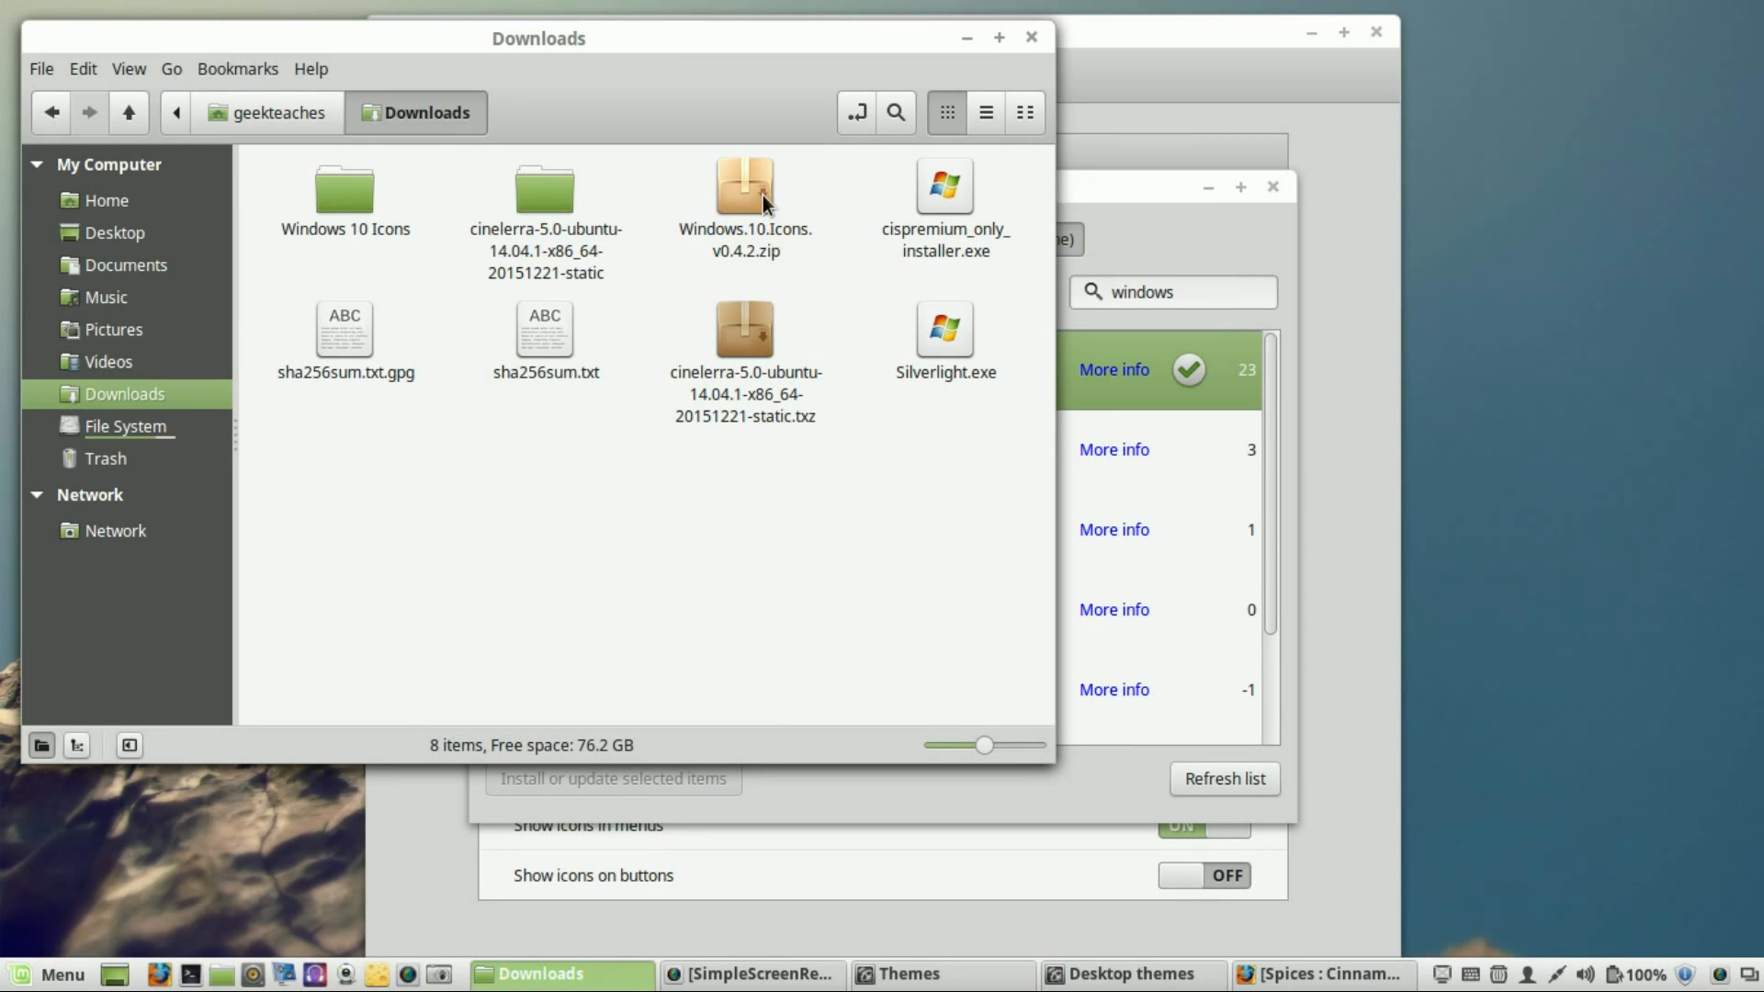
{"action": "right_click", "coordinate": [744, 186]}
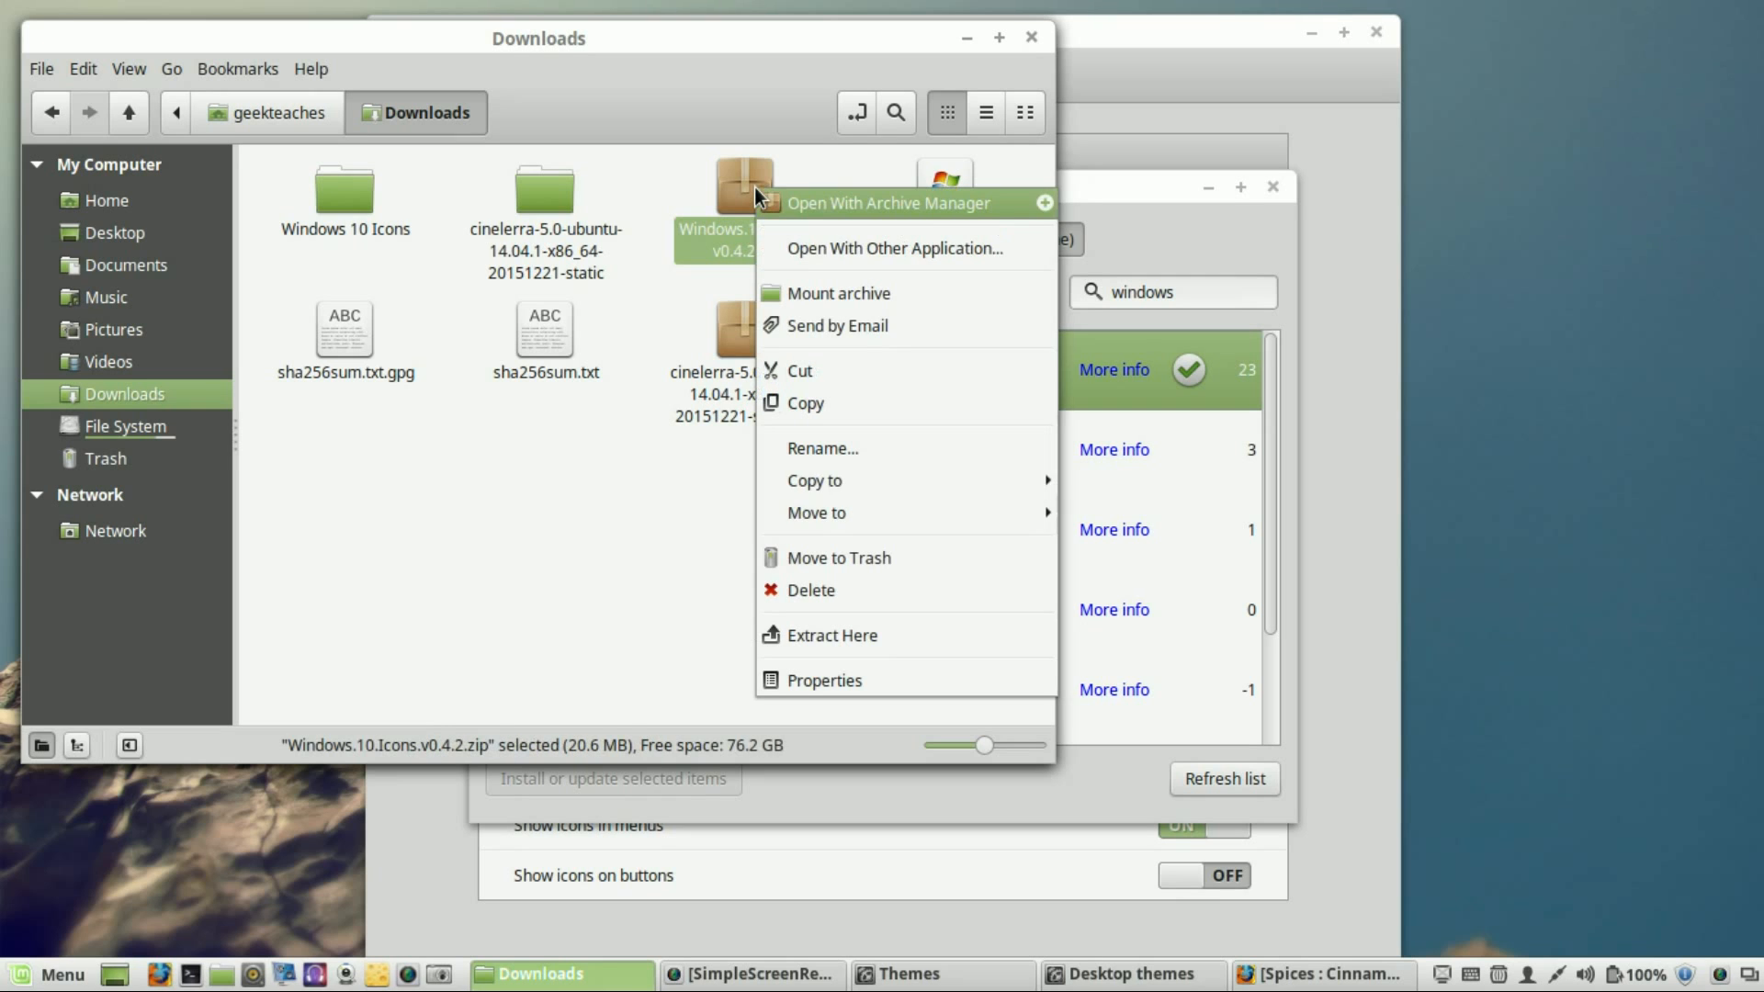
{"action": "mouse_move", "coordinate": [833, 569]}
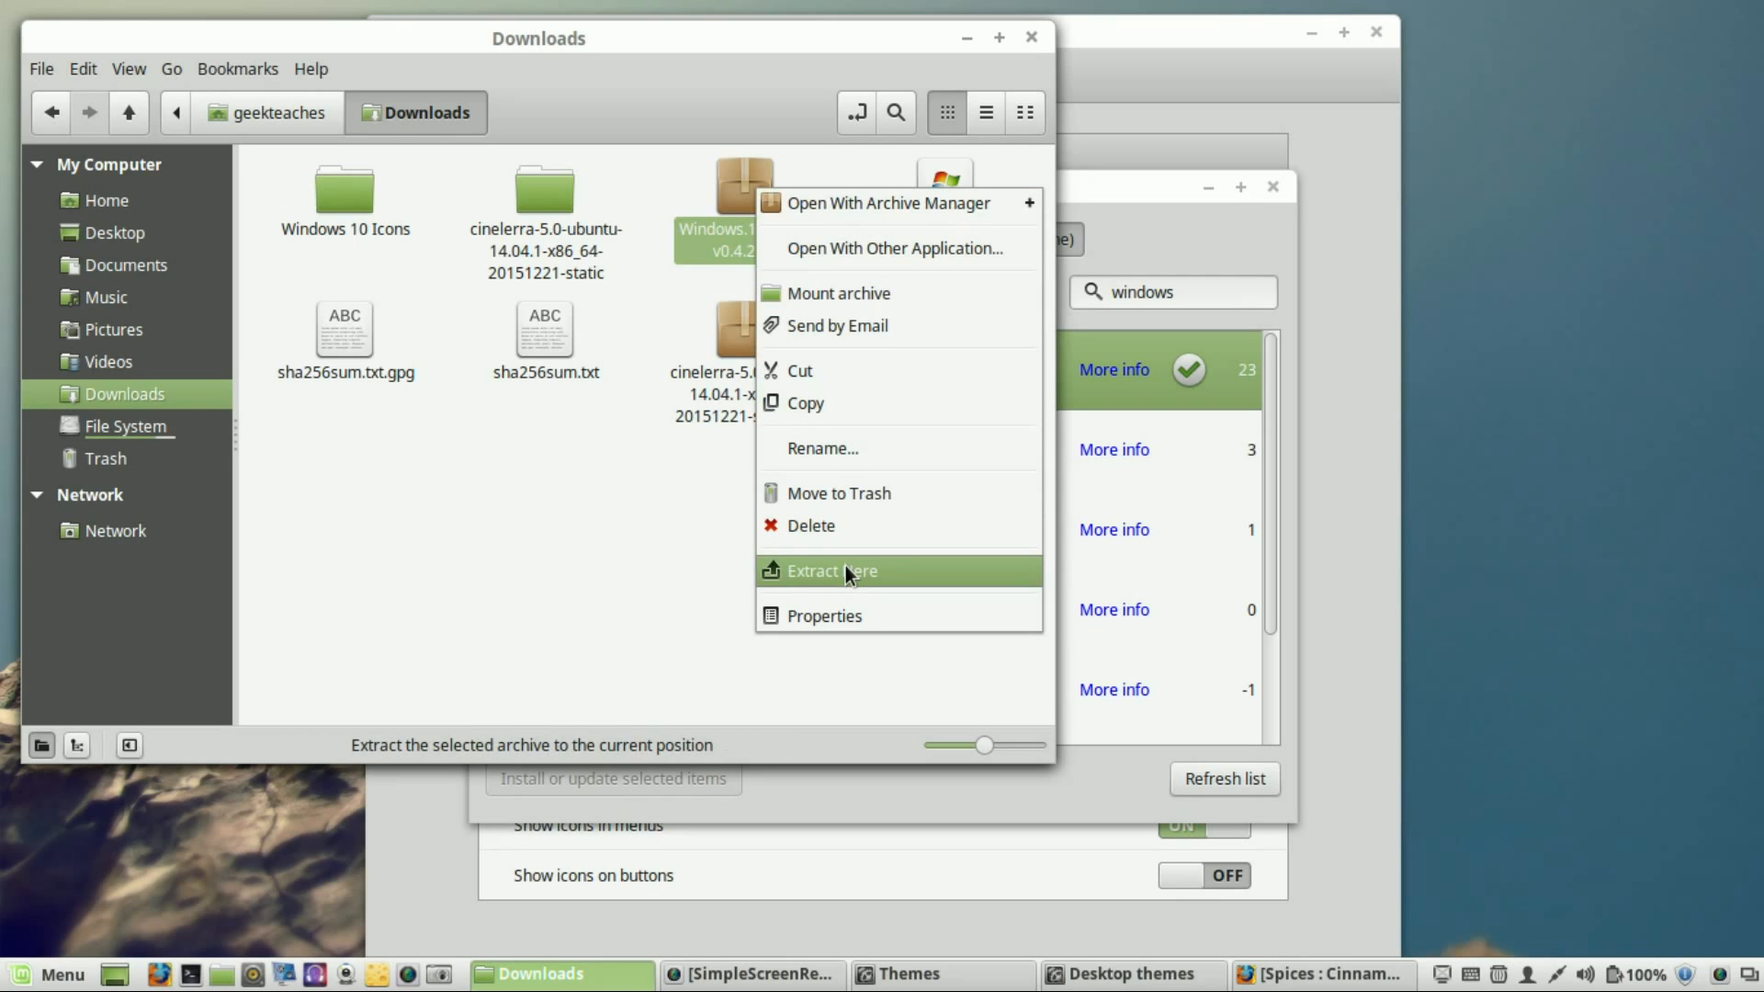
{"action": "left_click", "coordinate": [831, 570]}
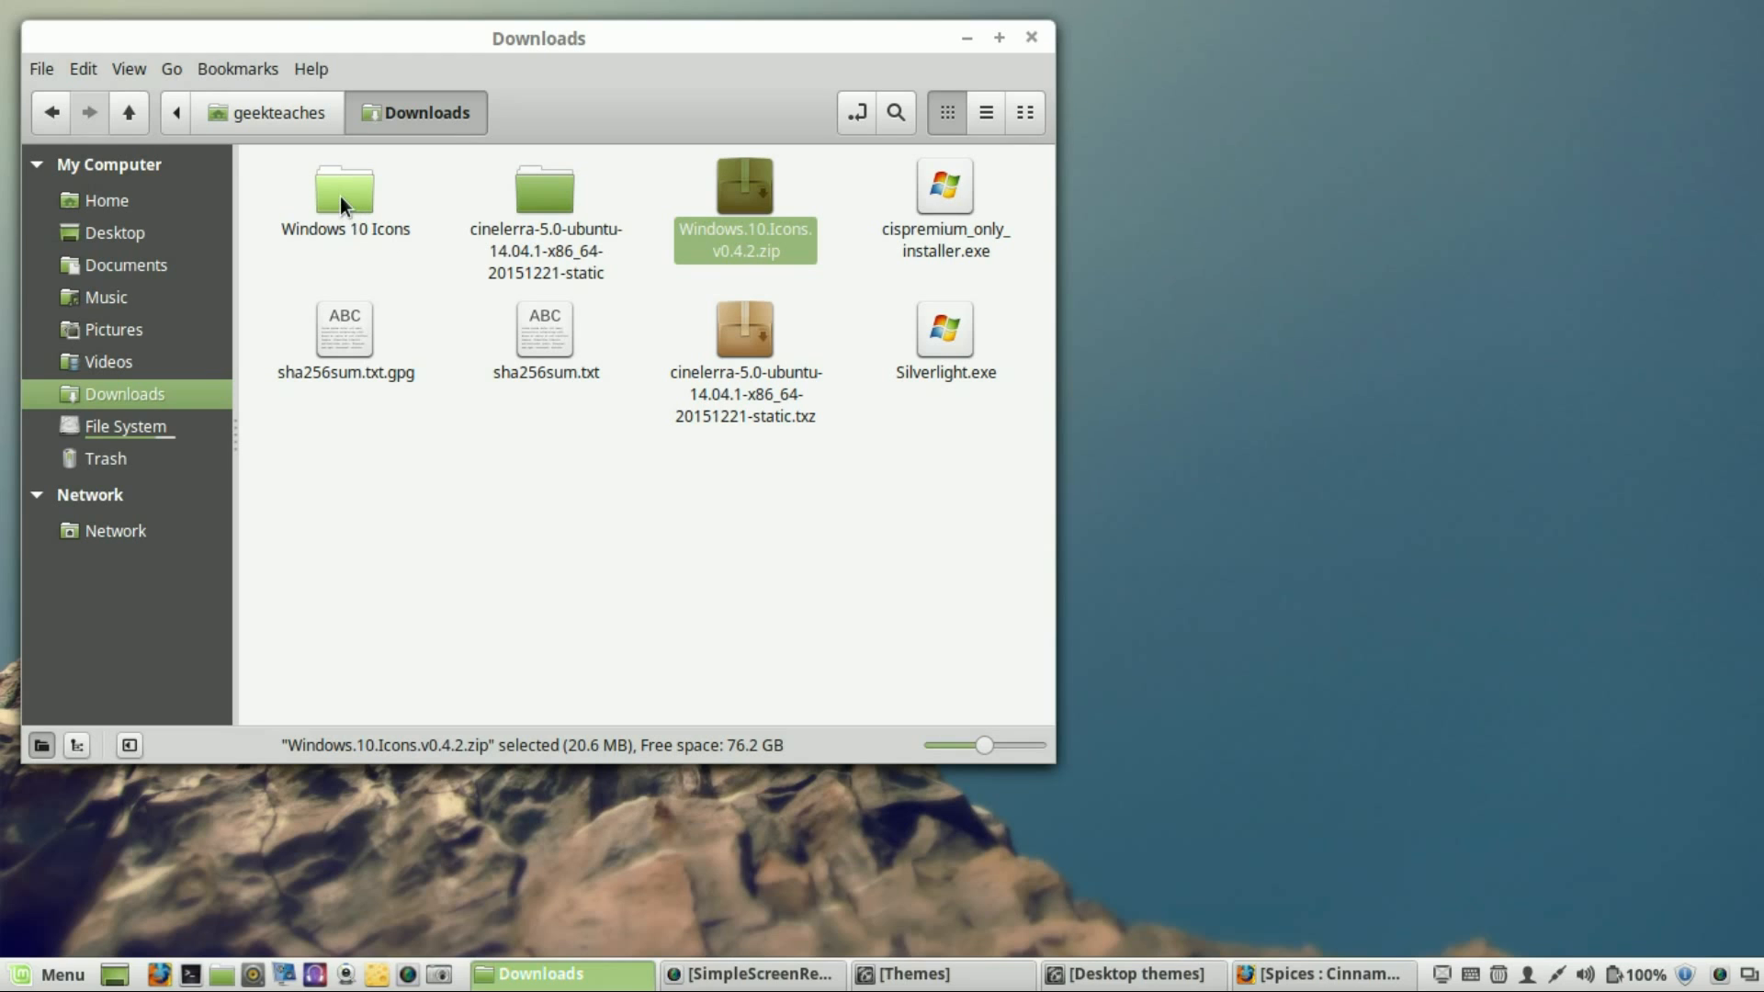
{"action": "mouse_move", "coordinate": [551, 190]}
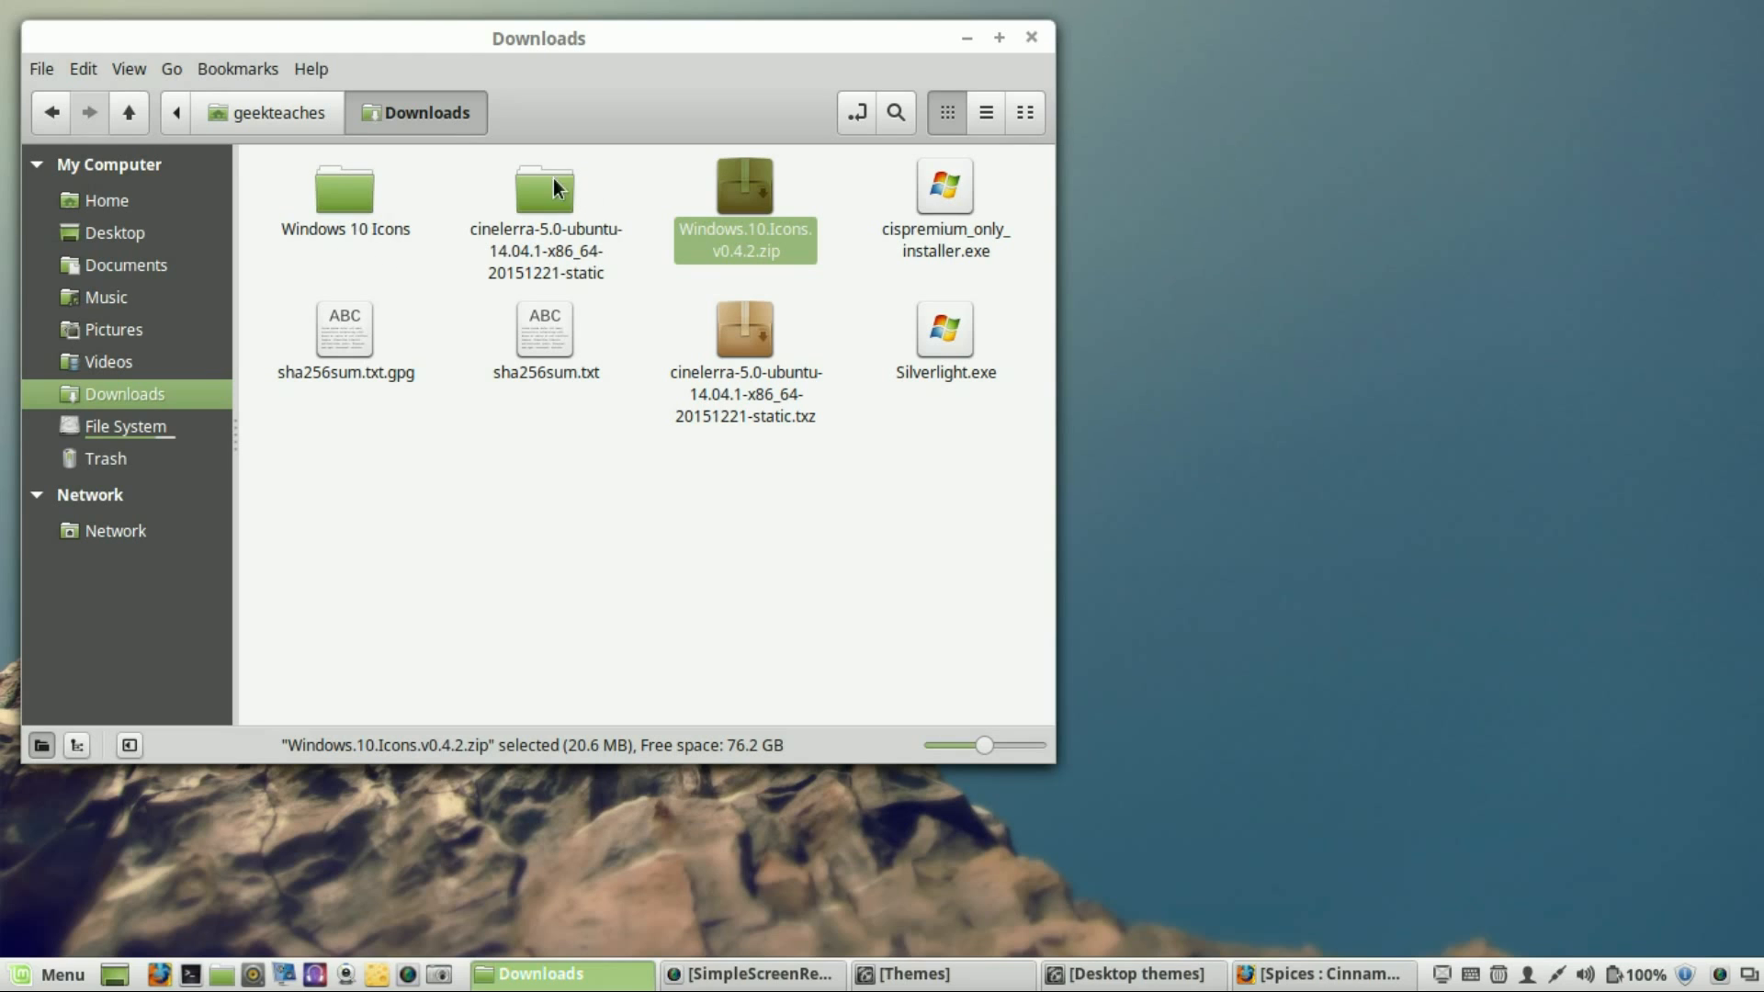
{"action": "mouse_move", "coordinate": [346, 191]}
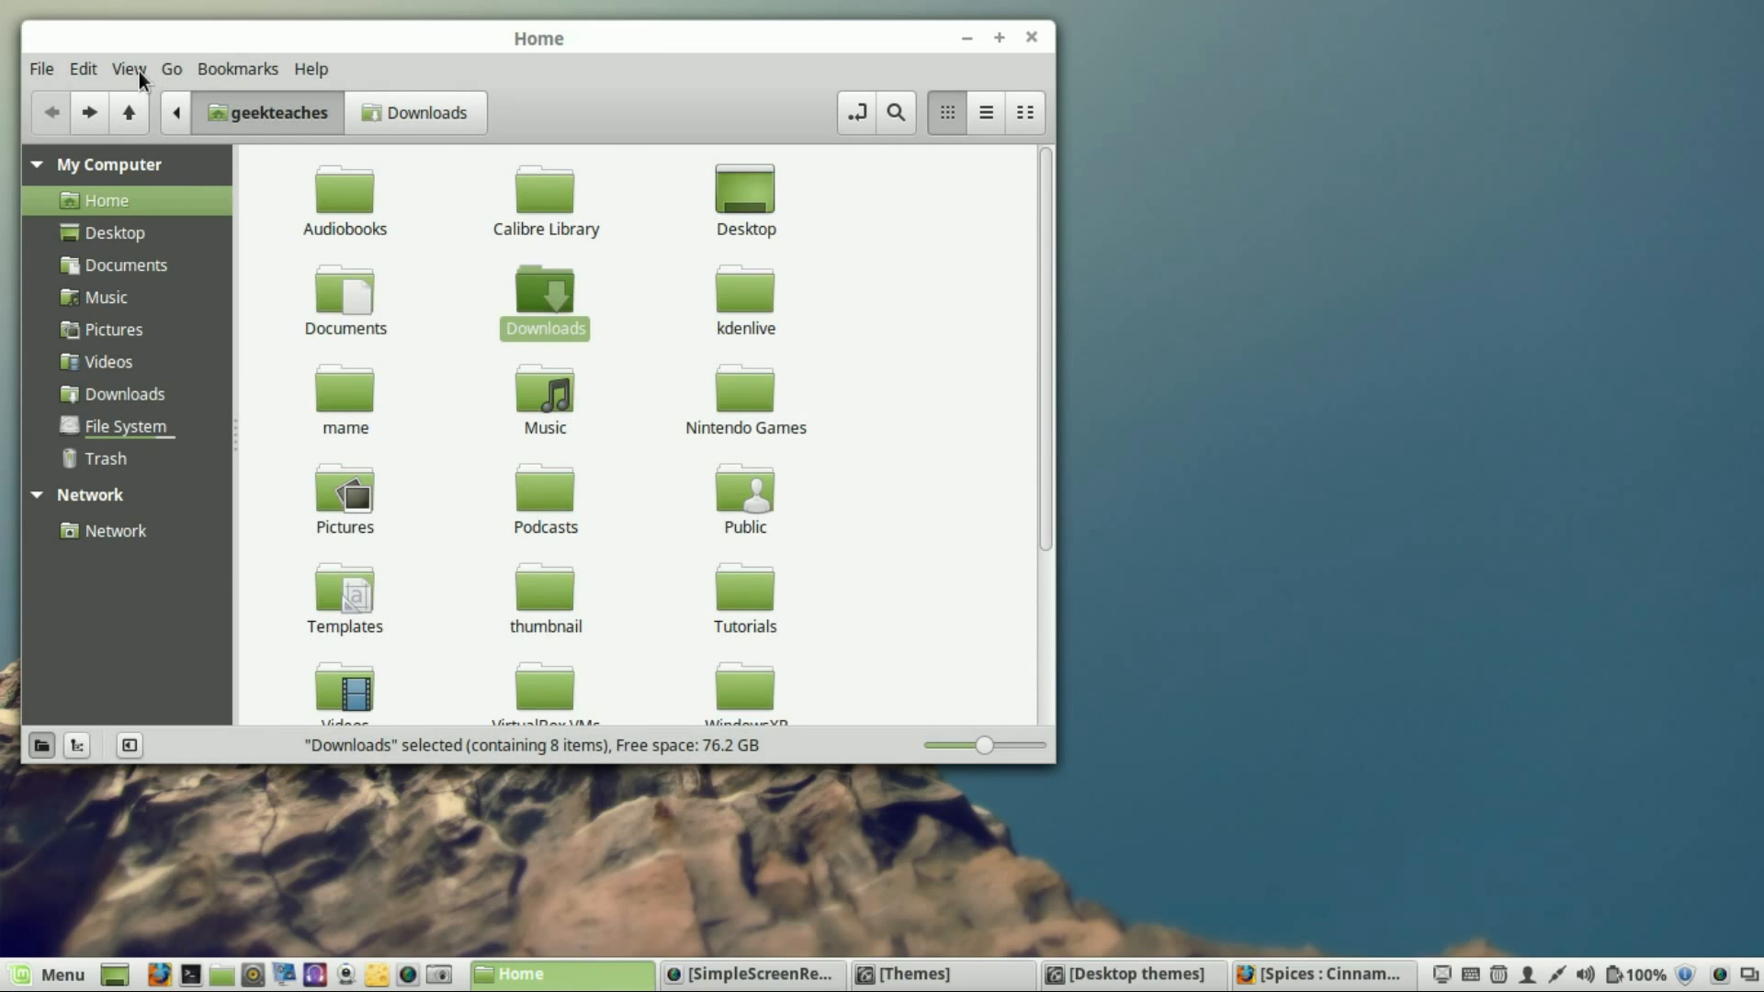
- Show hidden files in Home and enter the .icons folder
{"action": "left_click", "coordinate": [129, 68]}
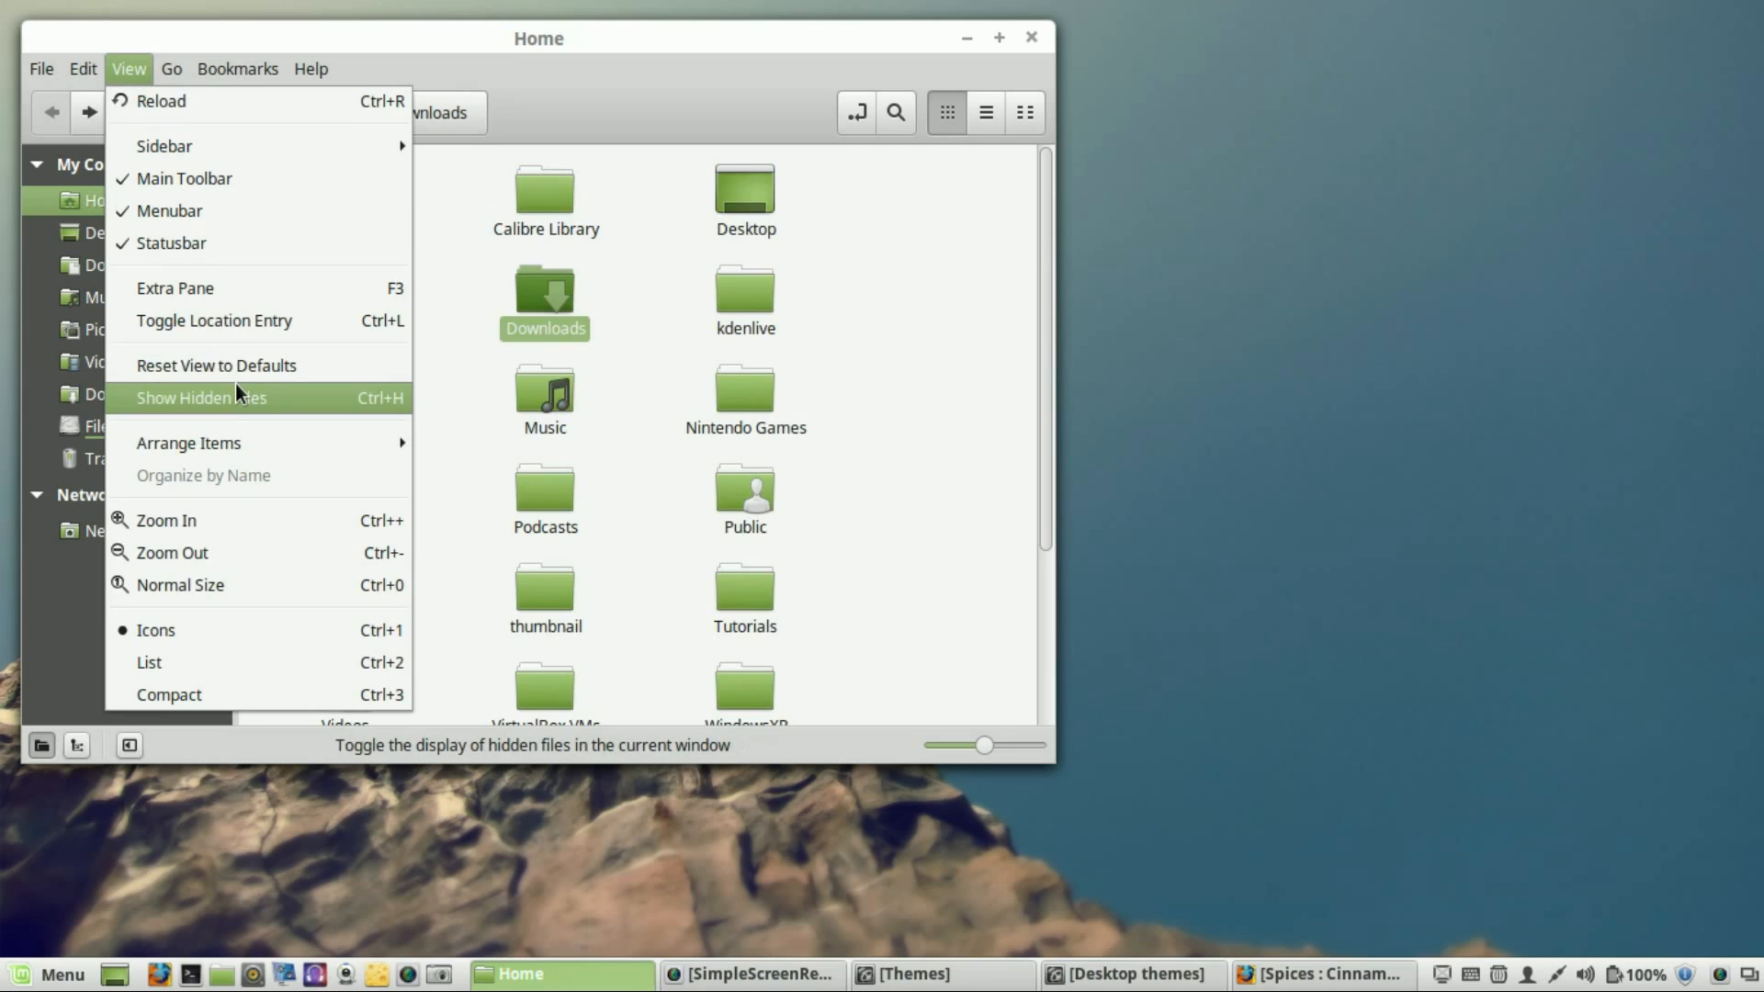
{"action": "left_click", "coordinate": [200, 397]}
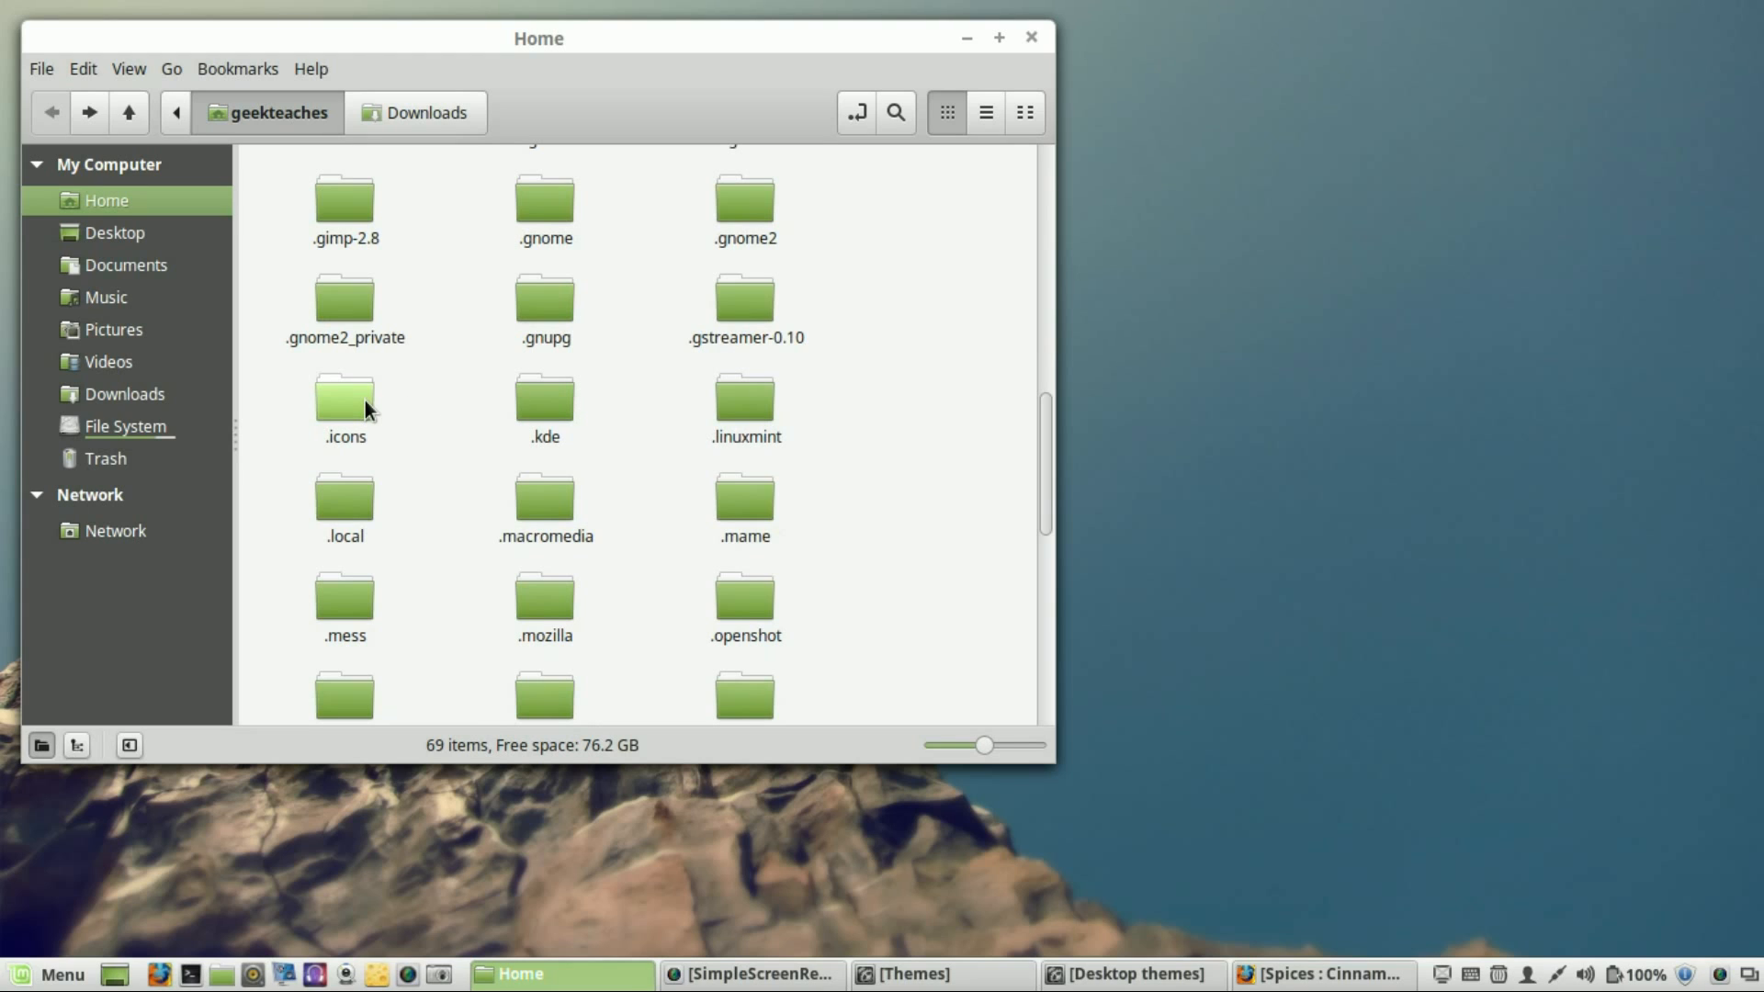
{"action": "double_click", "coordinate": [343, 399]}
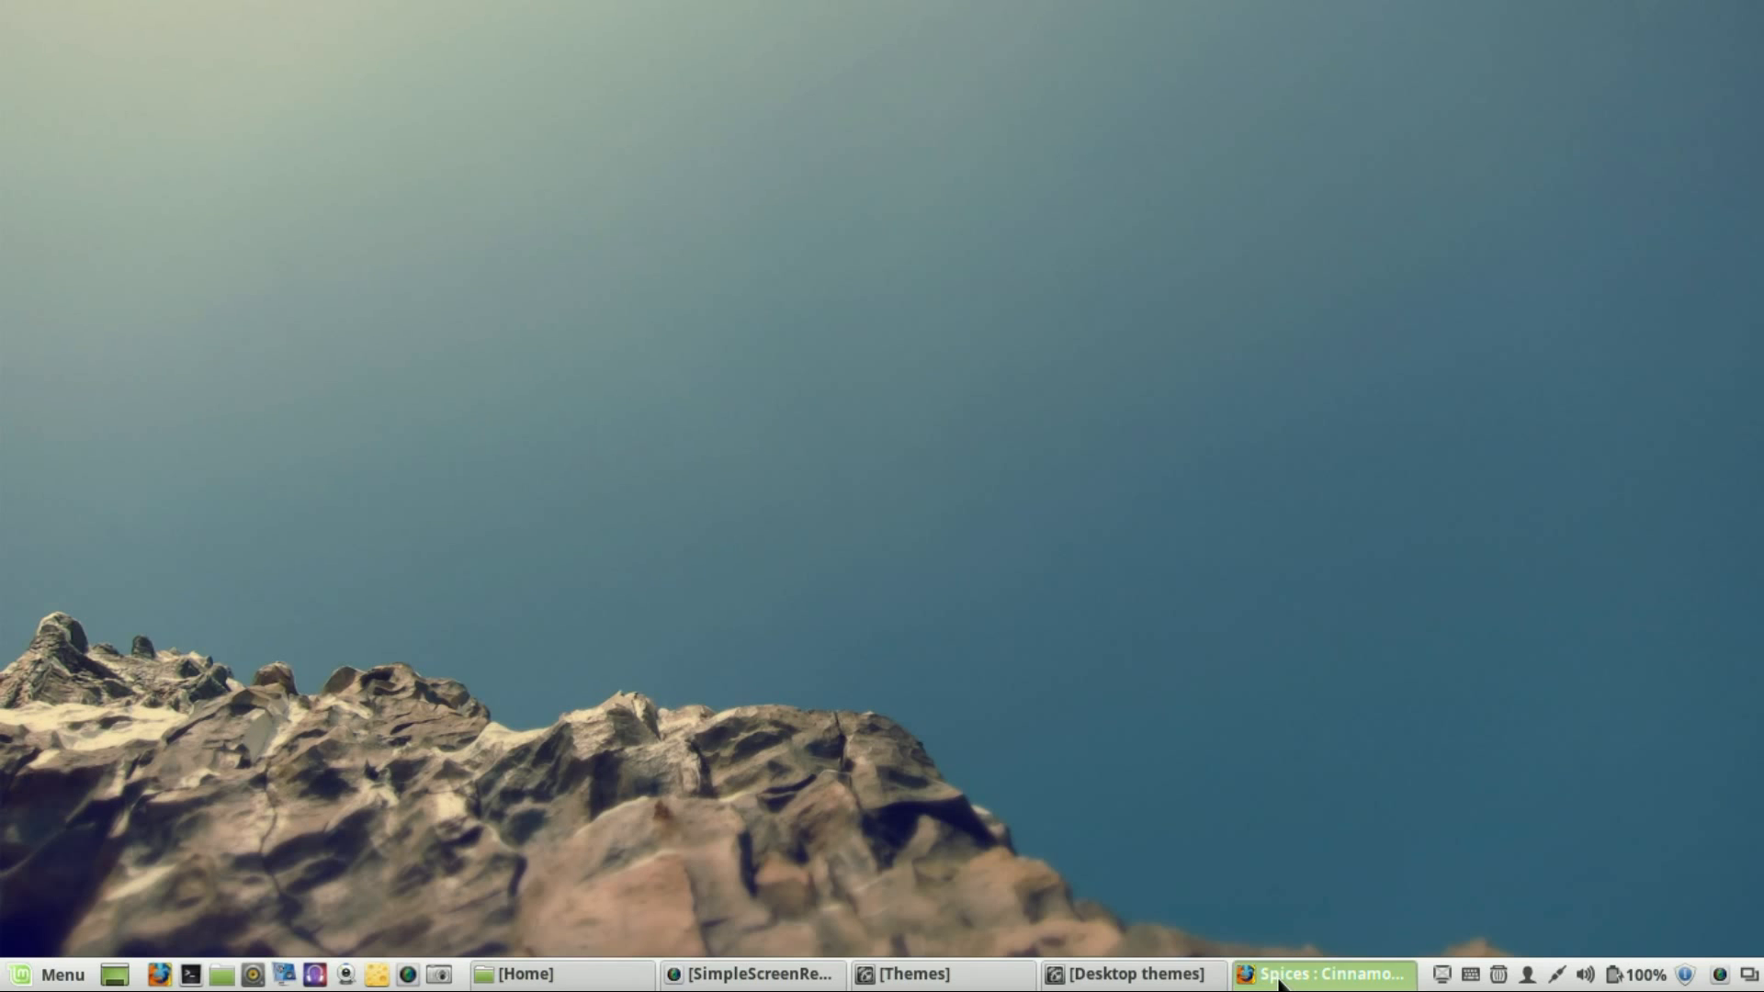
- Search the web for 'windows 10 wallpaper' in a new Firefox tab
{"action": "left_click", "coordinate": [1327, 974]}
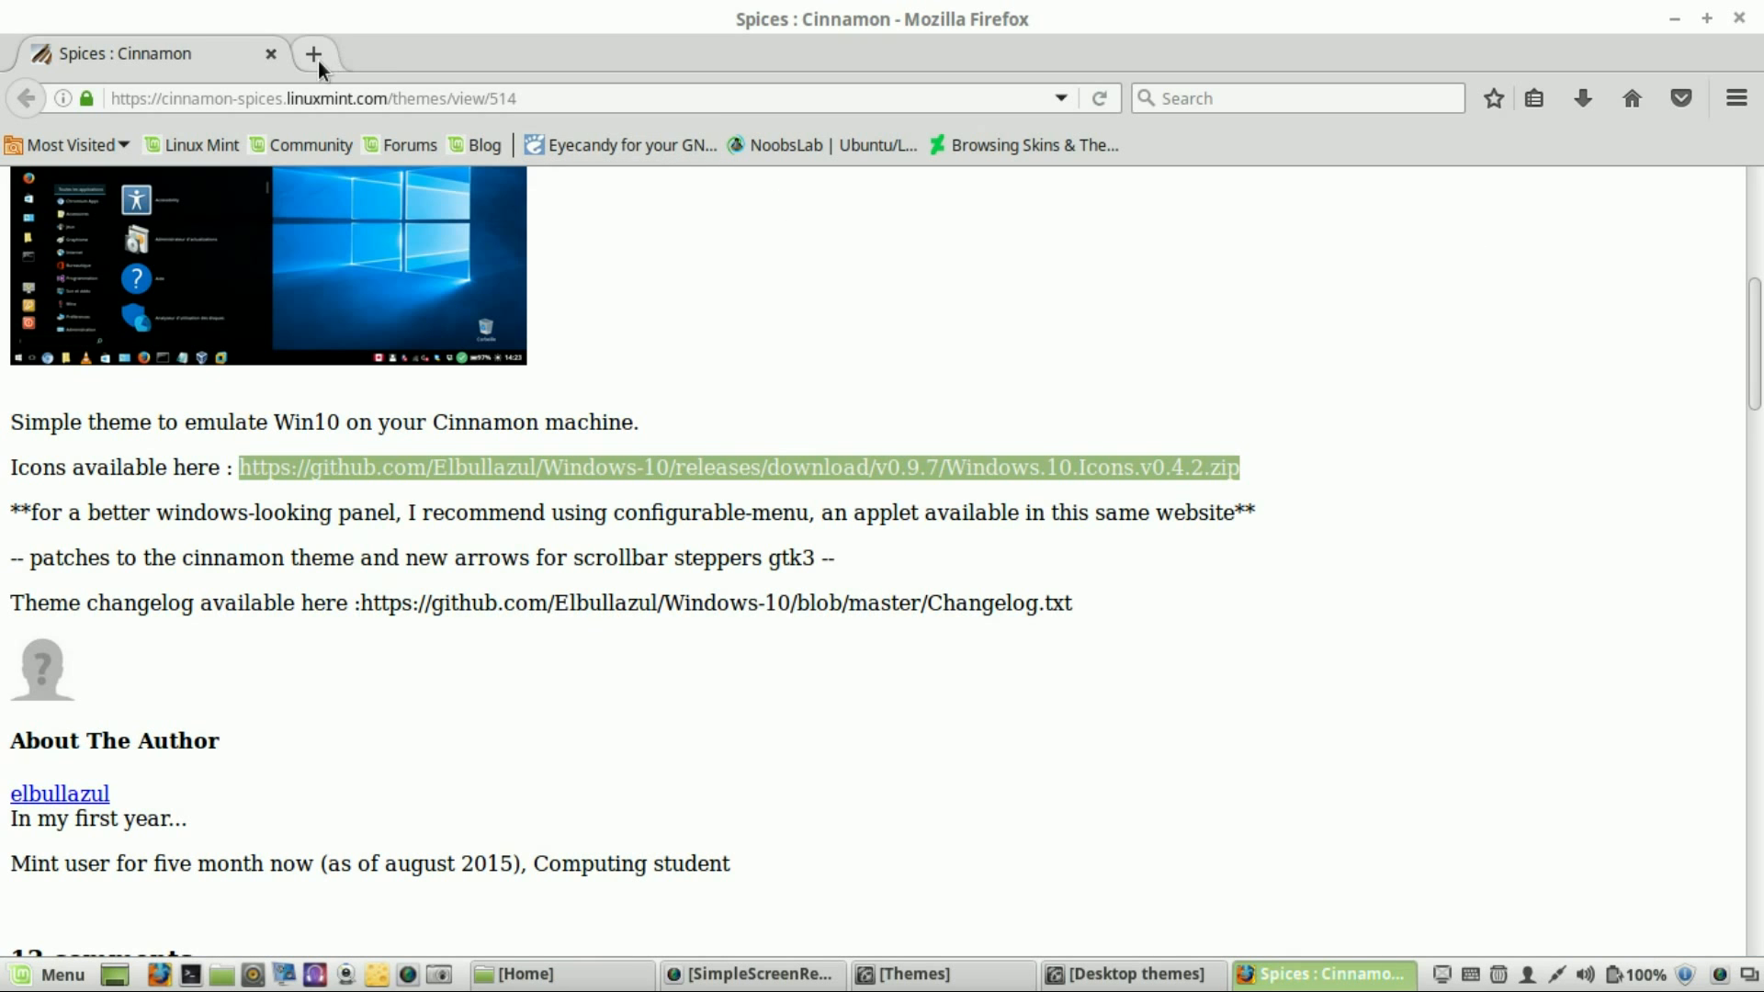
{"action": "left_click", "coordinate": [313, 54]}
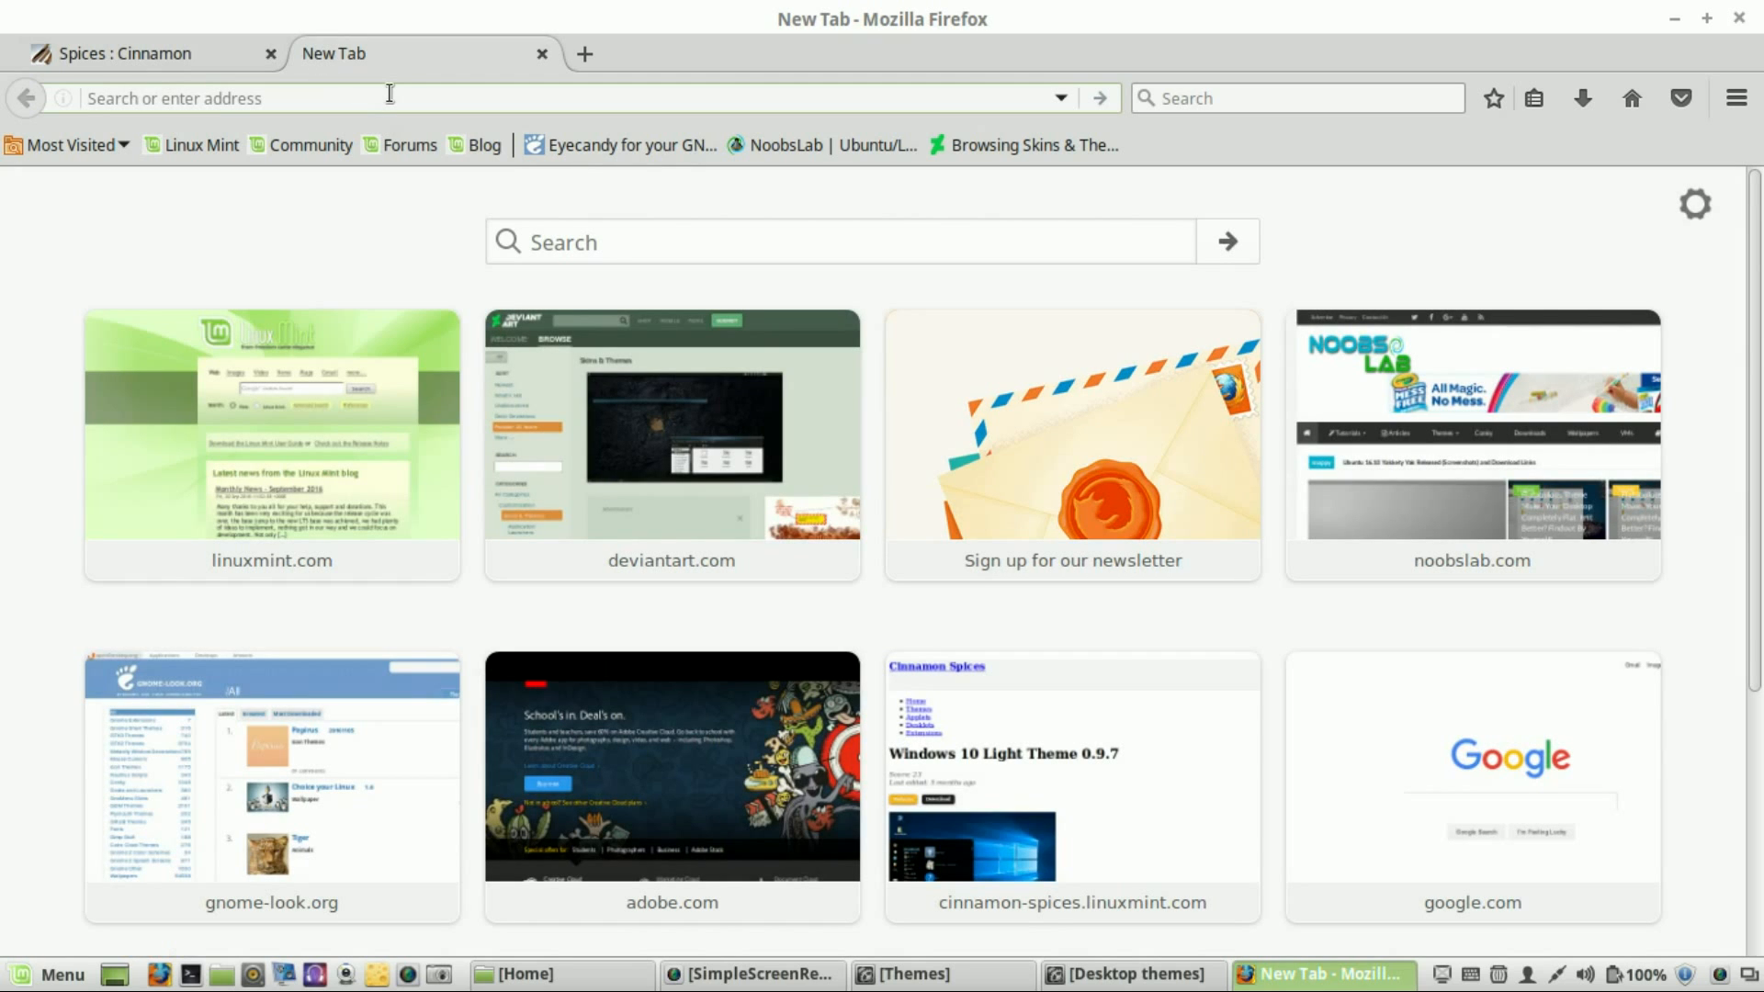
{"action": "type", "text": "windows"}
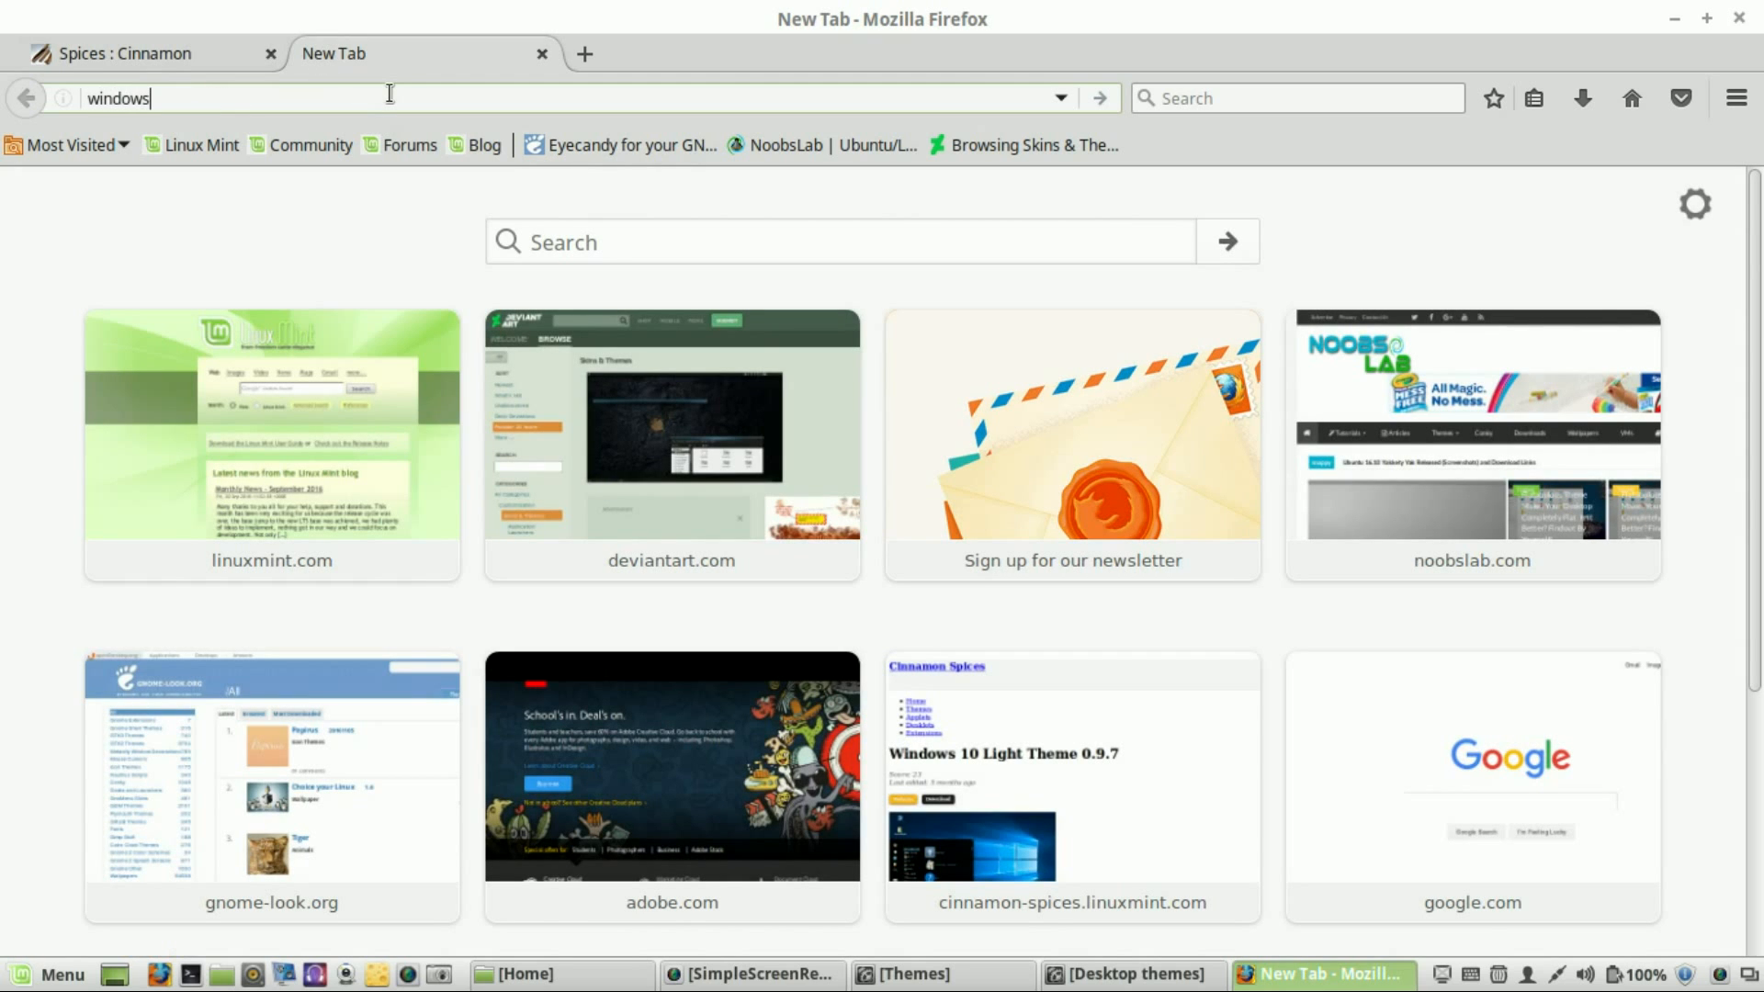
{"action": "type", "text": "10 wall"}
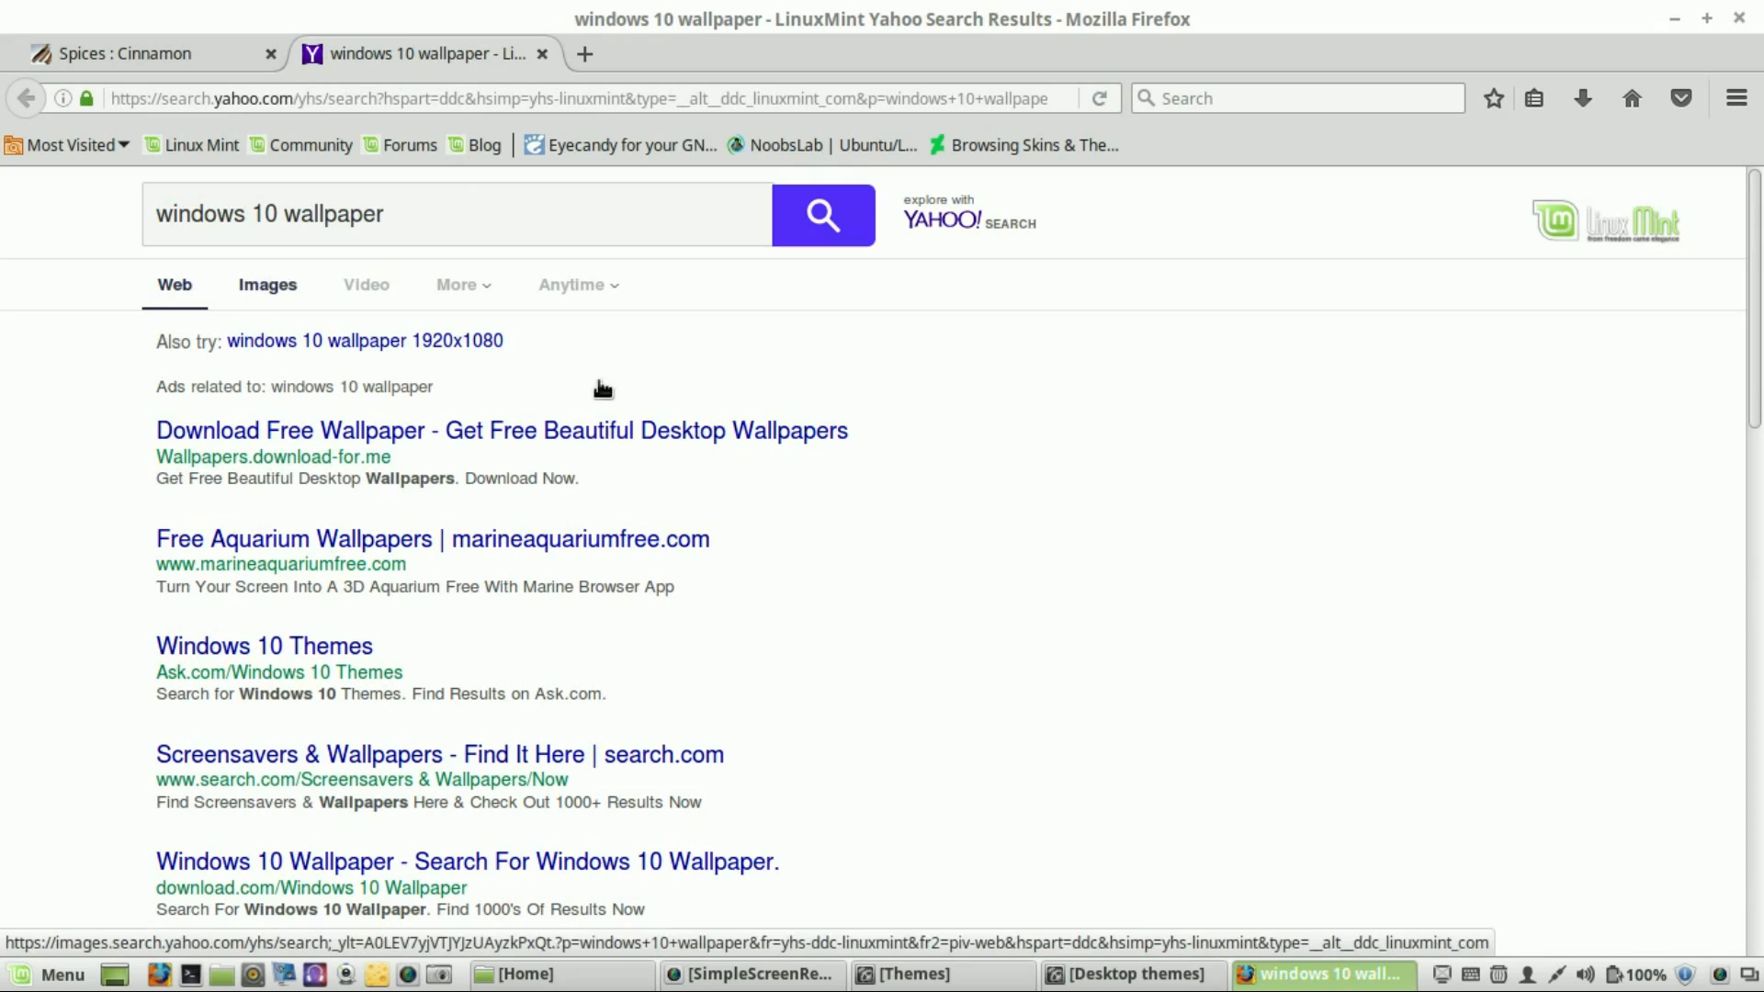
{"action": "left_click", "coordinate": [268, 283]}
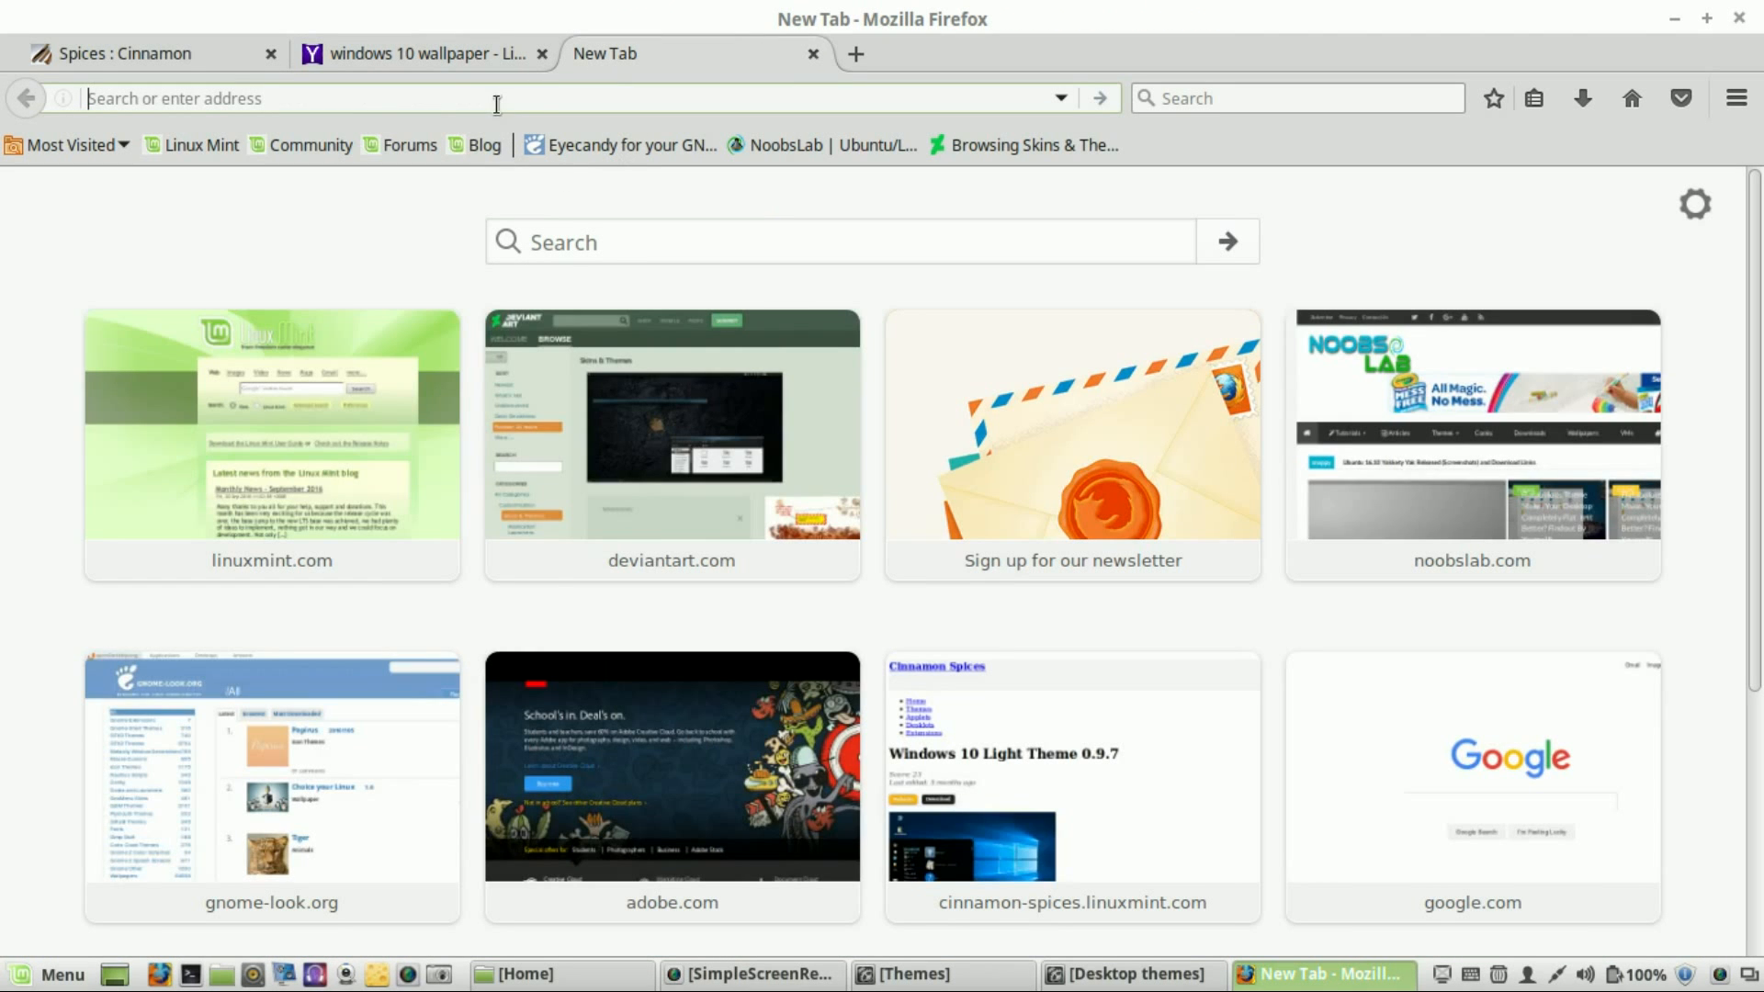
- Search for 'windows 10 png' and switch to image results
{"action": "type", "text": "windows+10+png"}
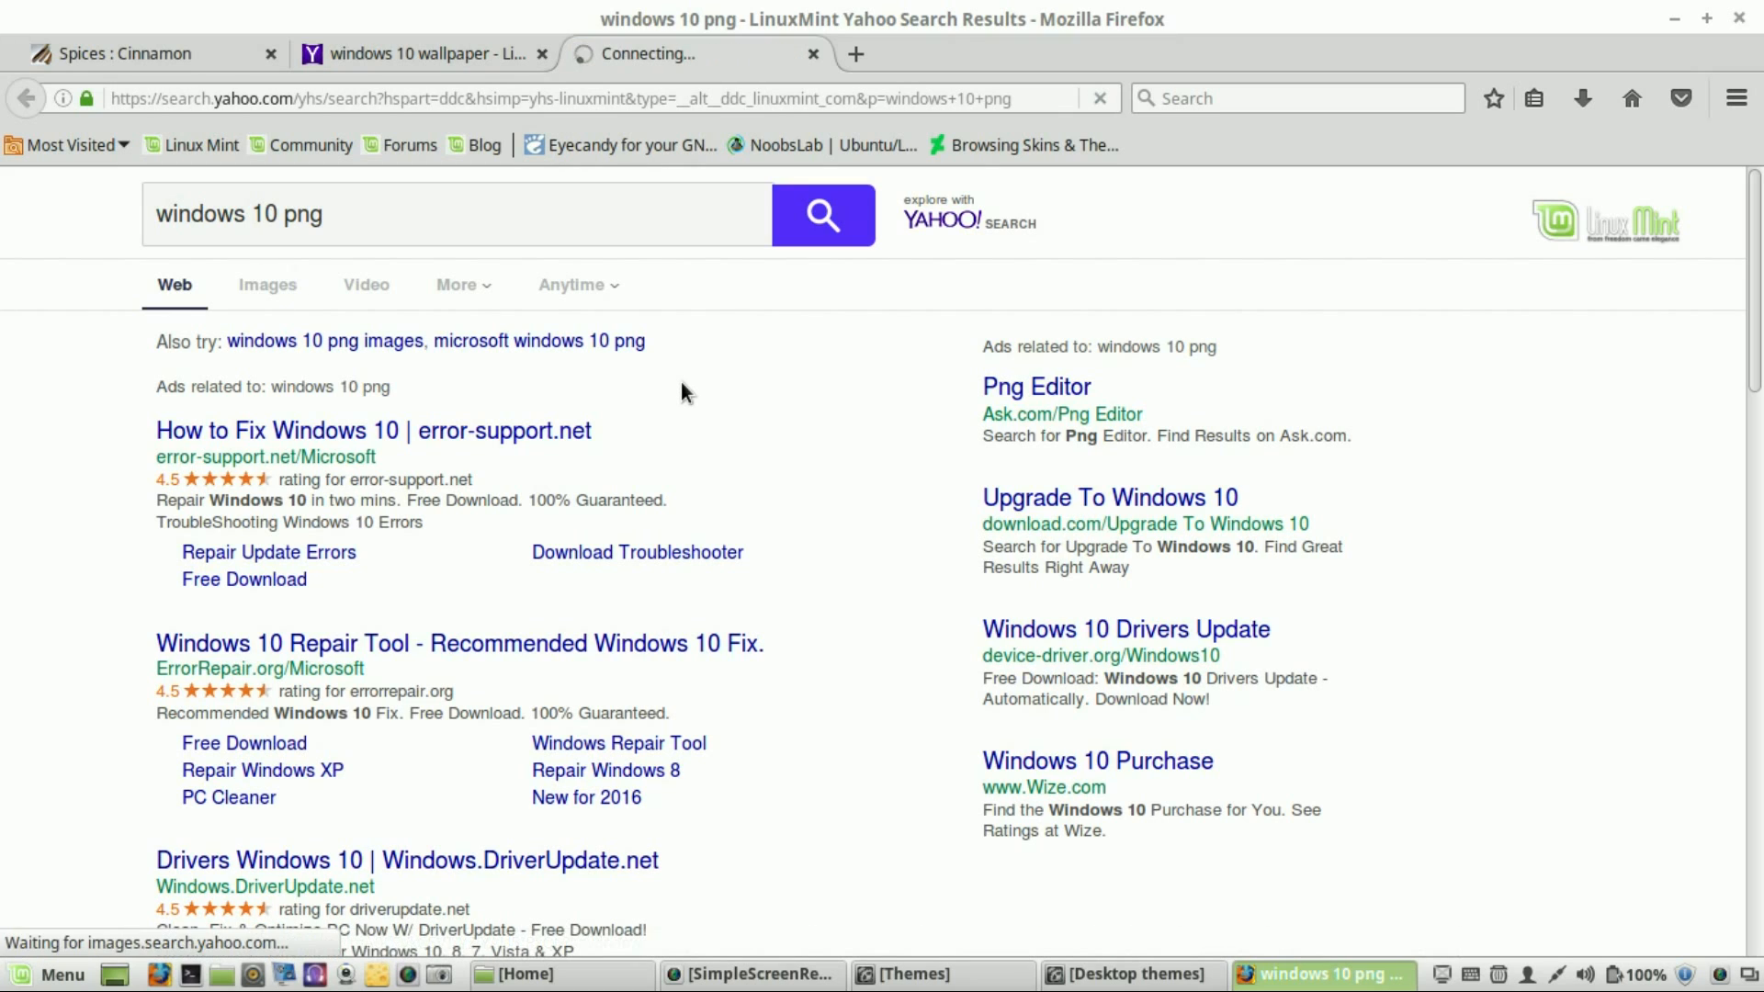
{"action": "left_click", "coordinate": [269, 285]}
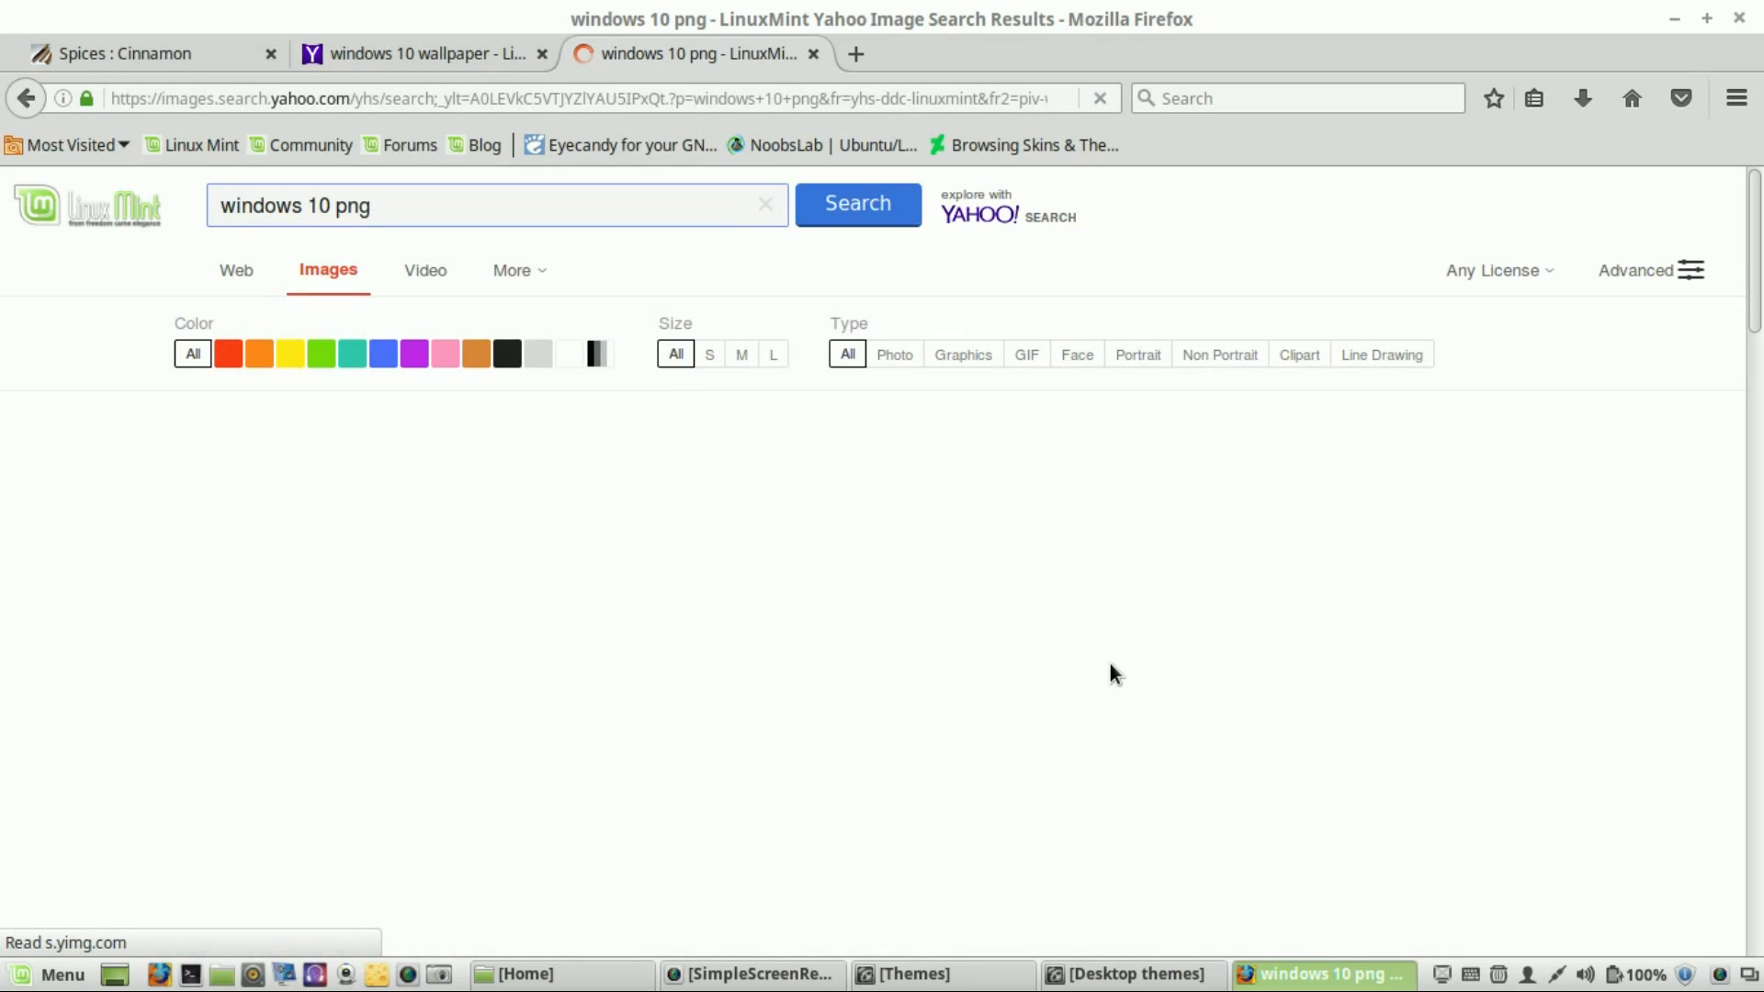
{"action": "mouse_move", "coordinate": [693, 653]}
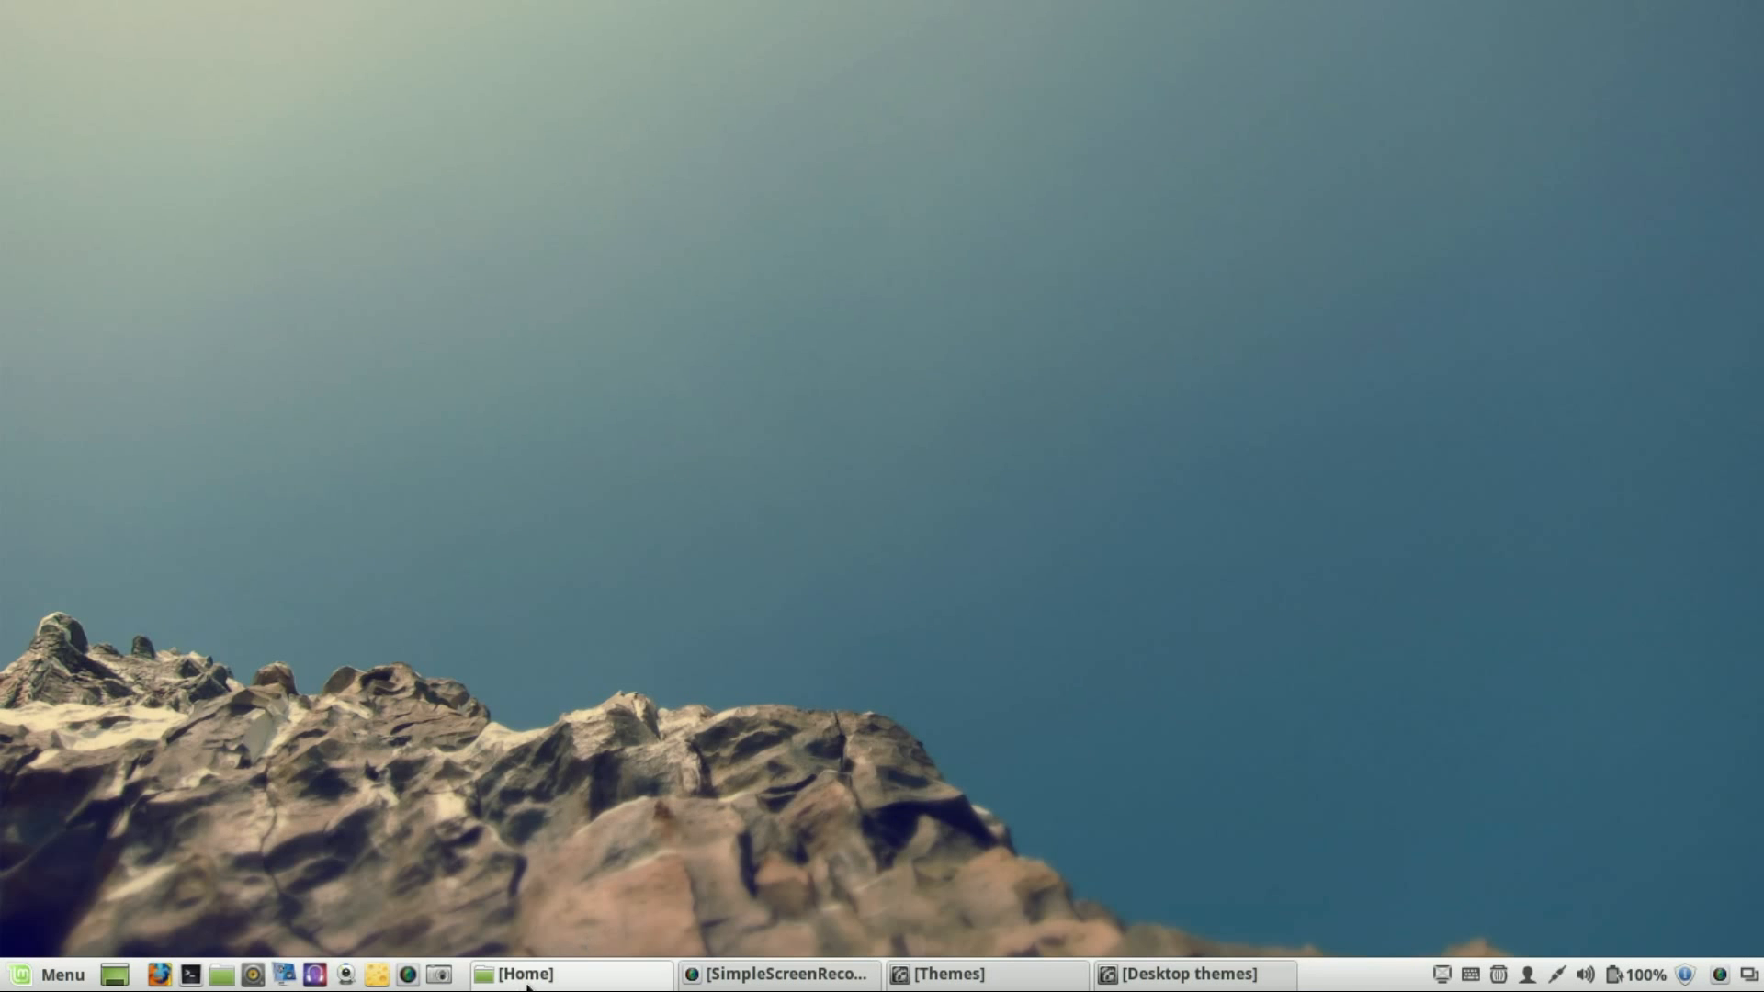
- Set windows-10-wallpaper.jpg from Pictures as the desktop wallpaper
{"action": "left_click", "coordinate": [570, 974]}
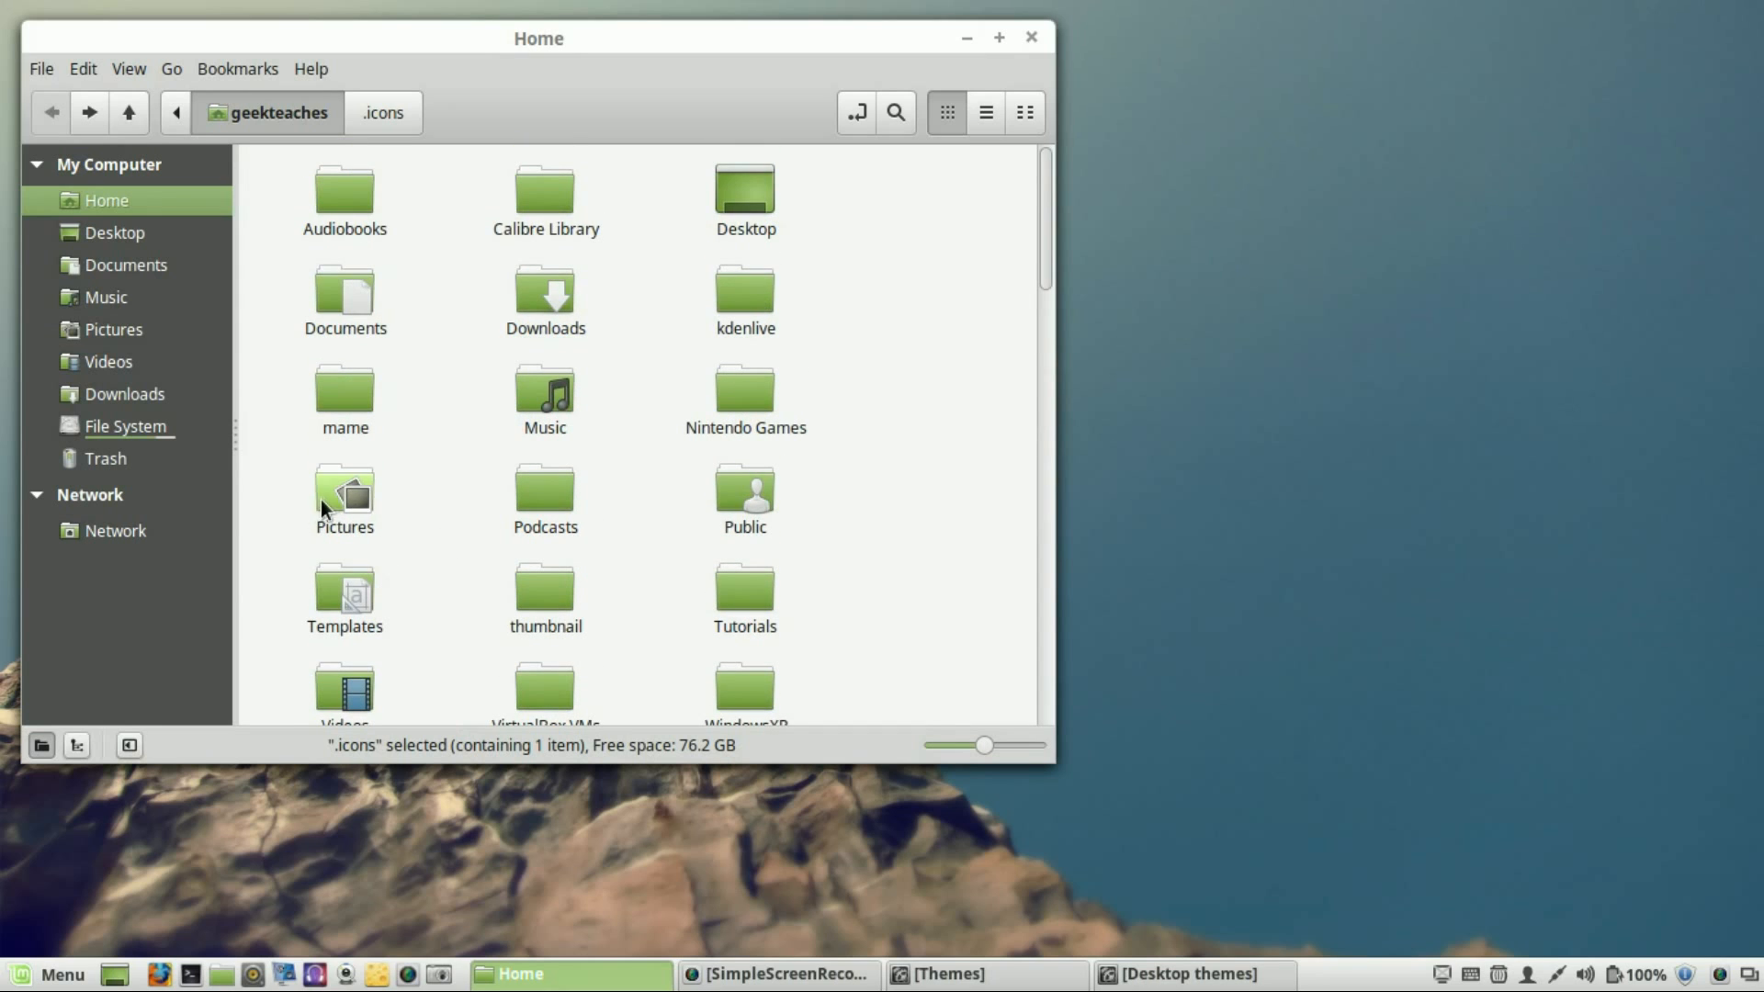
{"action": "double_click", "coordinate": [344, 498]}
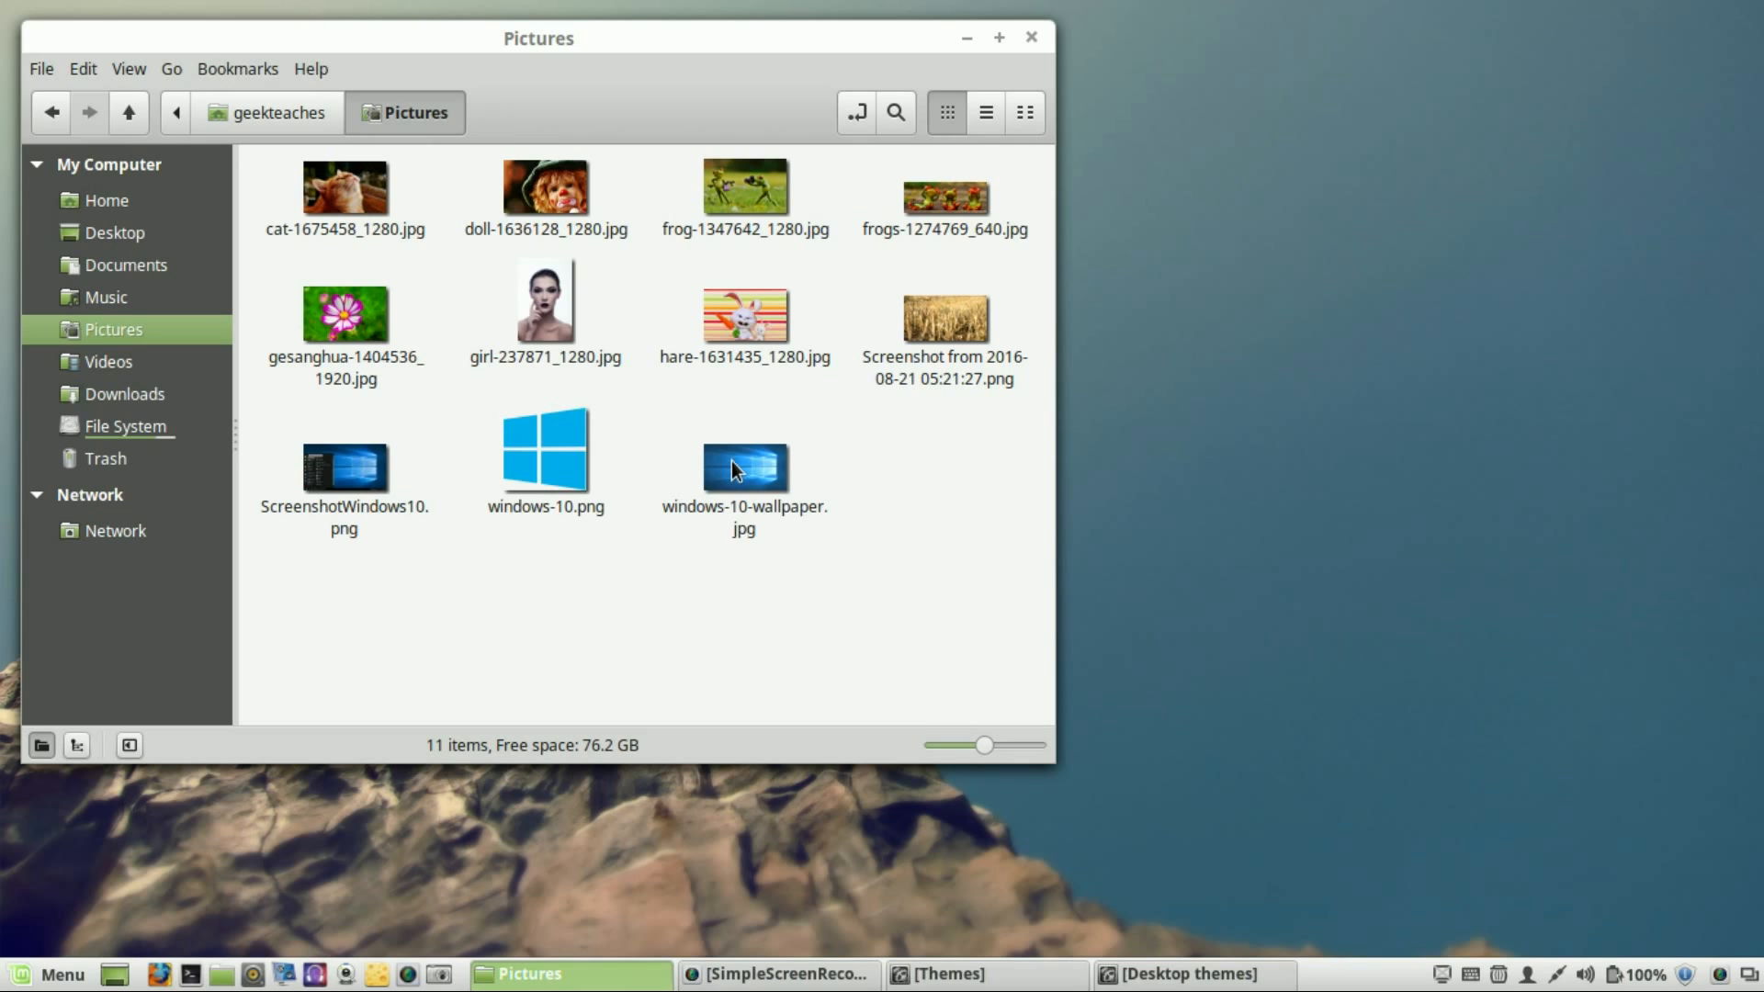
{"action": "right_click", "coordinate": [744, 465]}
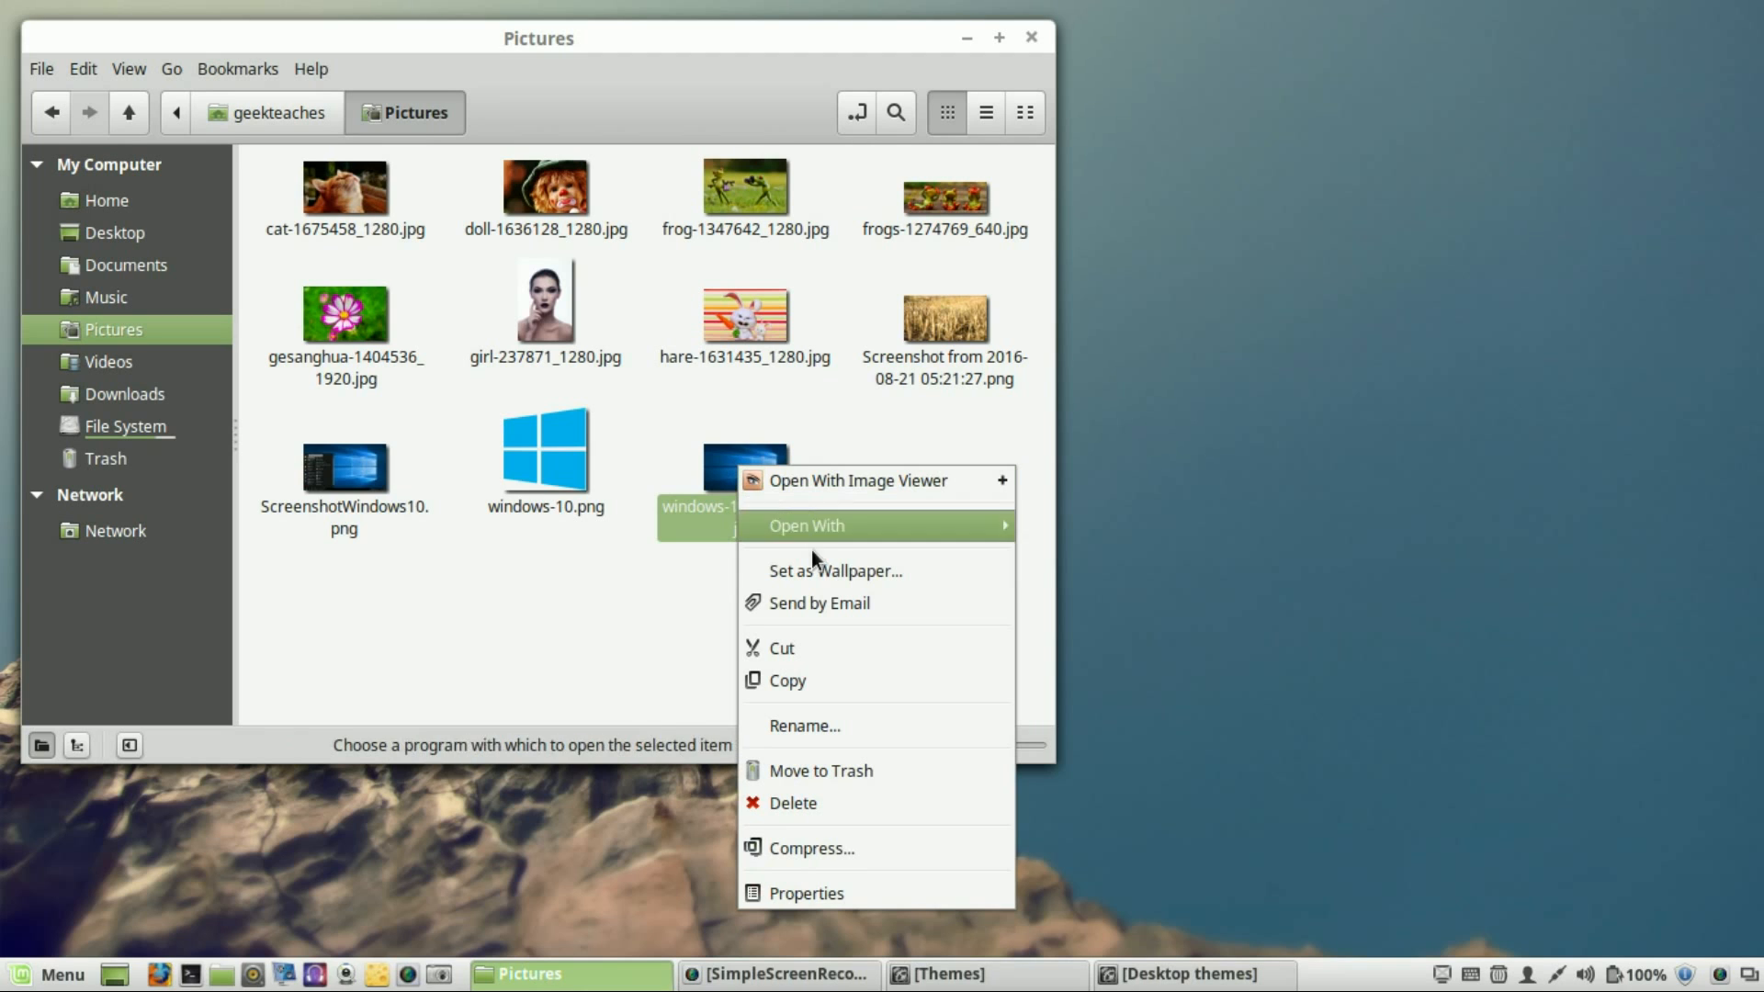
{"action": "left_click", "coordinate": [835, 570]}
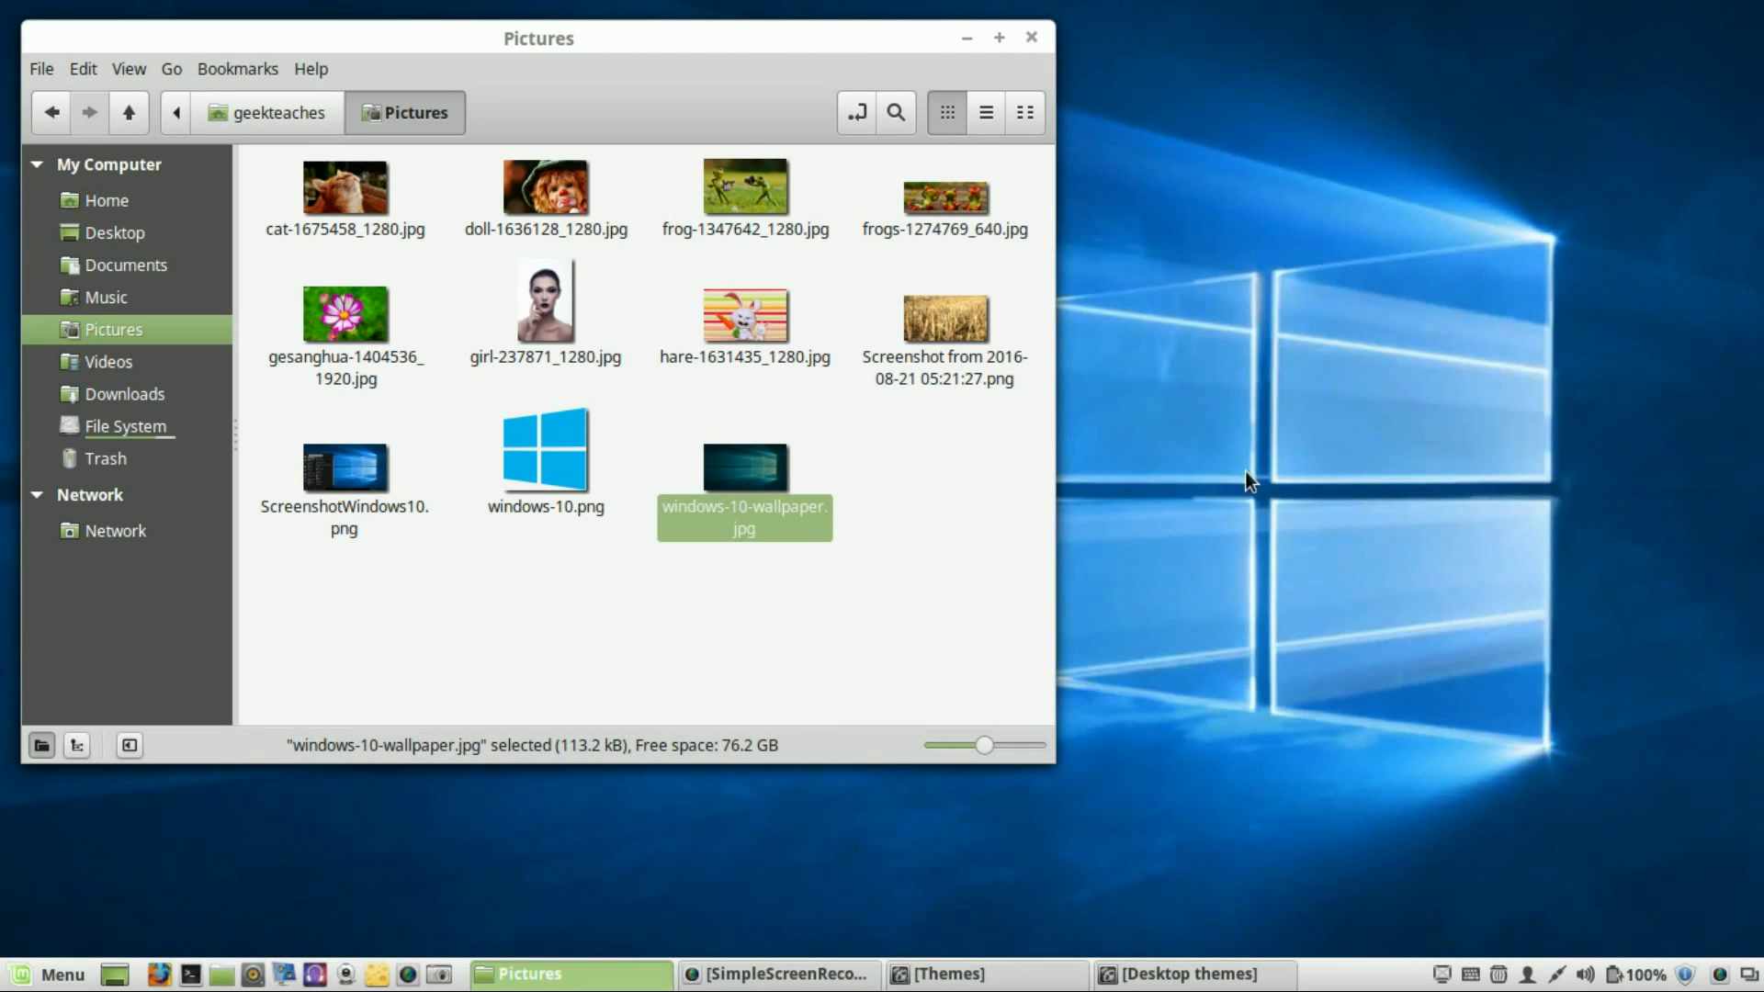
{"action": "mouse_move", "coordinate": [827, 45]}
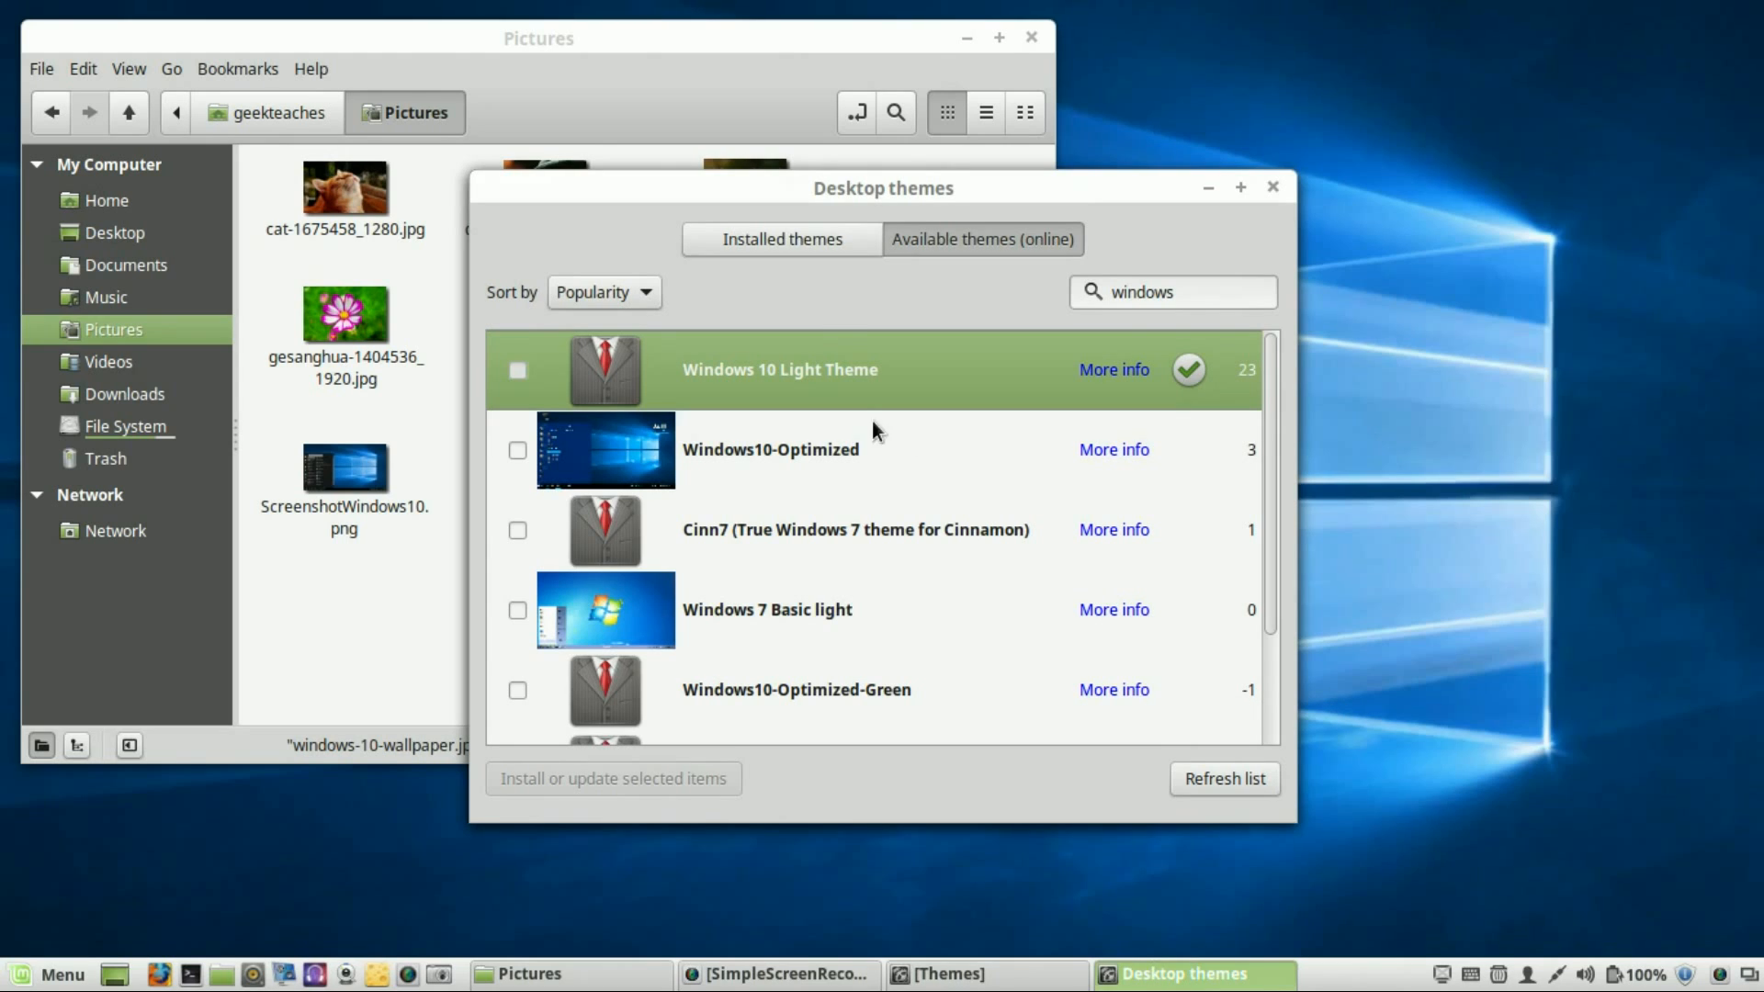
{"action": "mouse_move", "coordinate": [776, 217]}
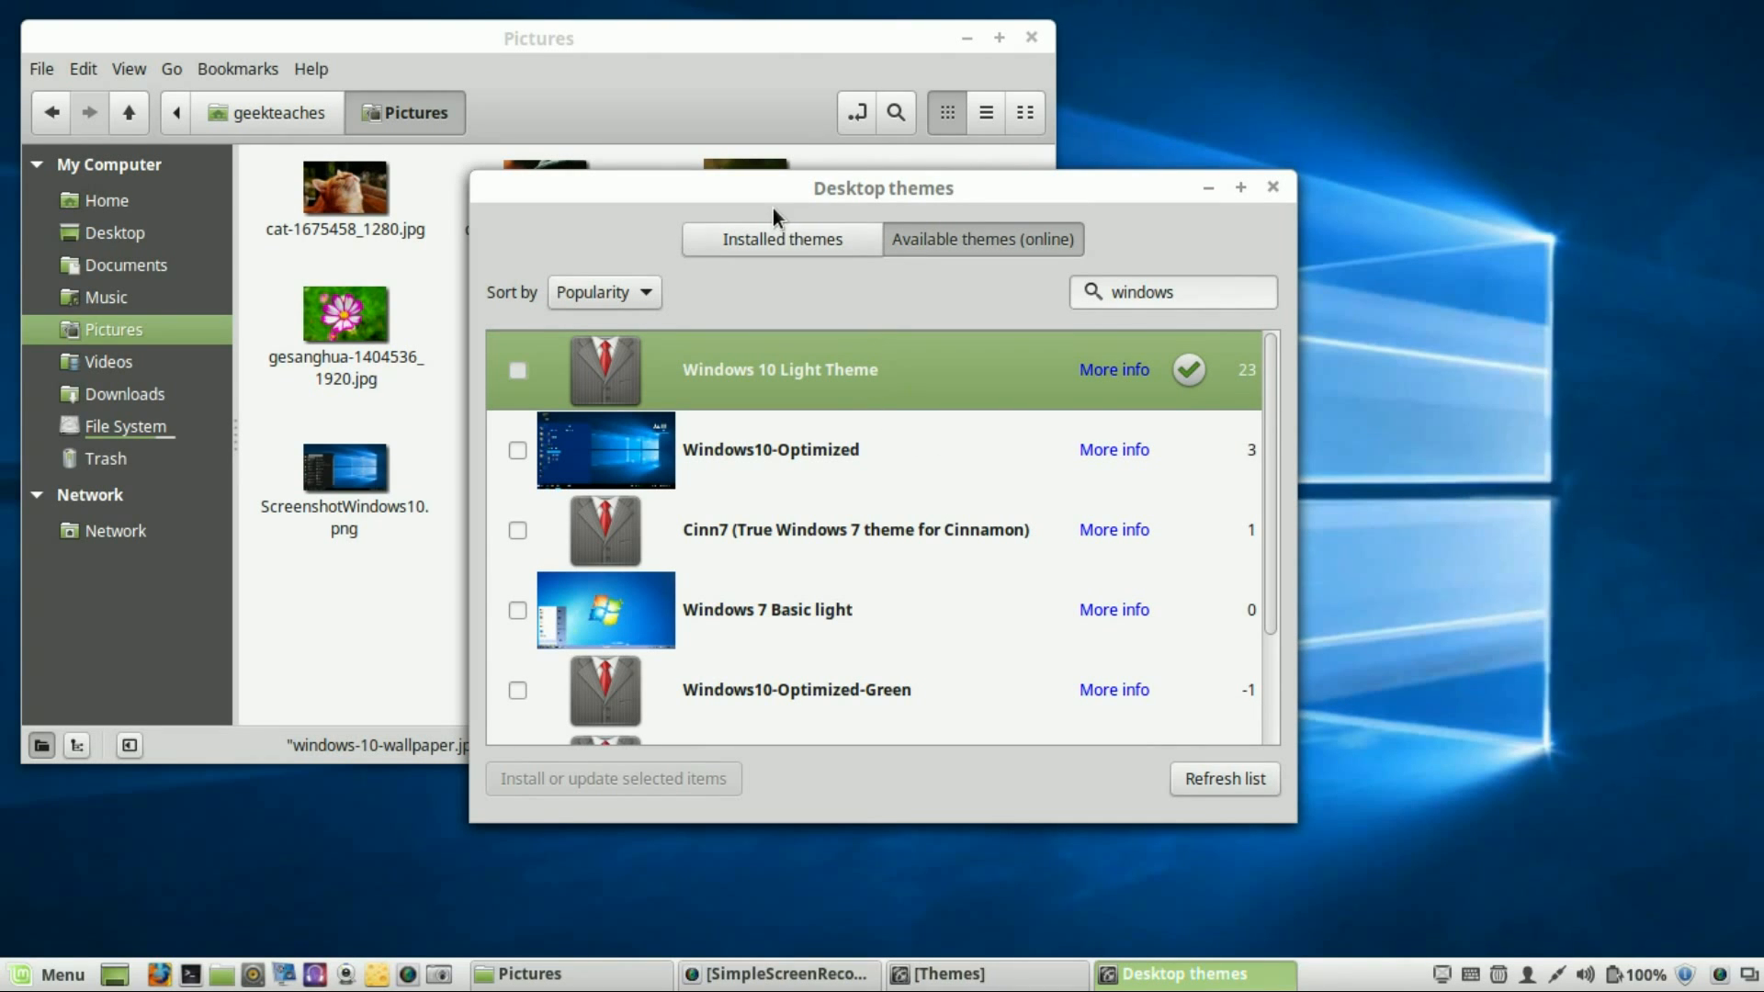
- Apply Windows 10 Light as the active desktop theme from the installed themes list
{"action": "left_click", "coordinate": [781, 239]}
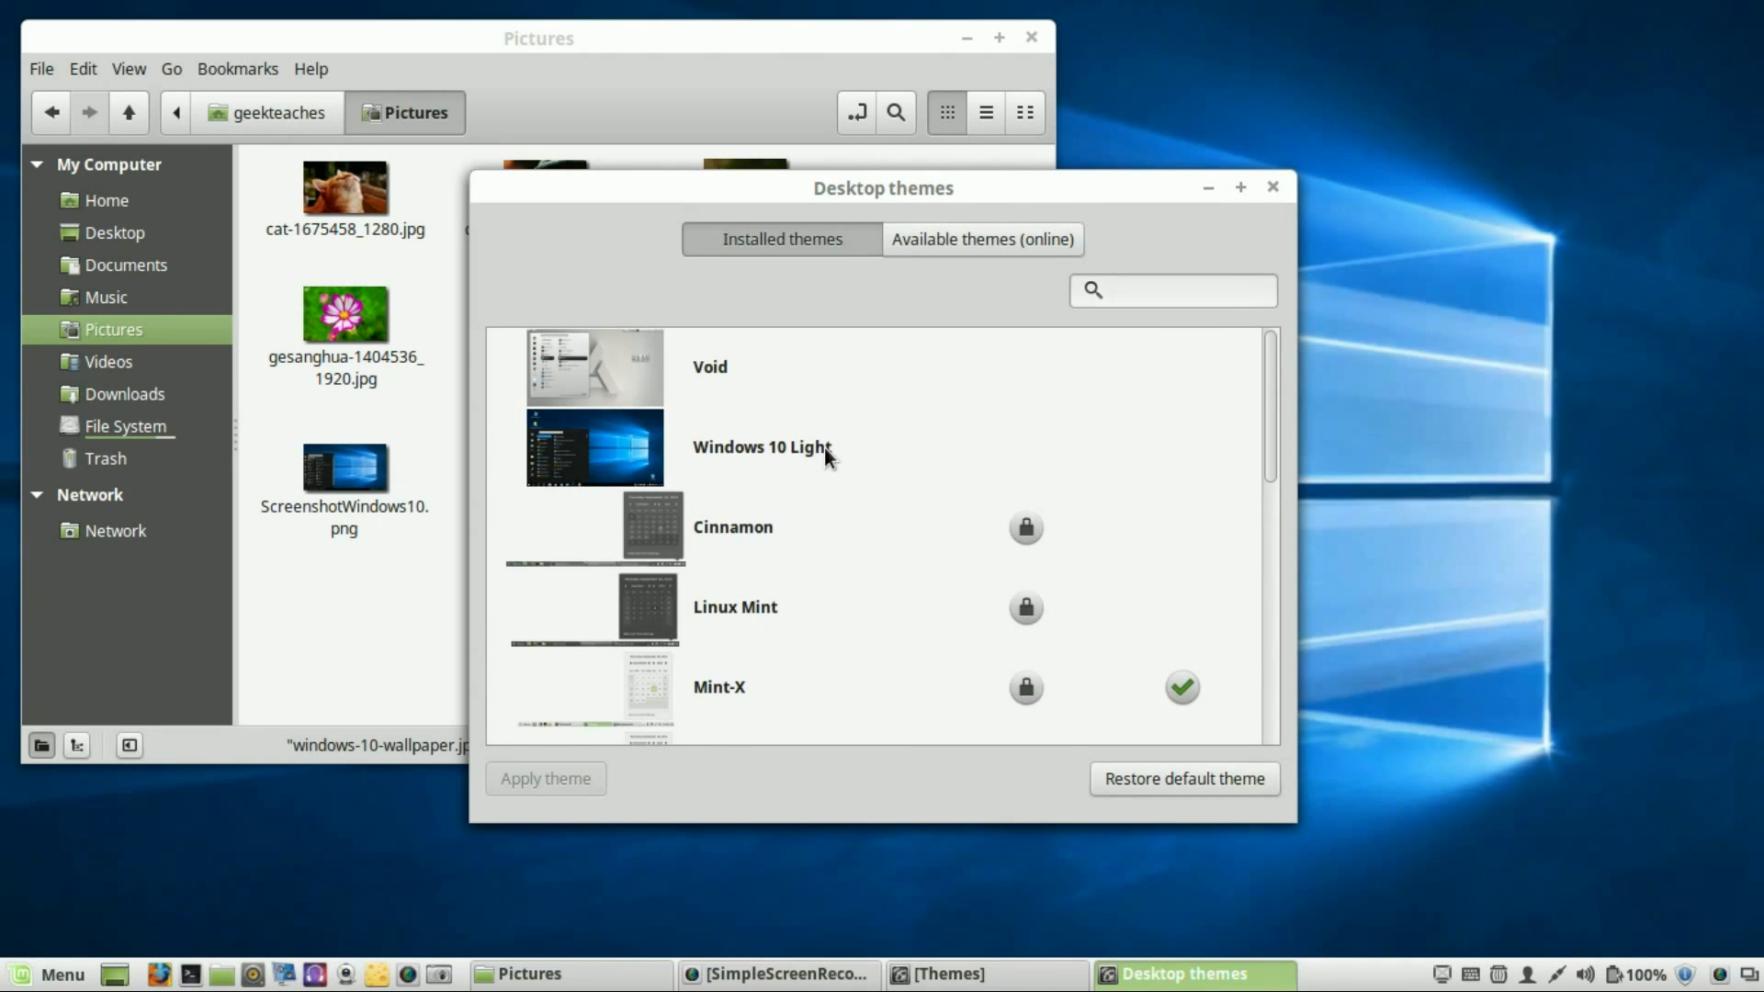
{"action": "left_click", "coordinate": [761, 447]}
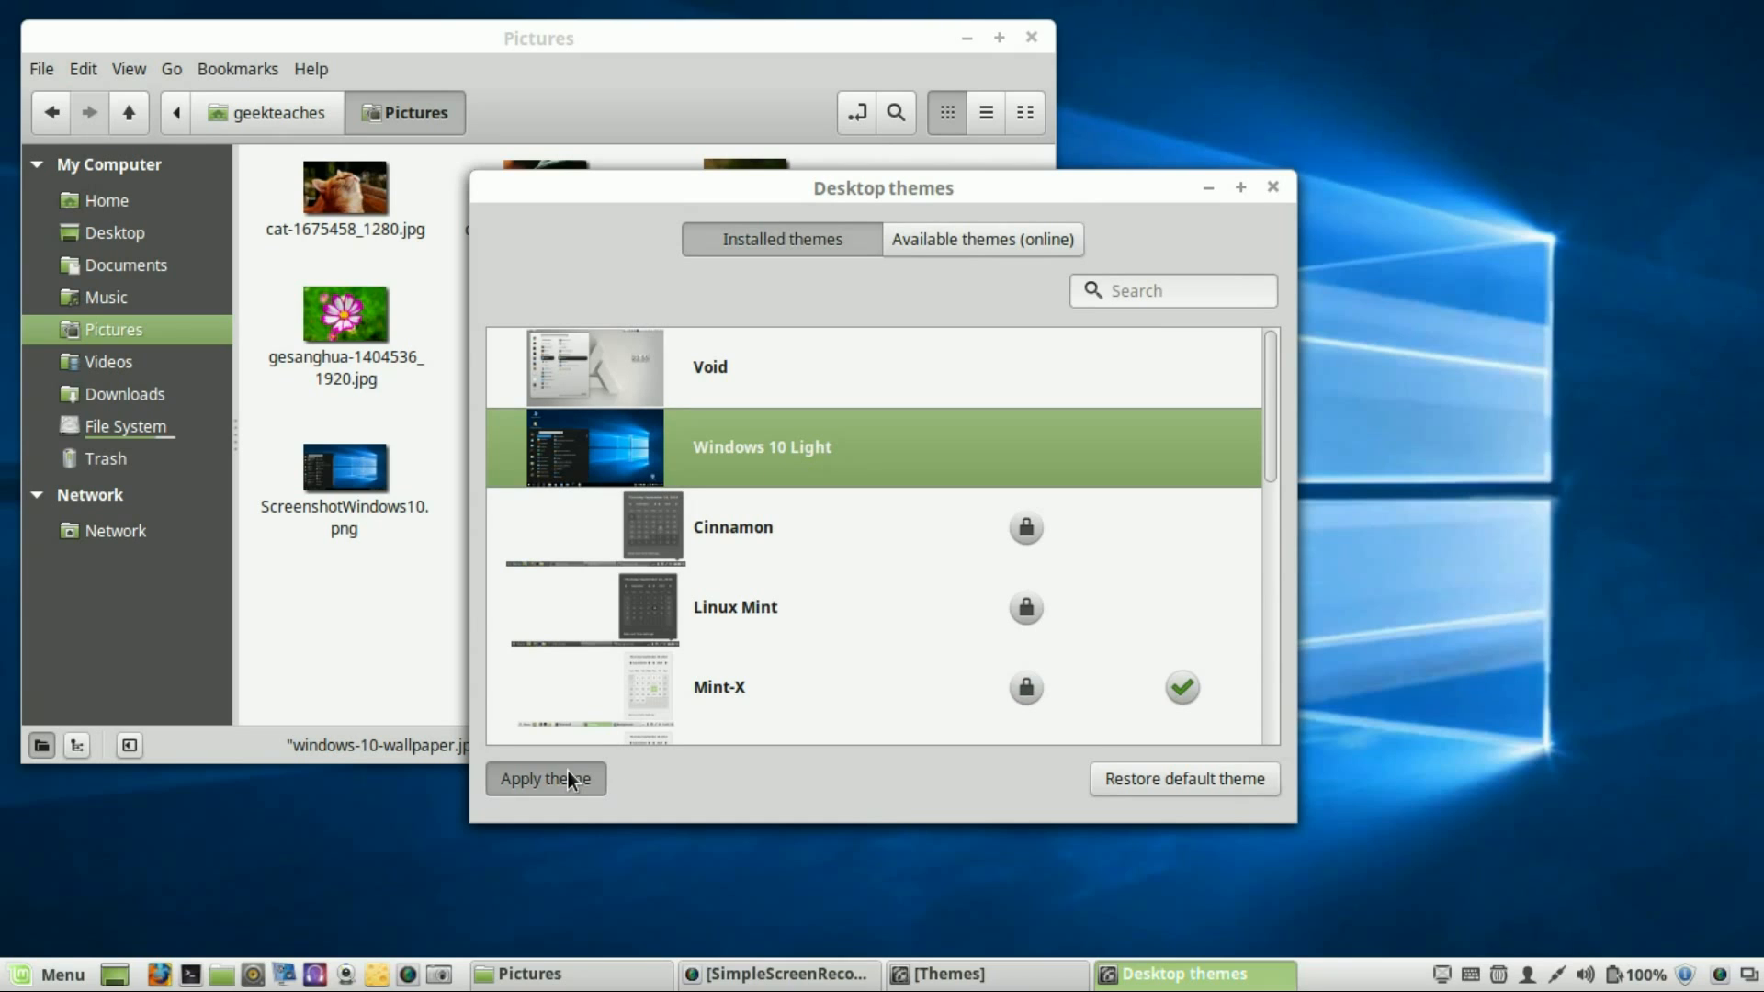
{"action": "mouse_move", "coordinate": [1347, 989]}
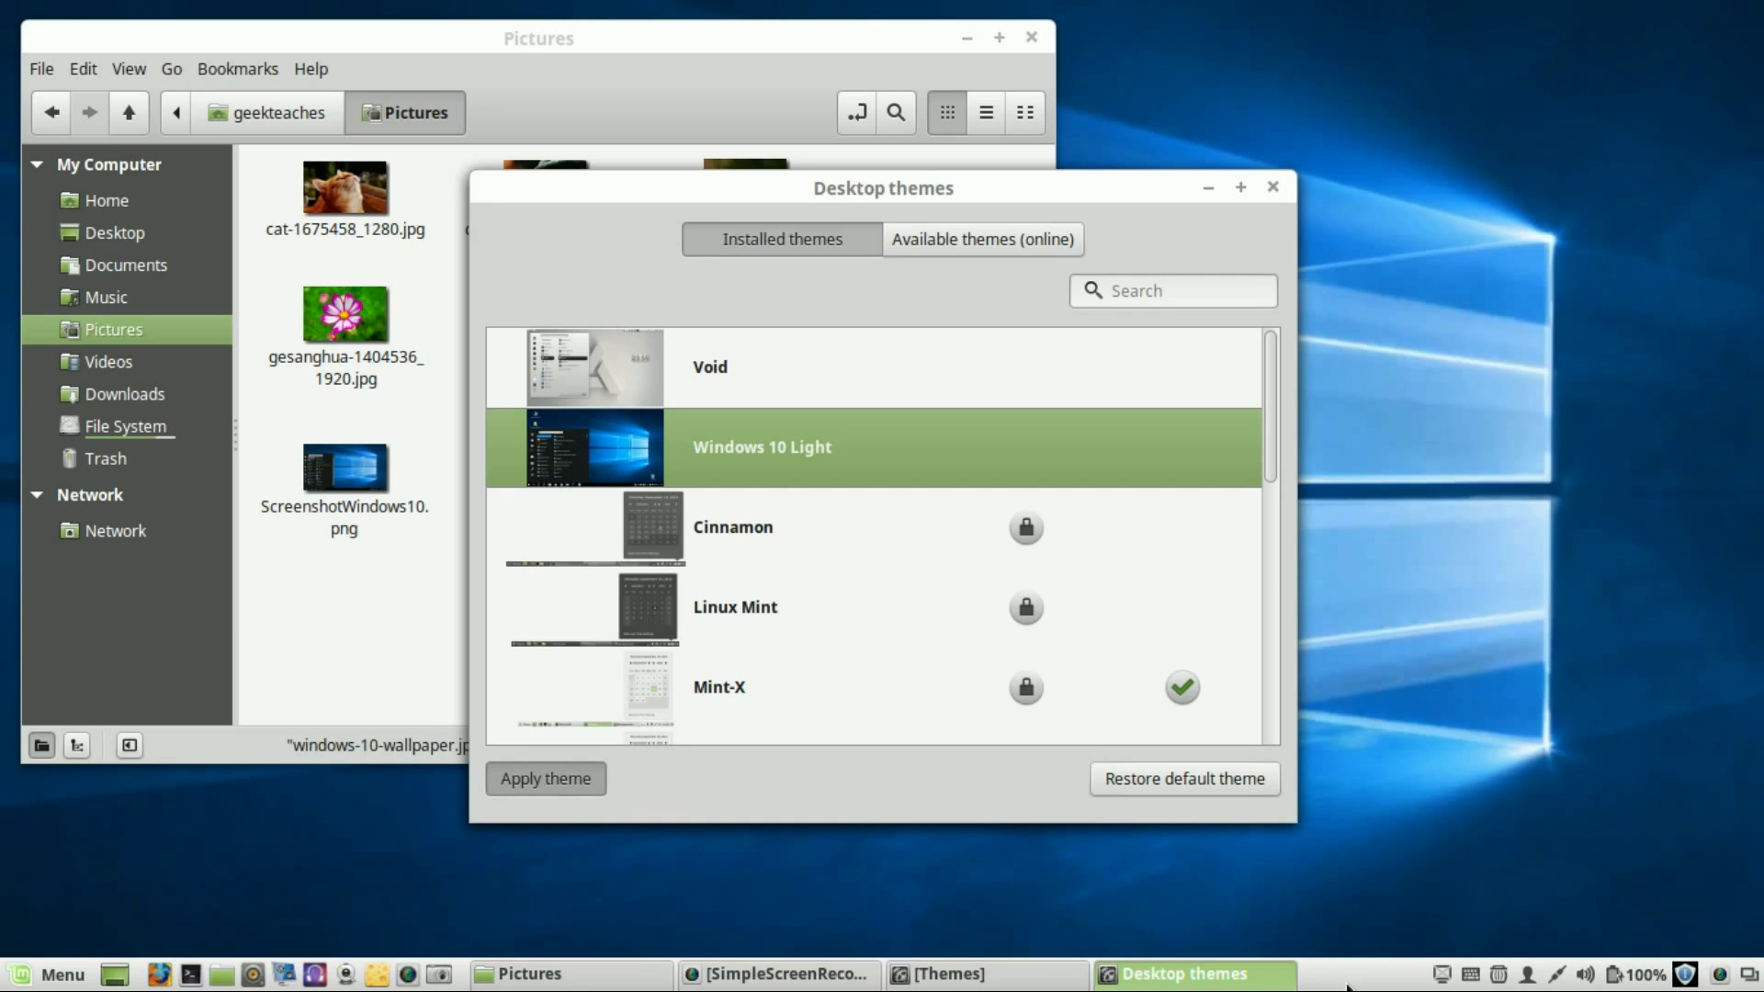
{"action": "left_click", "coordinate": [544, 779]}
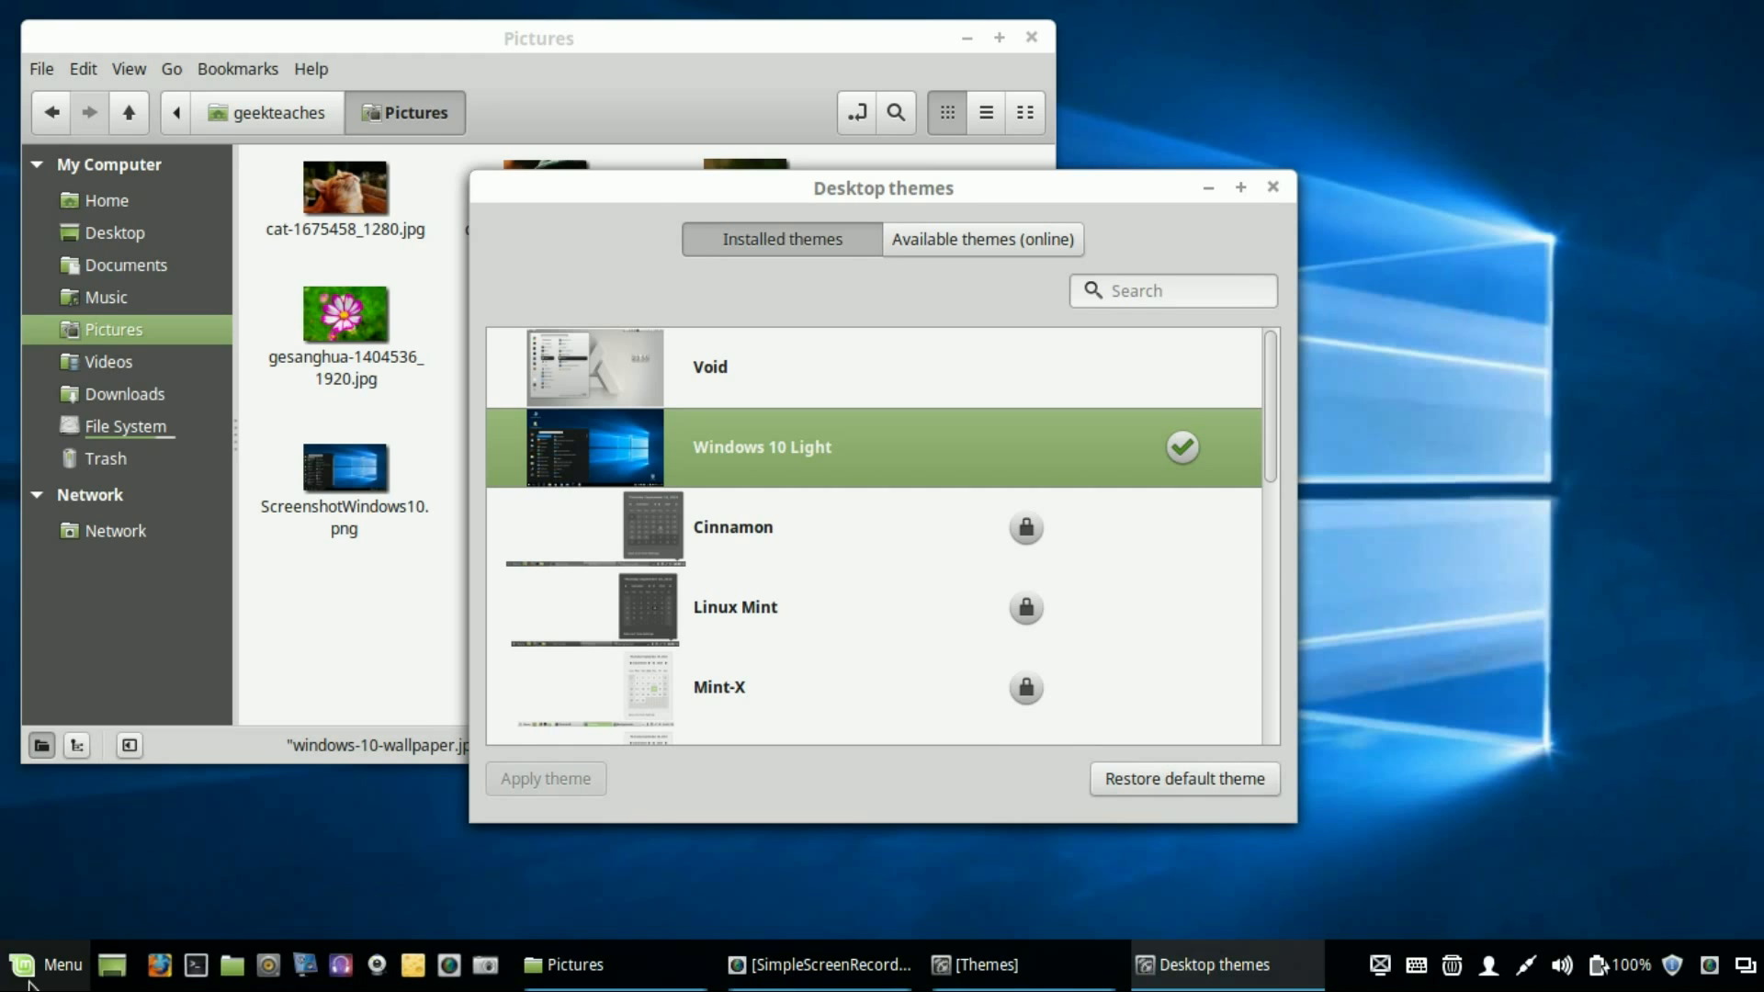
{"action": "left_click", "coordinate": [48, 965]}
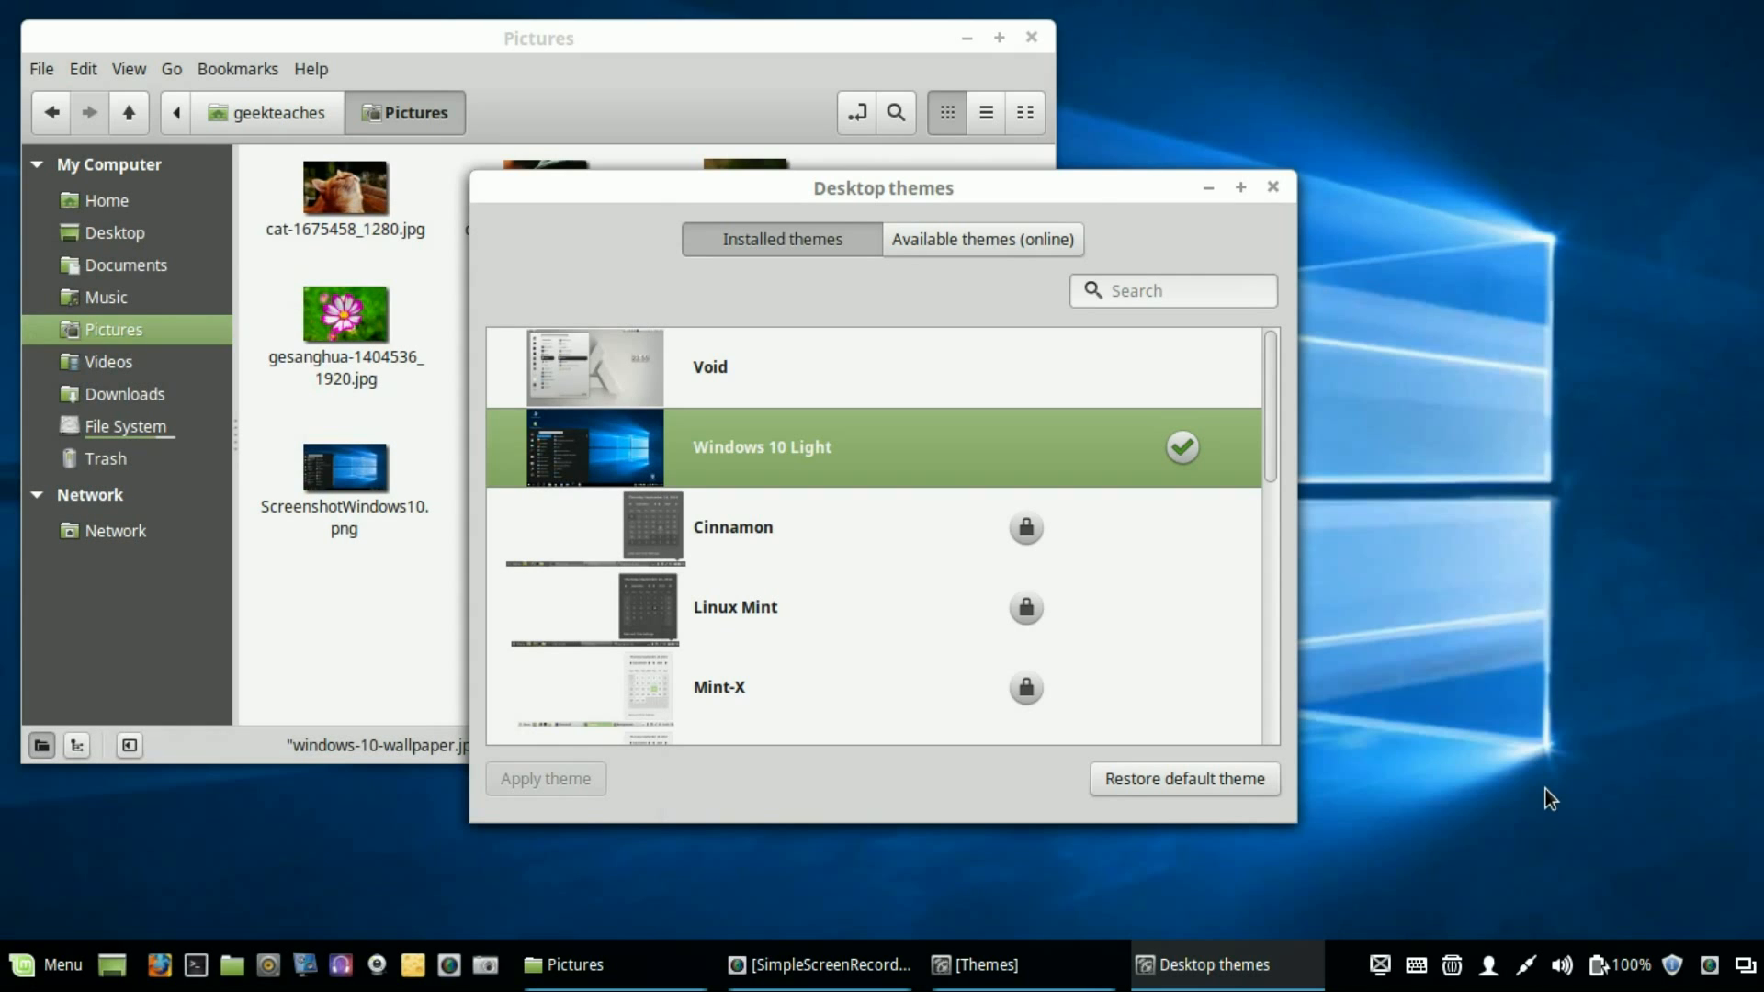
{"action": "mouse_move", "coordinate": [871, 540]}
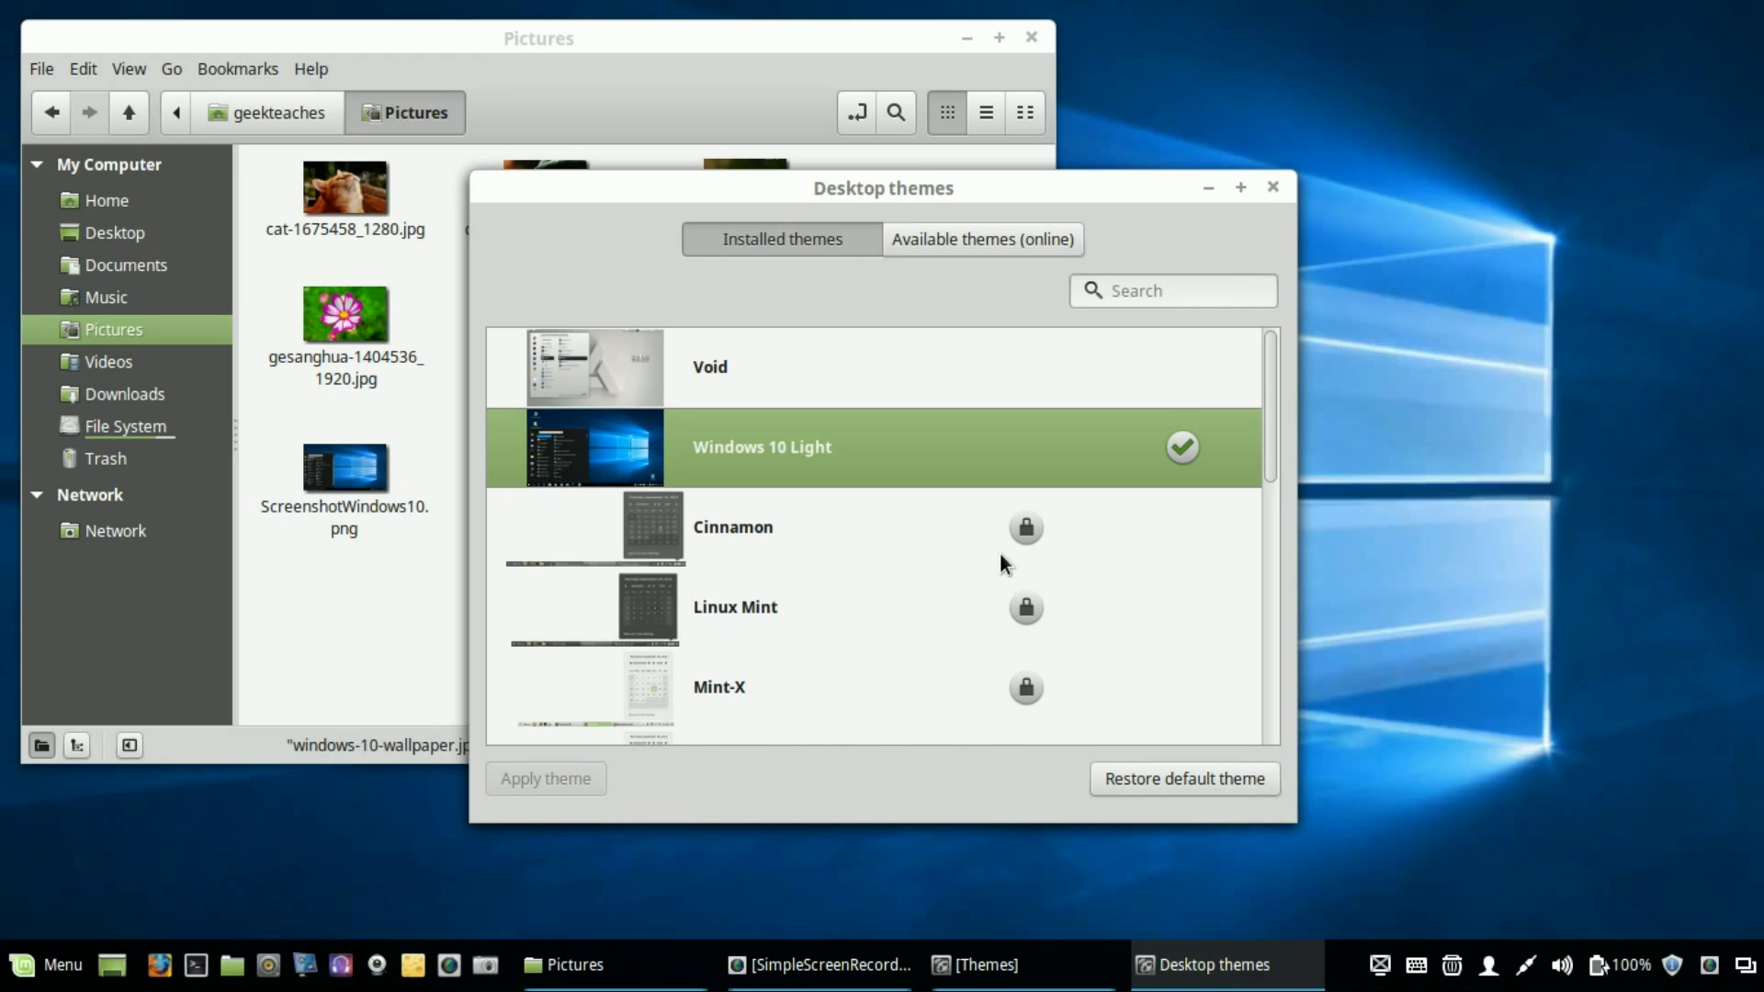
{"action": "mouse_move", "coordinate": [925, 204]}
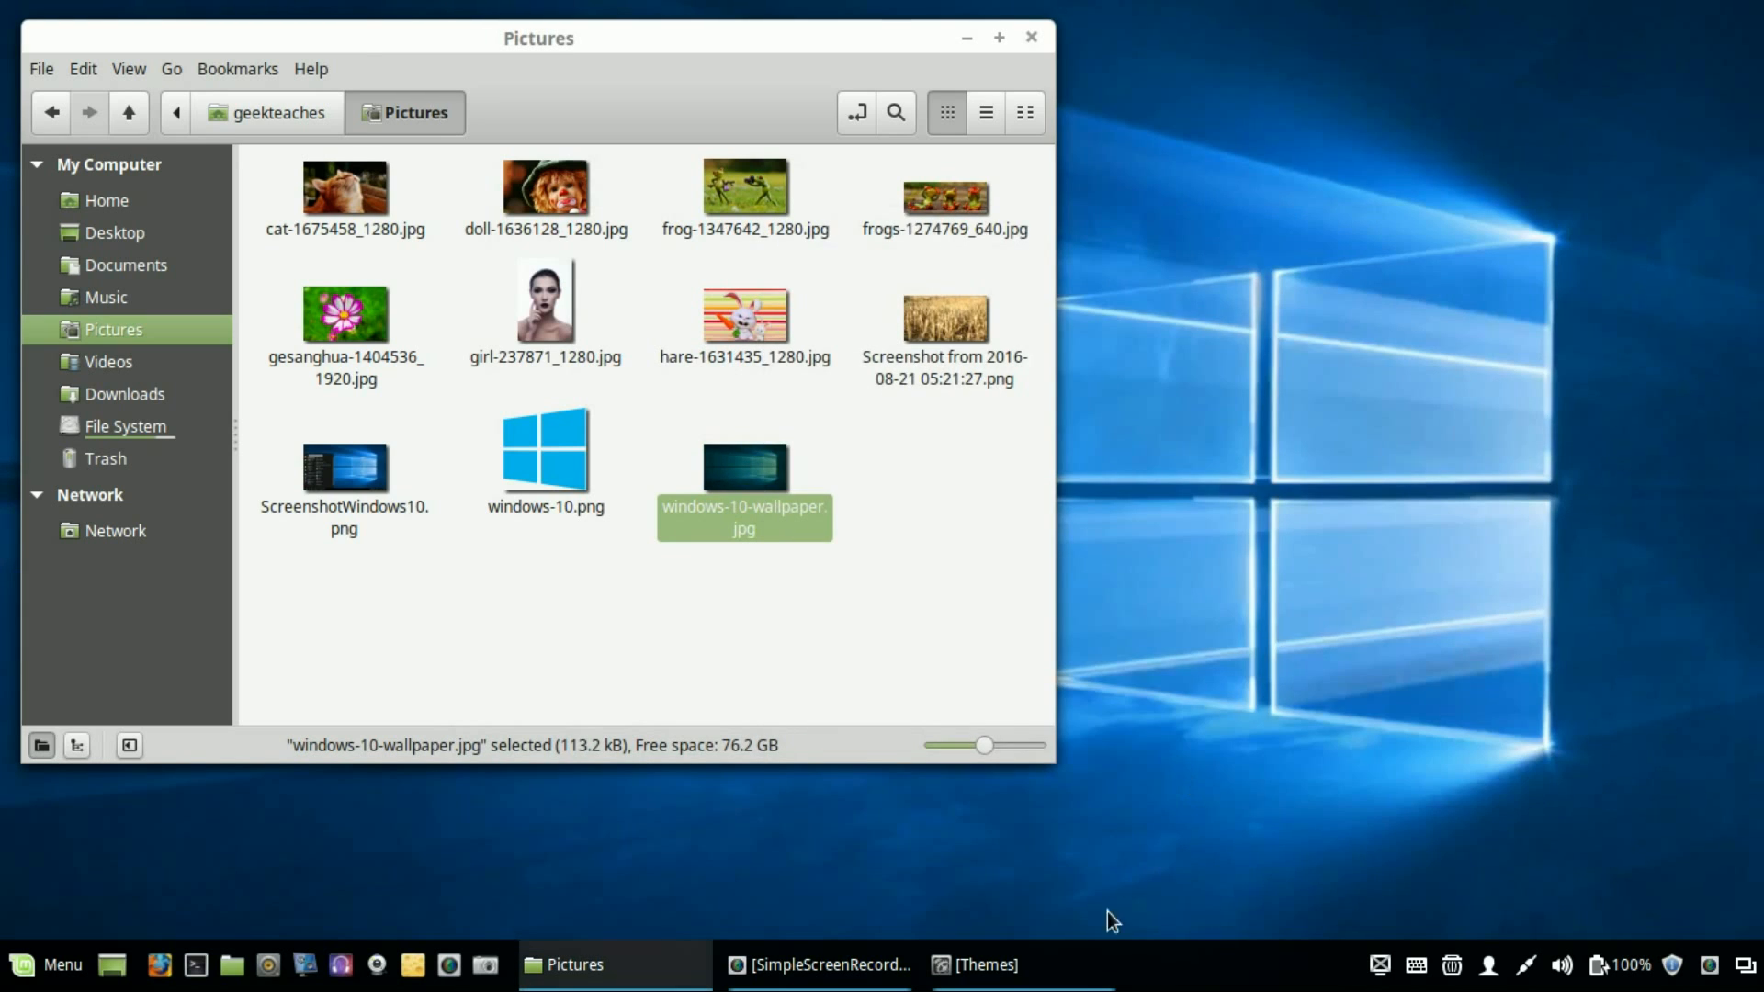
- Set the window borders theme to Windows 10 Light
{"action": "left_click", "coordinate": [985, 965]}
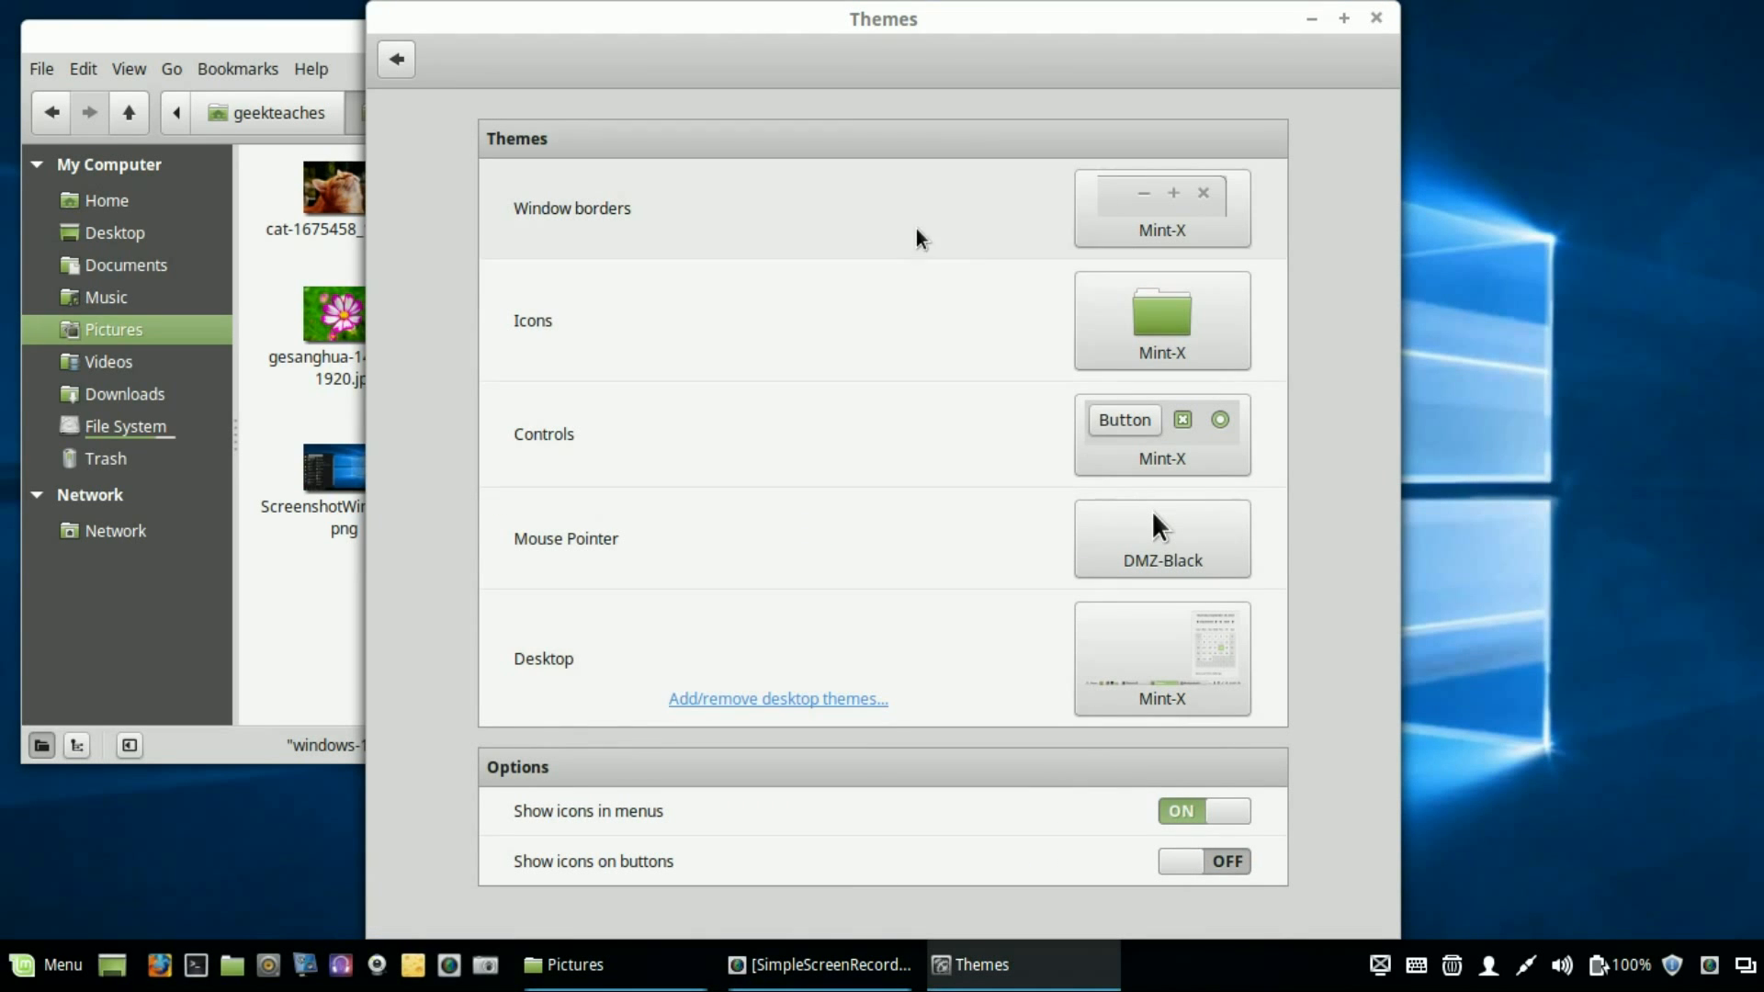
{"action": "left_click", "coordinate": [1160, 208]}
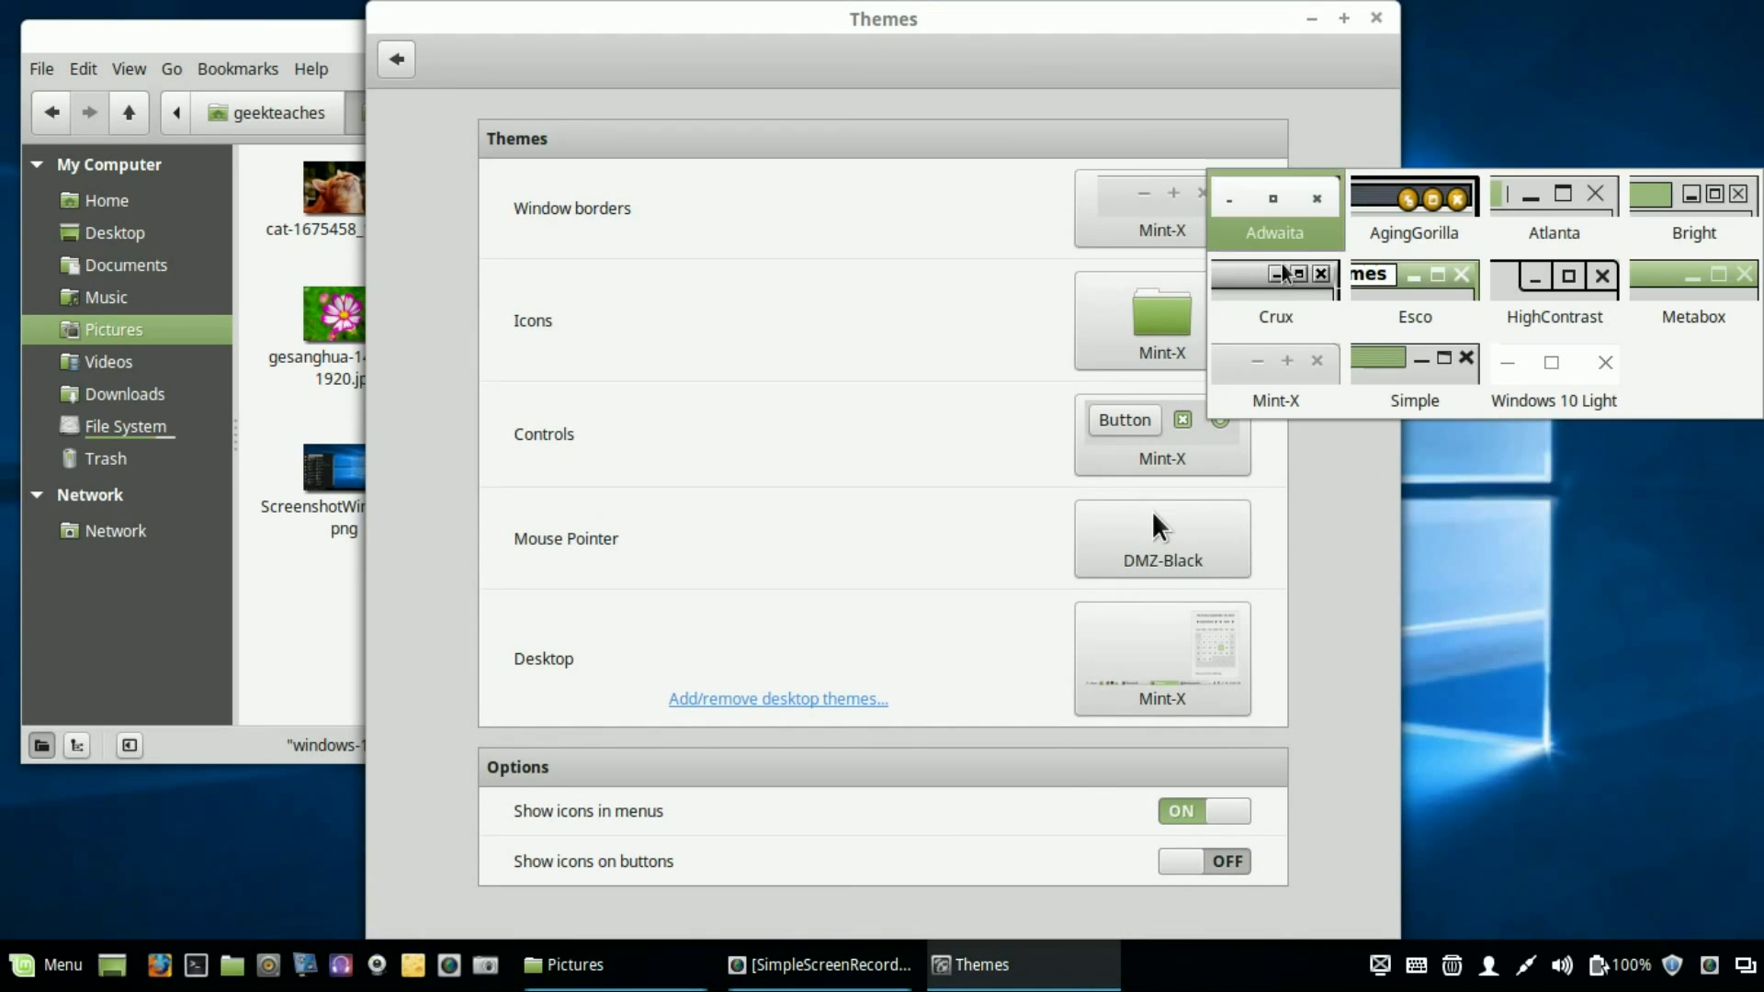
{"action": "left_click", "coordinate": [1551, 381]}
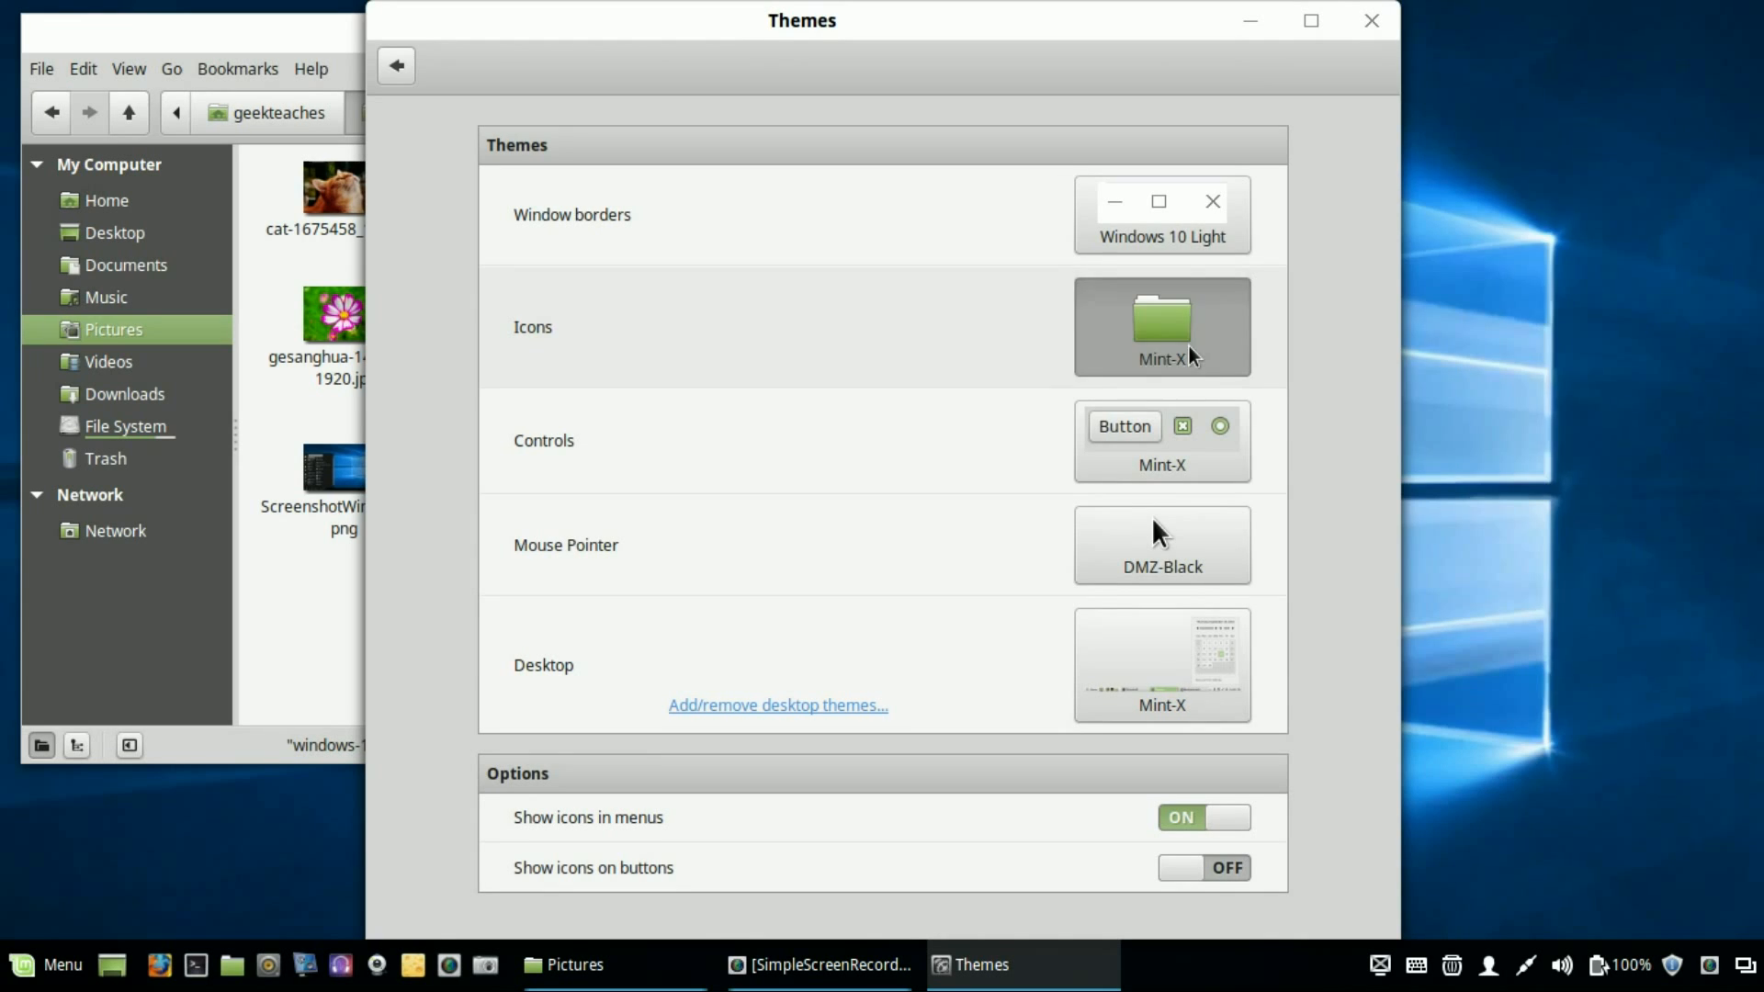
- Set the icon theme to Windows 10 Icons and controls to Windows 10 Light
{"action": "left_click", "coordinate": [1161, 327]}
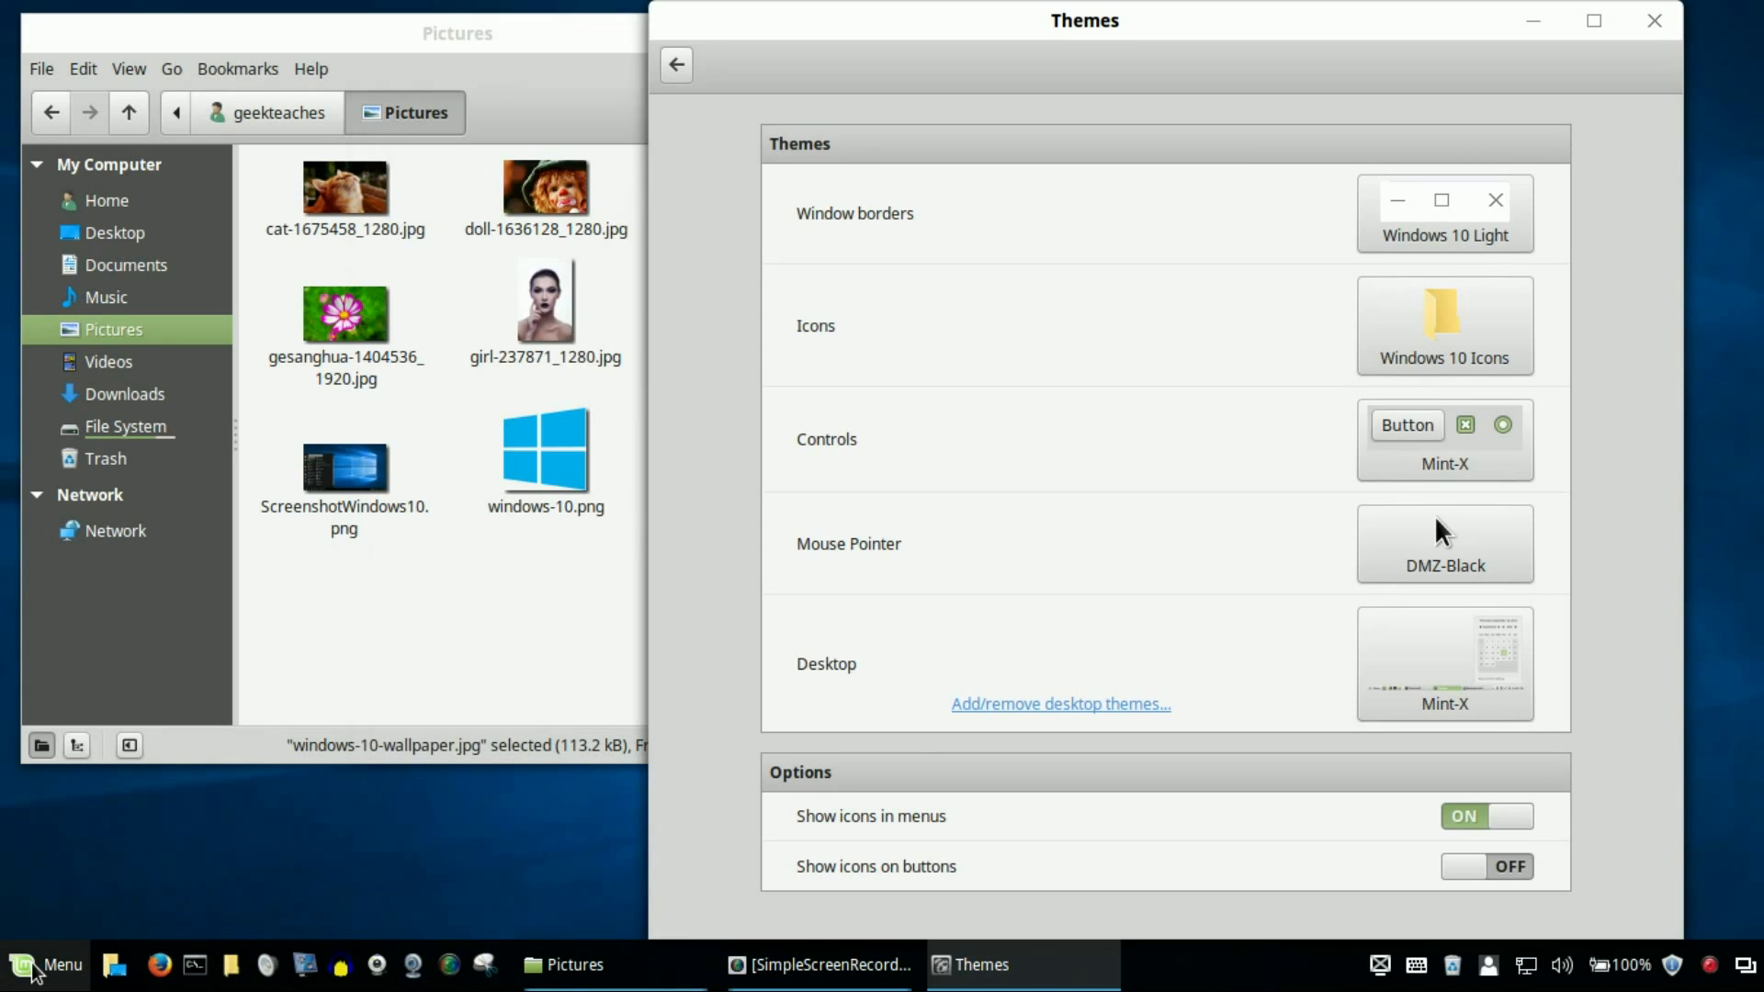
{"action": "left_click", "coordinate": [48, 965]}
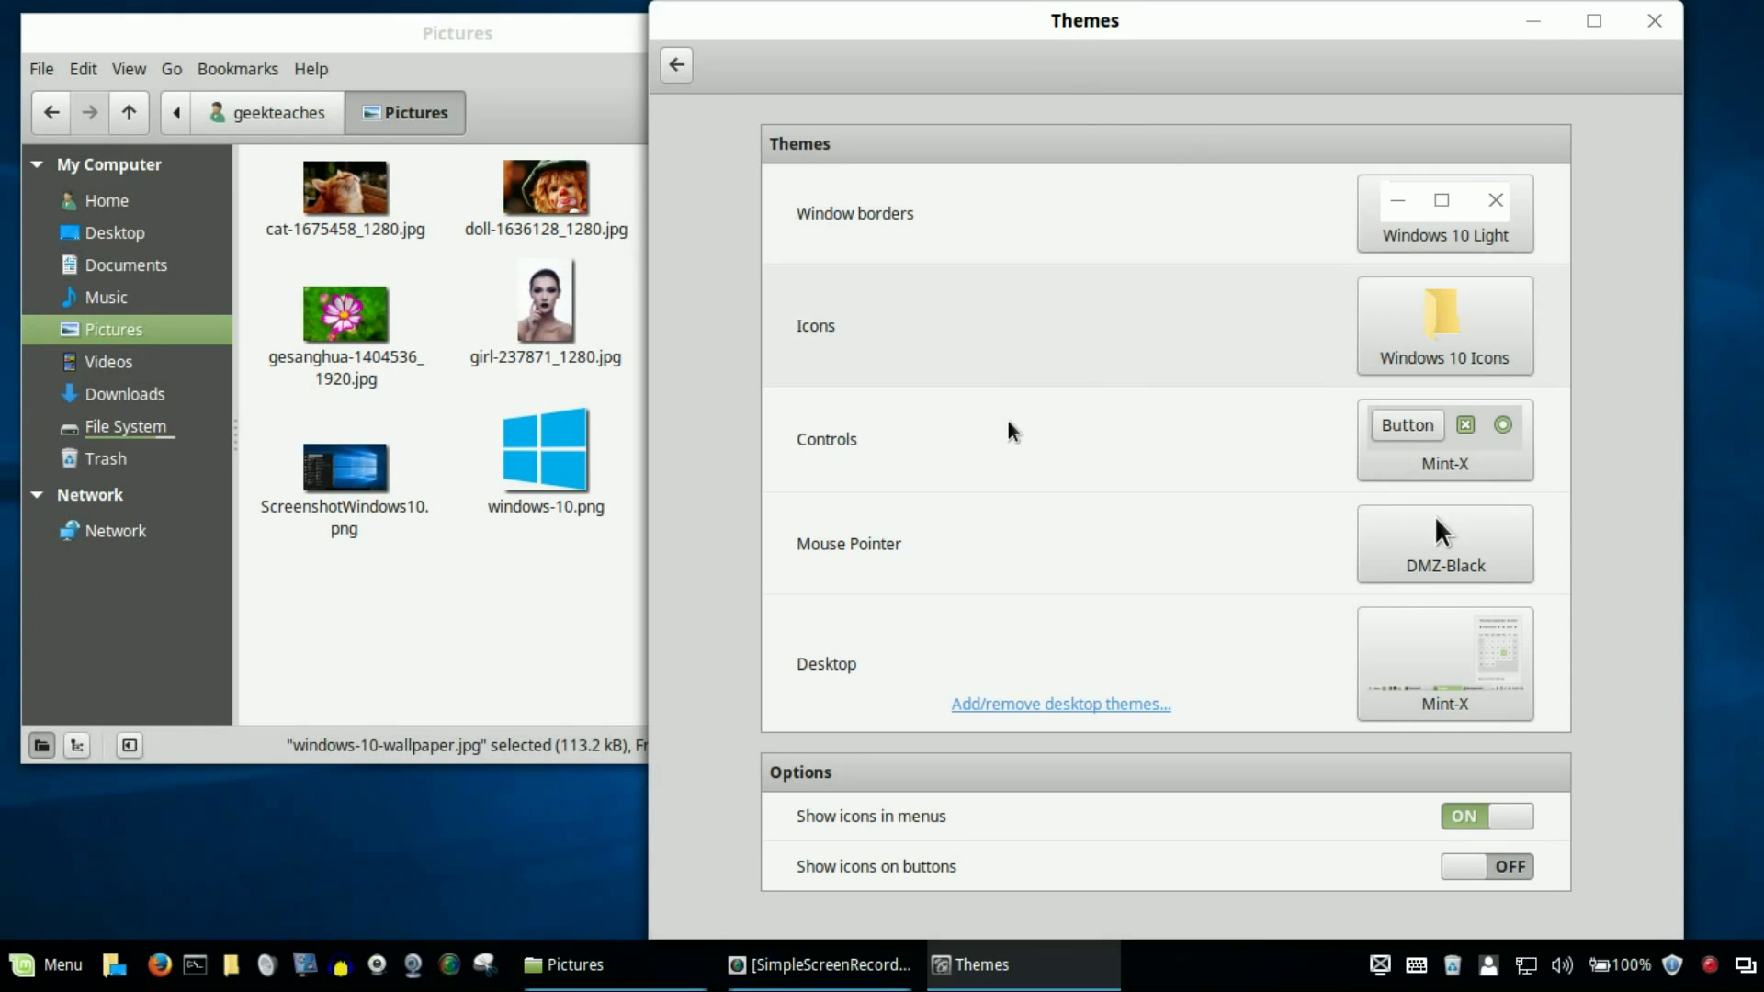
{"action": "left_click", "coordinate": [1444, 439]}
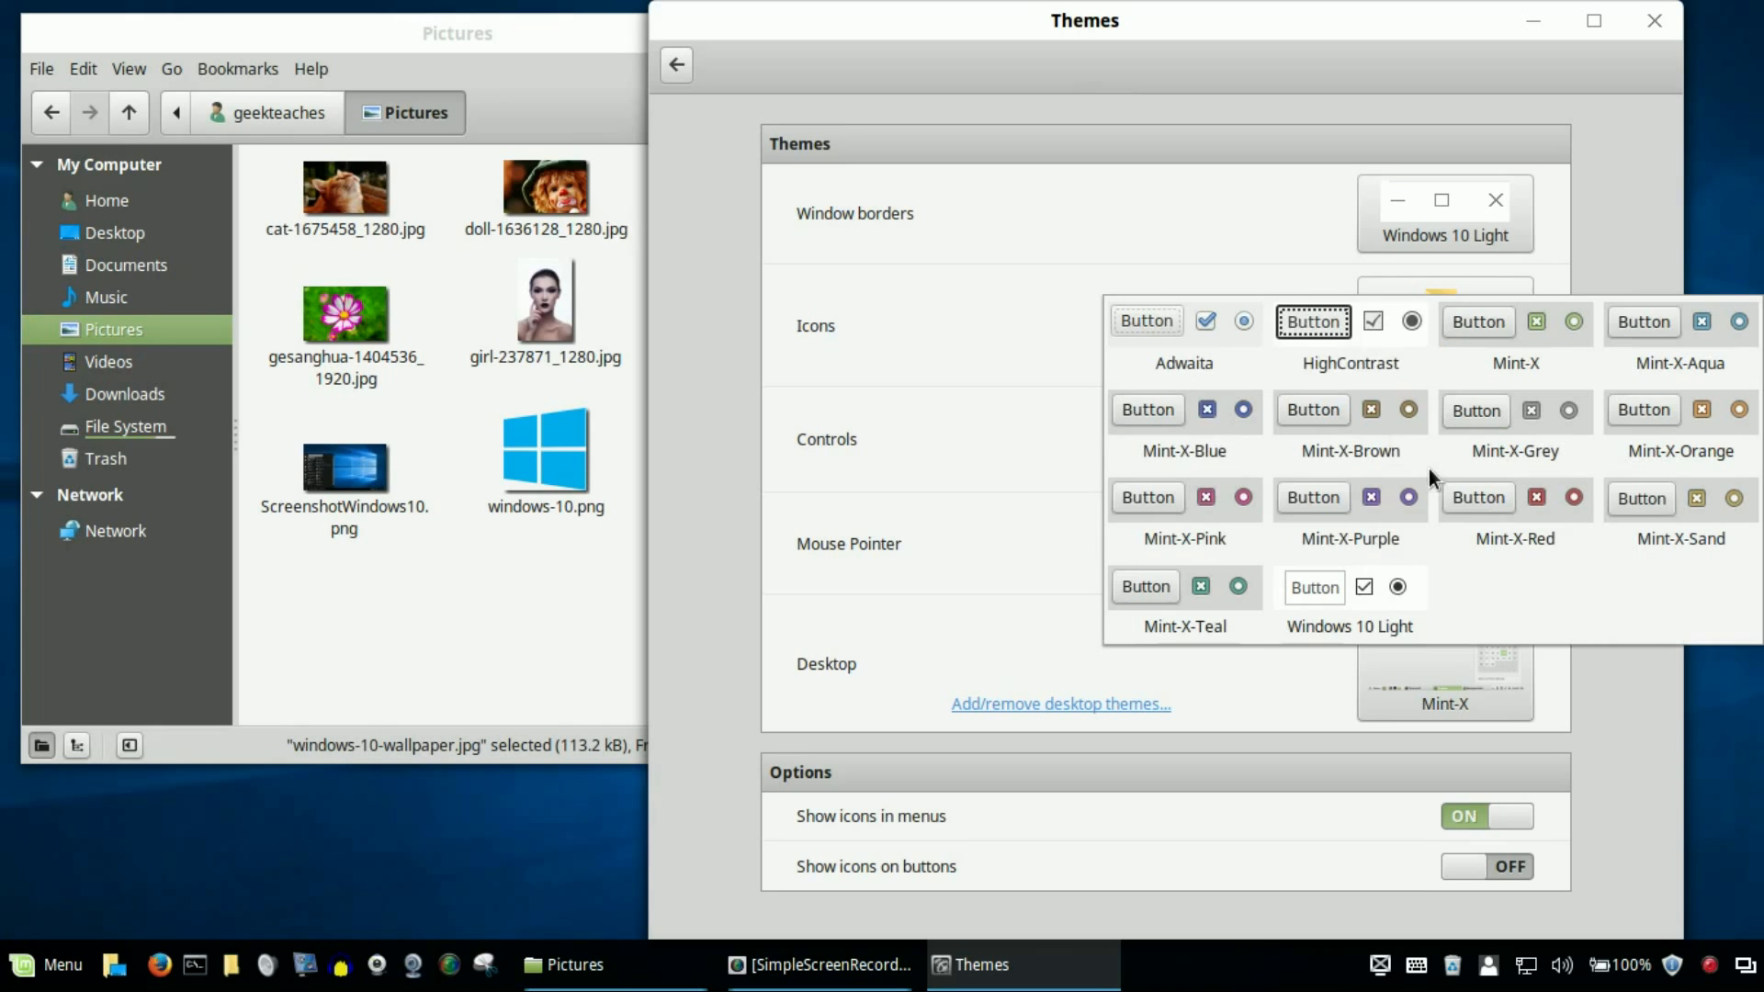
{"action": "left_click", "coordinate": [1349, 586]}
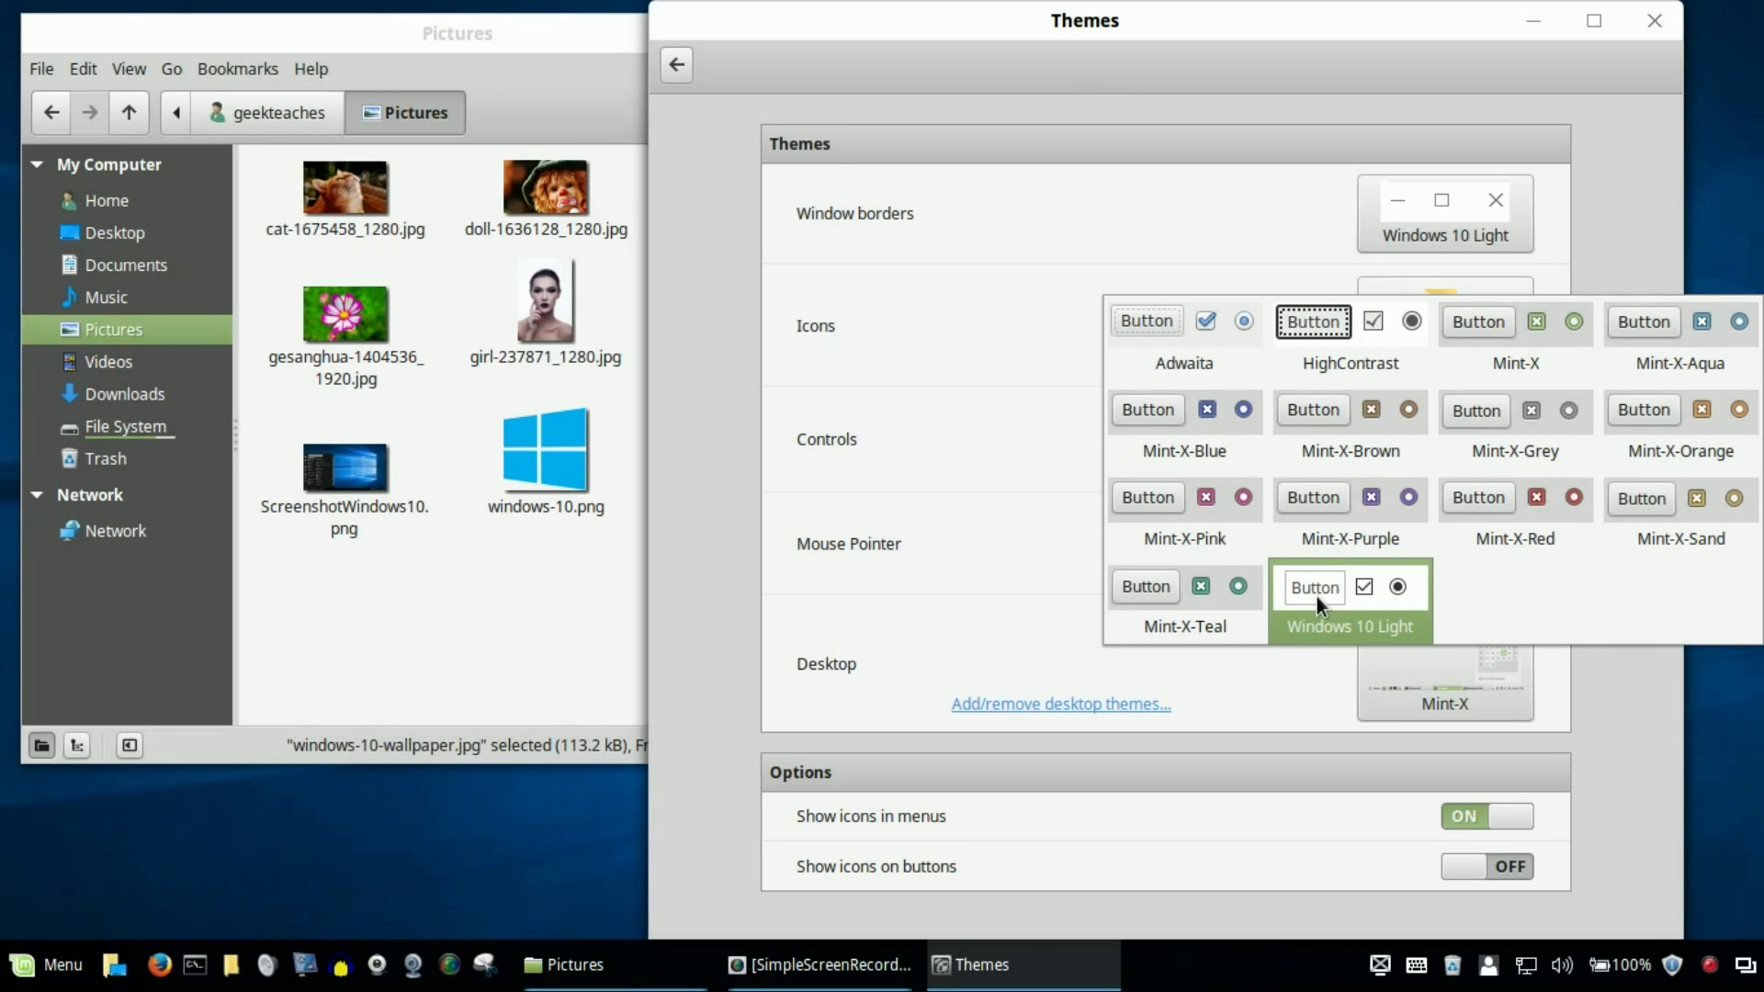
{"action": "left_click", "coordinate": [1349, 587]}
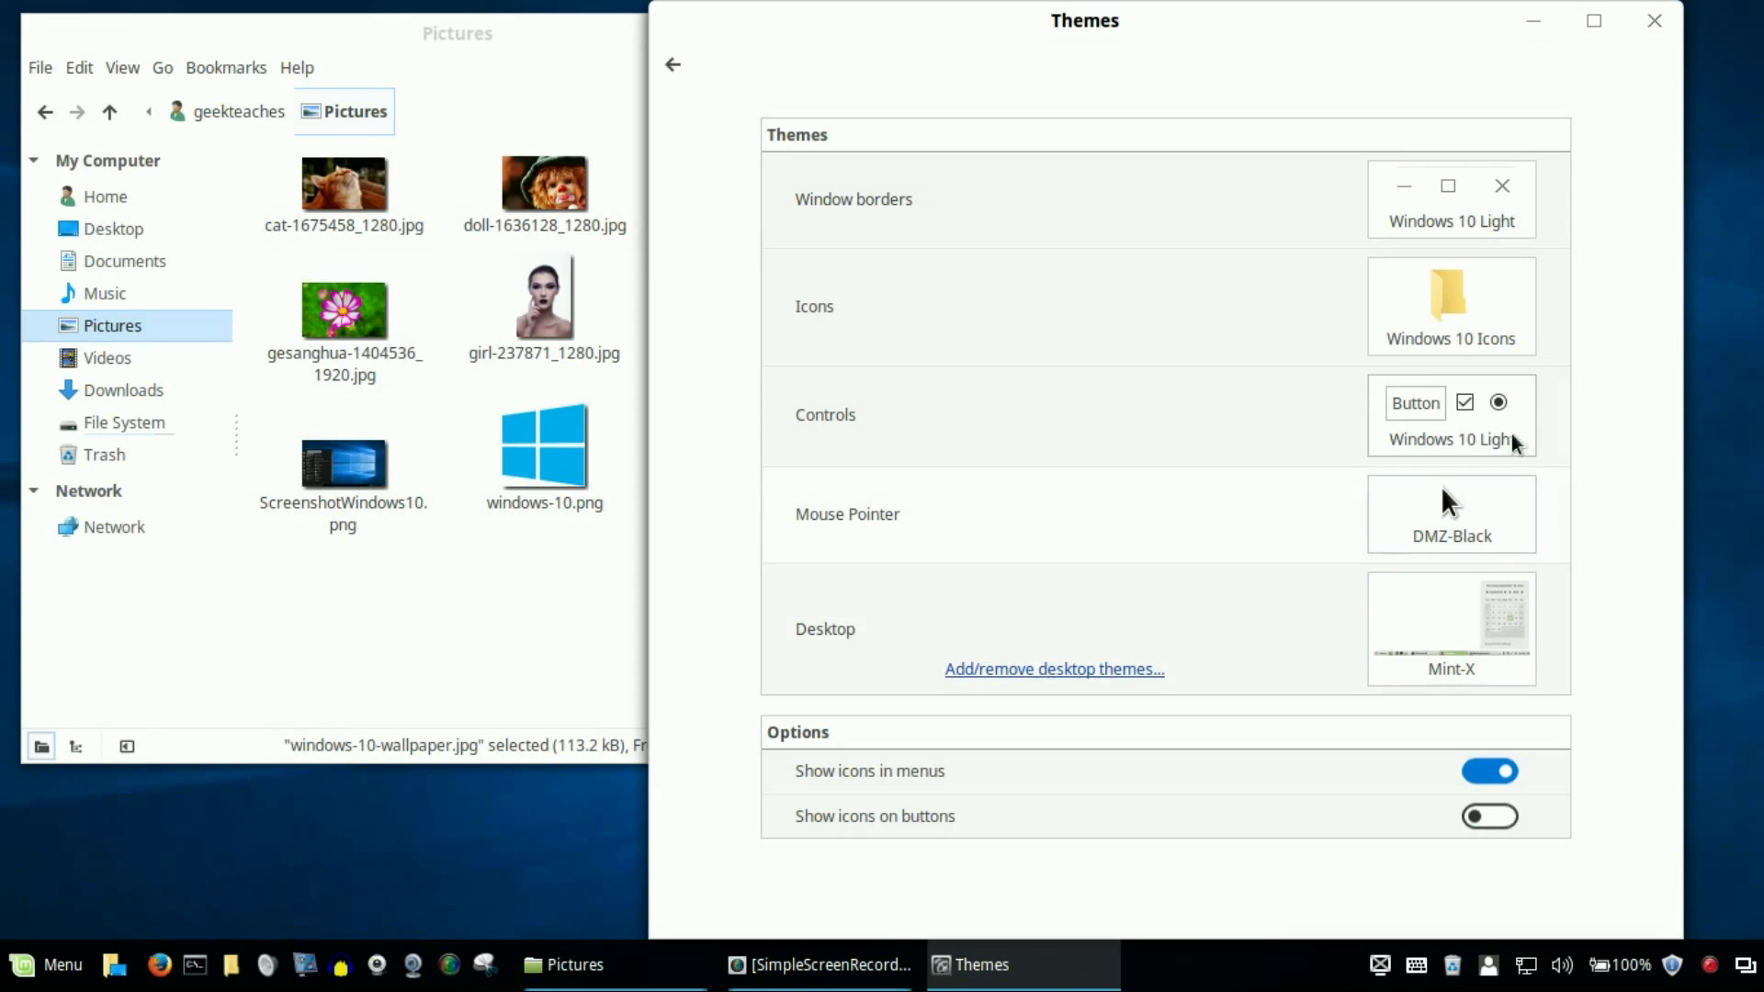
{"action": "mouse_move", "coordinate": [943, 550]}
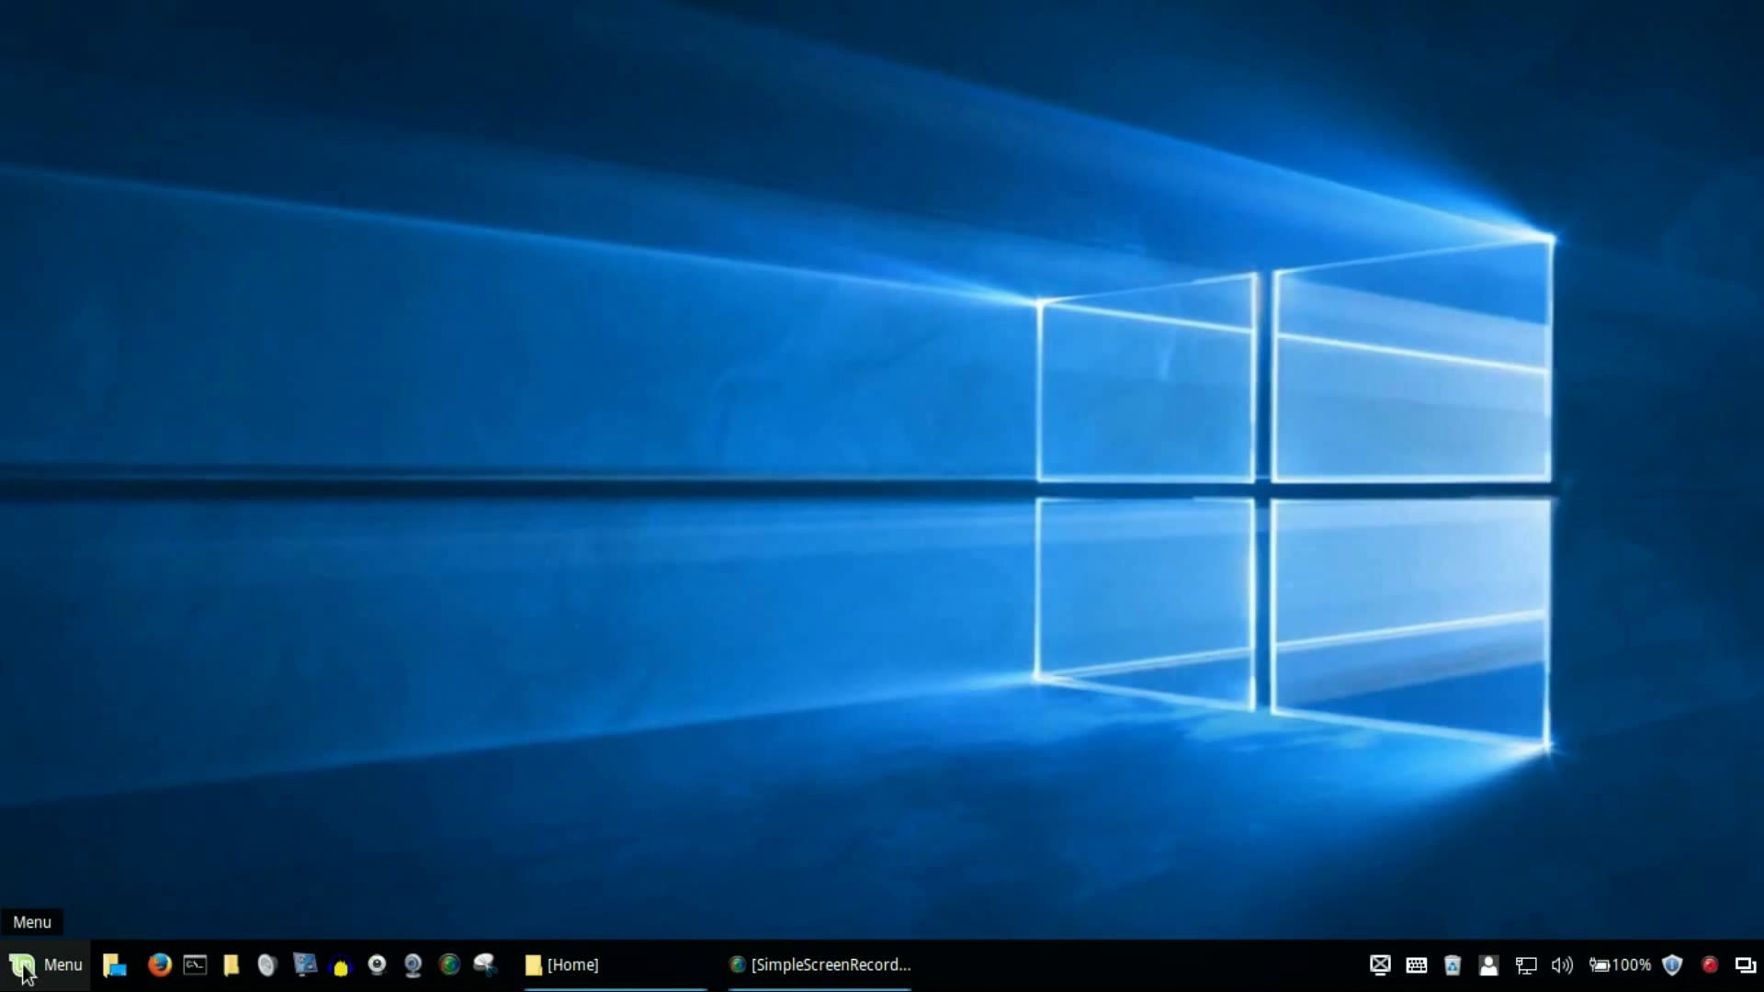
- Configure the Menu applet to use windows-10.png from Pictures as a custom icon
{"action": "right_click", "coordinate": [24, 965]}
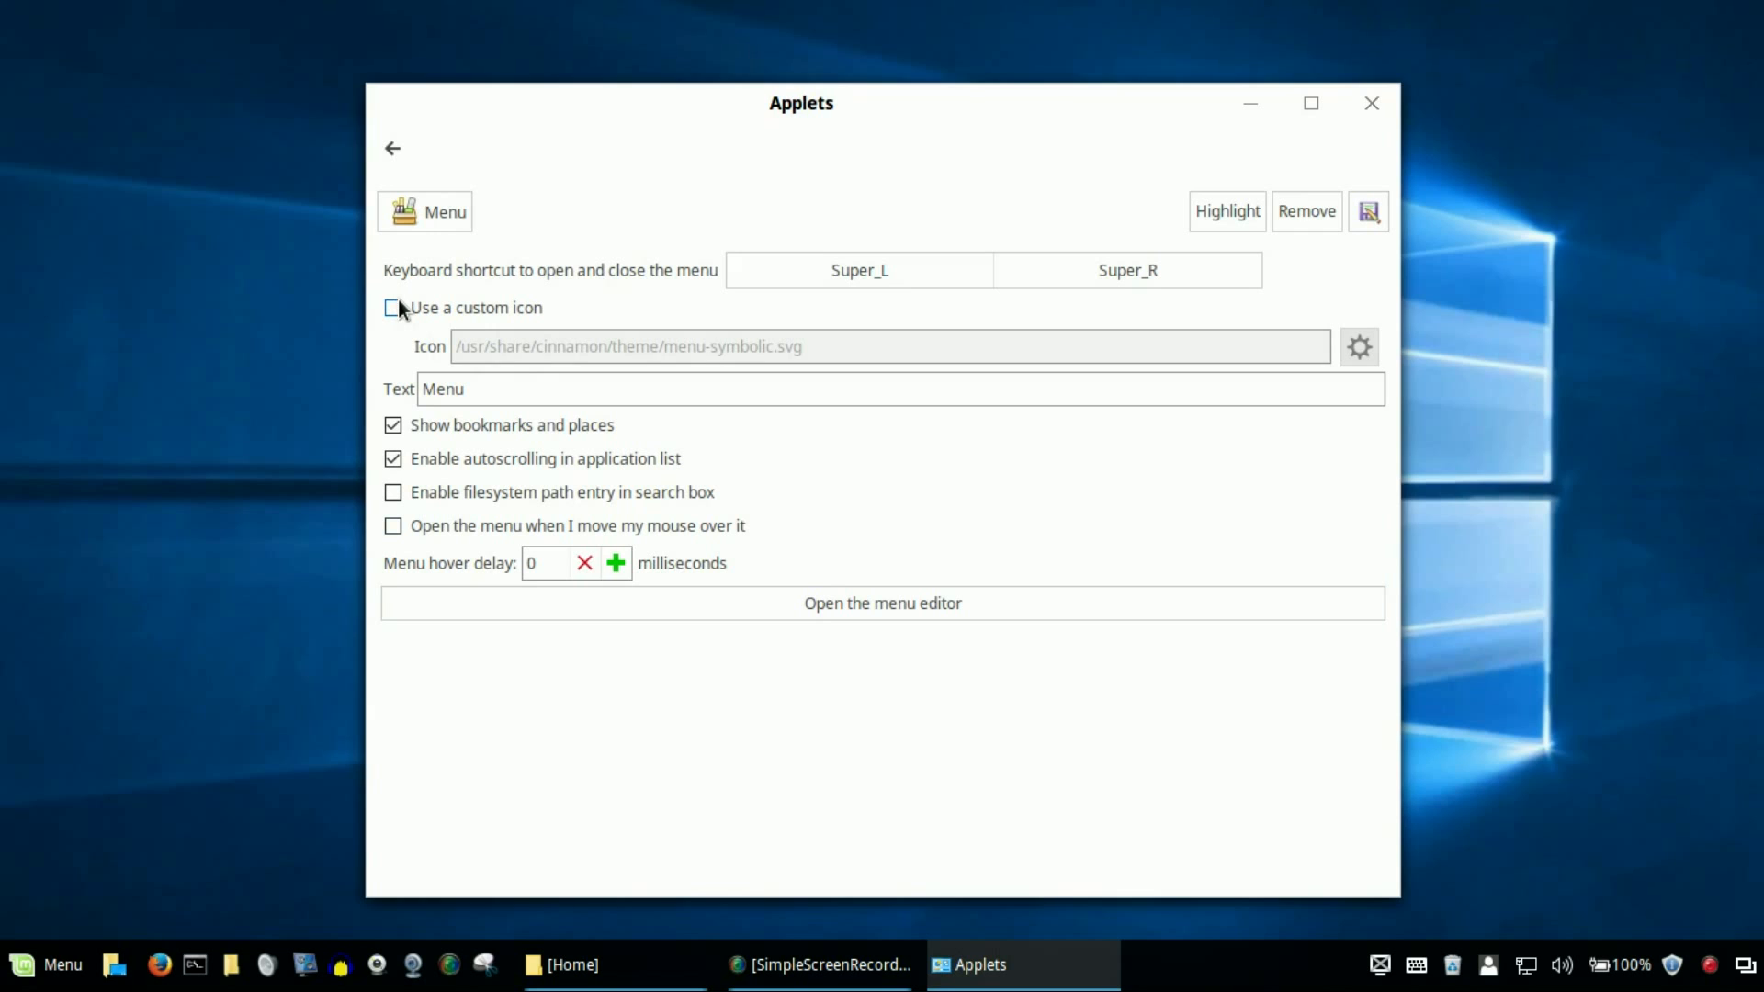
{"action": "left_click", "coordinate": [393, 307]}
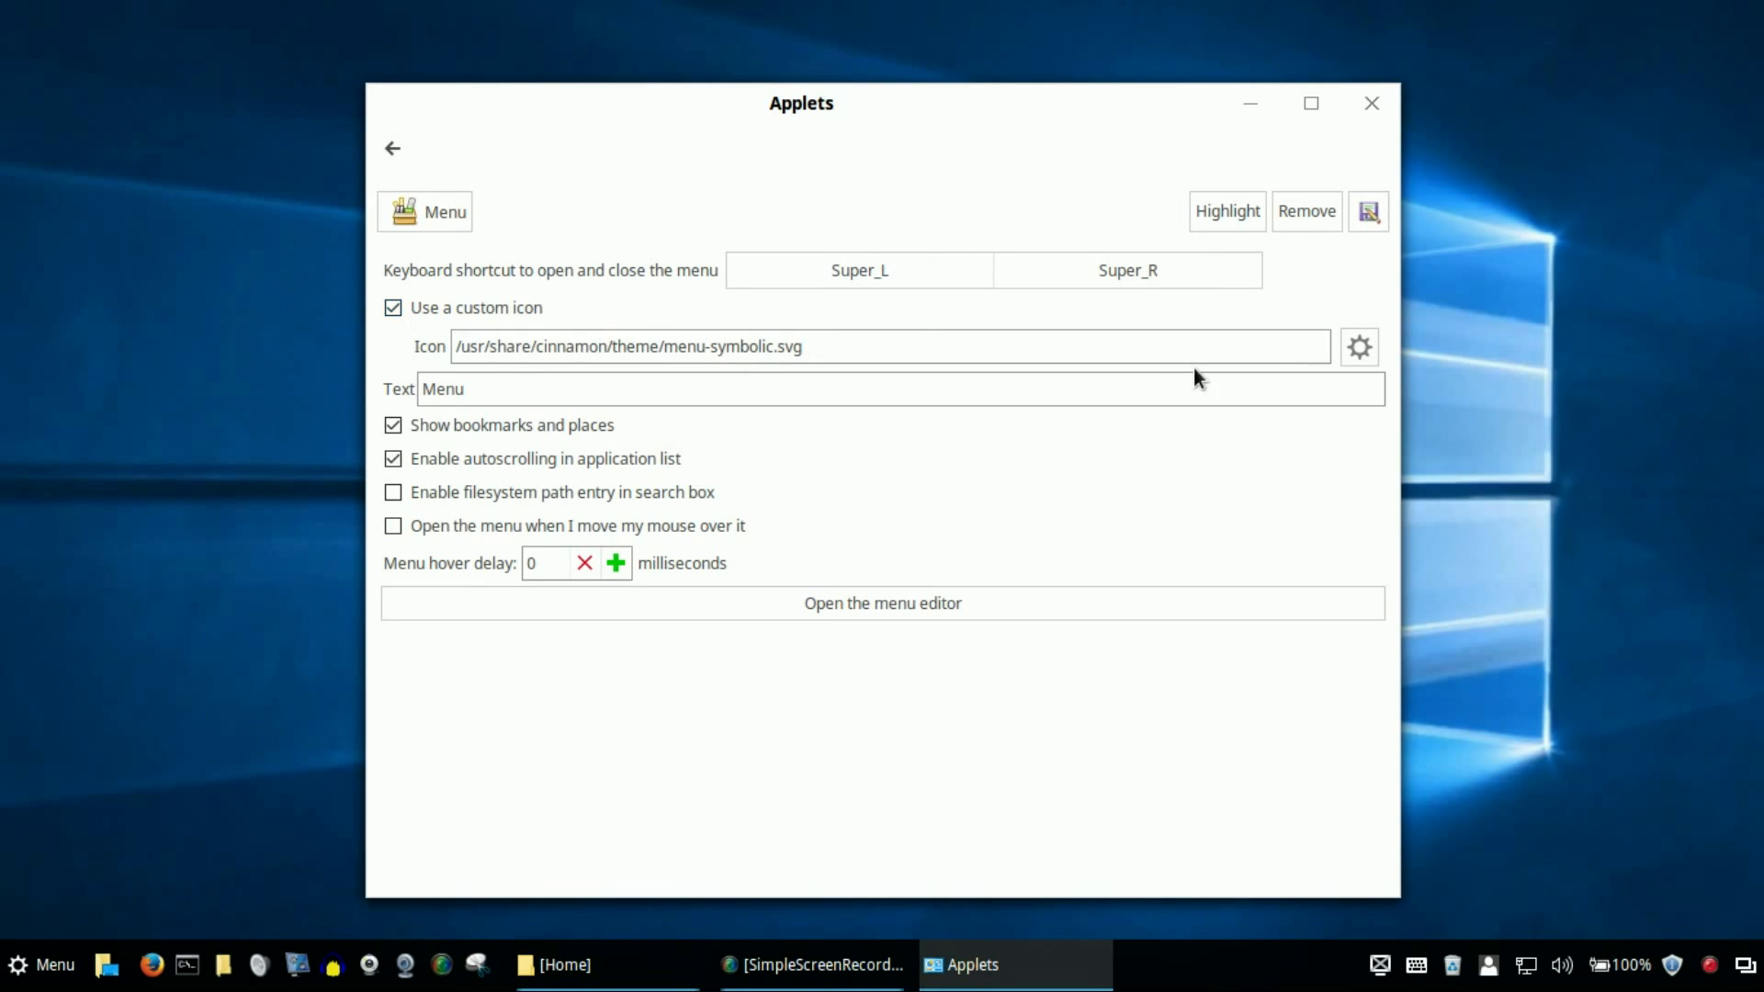
{"action": "left_click", "coordinate": [1358, 347]}
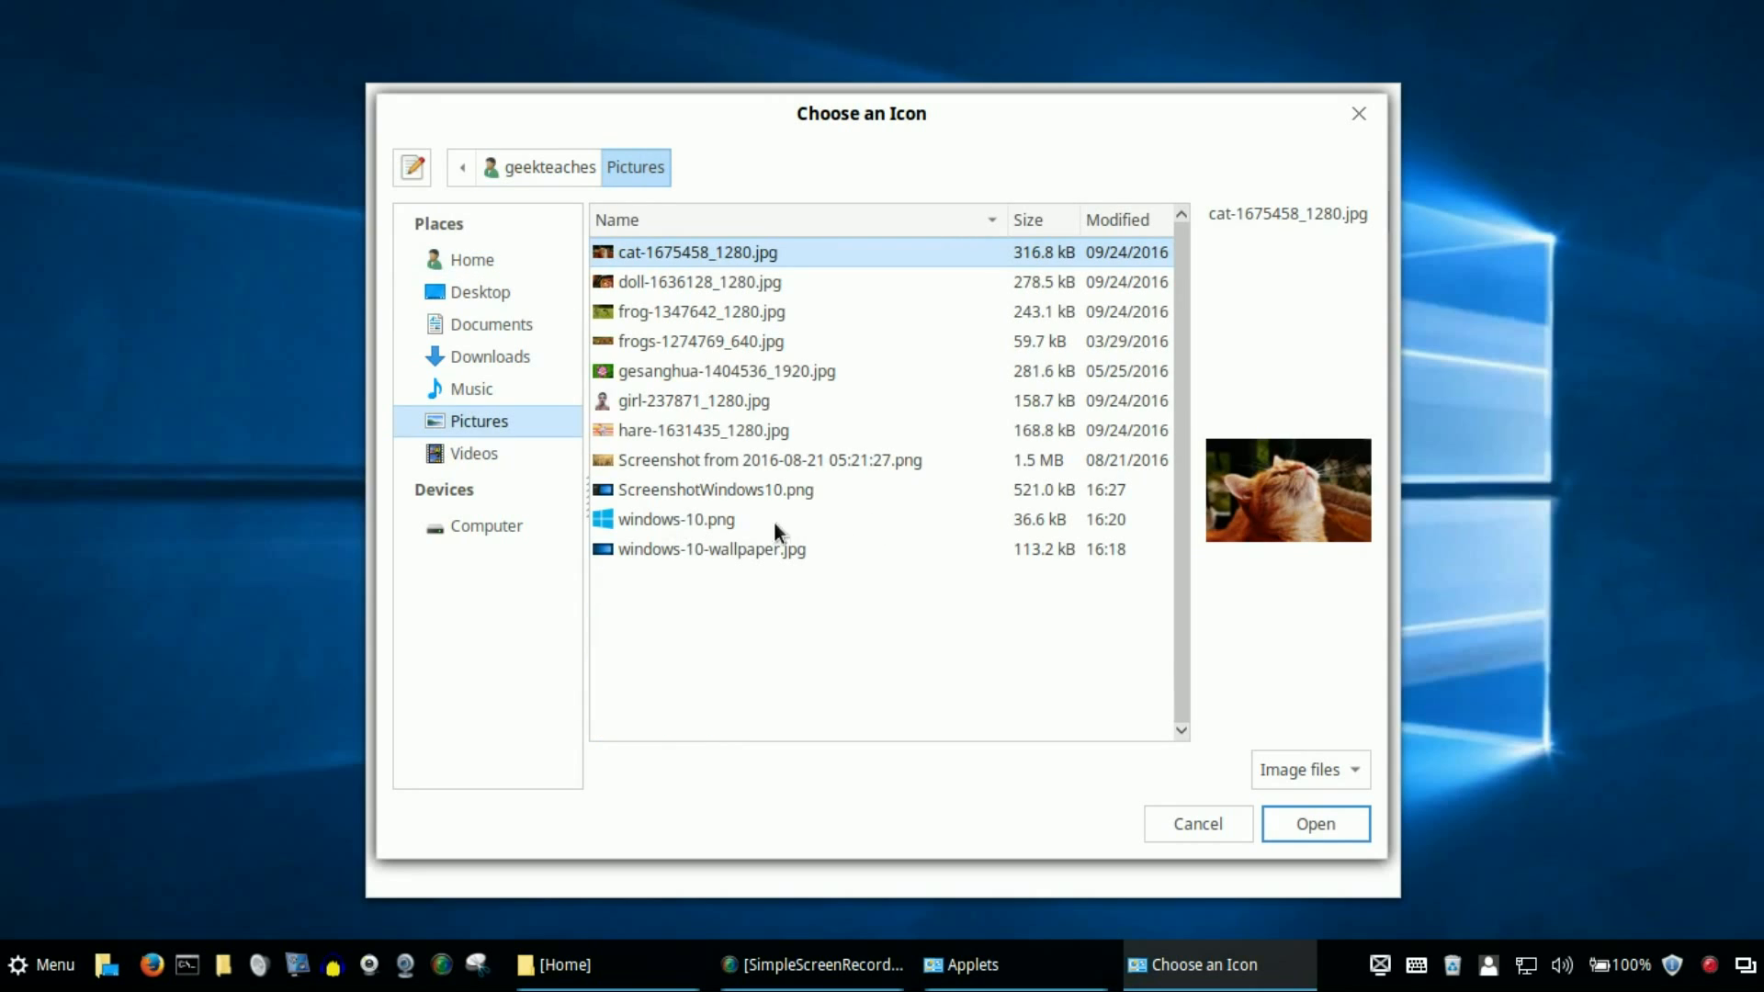
{"action": "left_click", "coordinate": [677, 518]}
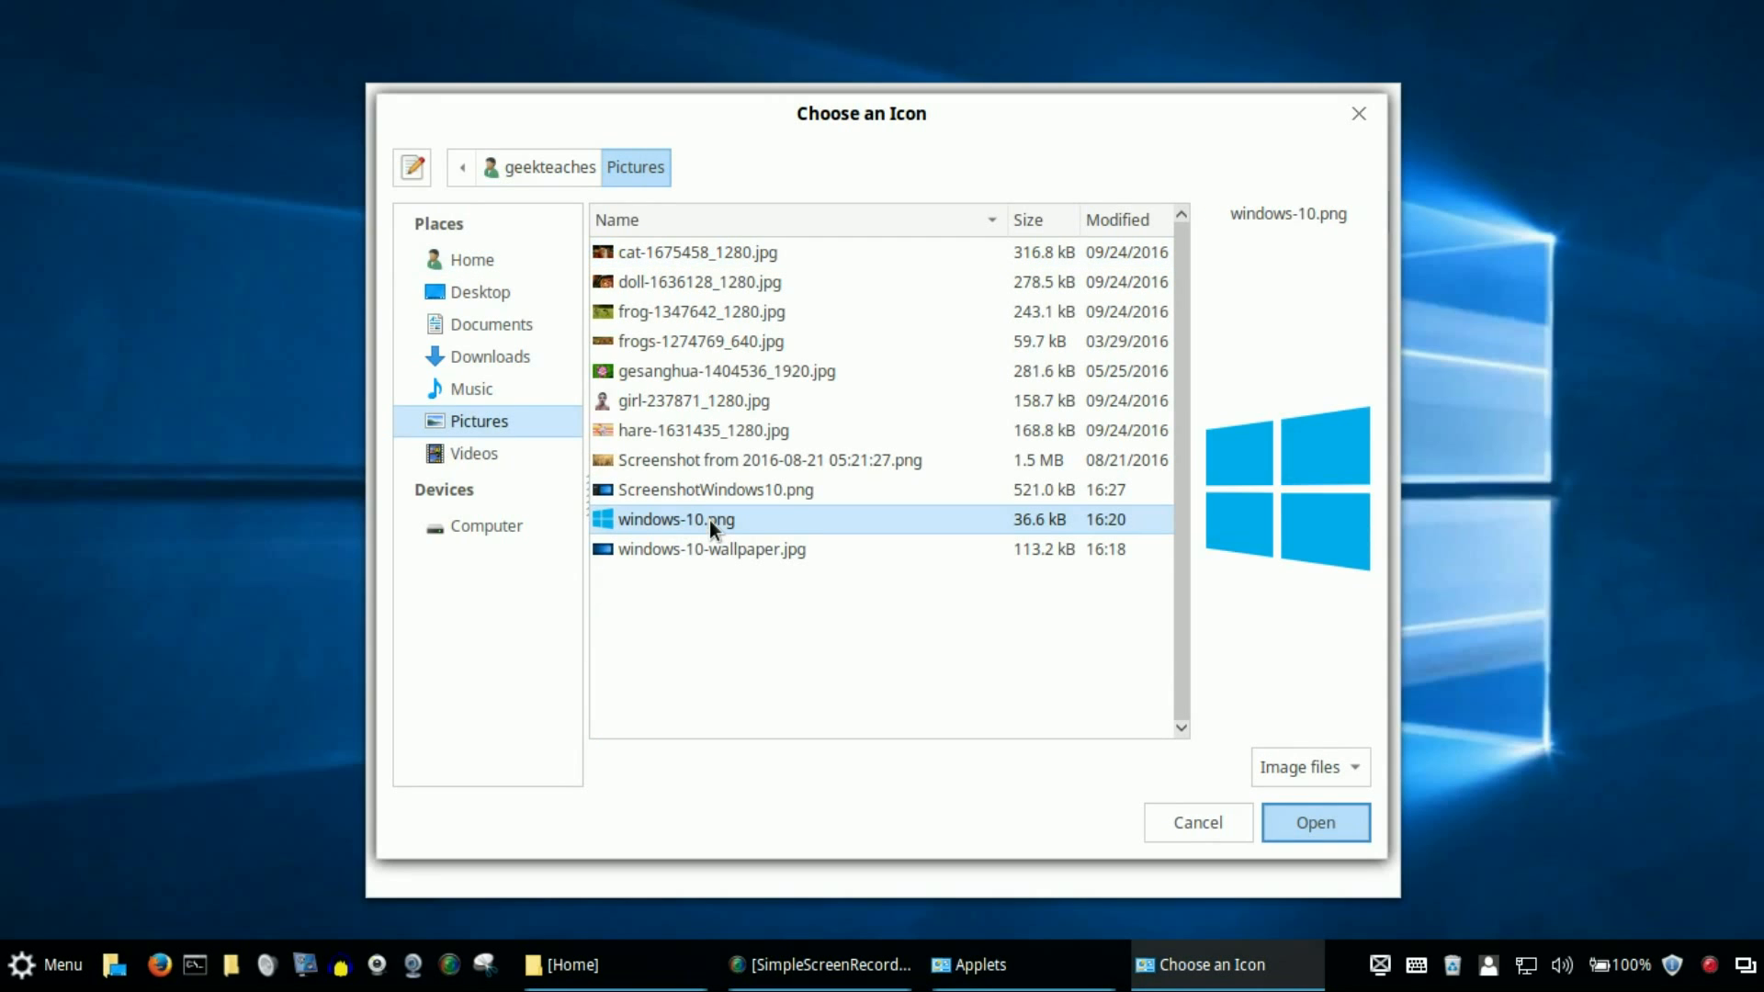
{"action": "mouse_move", "coordinate": [1124, 513]}
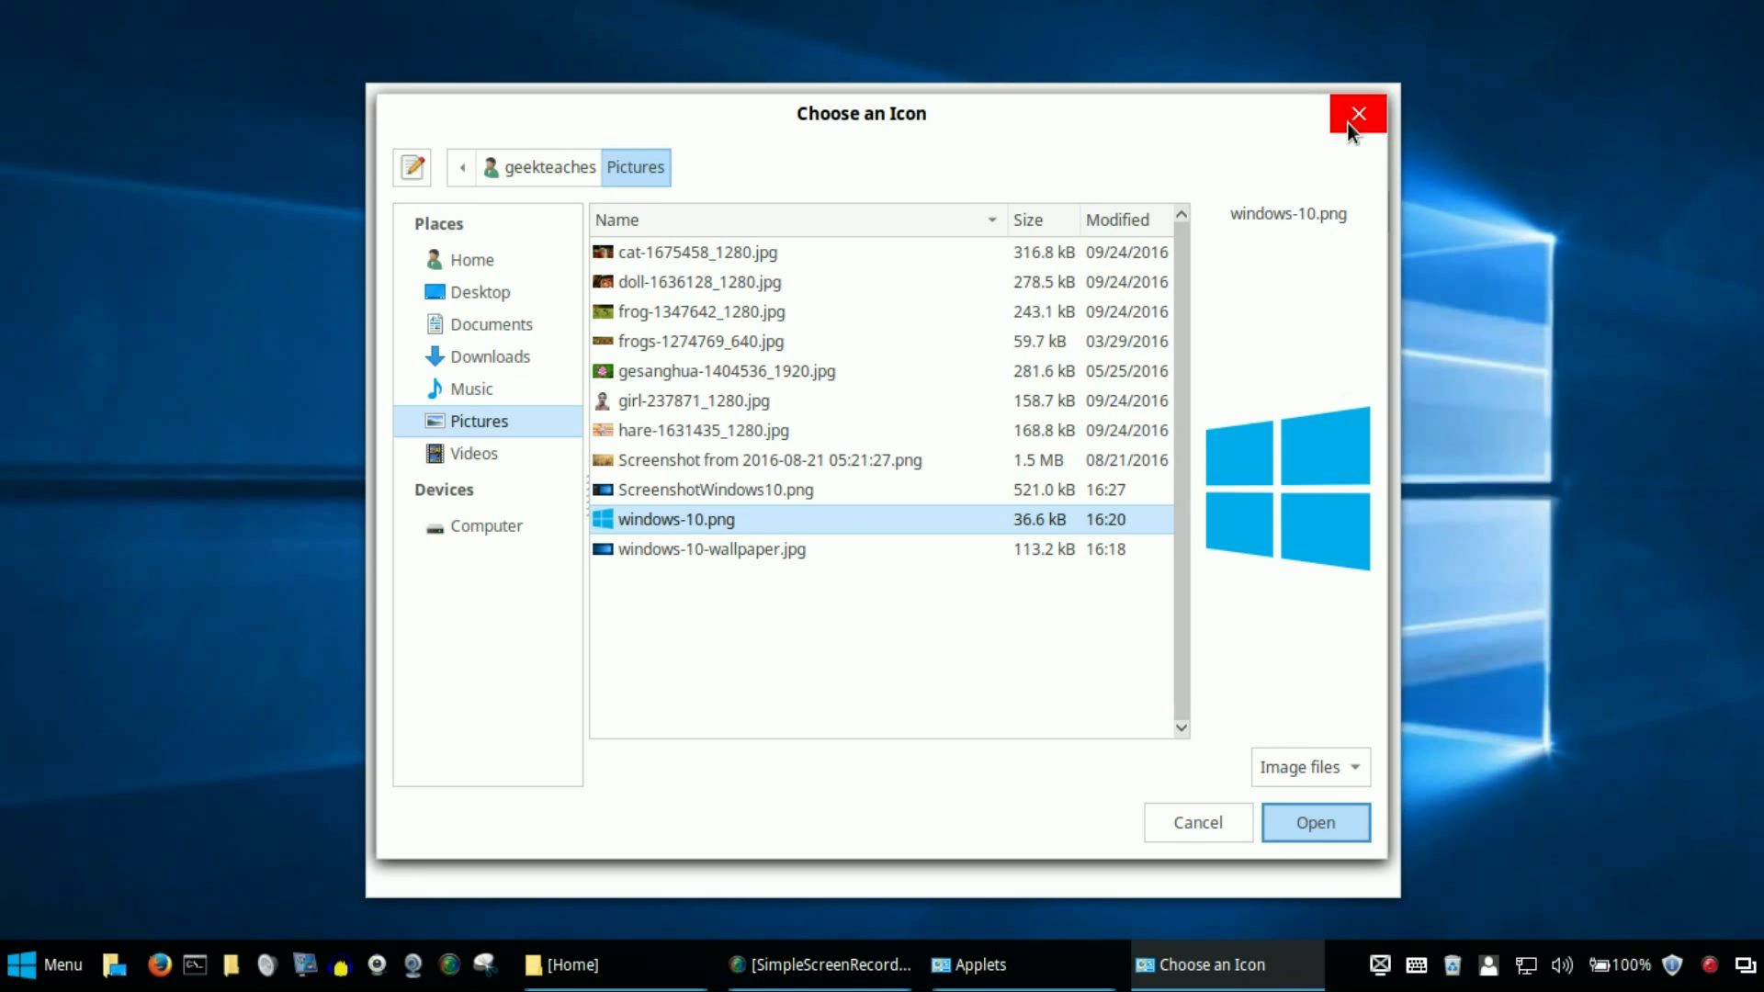
{"action": "mouse_move", "coordinate": [1345, 118]}
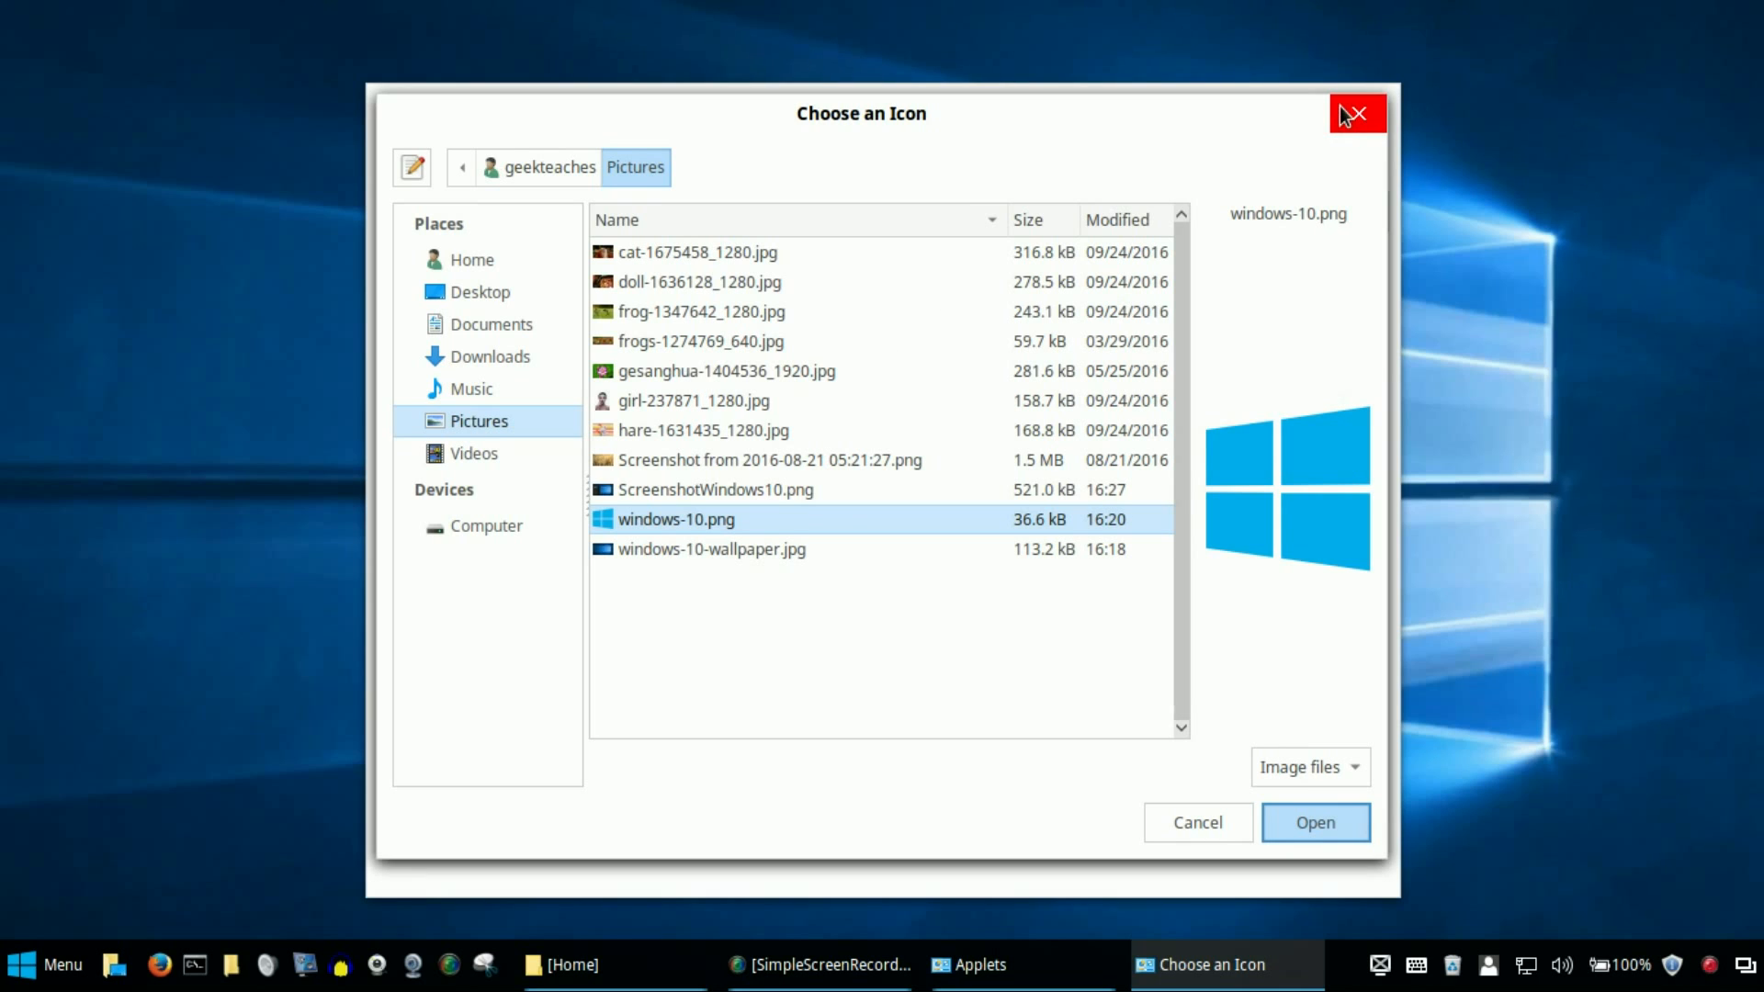
{"action": "left_click", "coordinate": [1314, 823]}
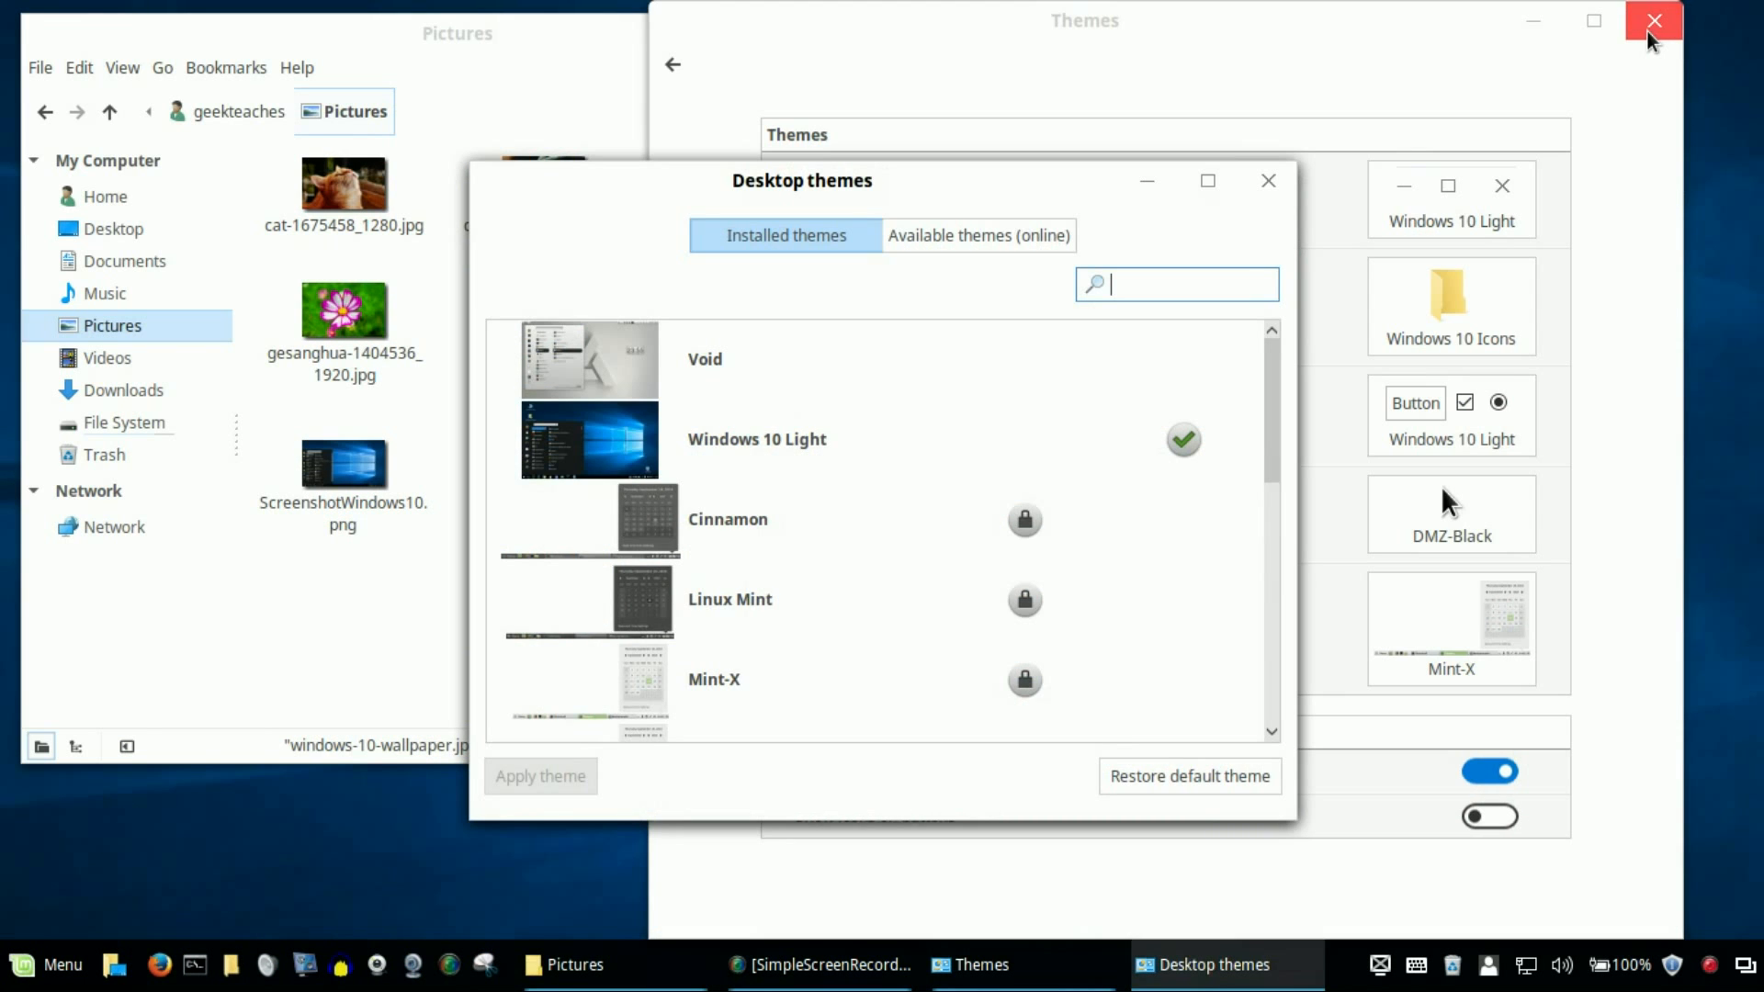
- Close Themes settings and check the battery status popup on the panel
{"action": "left_click", "coordinate": [1650, 20]}
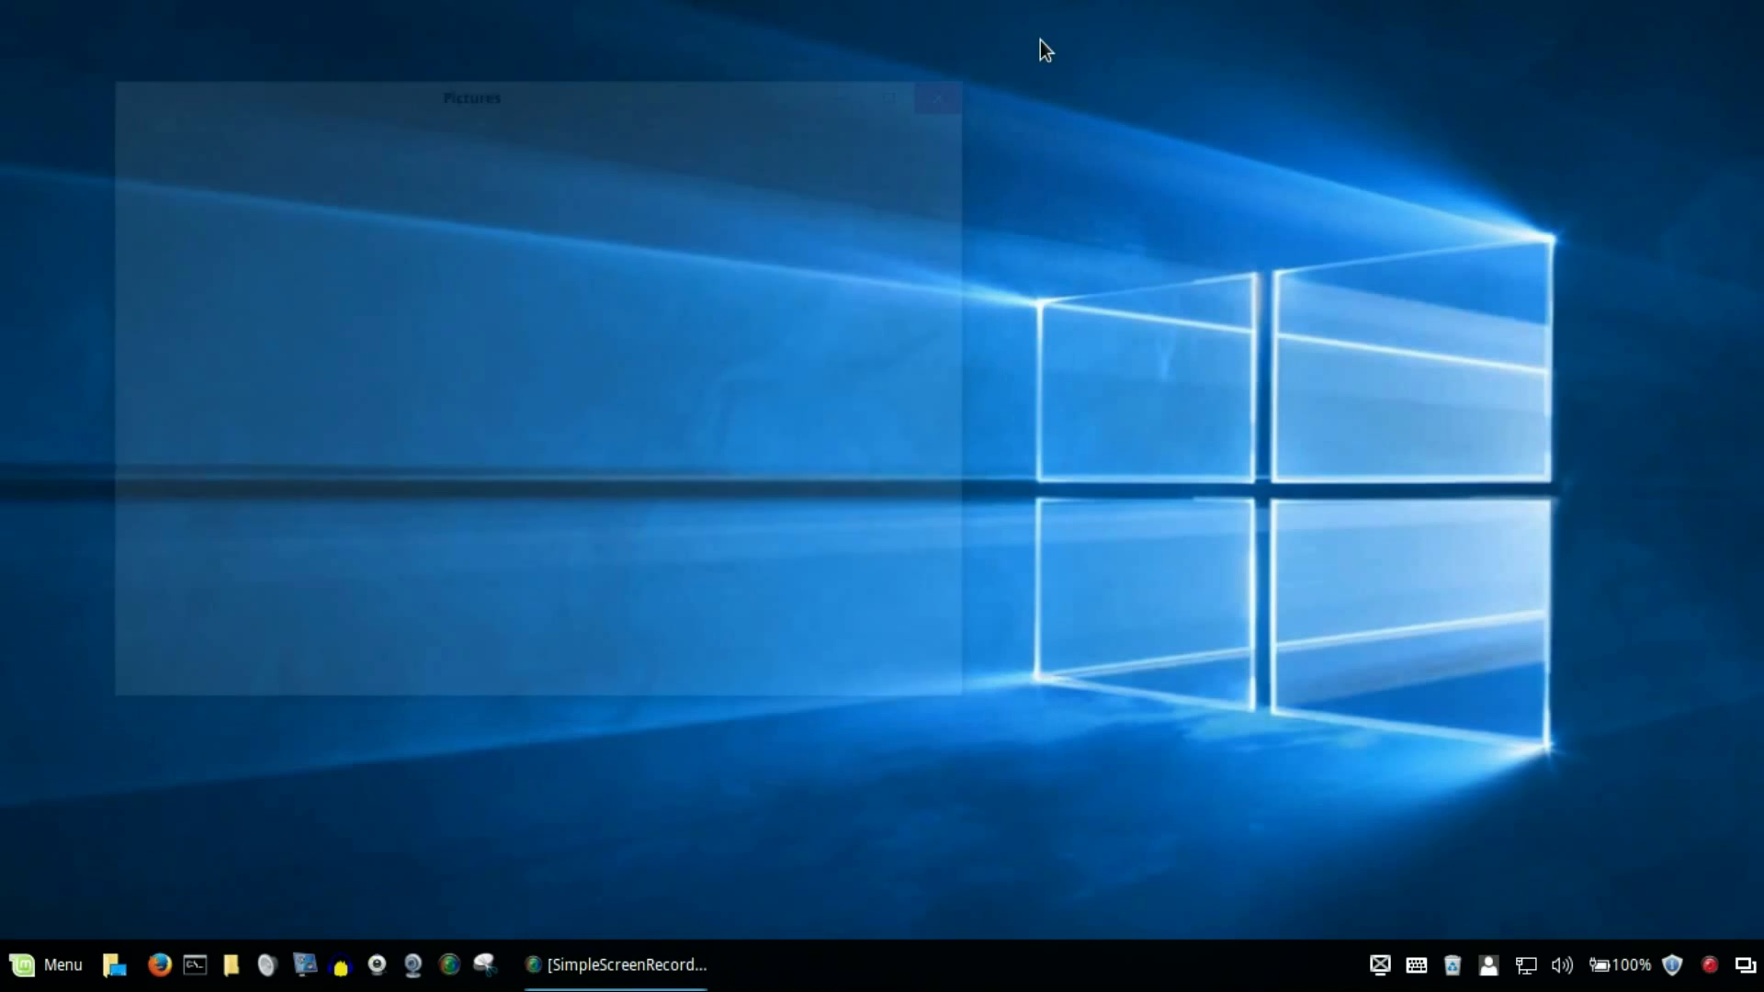
{"action": "left_click", "coordinate": [1593, 965]}
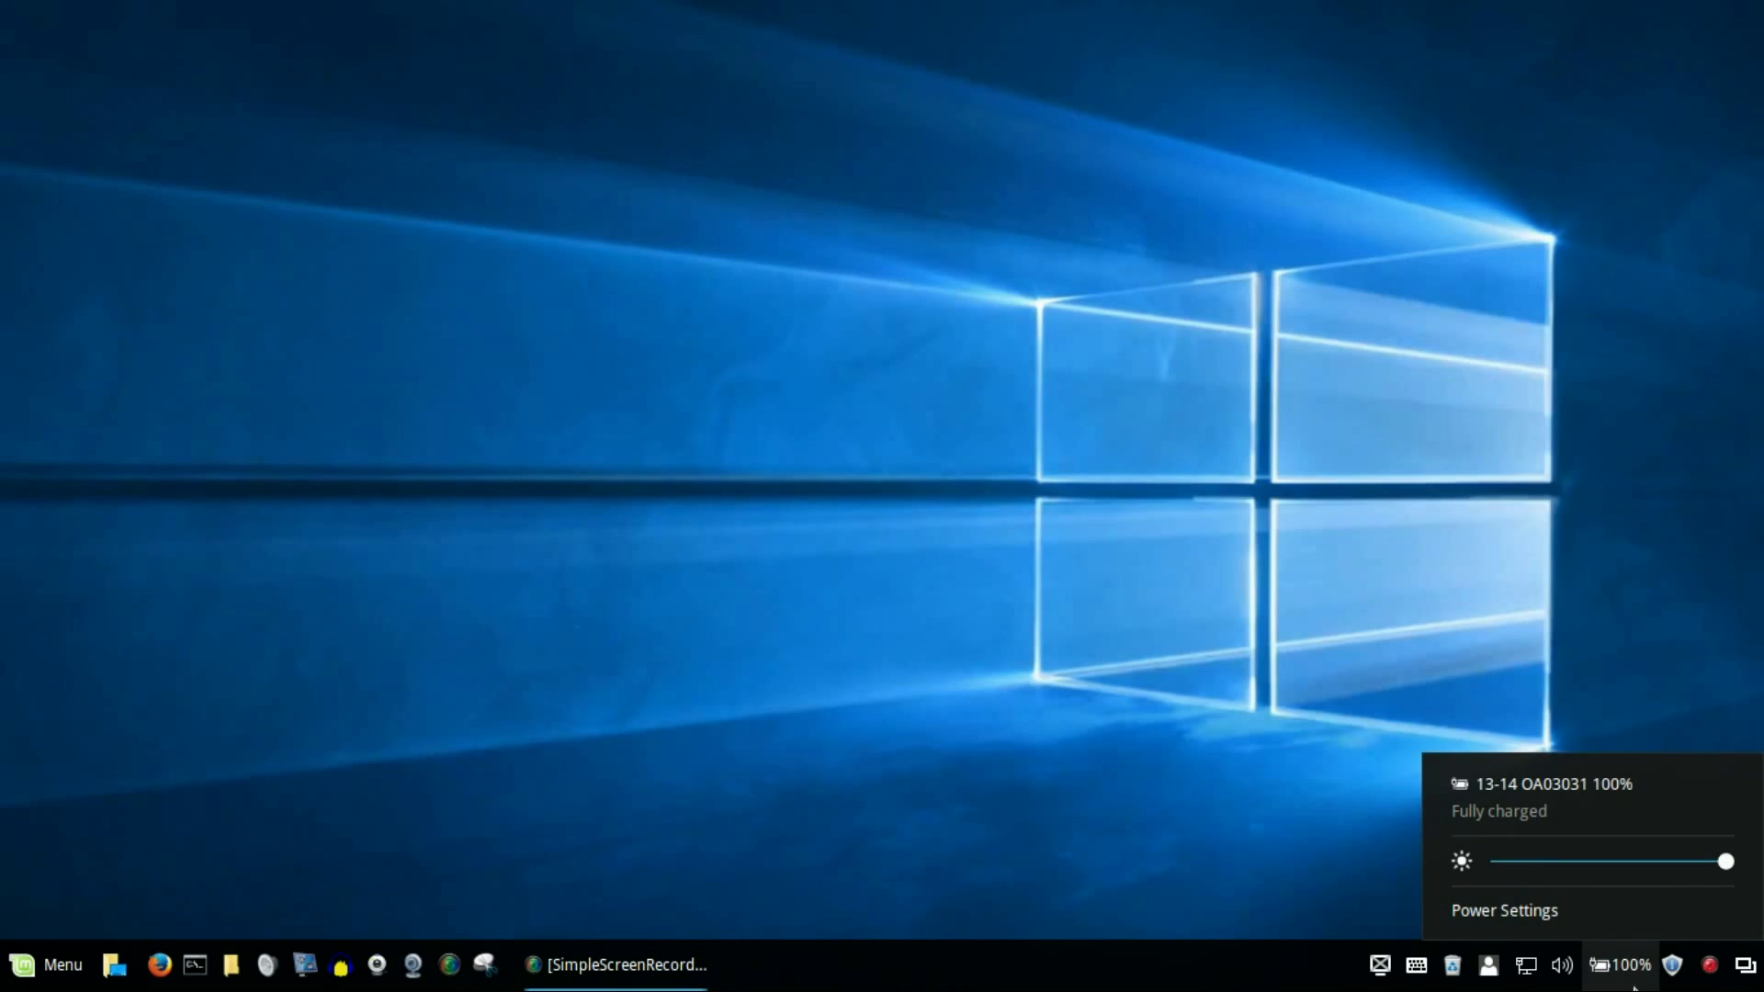
{"action": "left_click", "coordinate": [838, 803]}
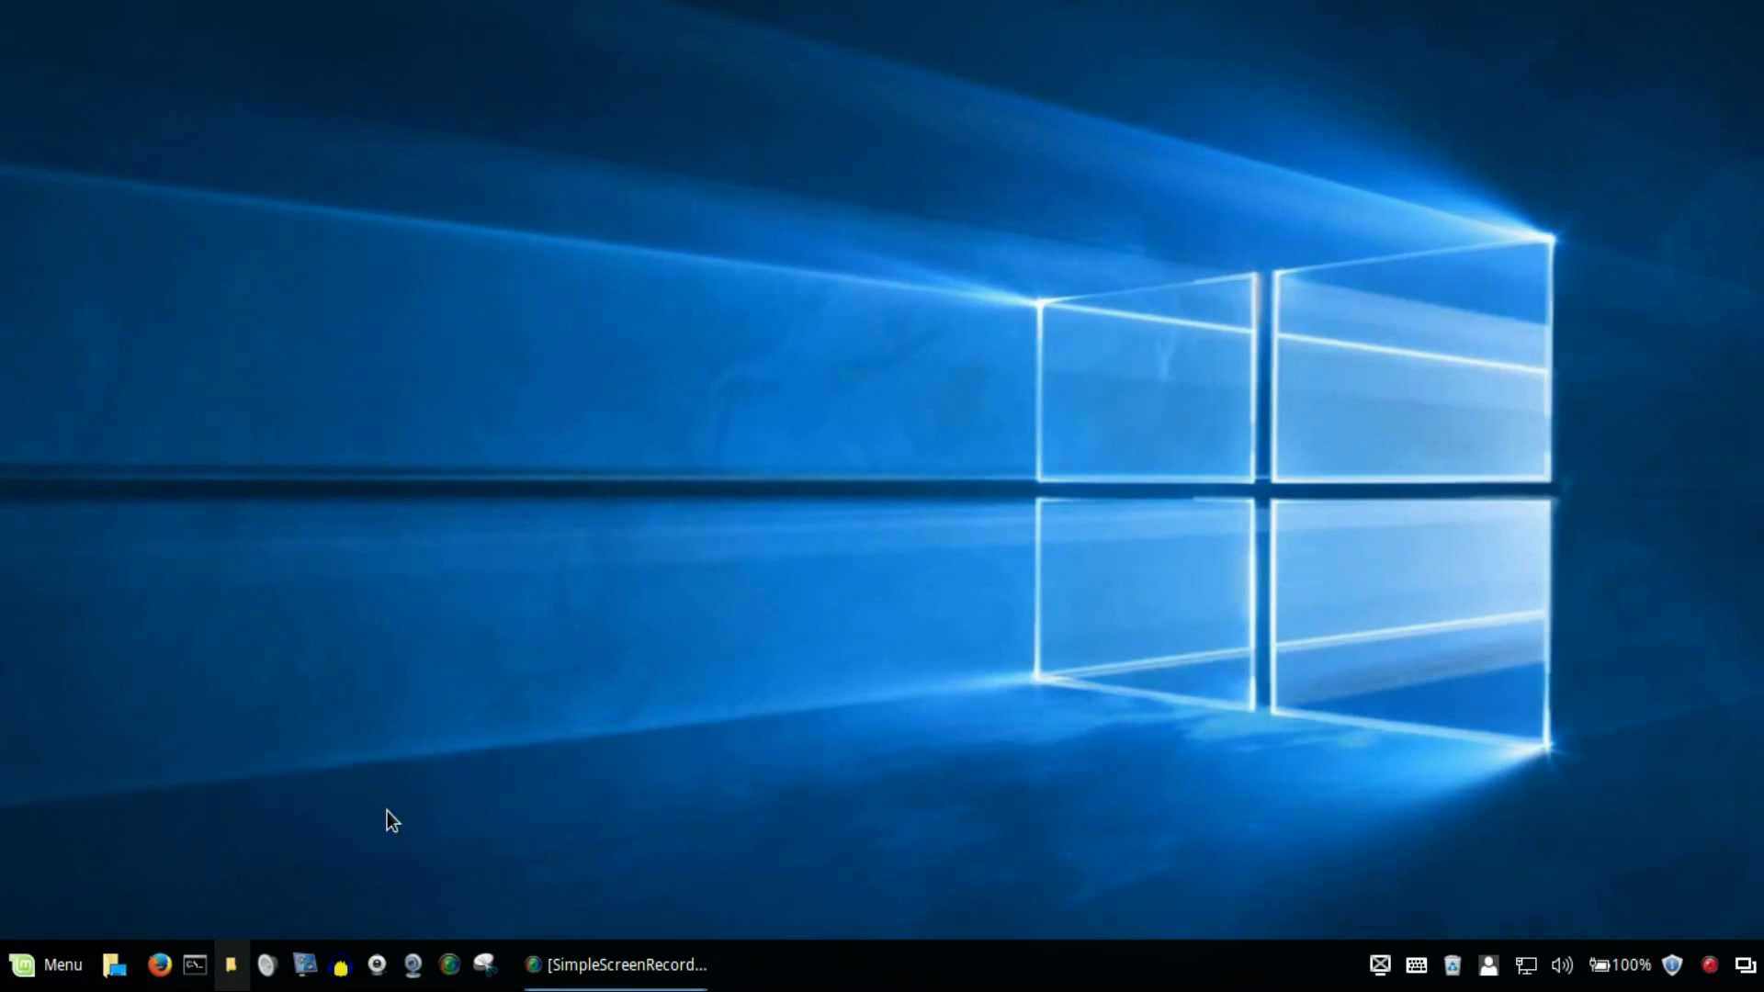
- View the Home folder in Nemo with its Windows 10-style icons, then minimize it
{"action": "left_click", "coordinate": [231, 965]}
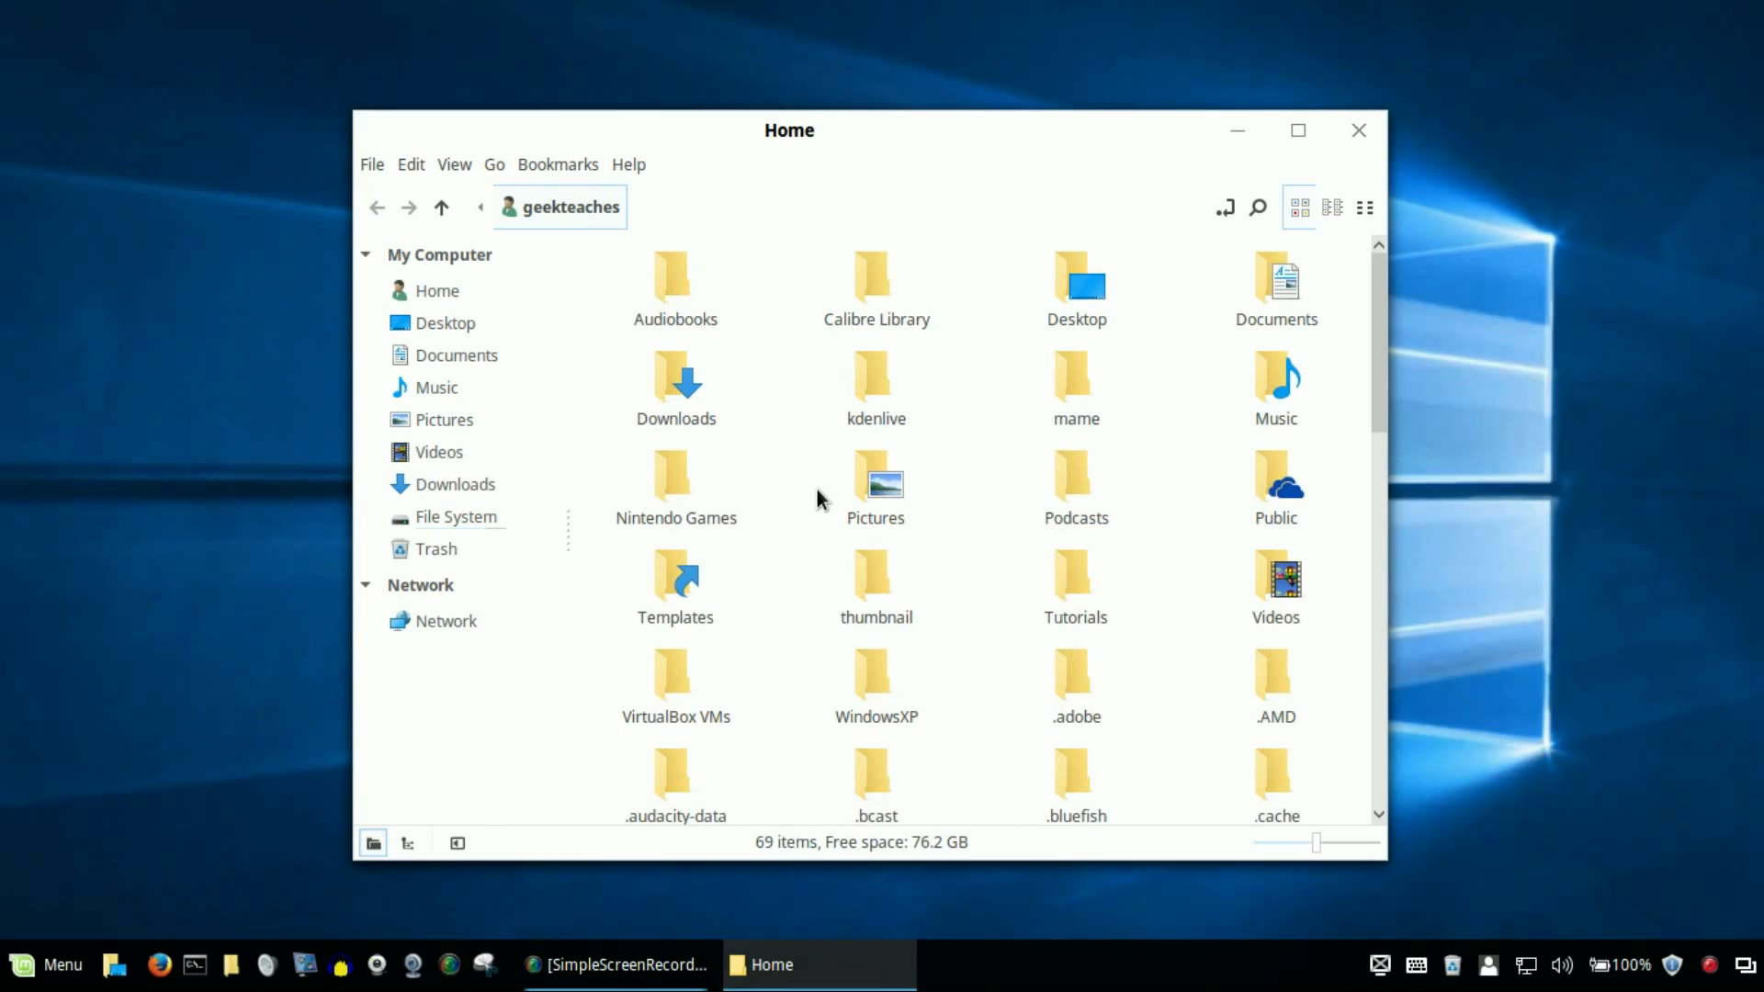
{"action": "mouse_move", "coordinate": [780, 485]}
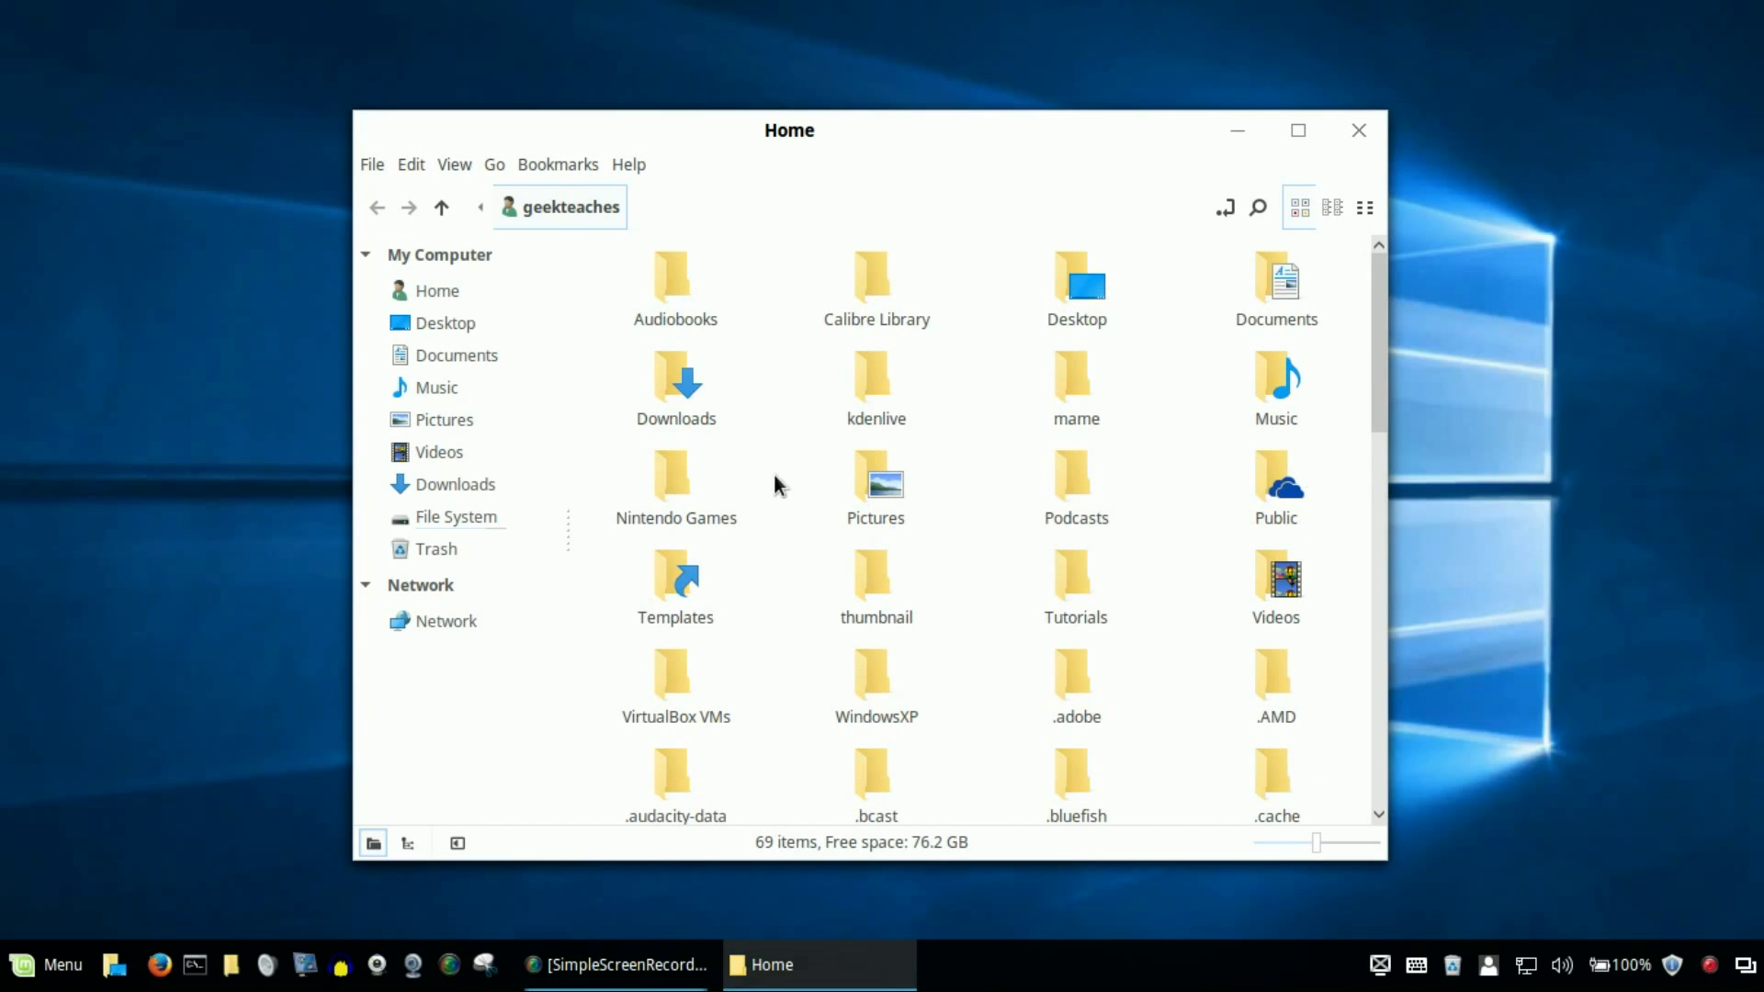
{"action": "mouse_move", "coordinate": [731, 211]}
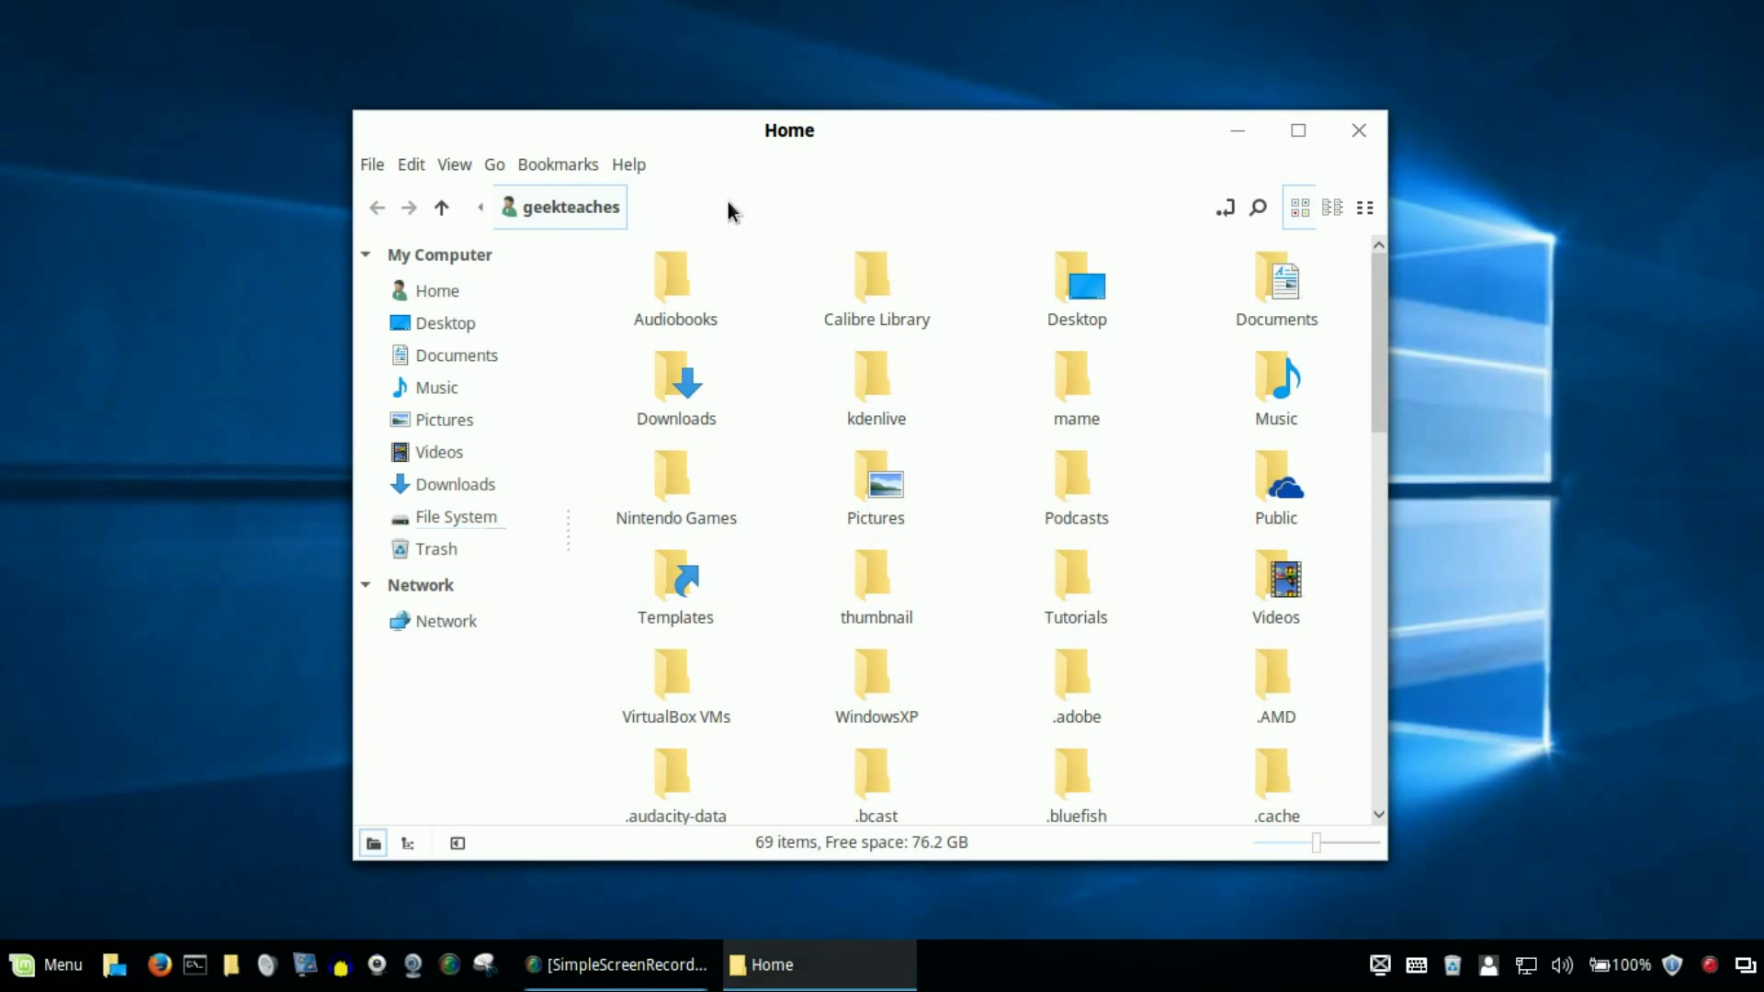
{"action": "mouse_move", "coordinate": [489, 213]}
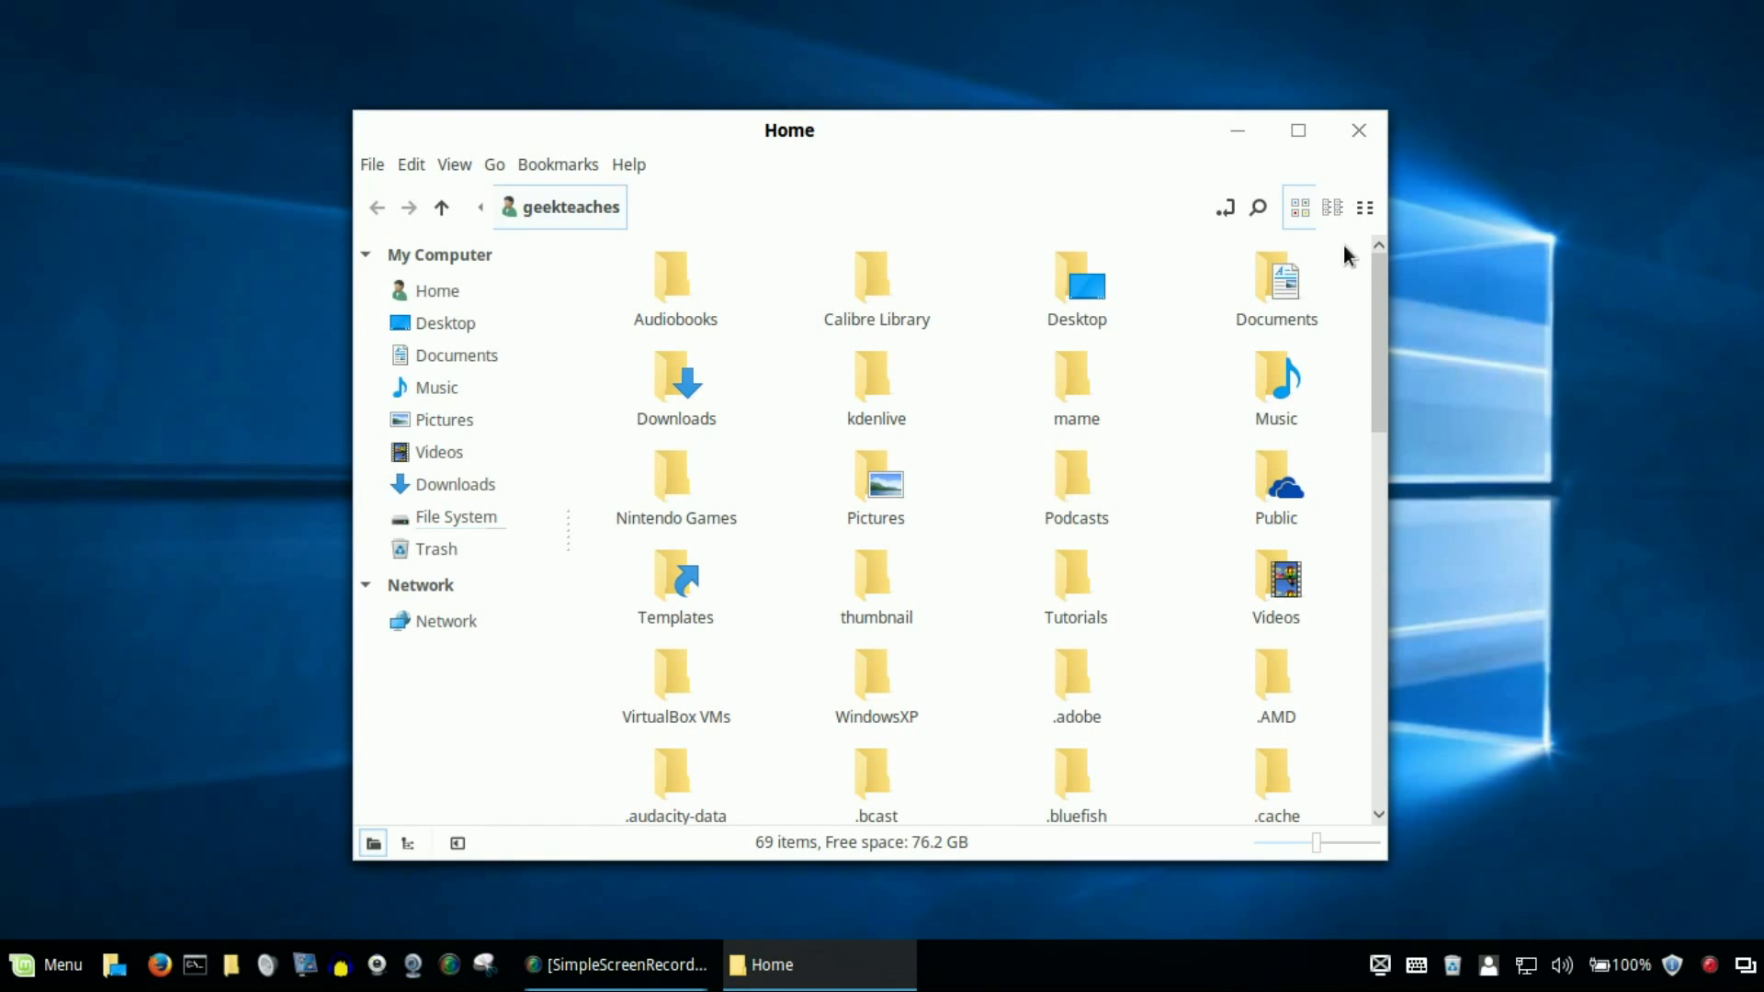
{"action": "scroll", "scroll_direction": "down", "scroll_amount": 3}
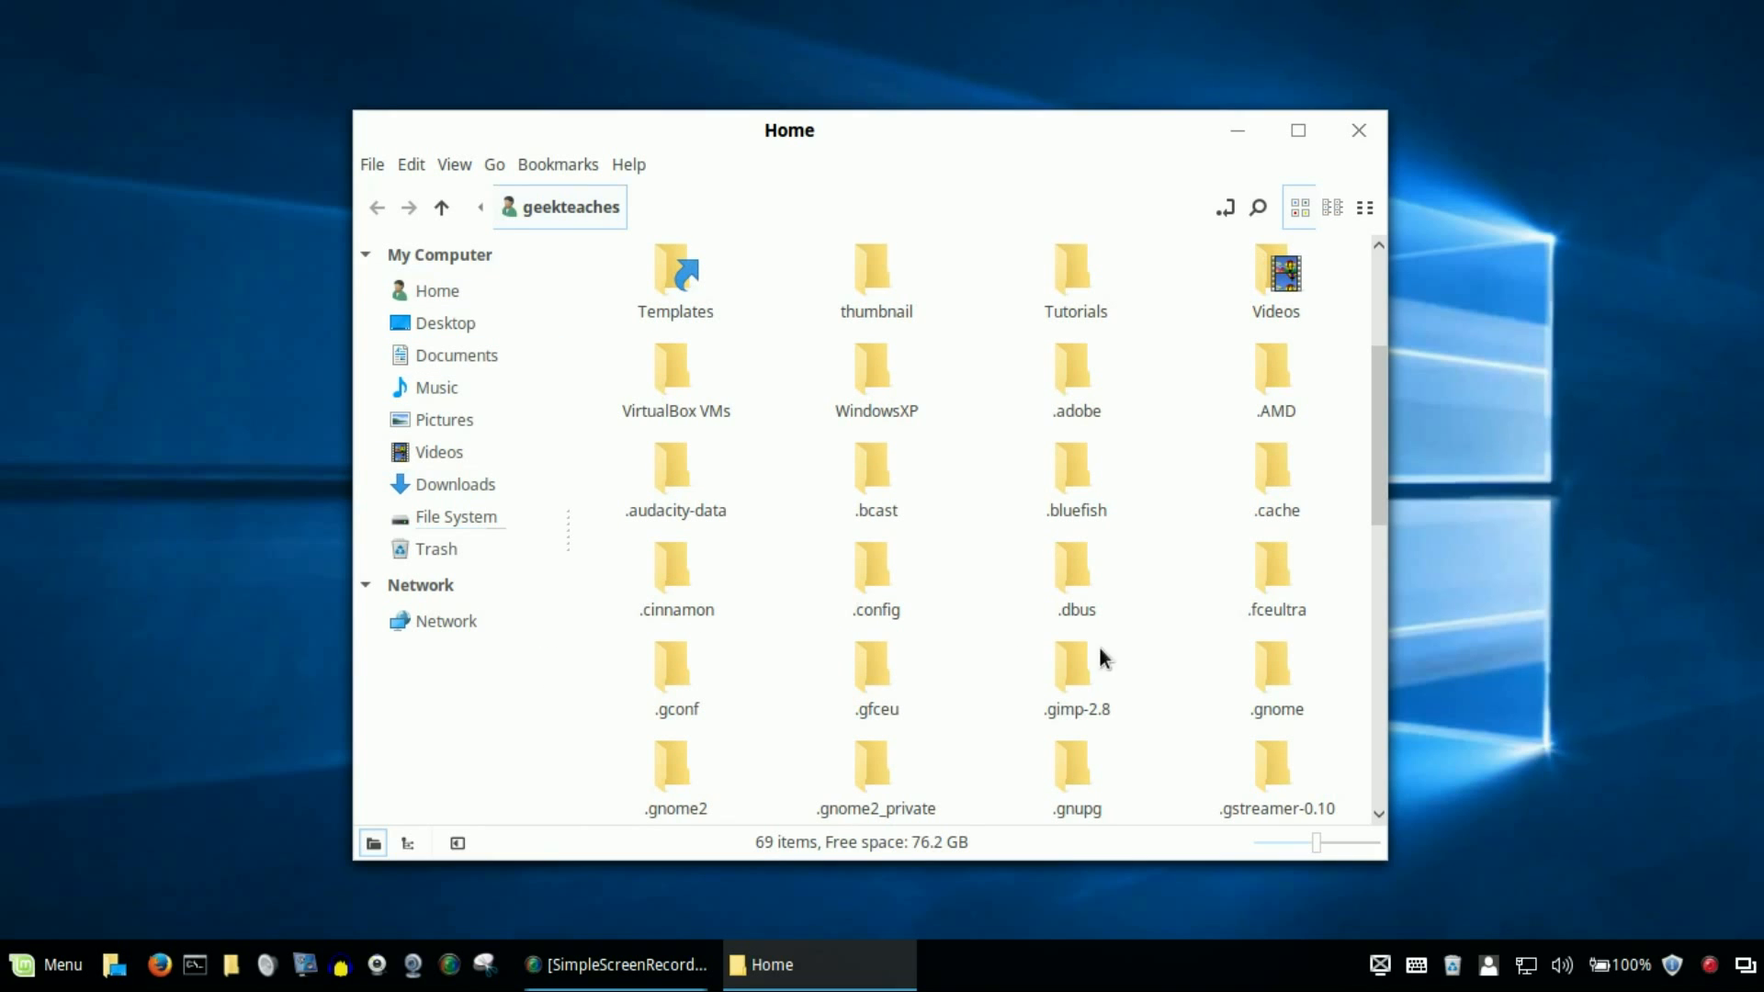
{"action": "scroll", "scroll_direction": "down", "scroll_amount": 3}
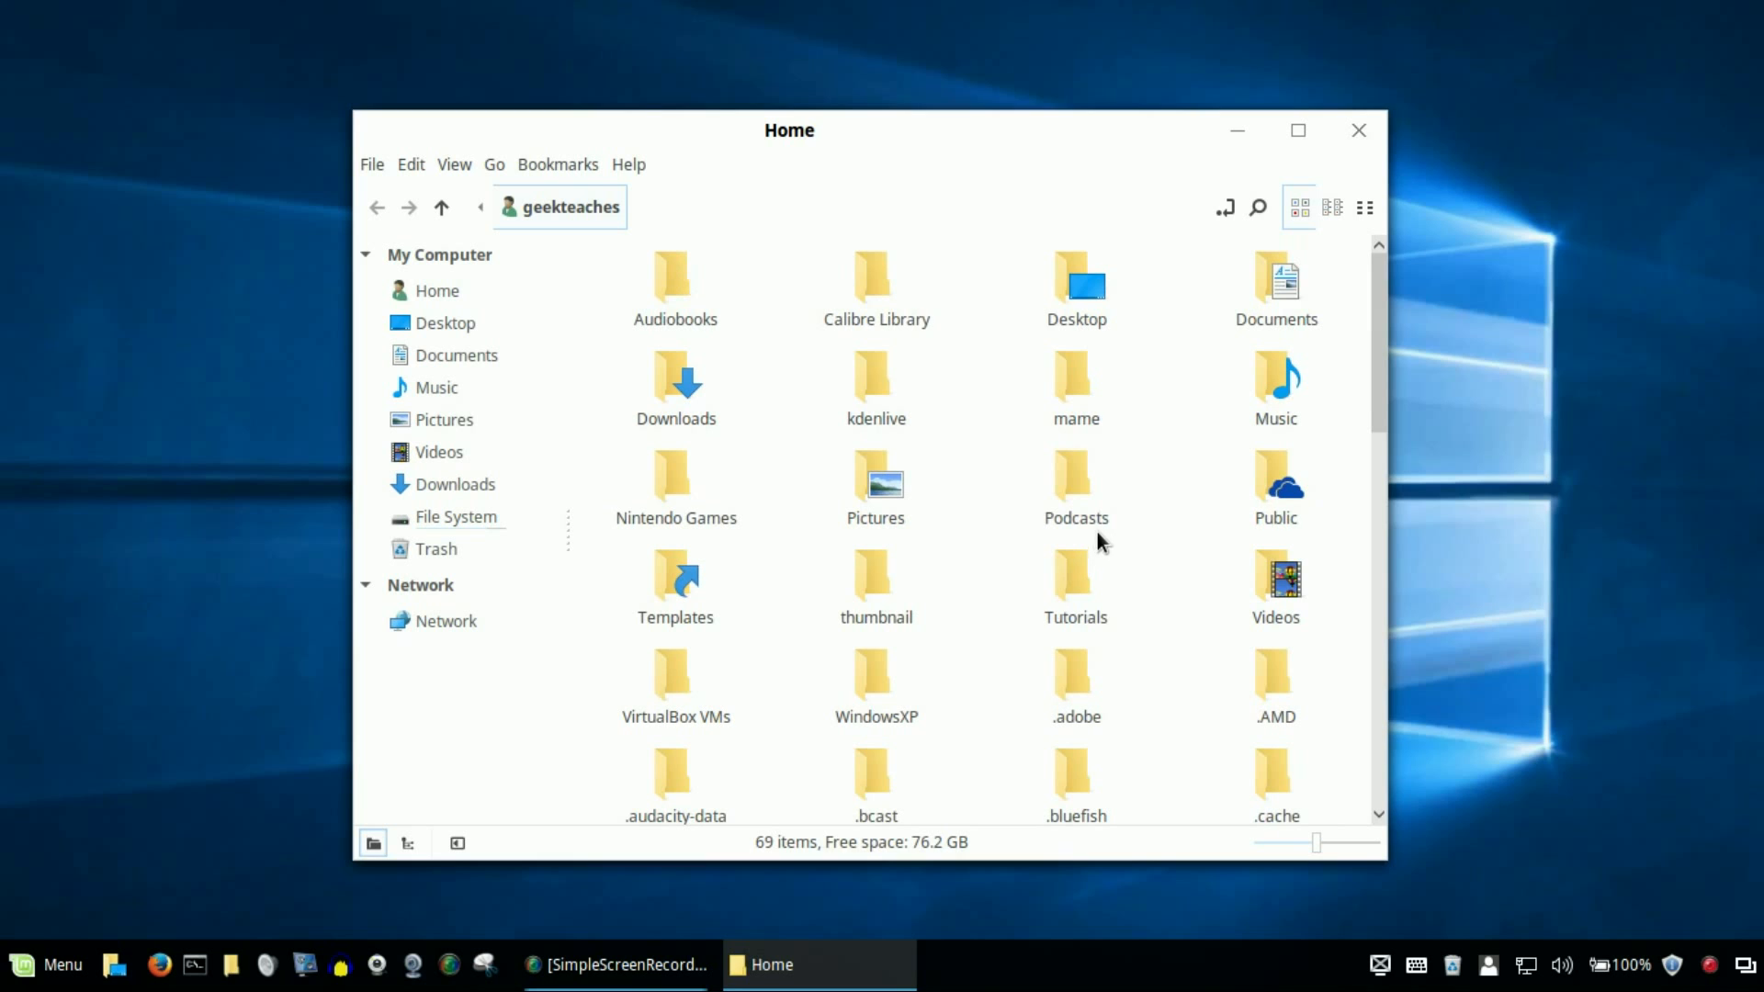
{"action": "left_click", "coordinate": [1237, 129]}
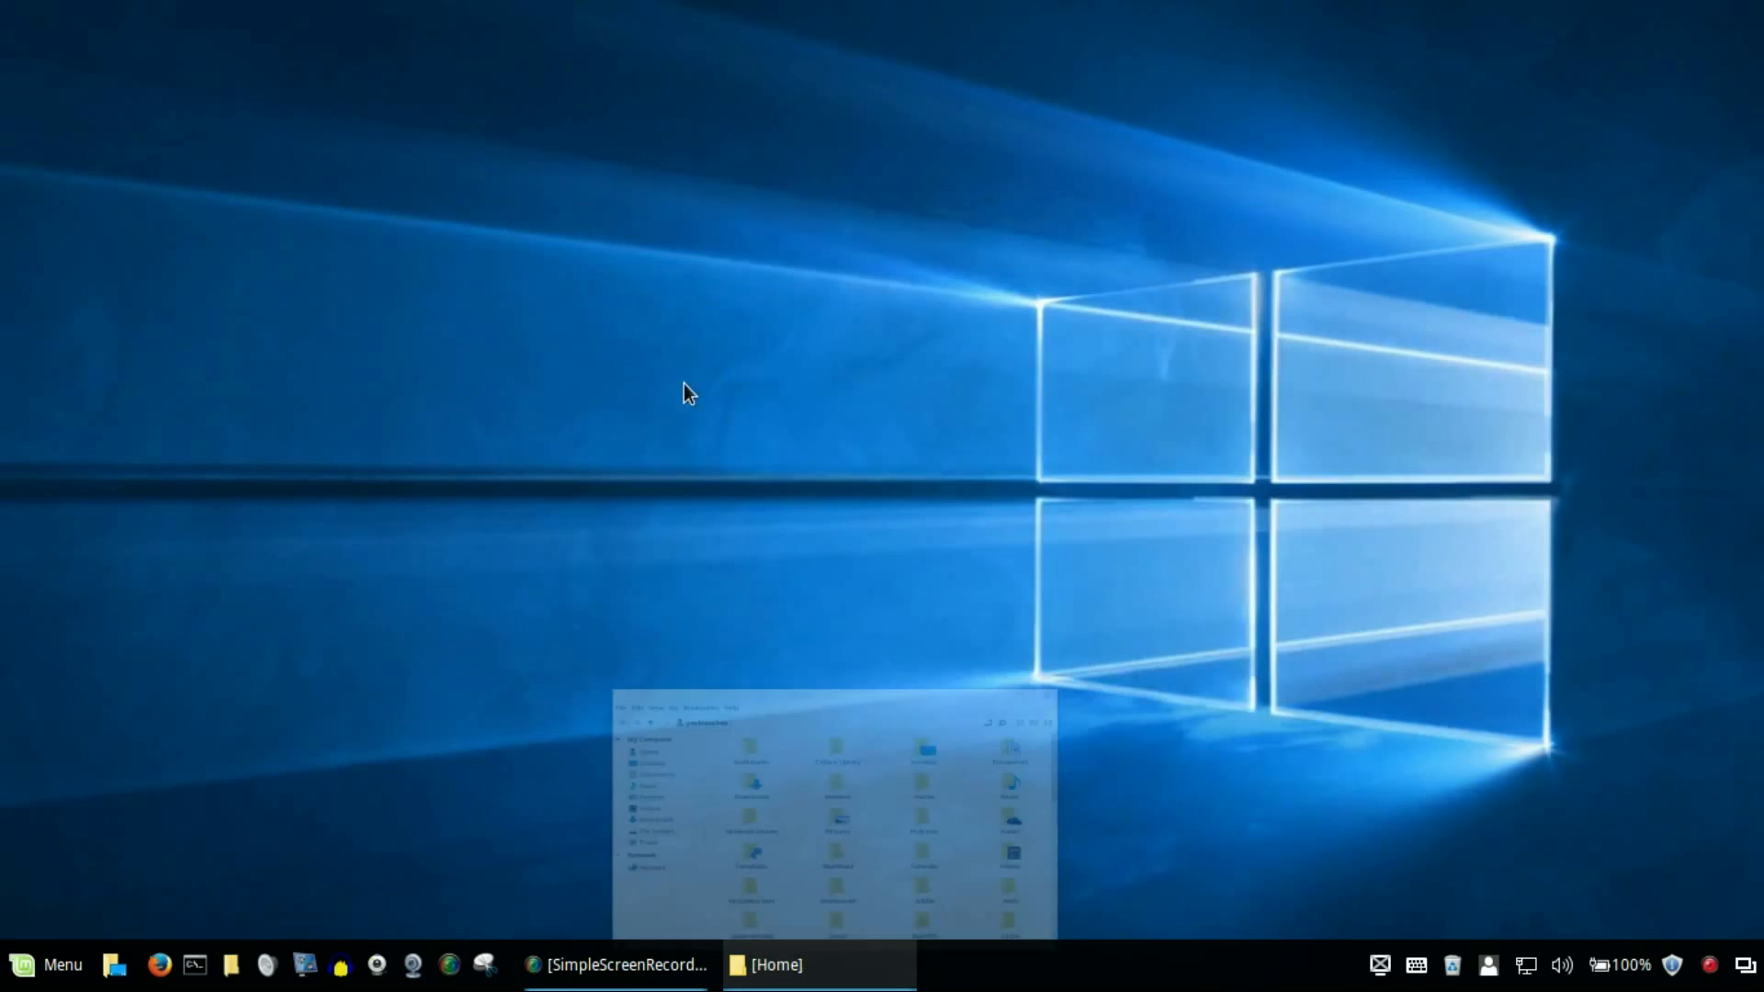
- Show the Internet category in the applications menu
{"action": "left_click", "coordinate": [46, 965]}
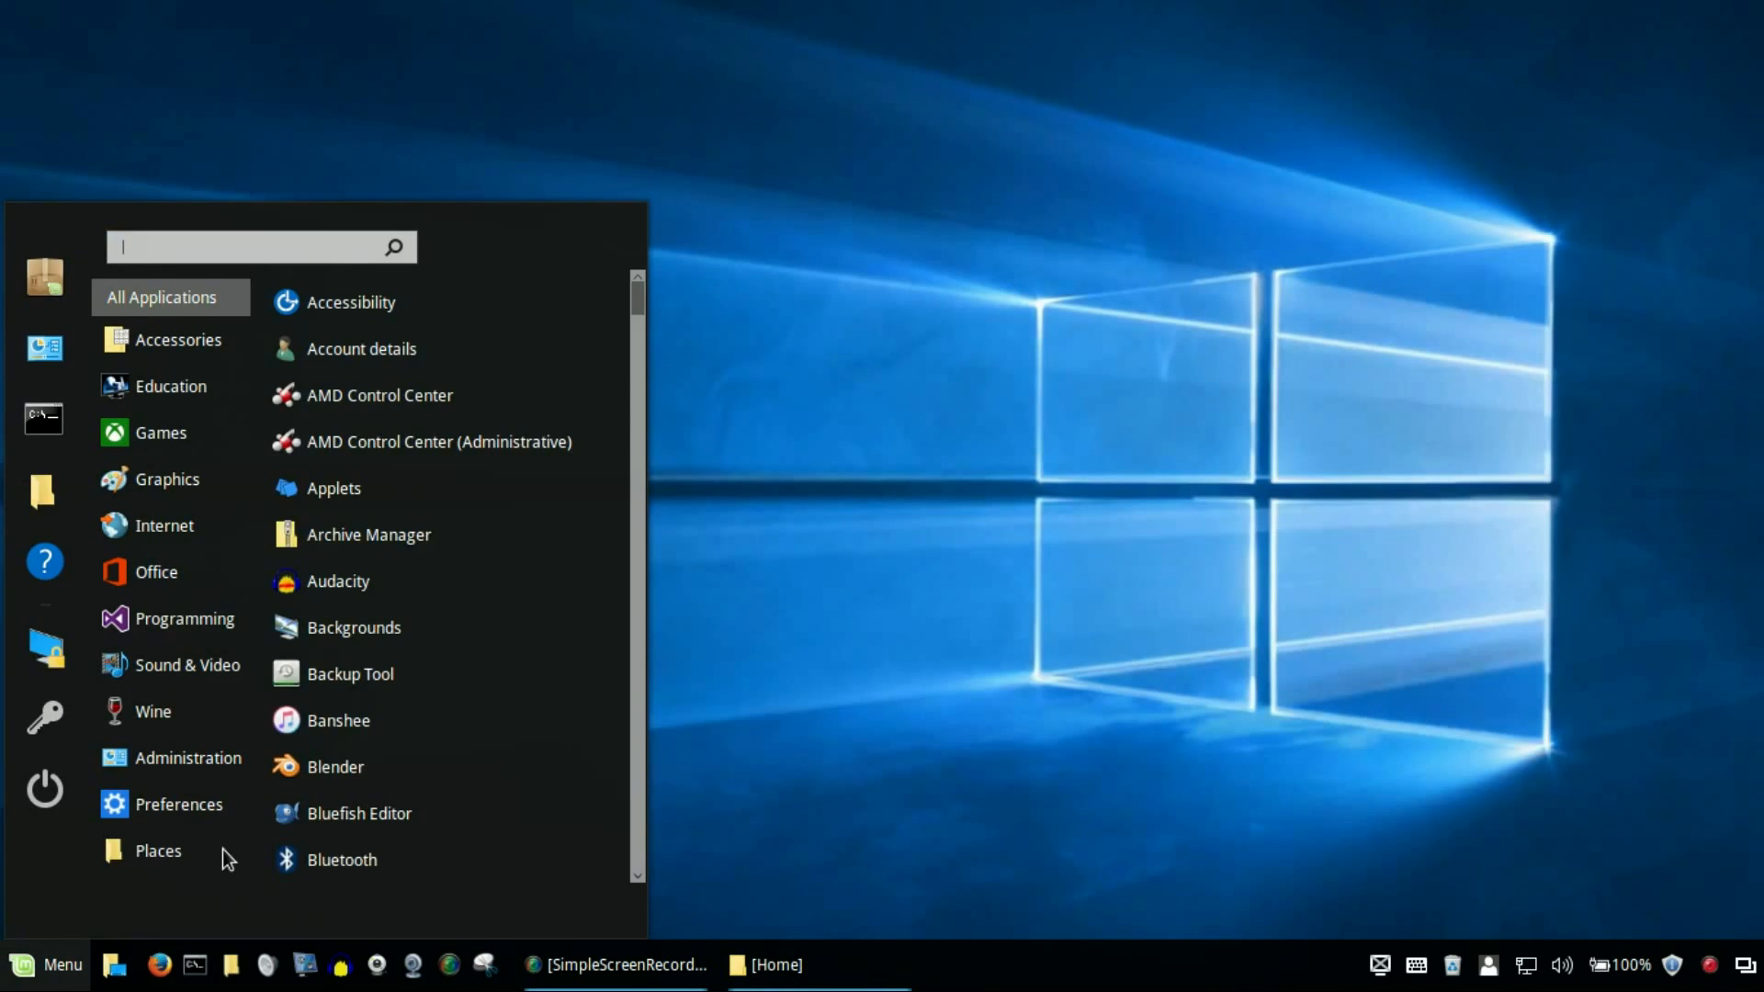
{"action": "left_click", "coordinate": [164, 525]}
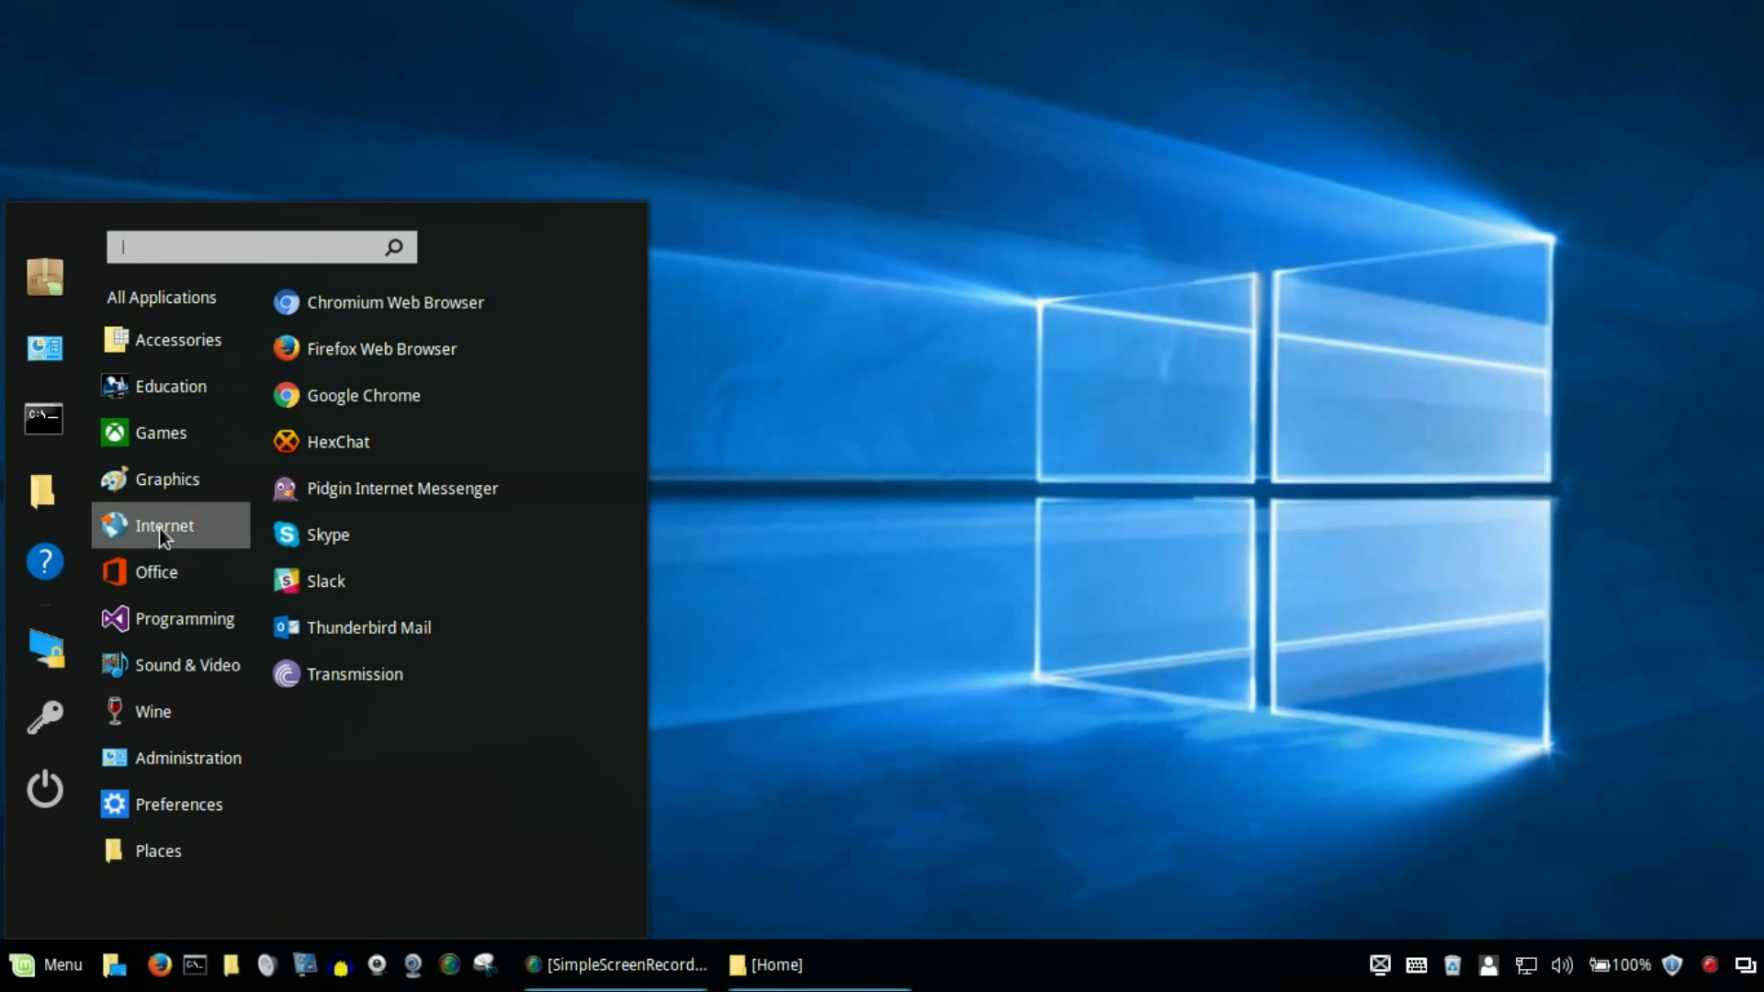
{"action": "mouse_move", "coordinate": [450, 535]}
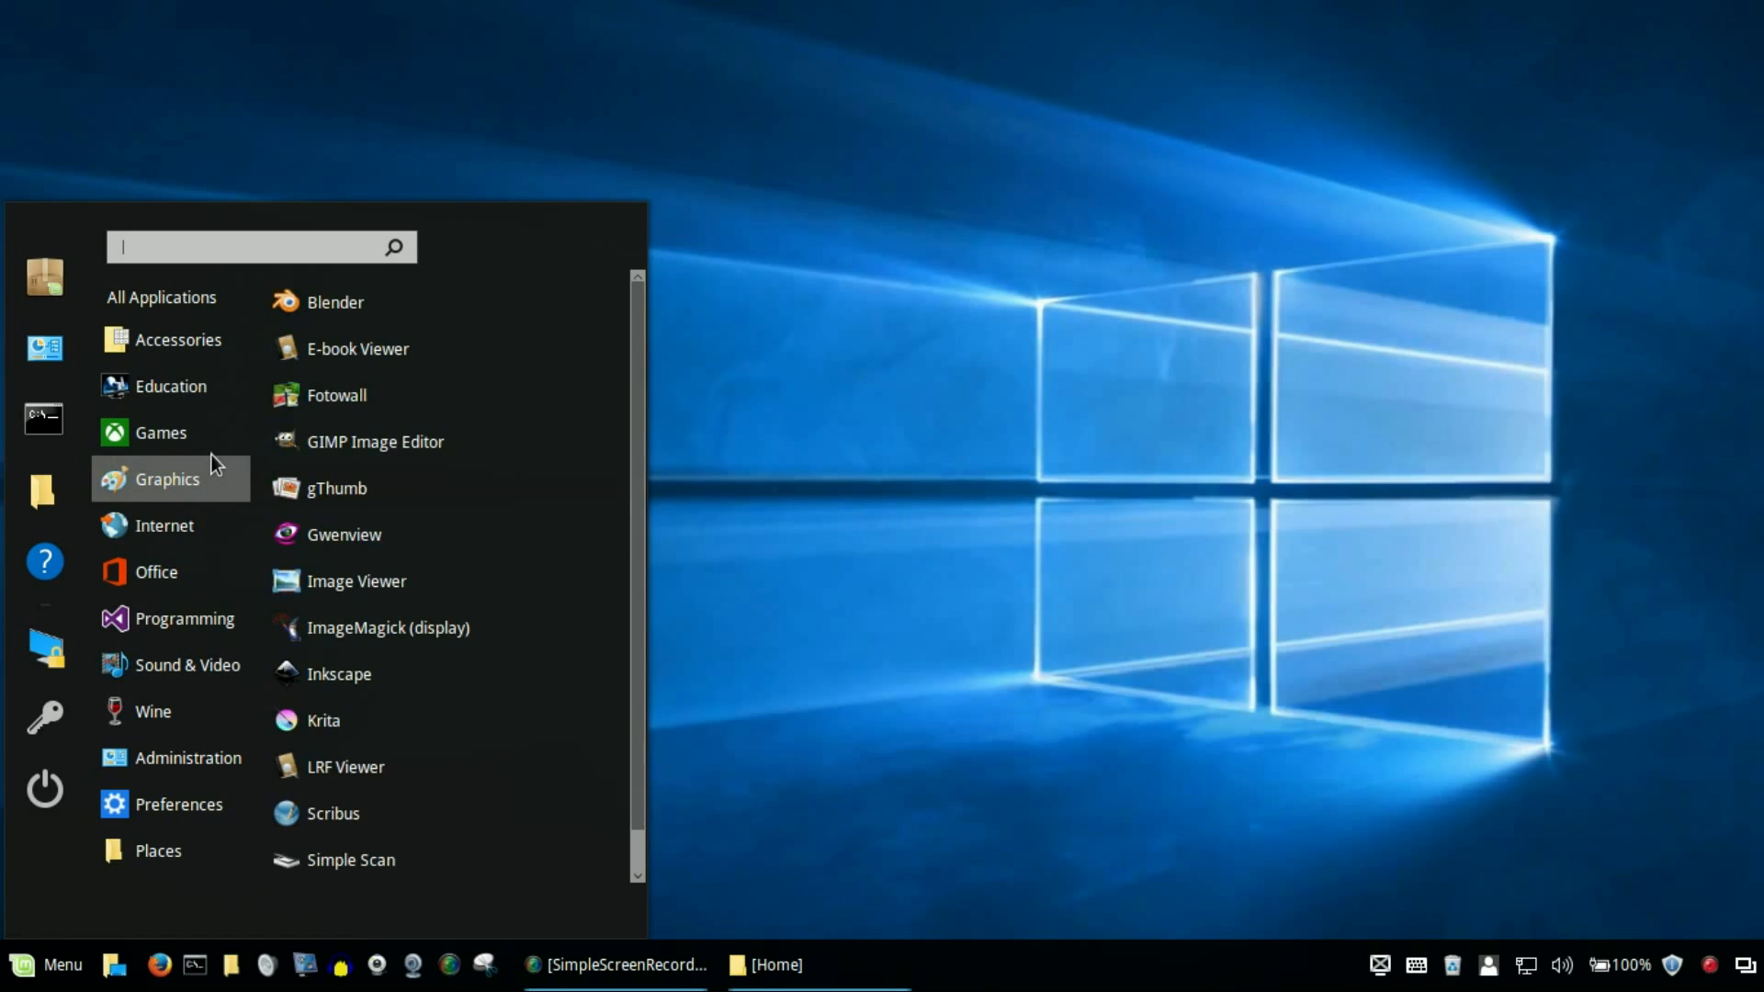
{"action": "mouse_move", "coordinate": [313, 470]}
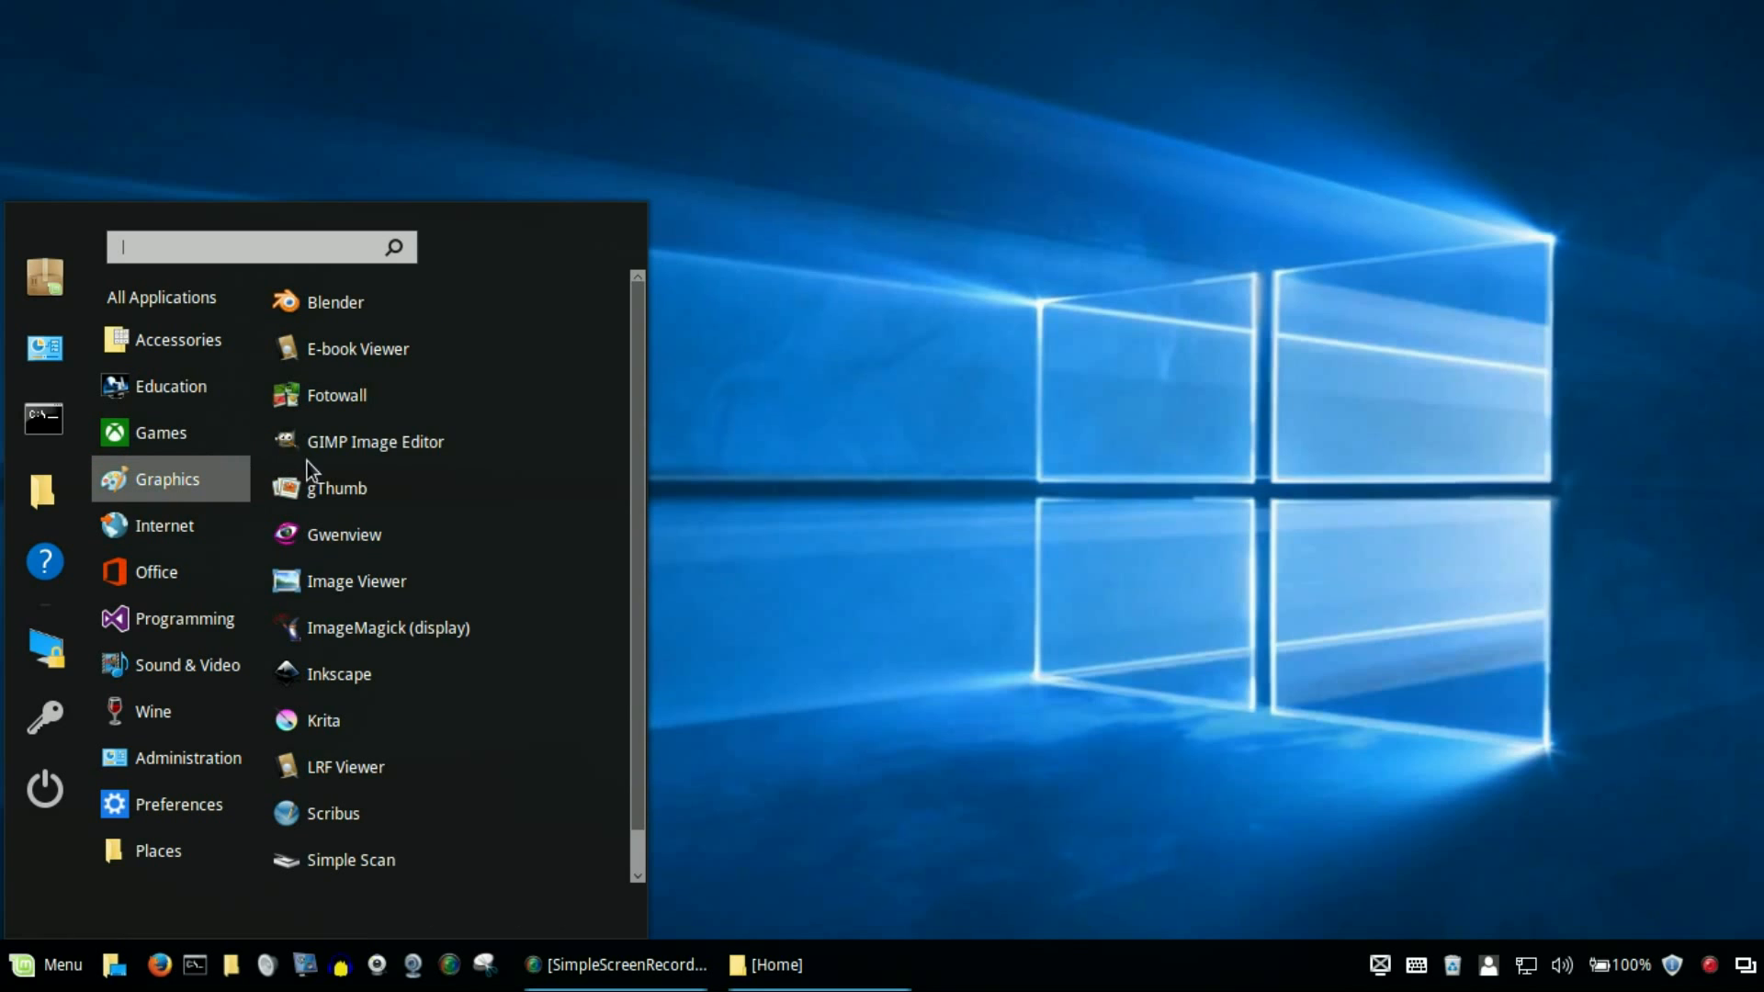